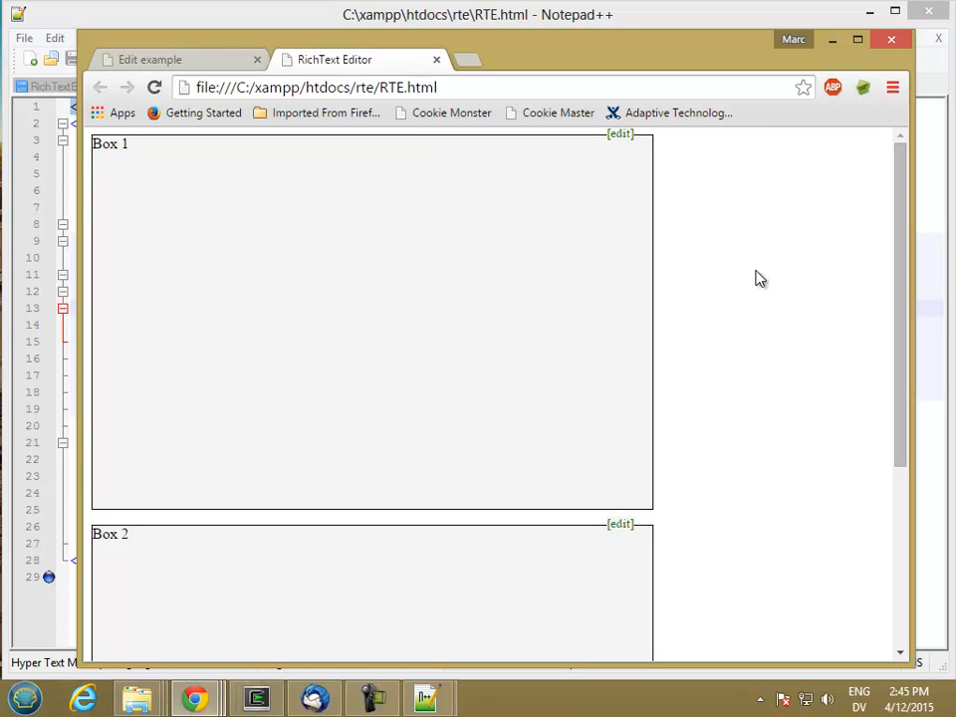
pyautogui.moveTo(717, 259)
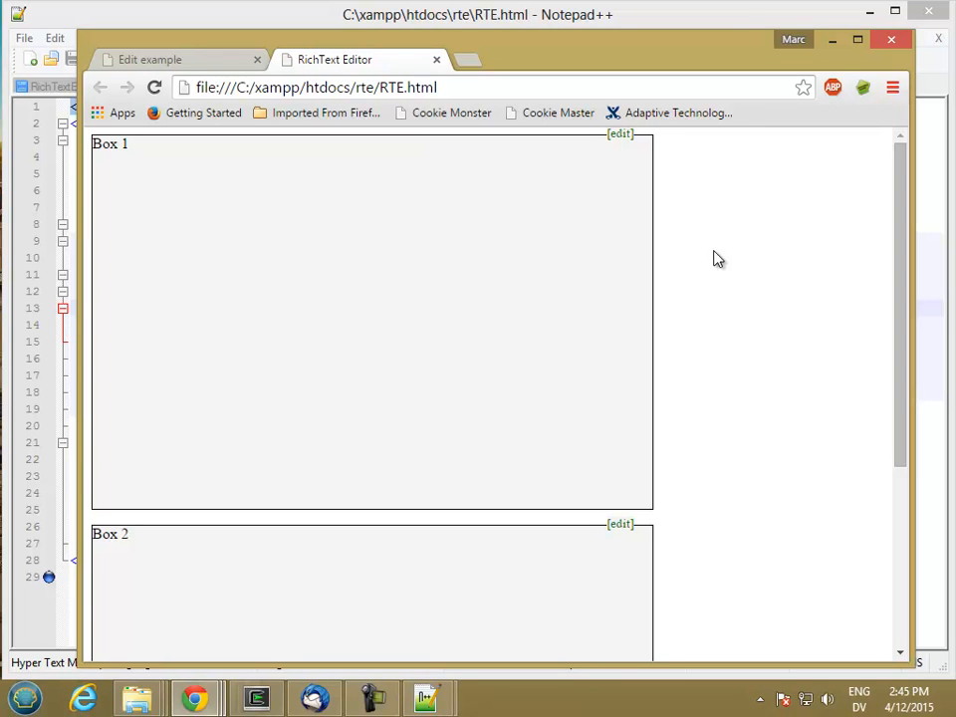
pyautogui.moveTo(303, 247)
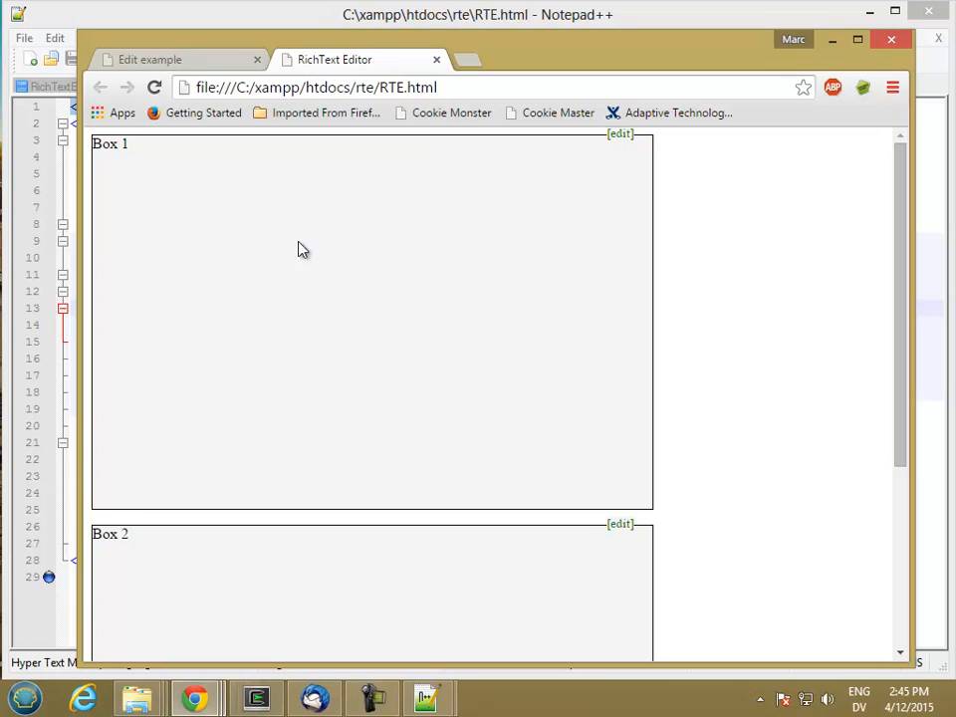
pyautogui.moveTo(279, 259)
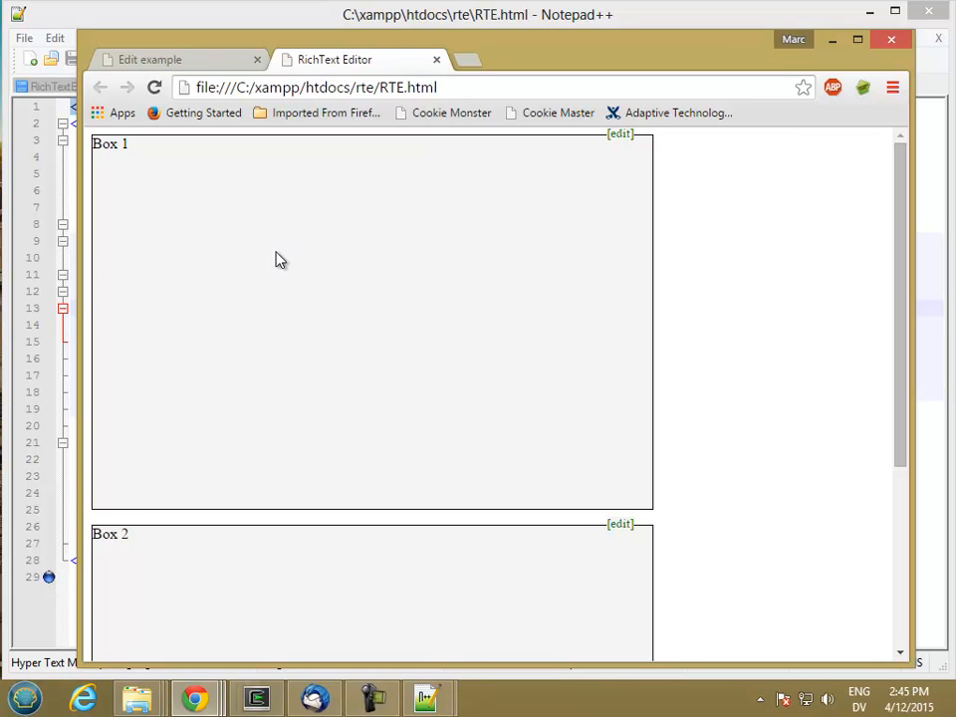
pyautogui.moveTo(267, 163)
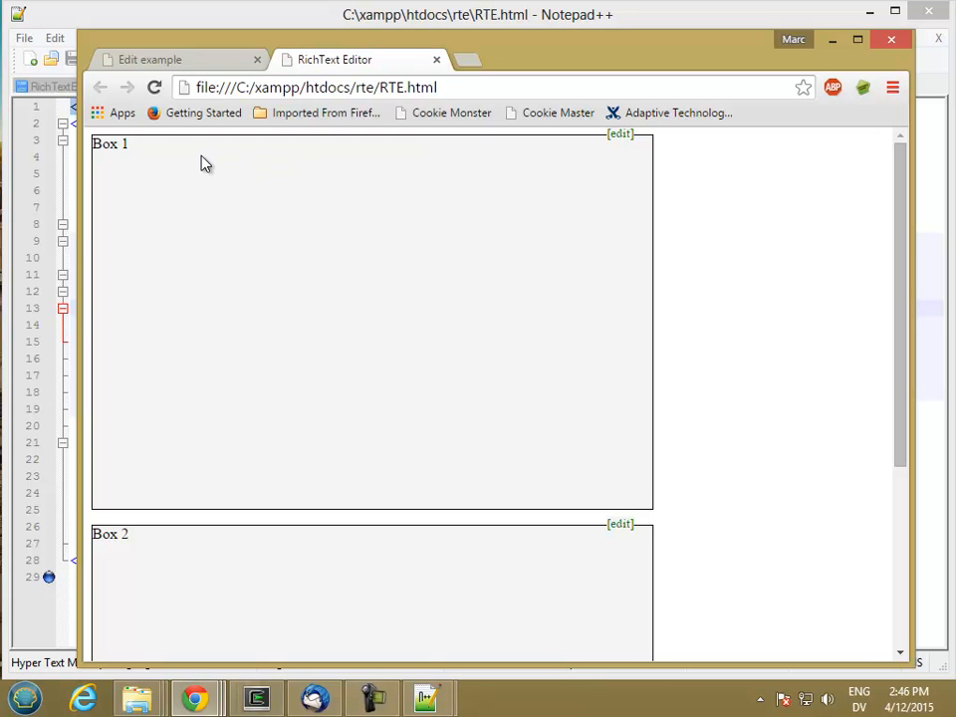
# - Bring up RichTextEditor.js in Notepad++ and scroll to the EditToolButton function
pyautogui.click(428, 697)
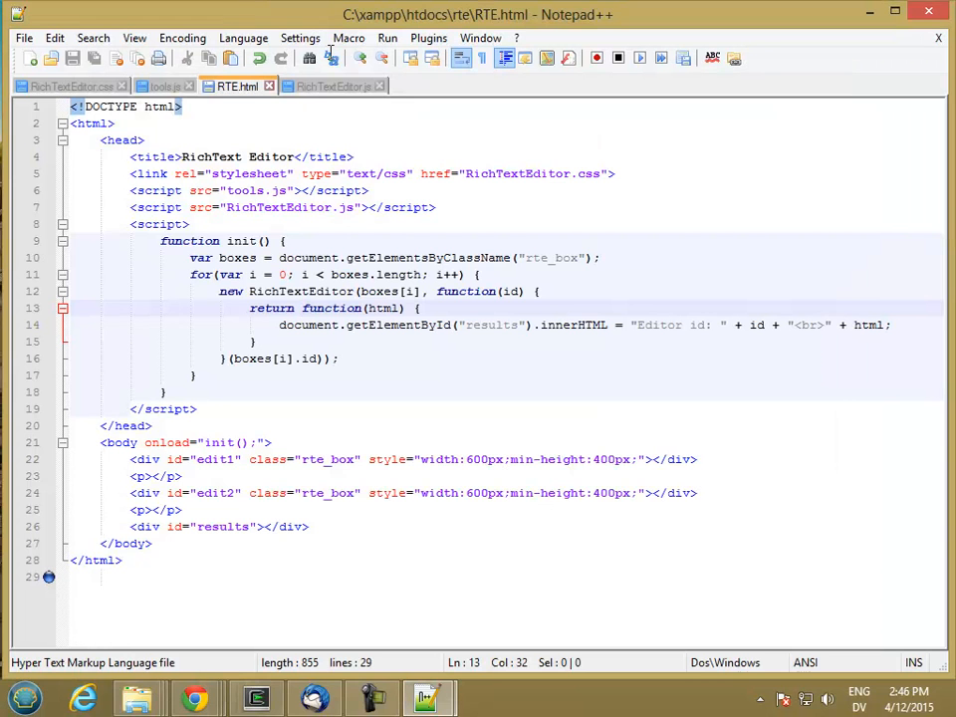
pyautogui.click(333, 85)
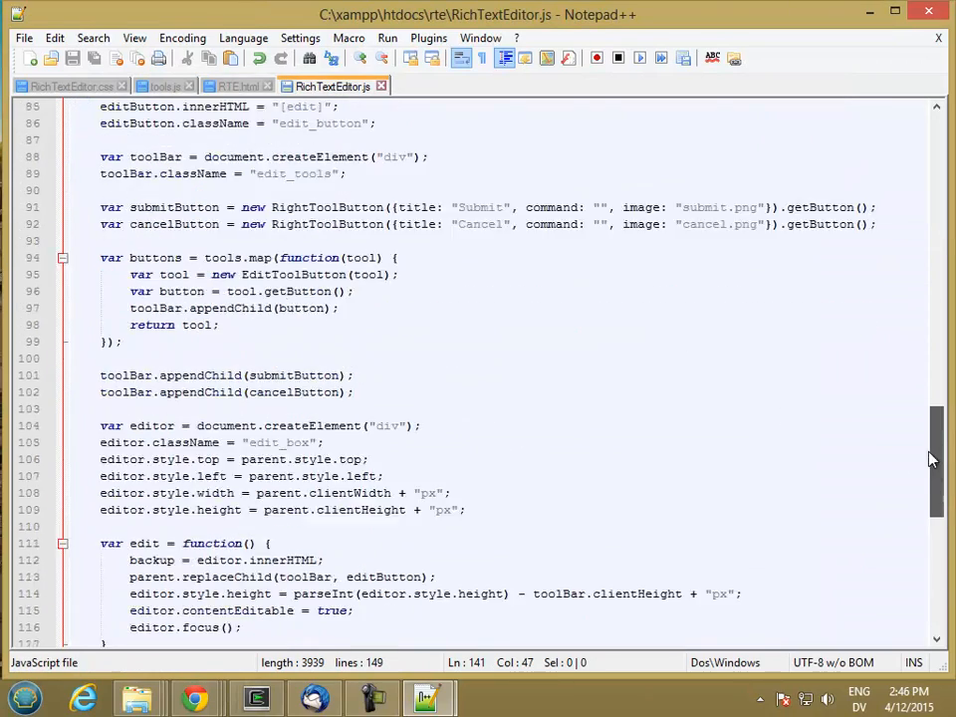
pyautogui.scroll(3)
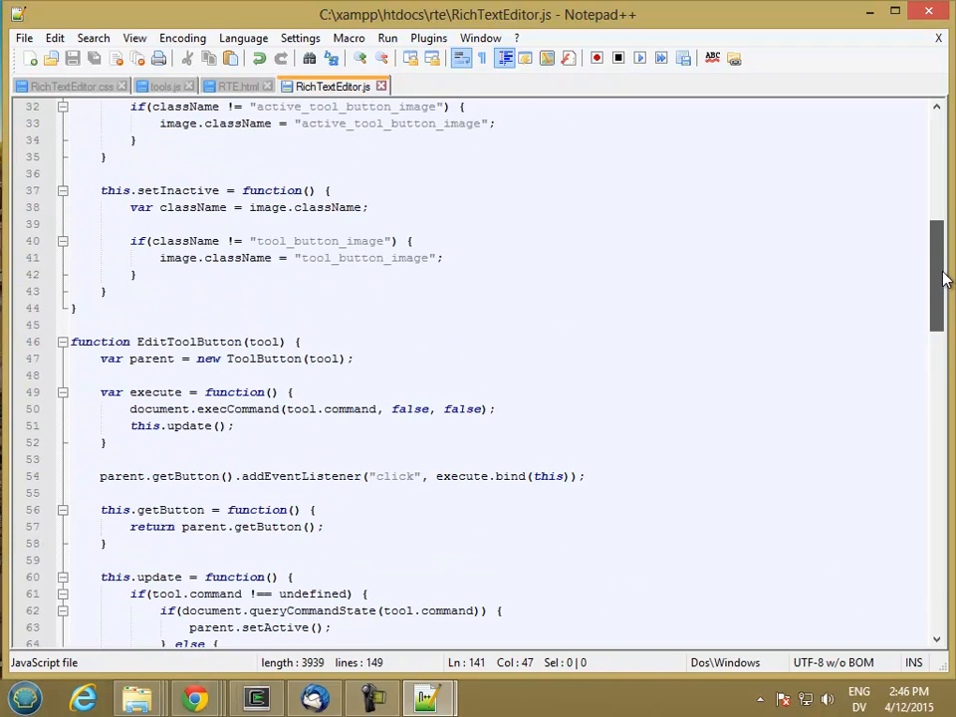
pyautogui.scroll(-3)
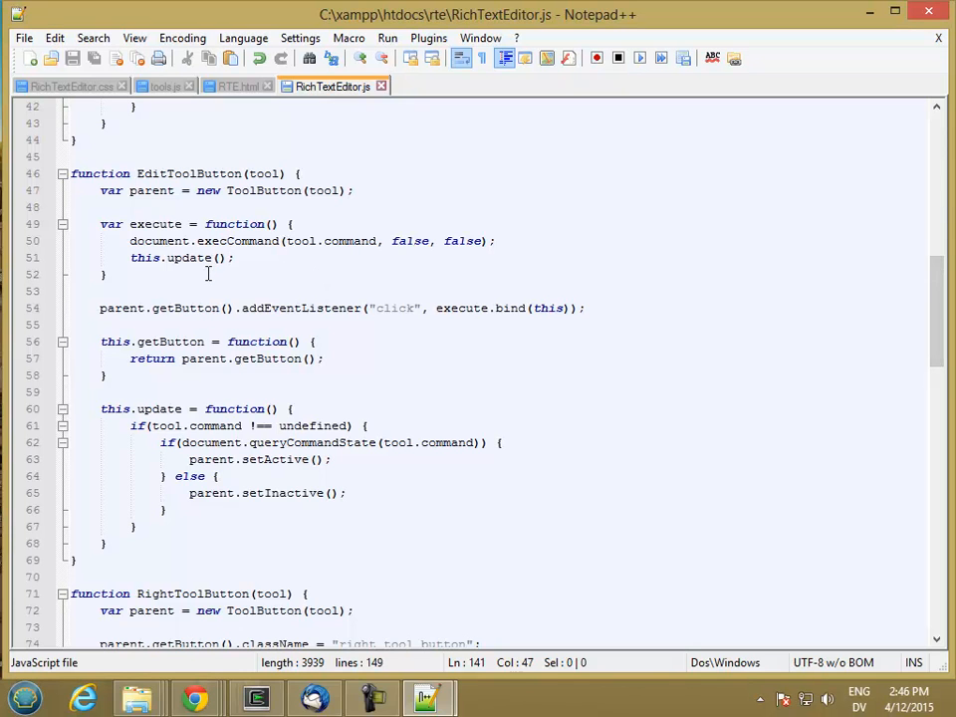
pyautogui.moveTo(199, 239)
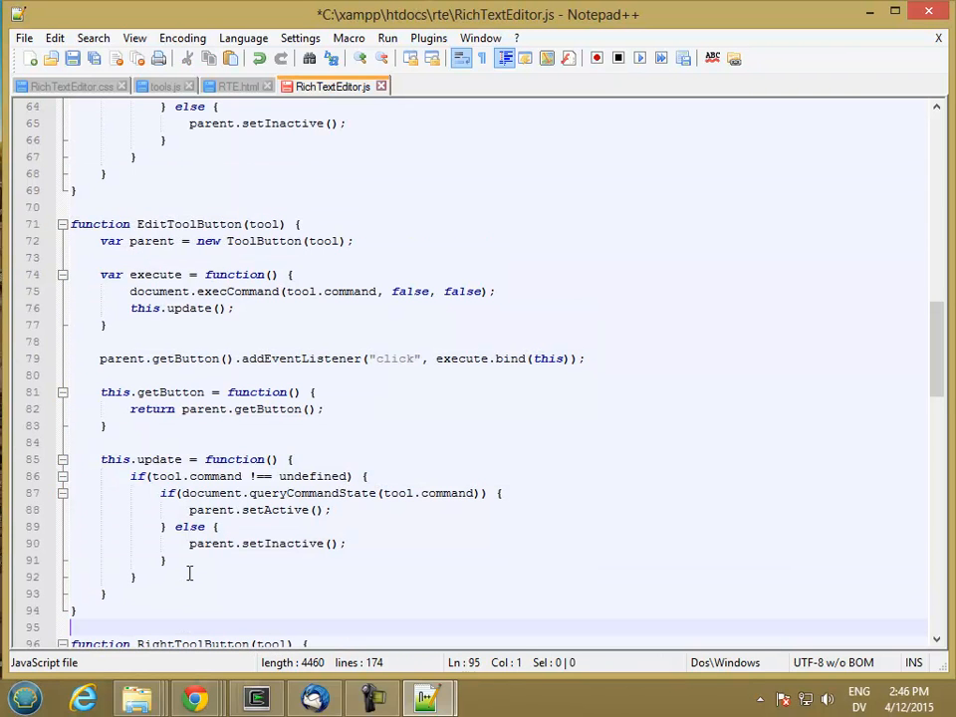
# - Rename the copy to HtmlToolButton and delete the old execute body lines
pyautogui.doubleClick(188, 223)
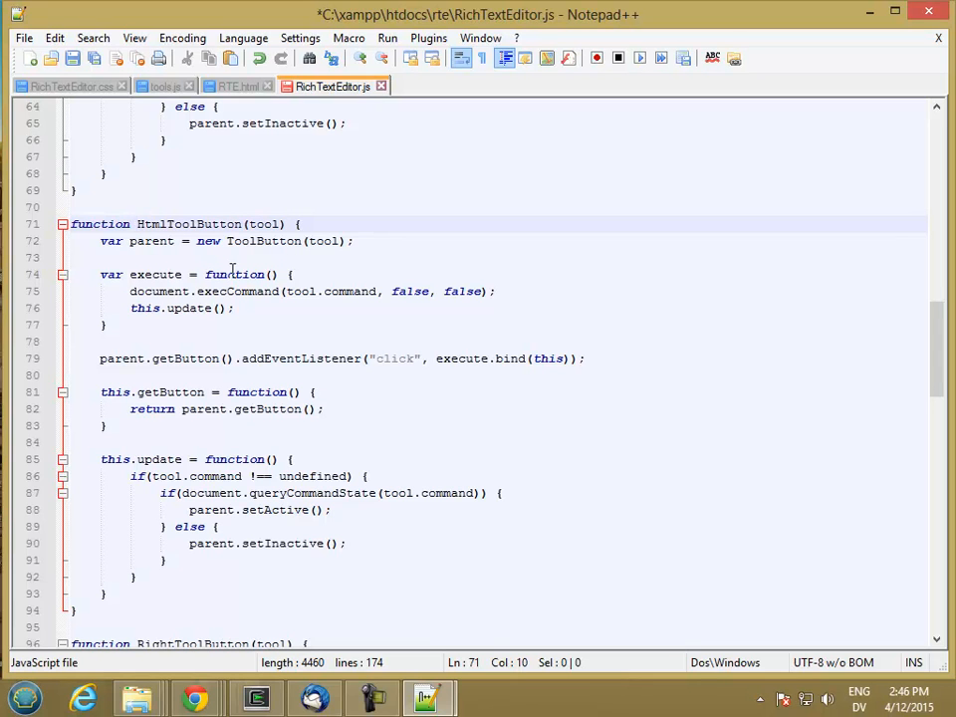
pyautogui.moveTo(183, 291)
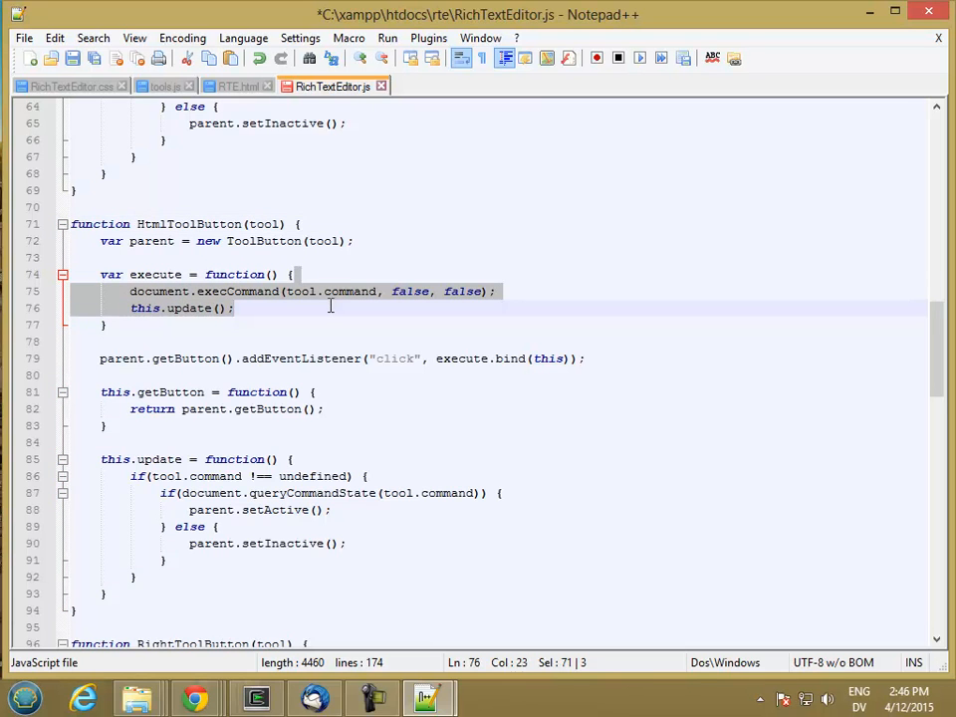
pyautogui.press('Delete')
pyautogui.write('var mod')
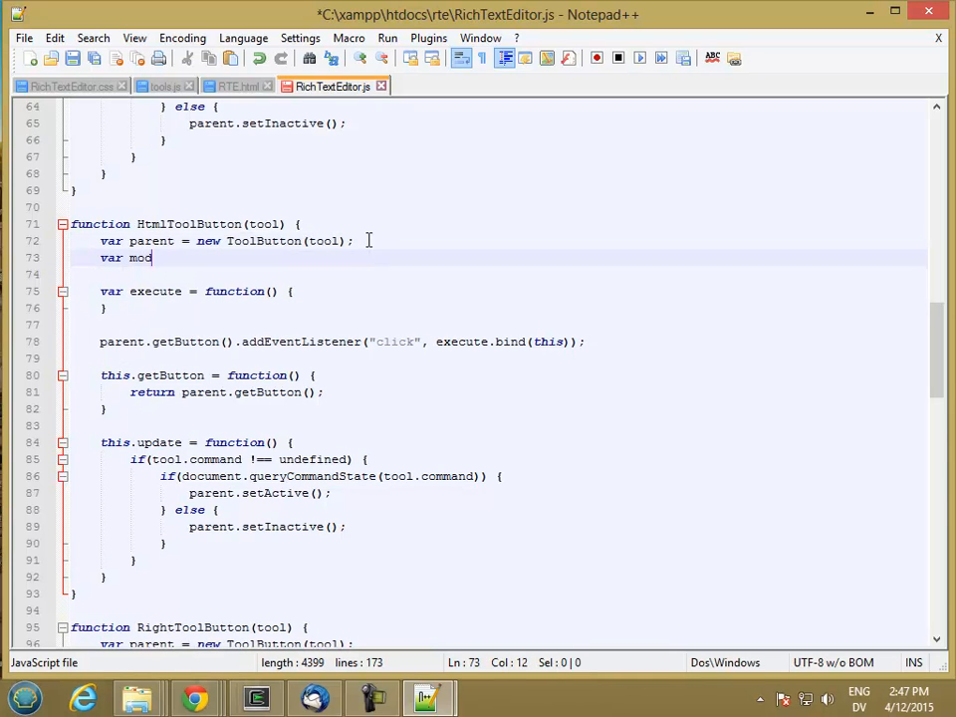
# - Declare var mode = "html"; and rewrite update's condition as mode == "text"
pyautogui.write('e = "')
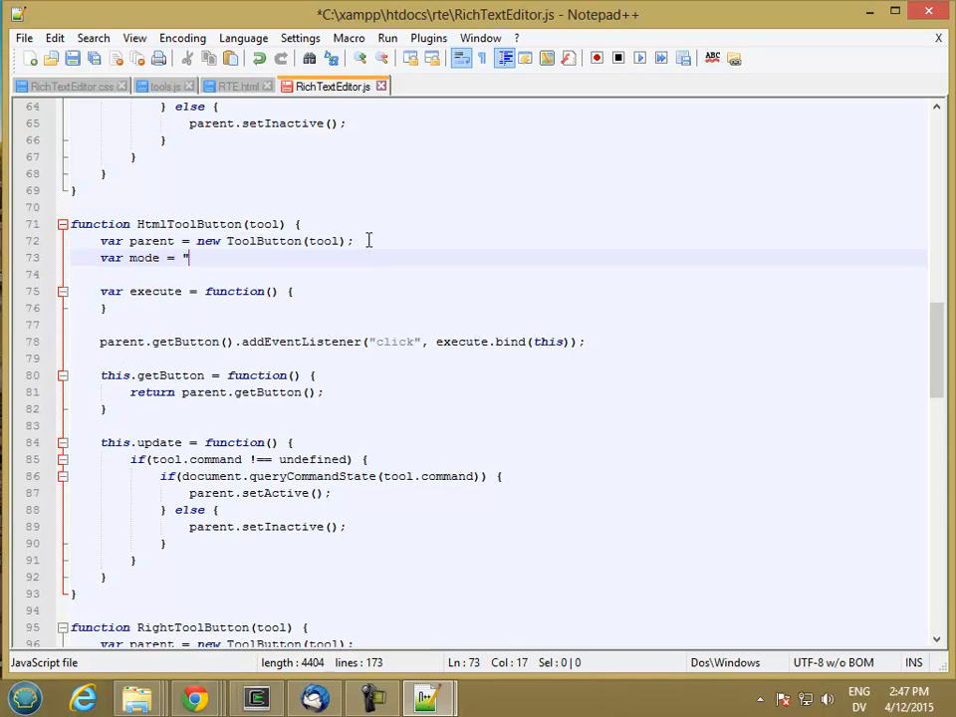
pyautogui.write('html')
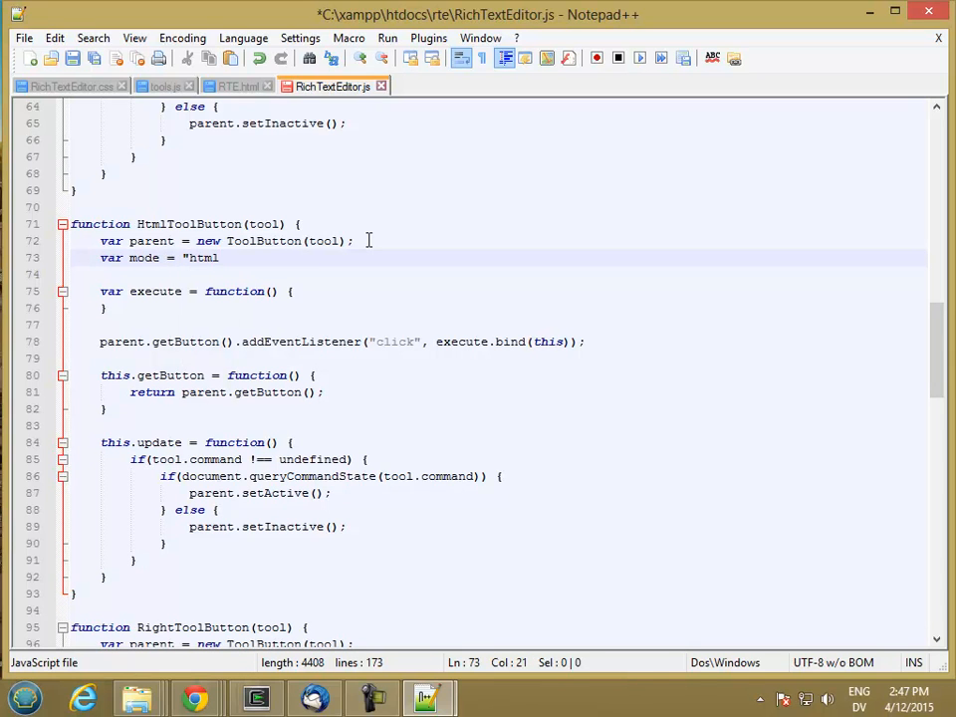
pyautogui.write('";')
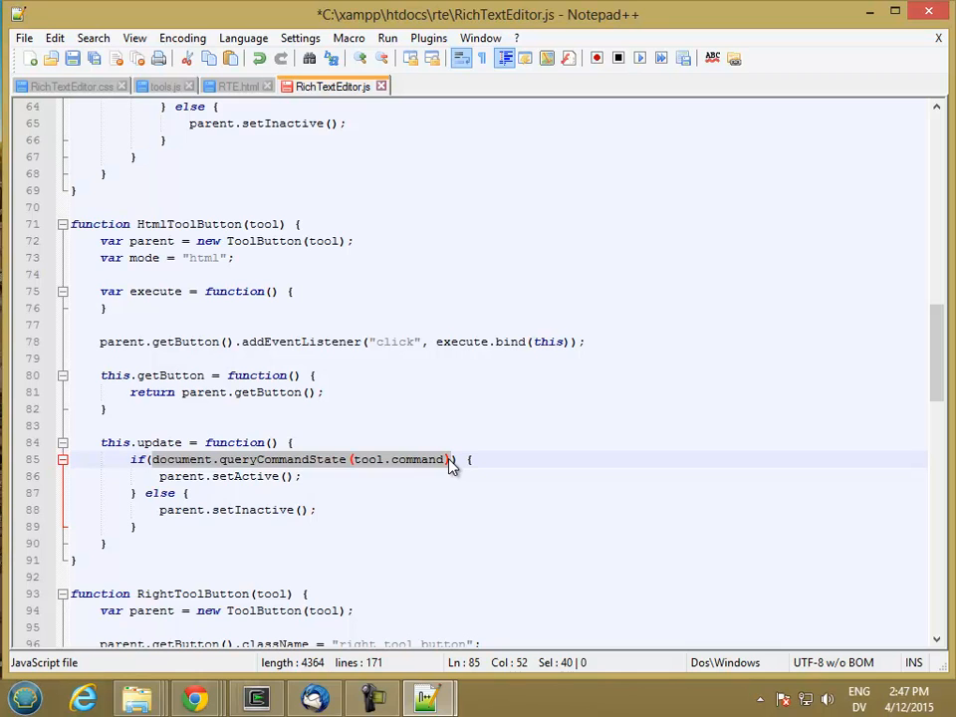
pyautogui.write('mode ) {')
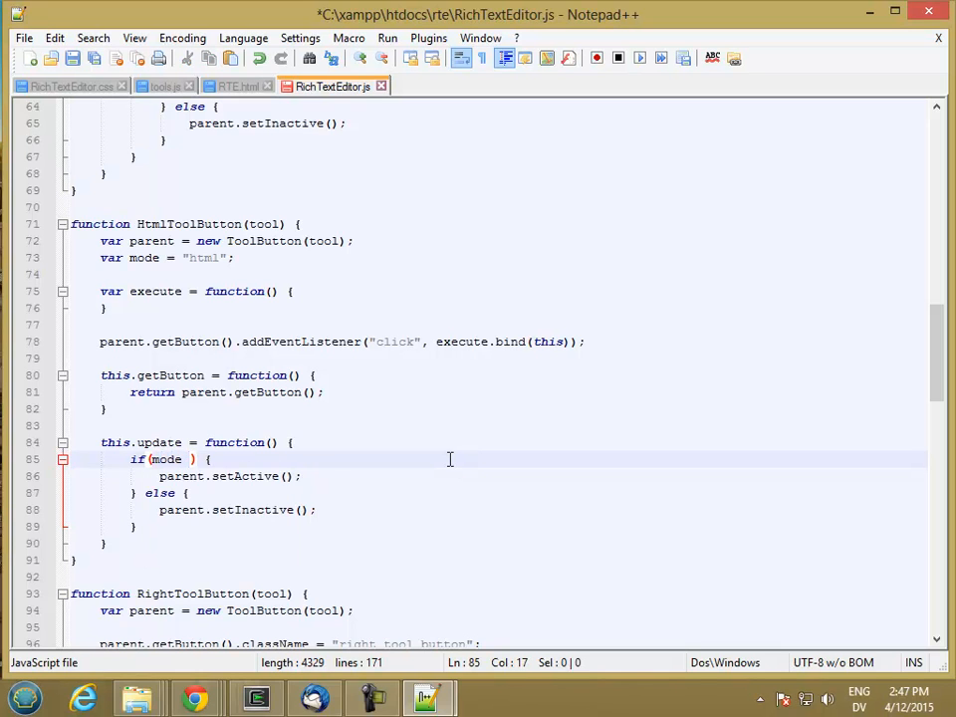
pyautogui.write('== "text')
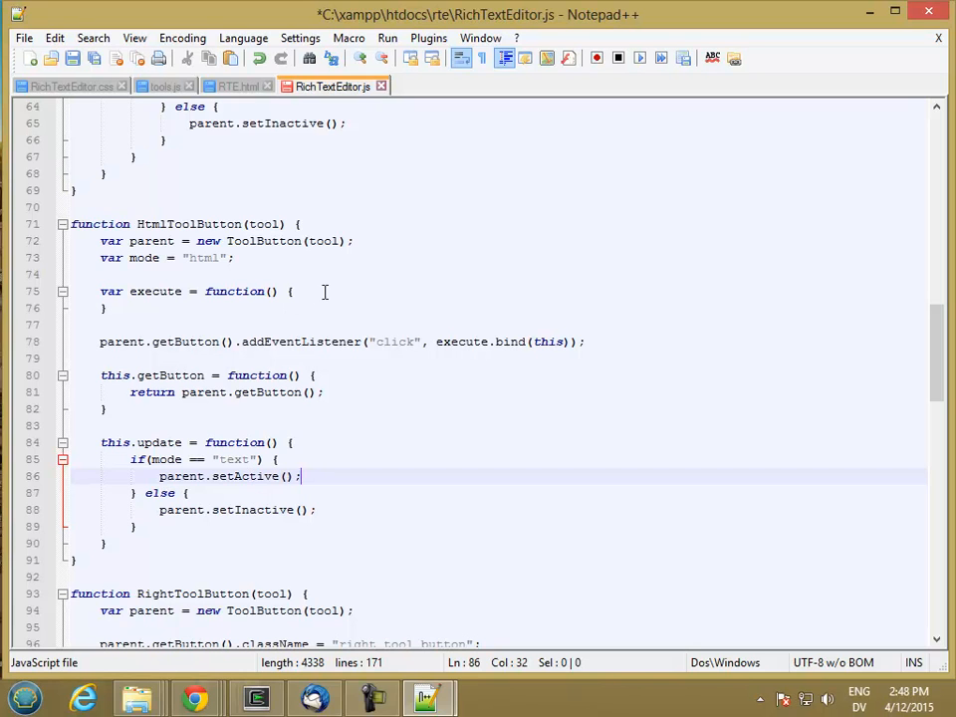
# - Write if(mode == "html") with a switch-to comment for the first branch
pyautogui.write('if')
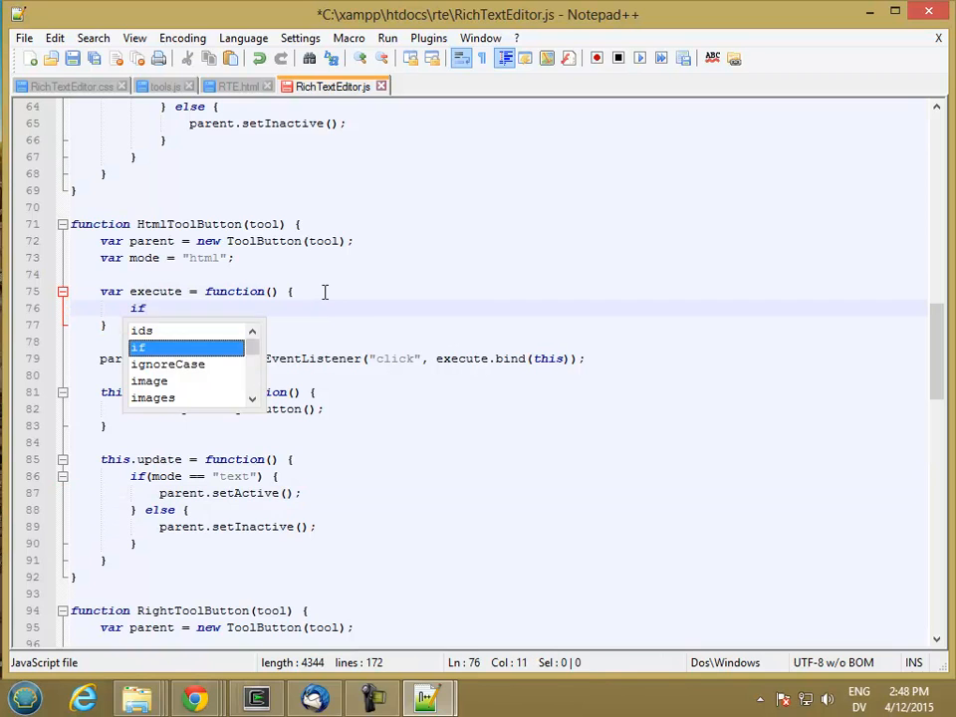
pyautogui.write('(mode ==')
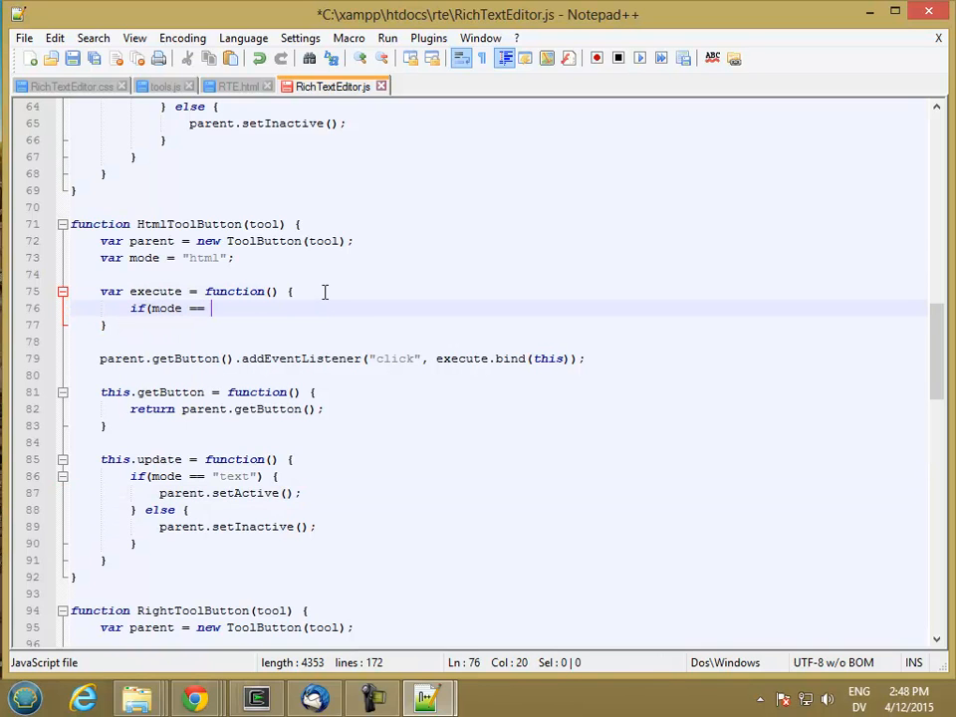
pyautogui.write('"html")')
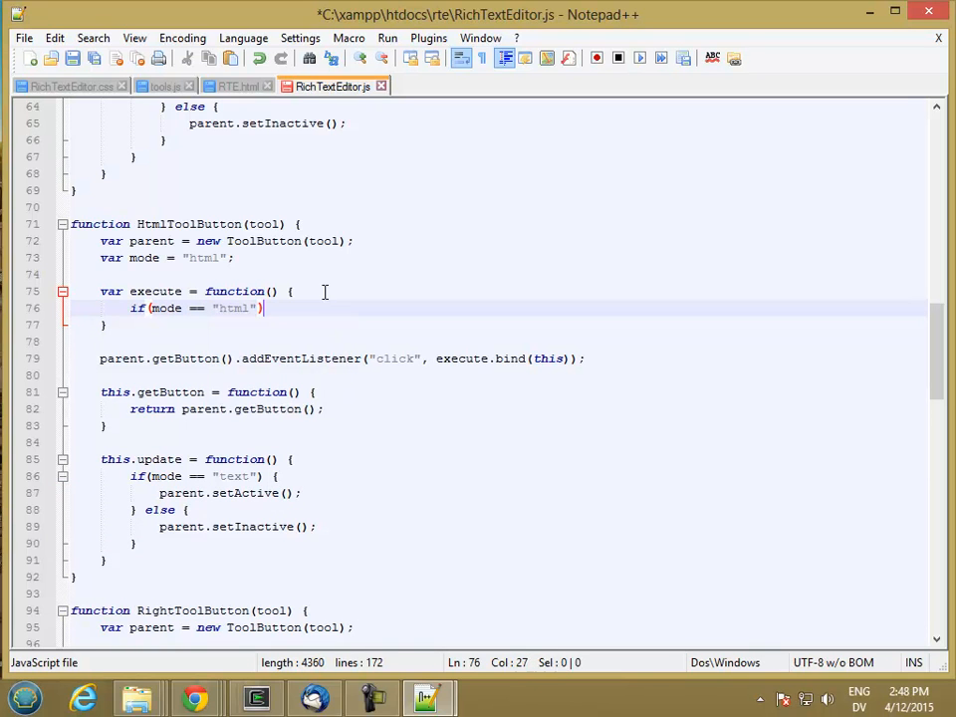
pyautogui.write('// switch to text mode')
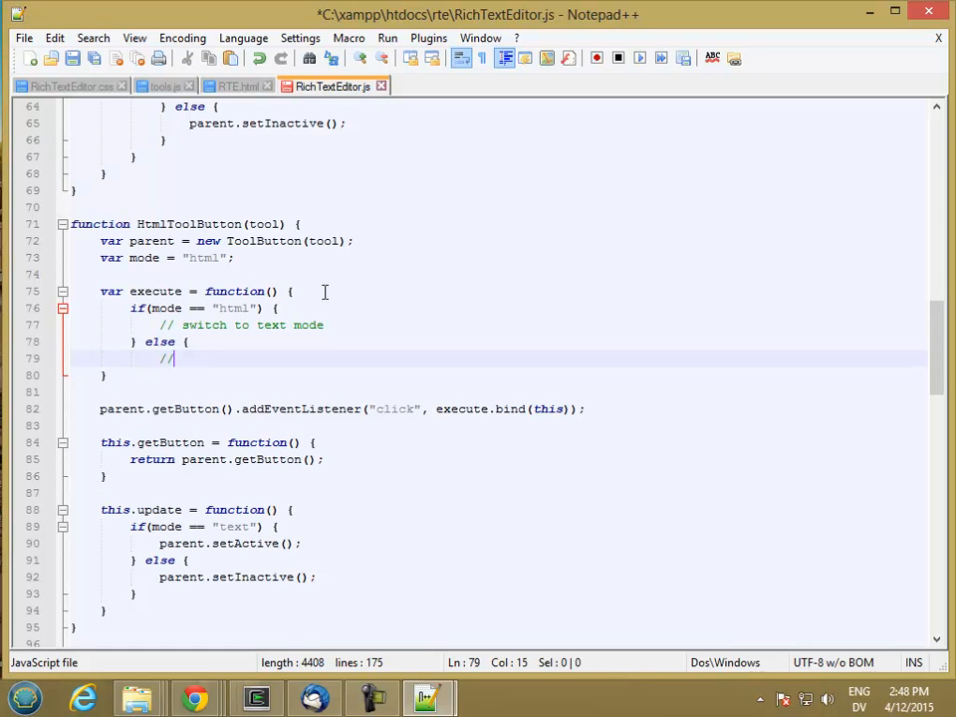
pyautogui.write('switch to')
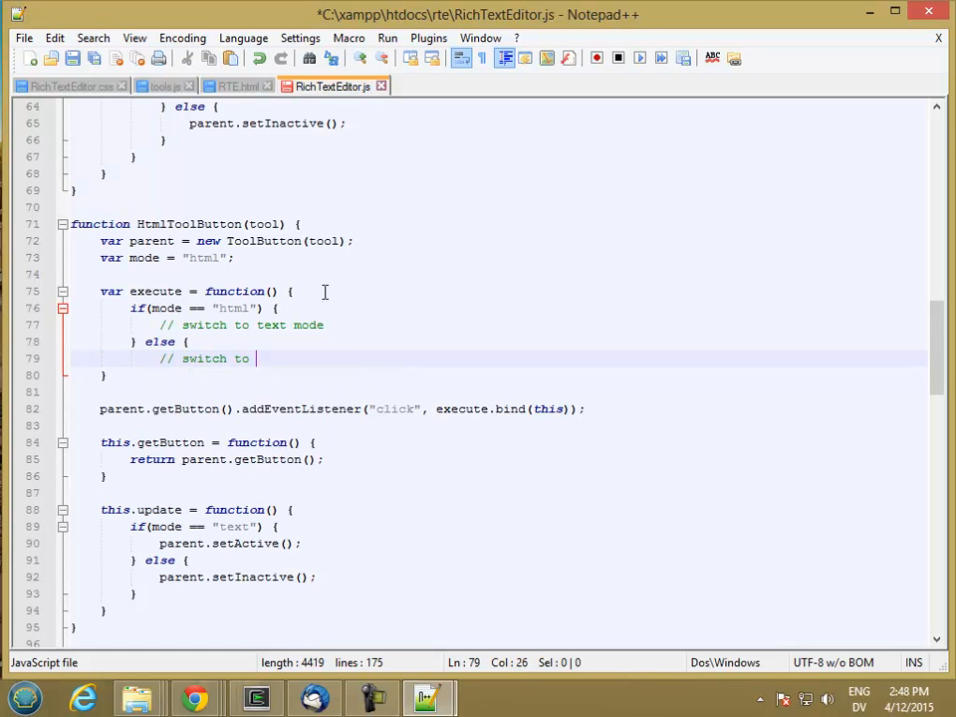
pyautogui.write('html mode')
pyautogui.write('}')
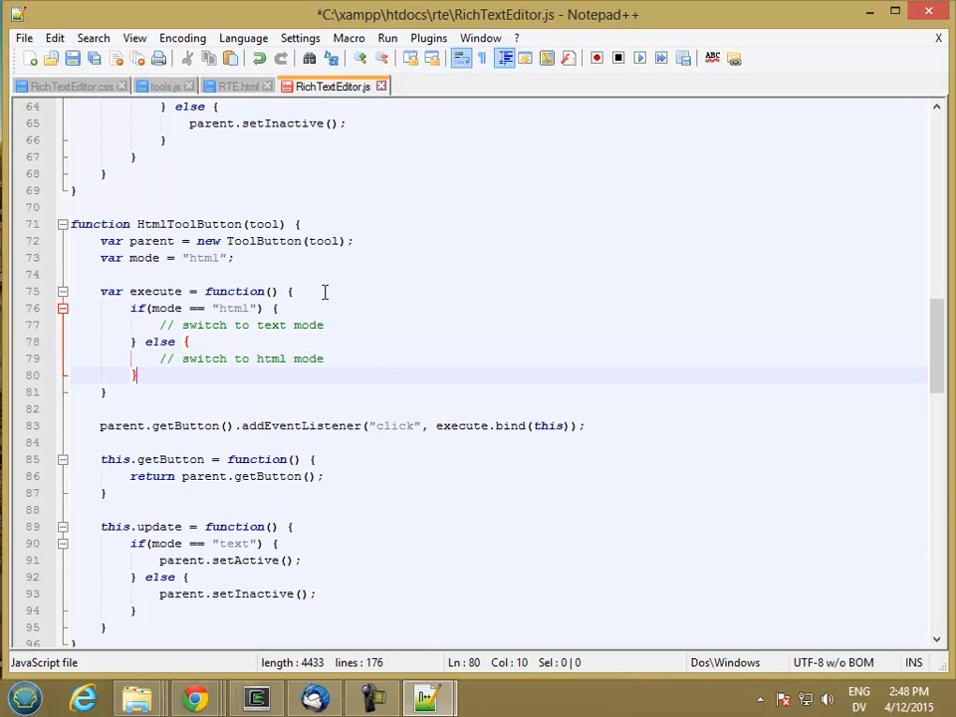
# - Set mode = "text" in the html branch and mode = "html" in the else branch
pyautogui.press('Enter')
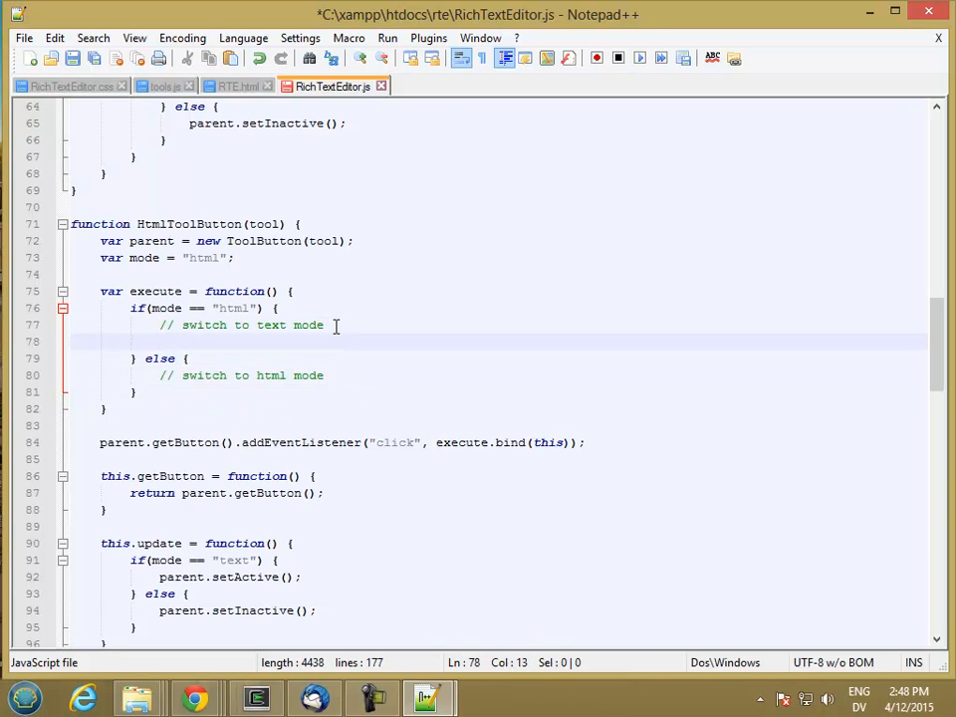
pyautogui.write('mode = "text";')
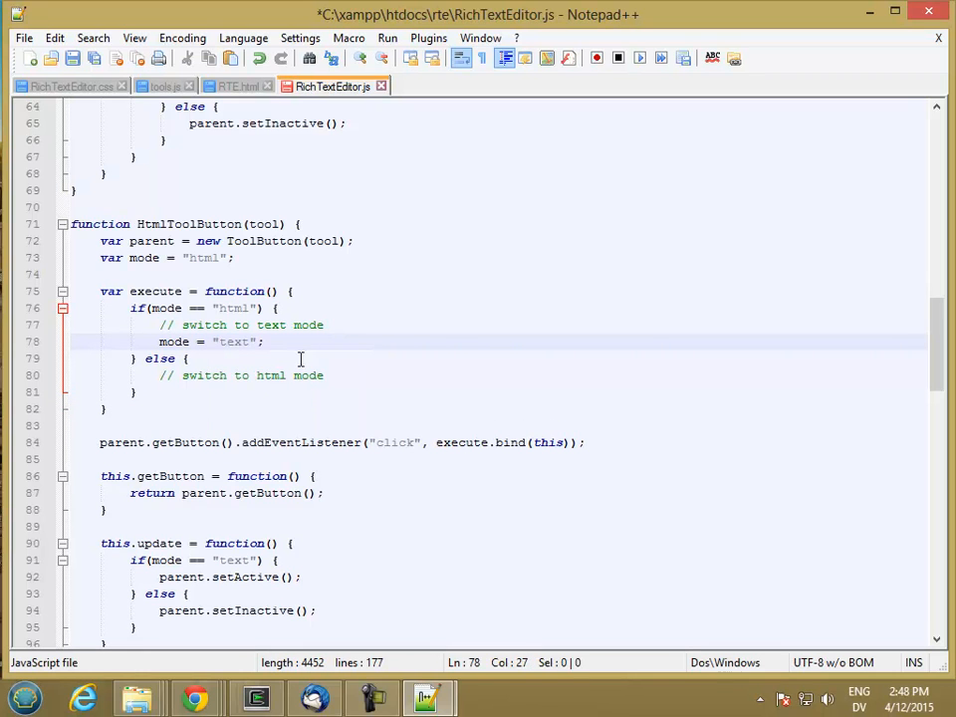
pyautogui.write('mode')
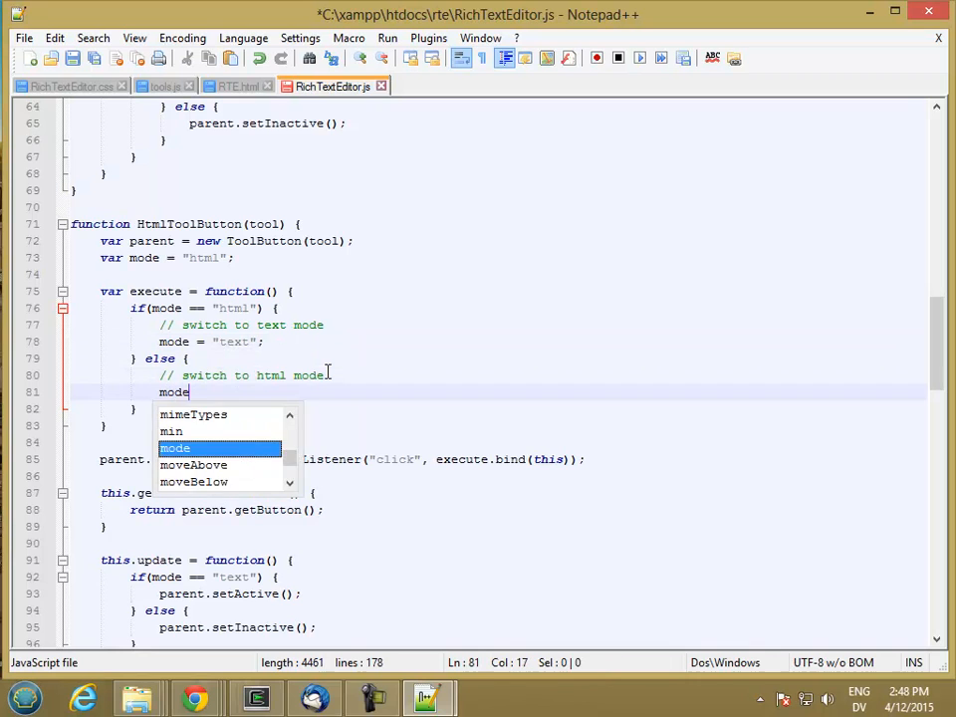
pyautogui.write('= "html";')
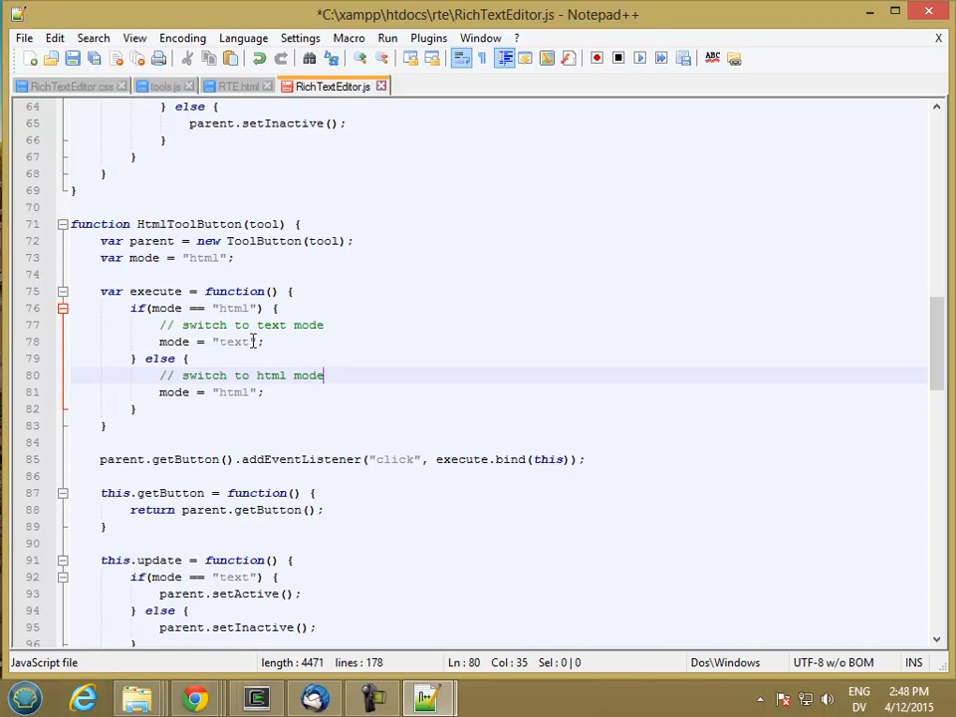
pyautogui.click(267, 342)
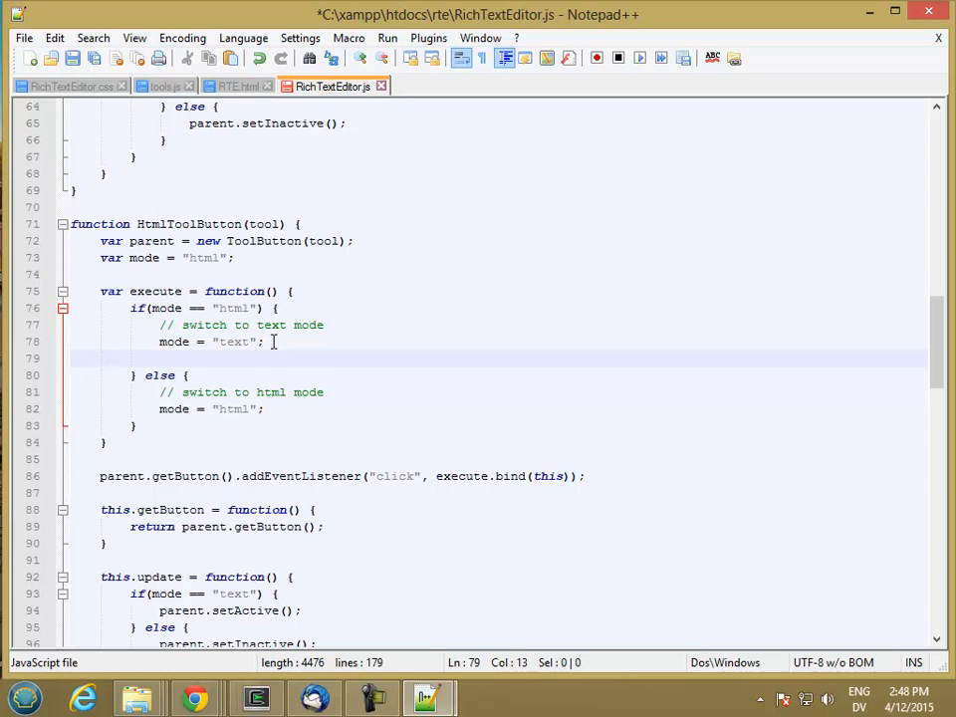
# - Add the editor parameter, save var html = editor.innerHTML and set editor.contentEditable = false
pyautogui.write('var html =')
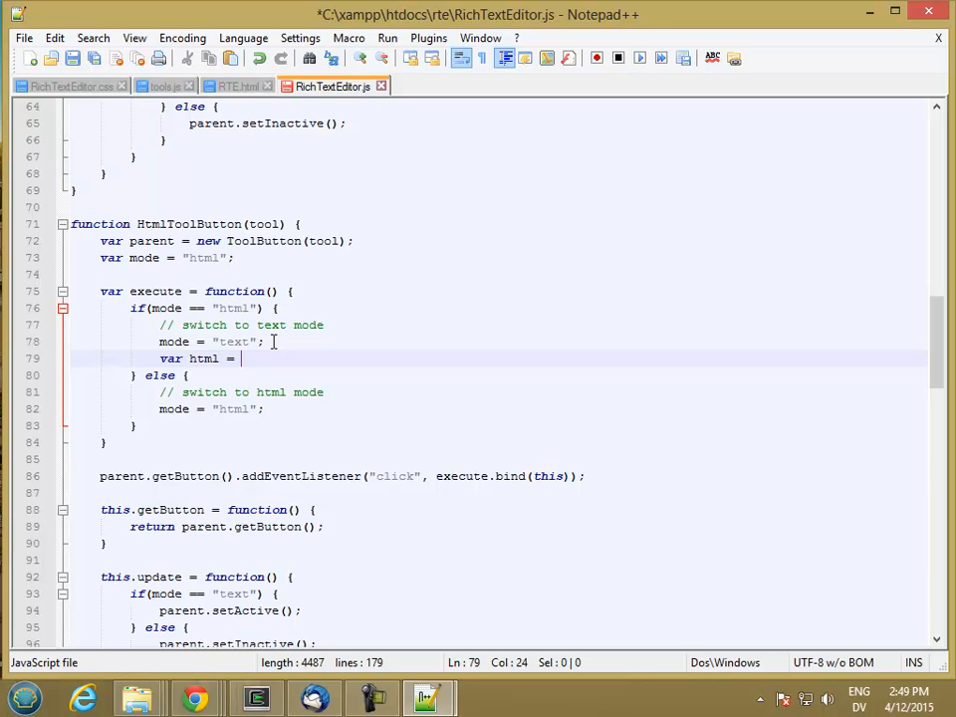
pyautogui.moveTo(283, 237)
pyautogui.write(', ')
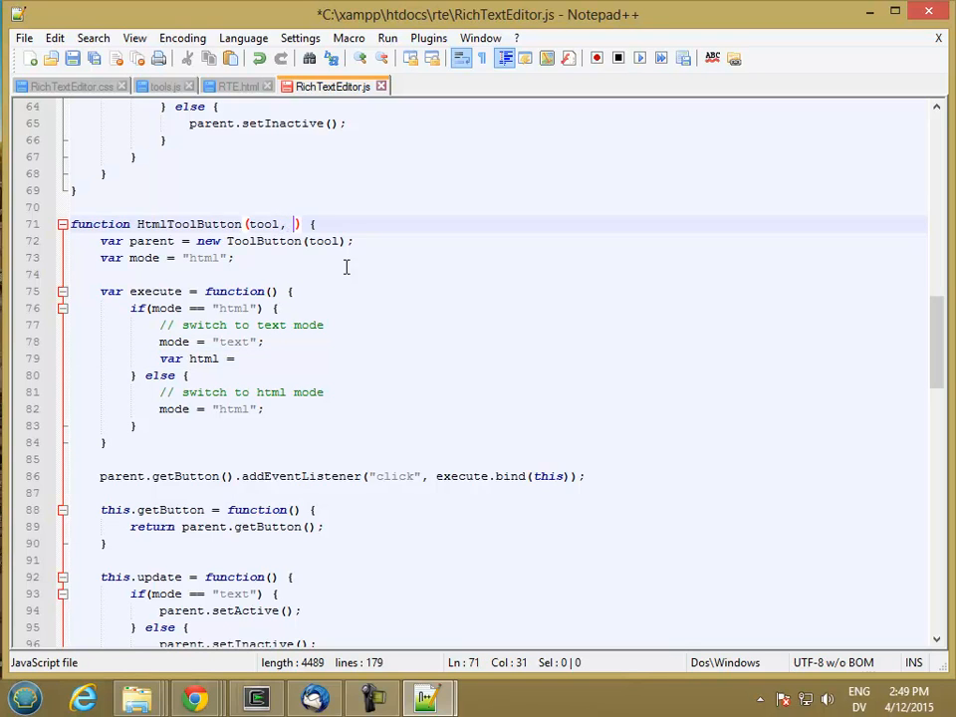
pyautogui.write('editor')
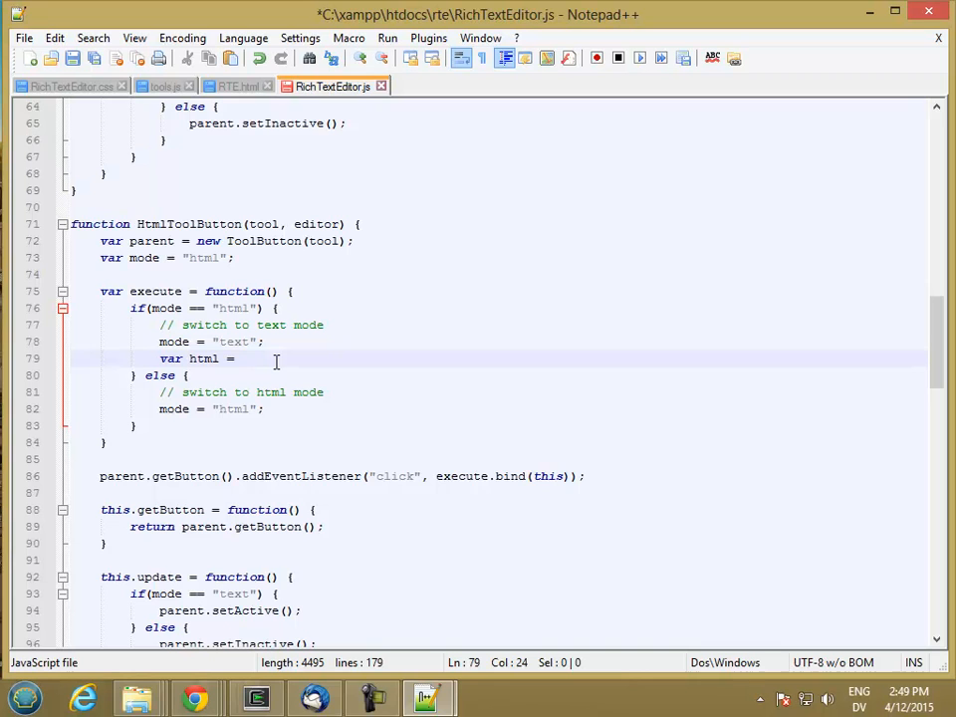
pyautogui.write('editor.innerHTML;')
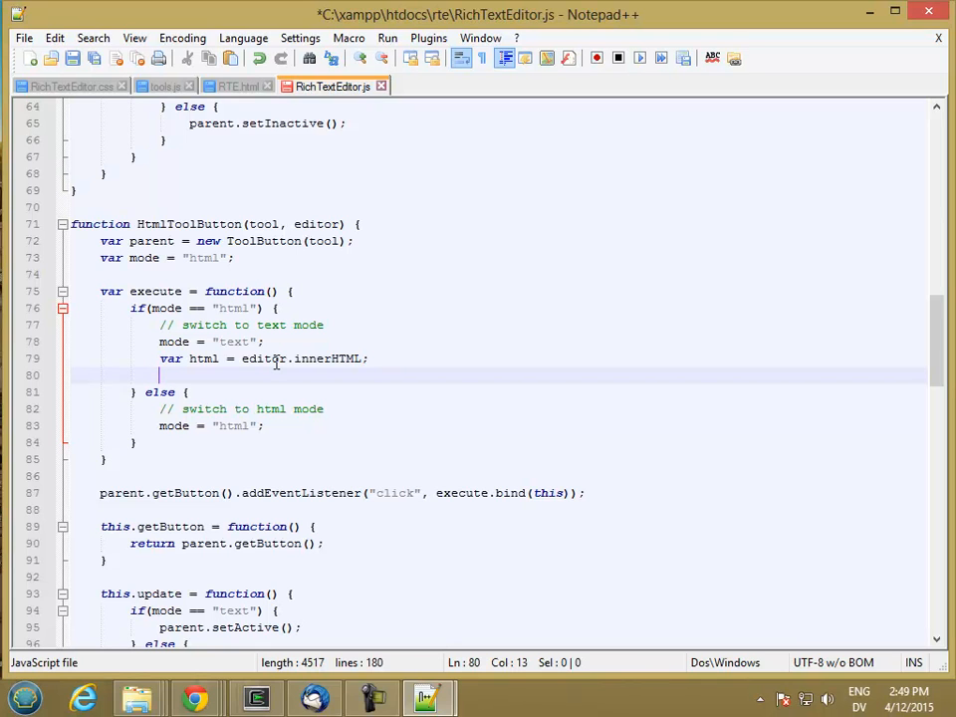
pyautogui.write('editor.')
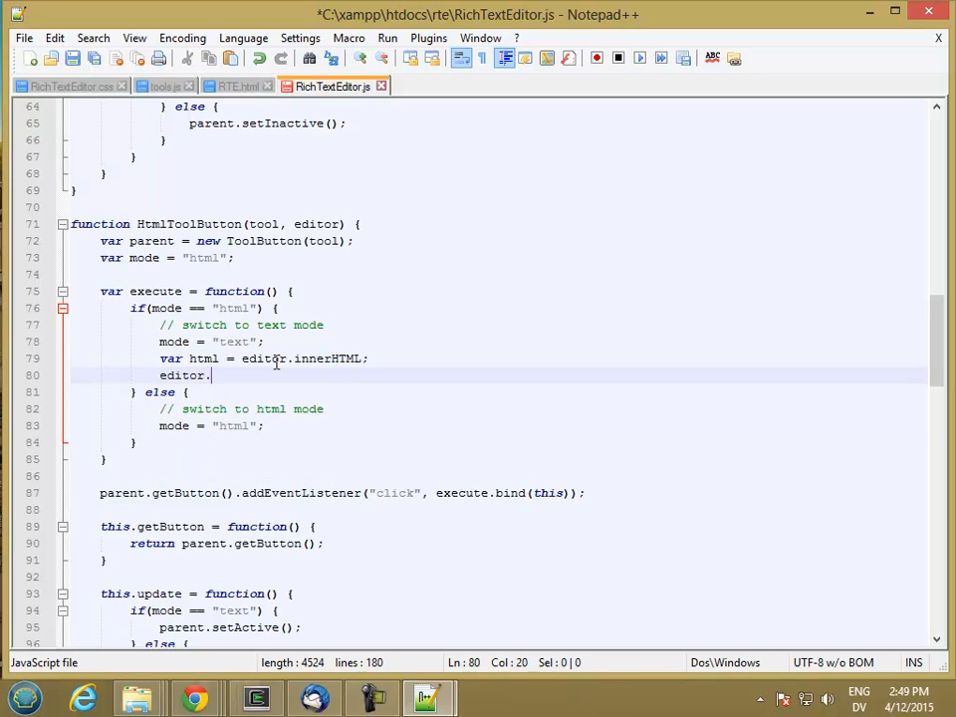
pyautogui.write('contentEditable = false;')
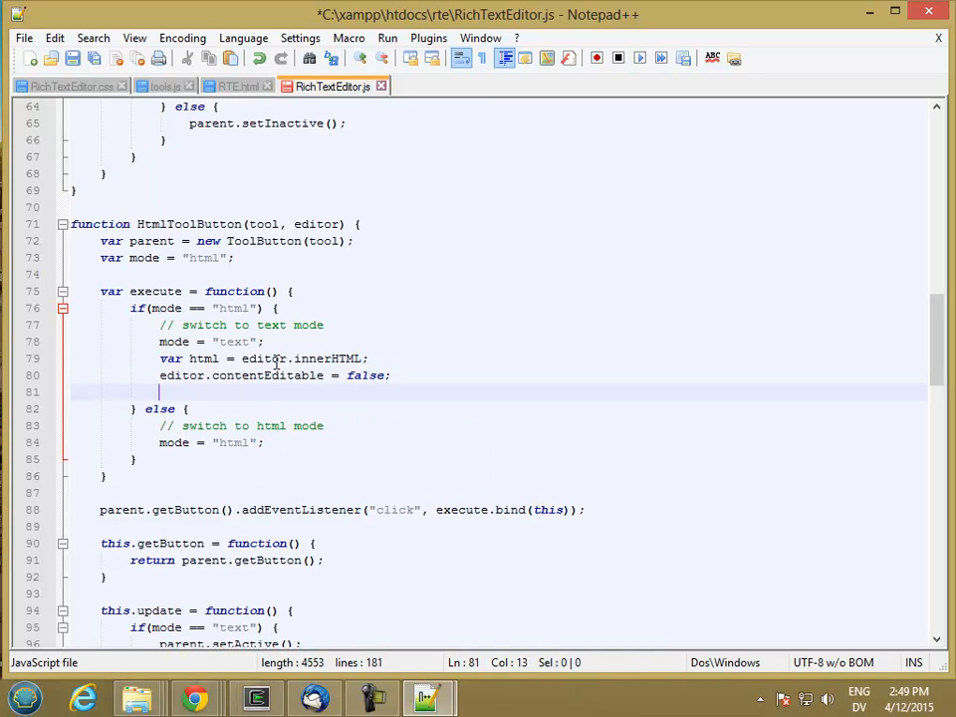
# - Start var pre = document.createElement in the text-mode branch
pyautogui.write('vr')
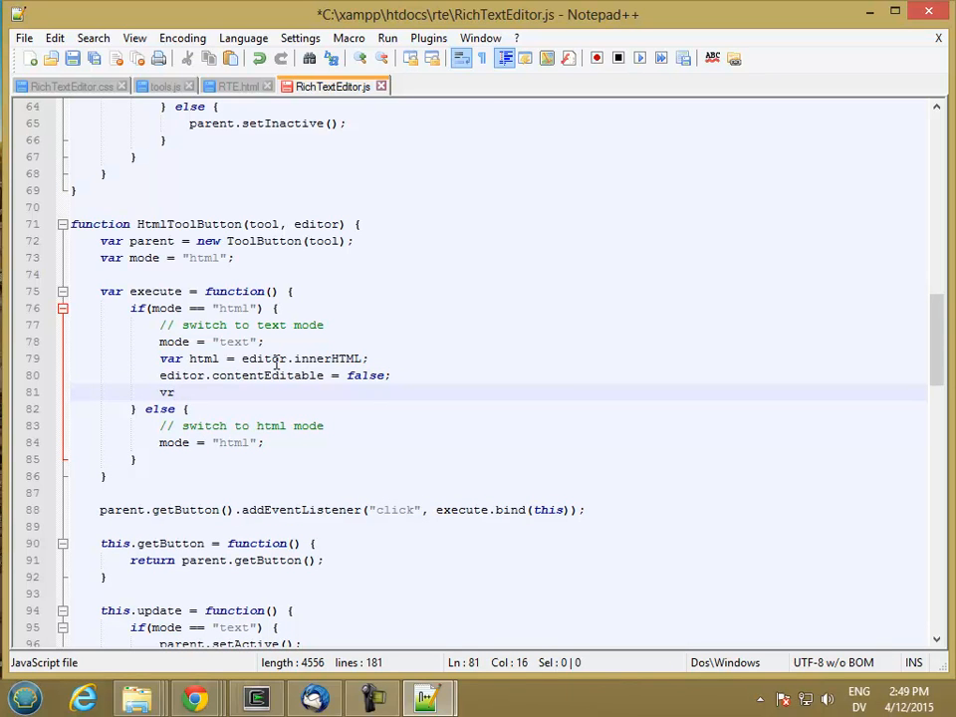
pyautogui.write('var pre = document.c')
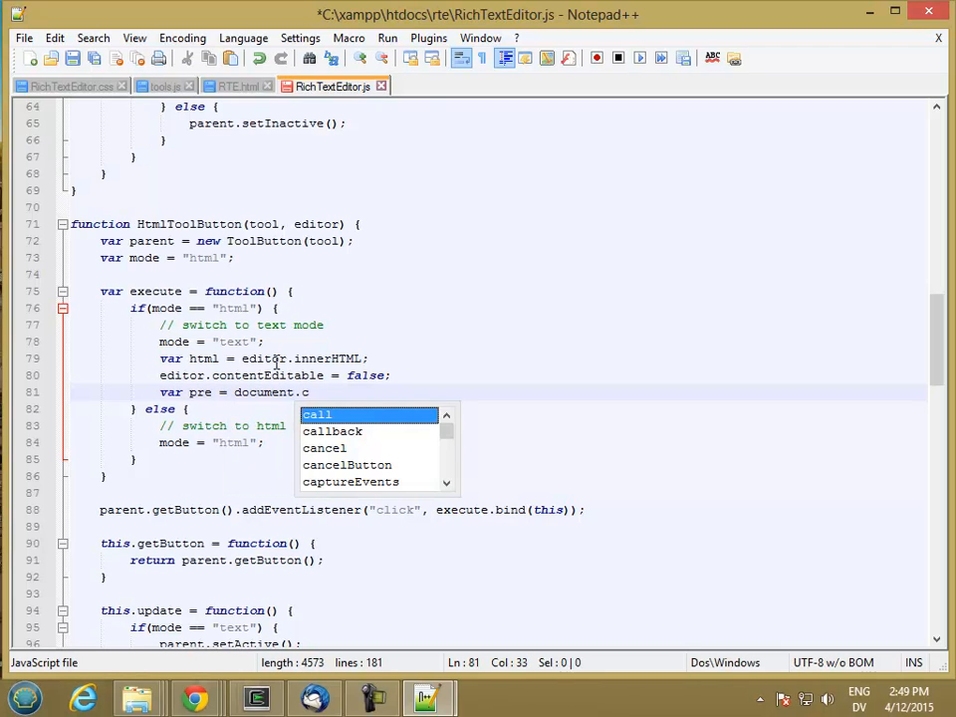
pyautogui.write('reateE')
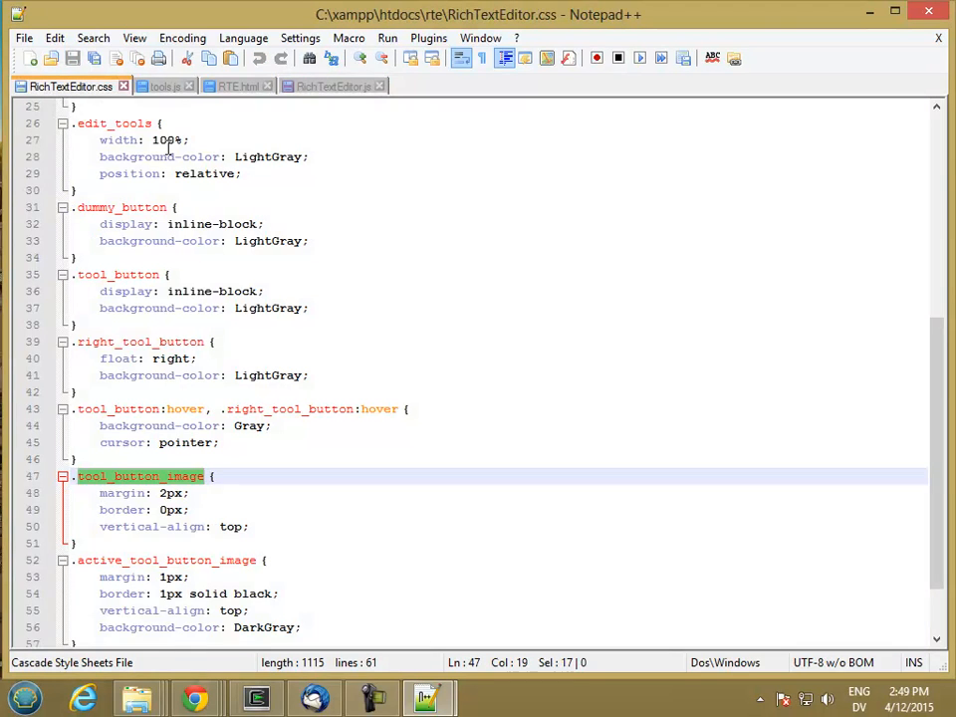
# - Check the .html_text rule in RichTextEditor.css, then finish createElement("pre") and begin pre.className =
pyautogui.scroll(-3)
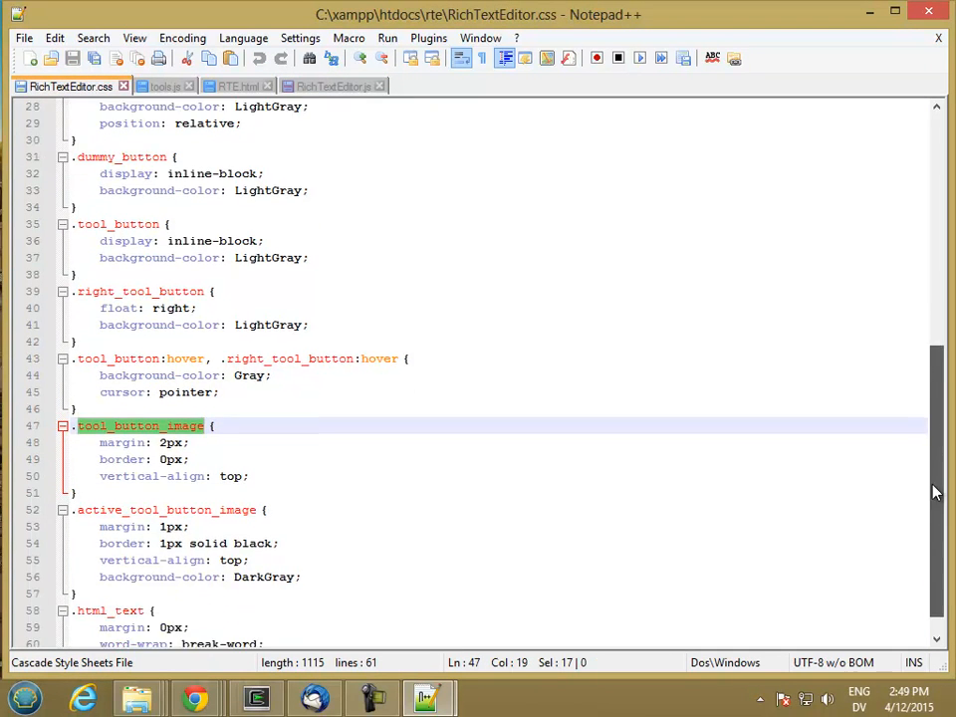
pyautogui.scroll(-3)
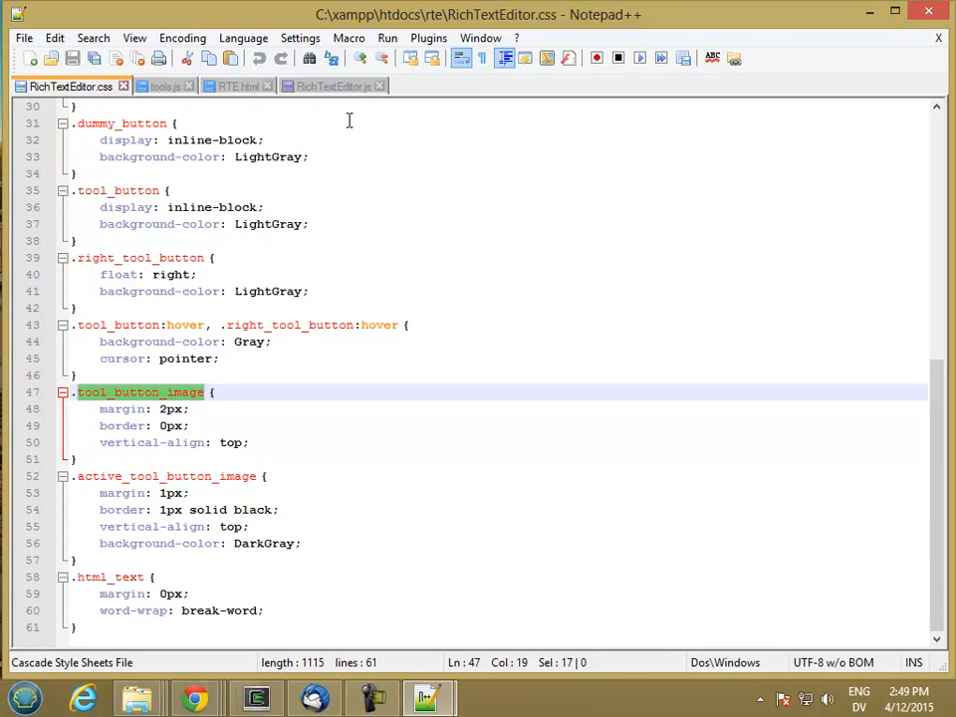
pyautogui.click(333, 85)
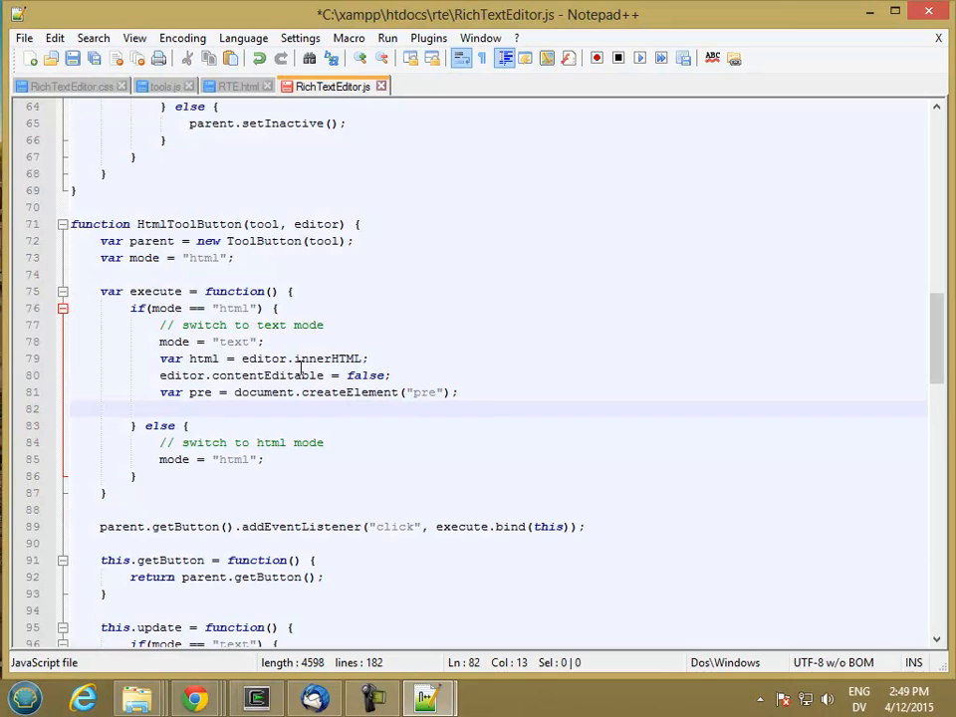
pyautogui.write('pre.className =')
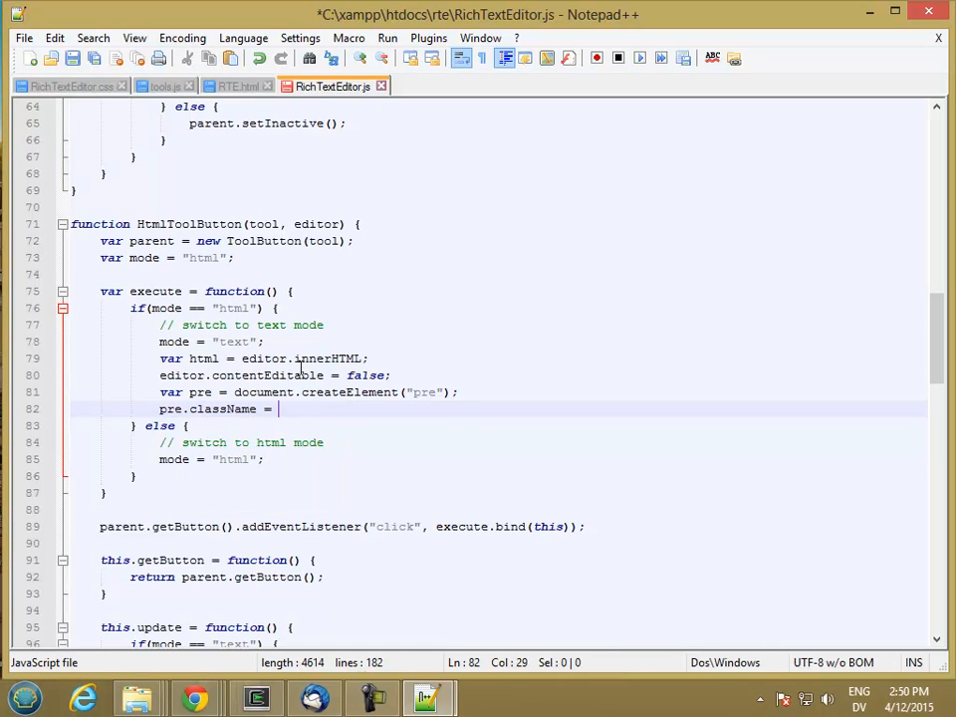
# - Give pre the class "html_text" and set pre.innerText = html;
pyautogui.write('"')
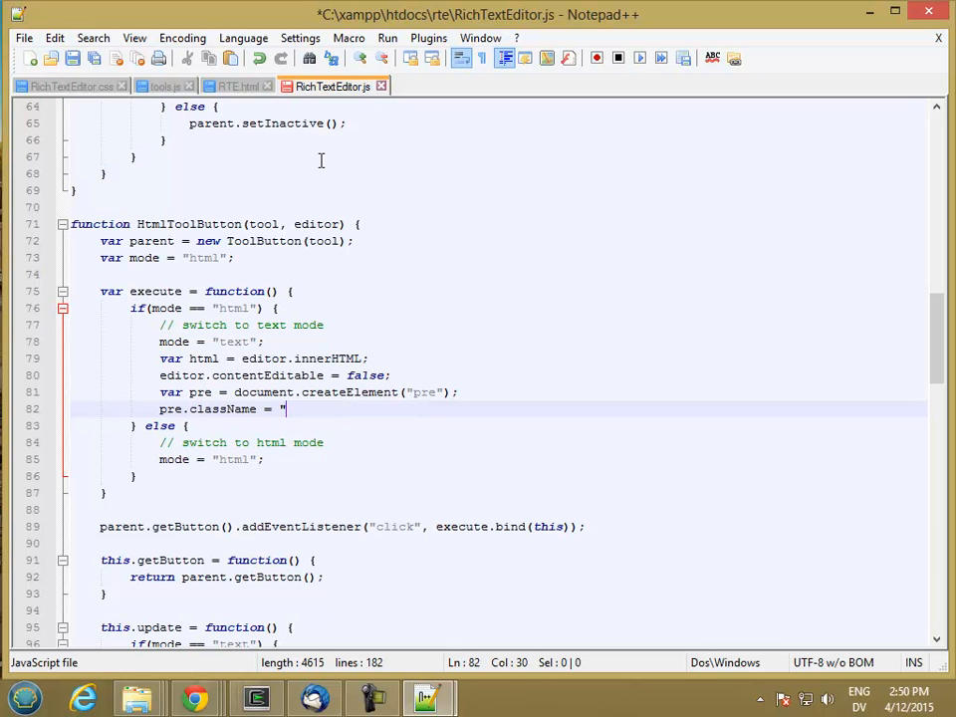
pyautogui.write('html_text";')
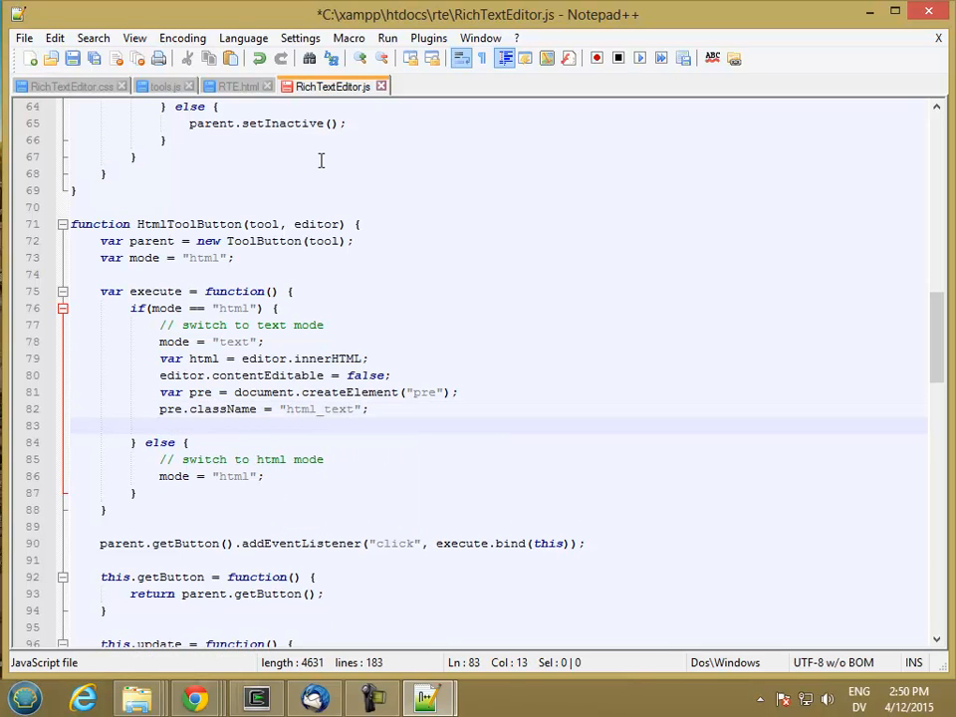
pyautogui.write('pre.innerTe')
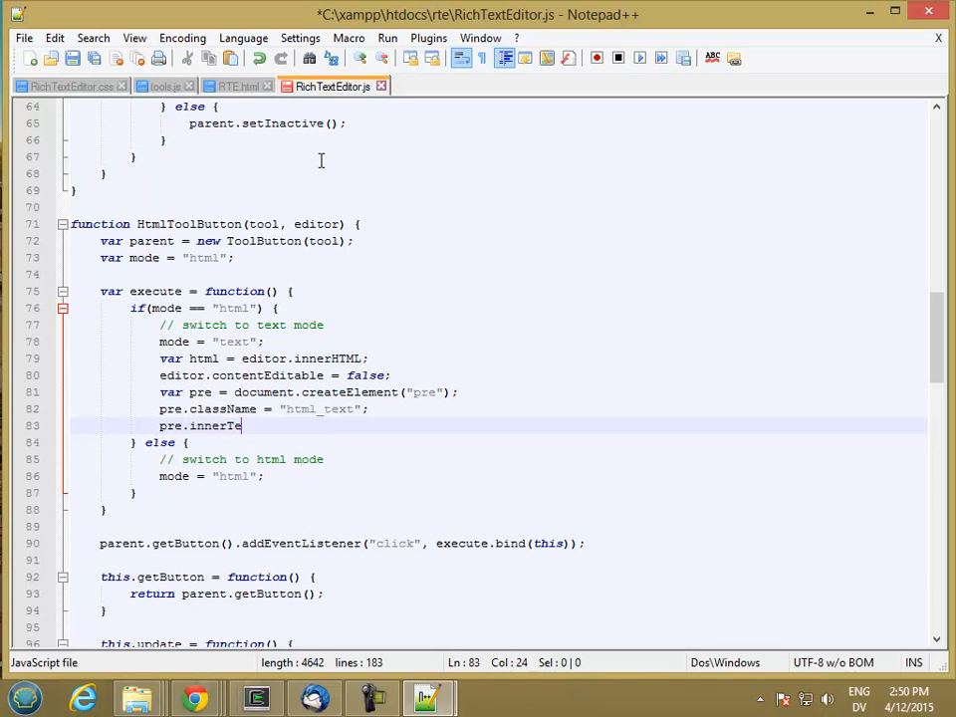
pyautogui.write('xt =')
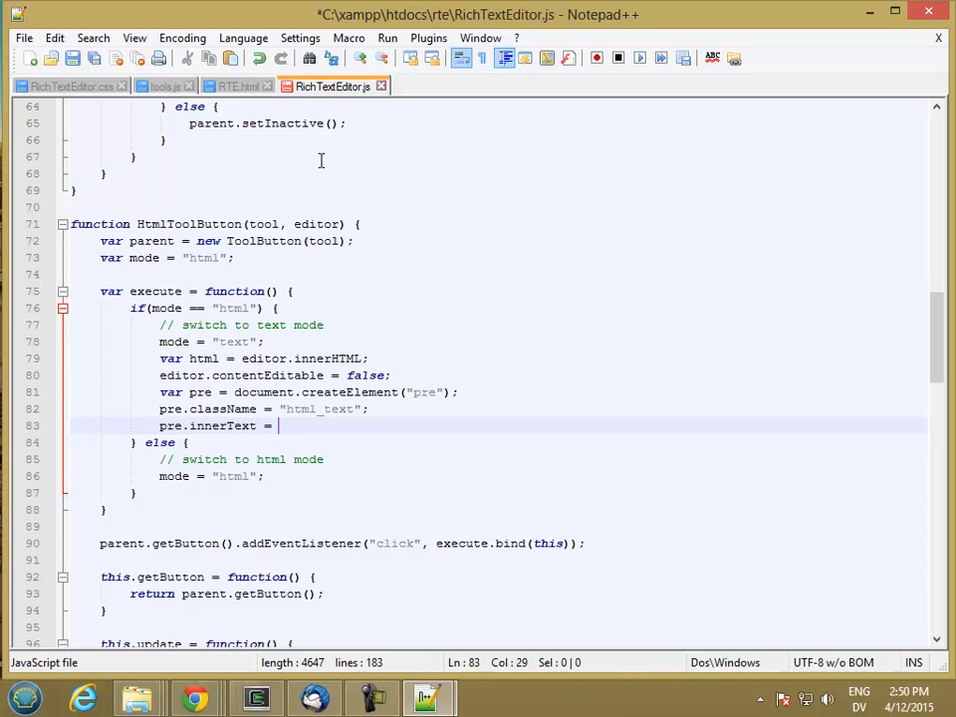
pyautogui.write('html;')
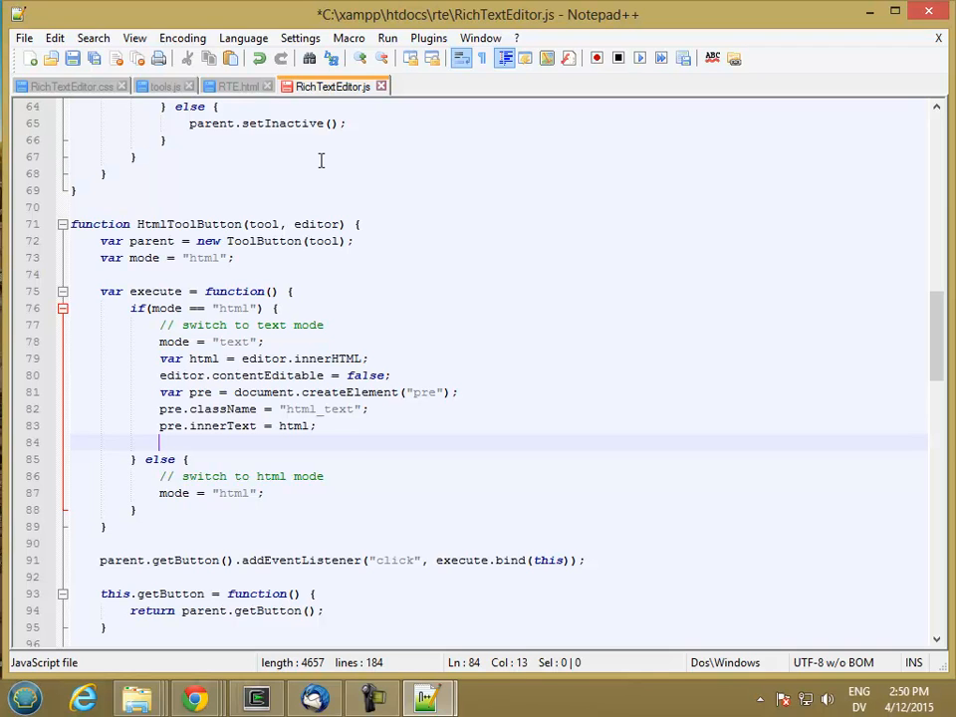
# - Add the editor.contentEditable line using the autocomplete suggestion
pyautogui.write('editor.')
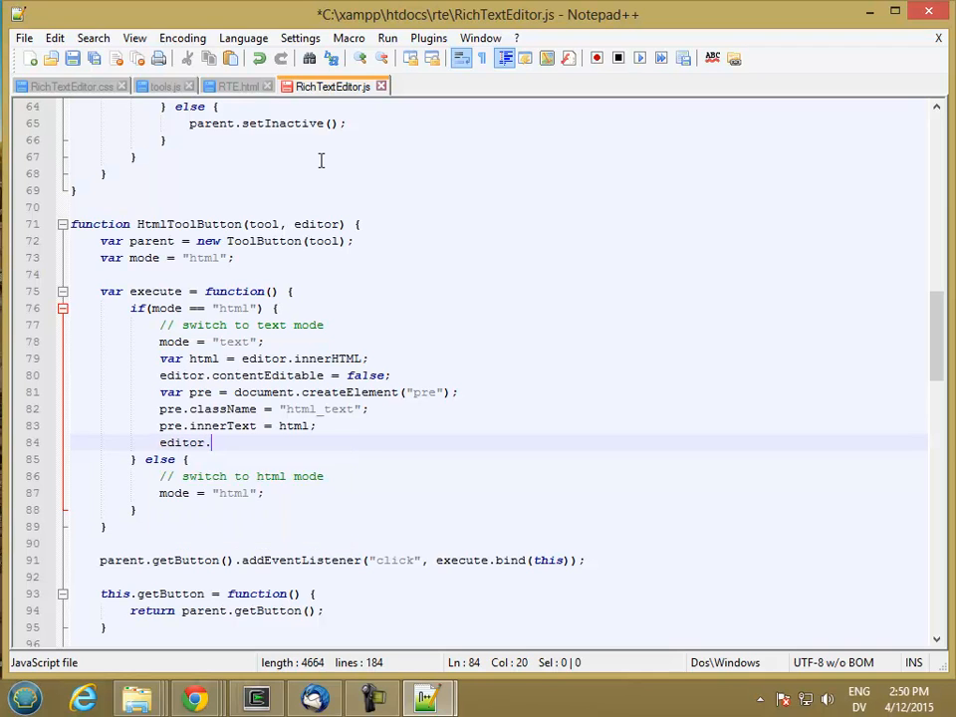
pyautogui.write('content')
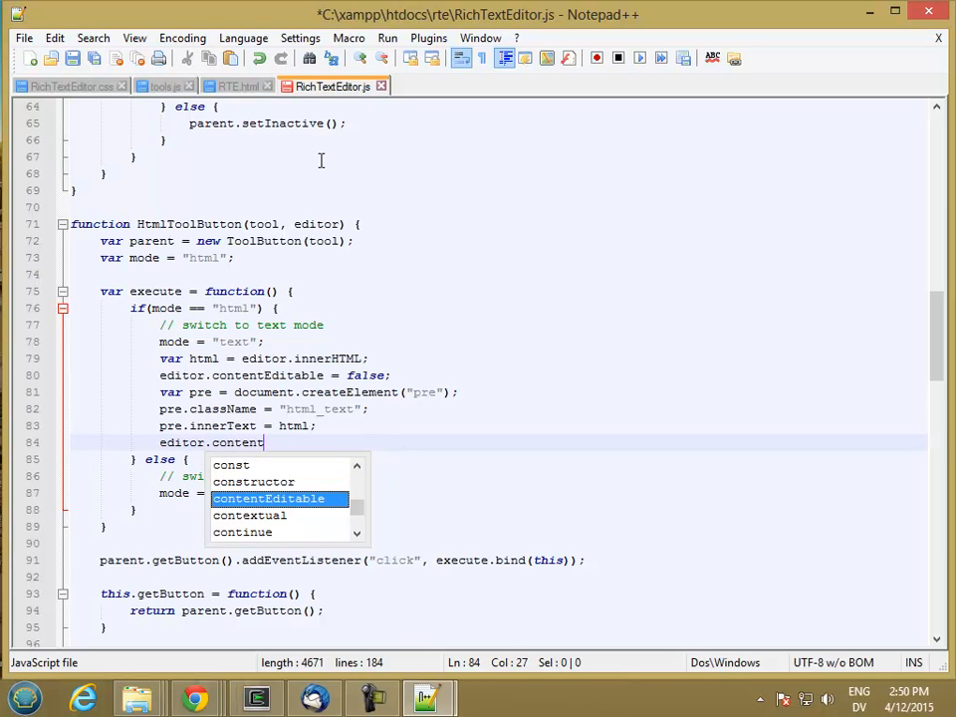
pyautogui.press('Enter')
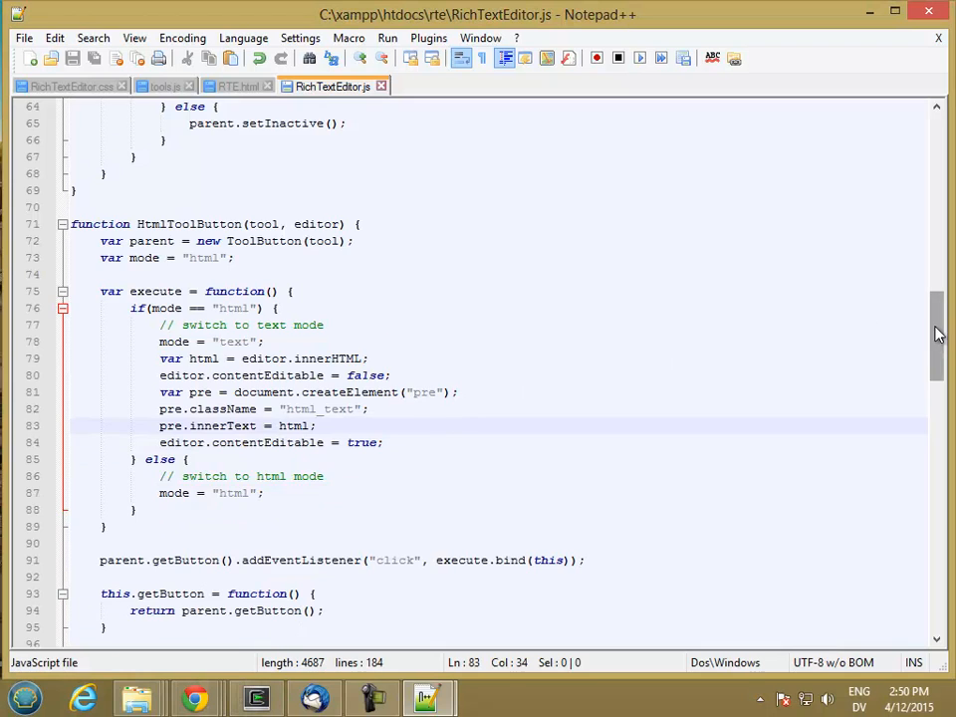
# - Create htmlButton = new HtmlToolButton with title "HTML", command and html.png image options
pyautogui.scroll(-3)
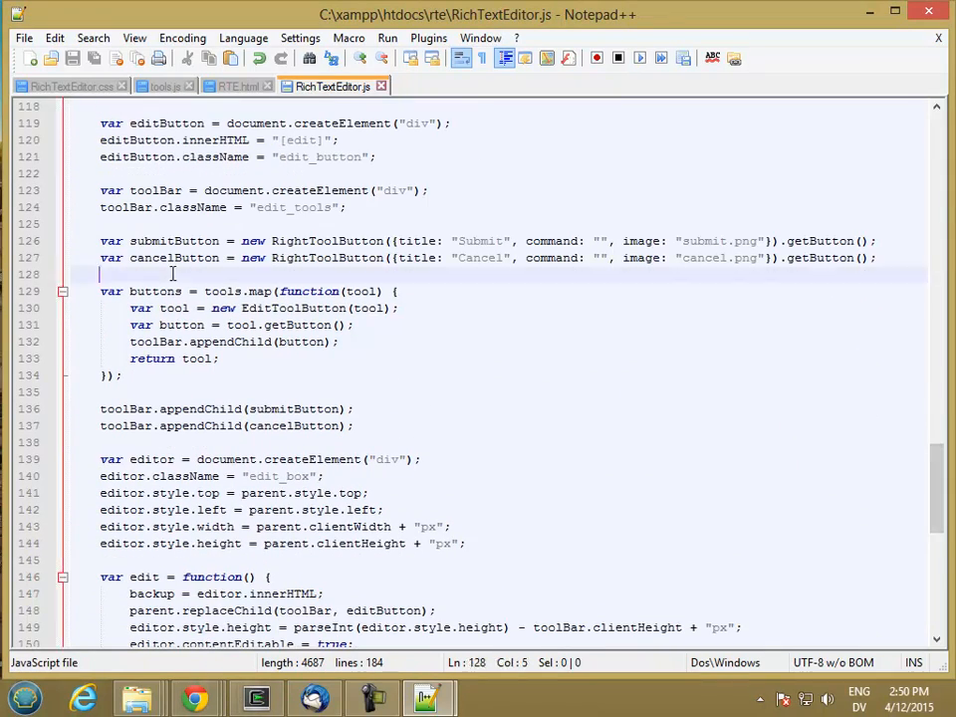
pyautogui.moveTo(255, 318)
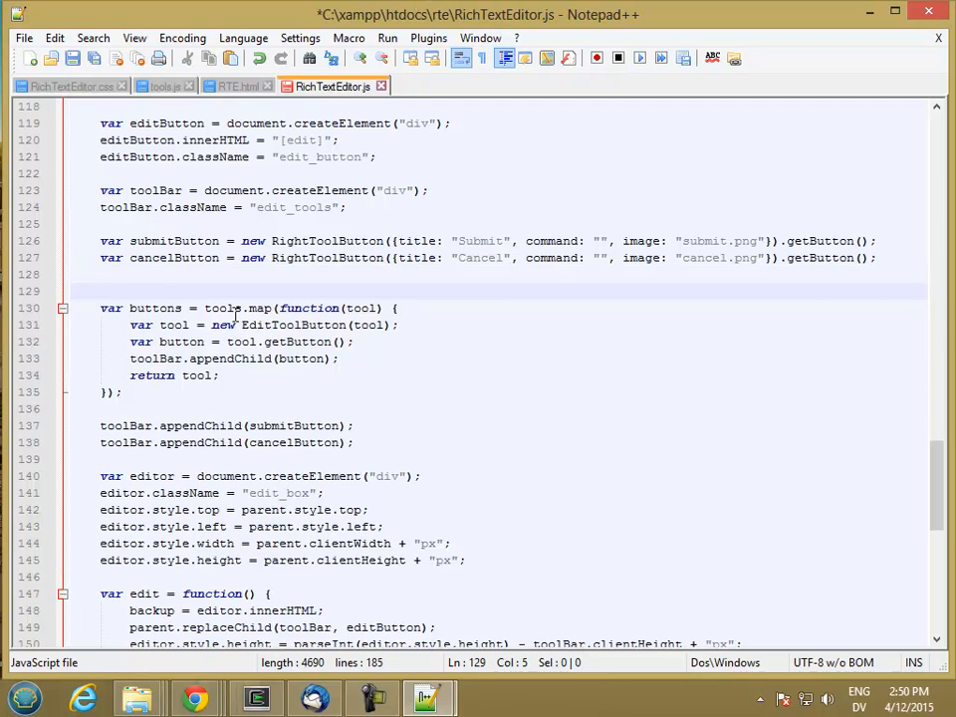
pyautogui.write('htm')
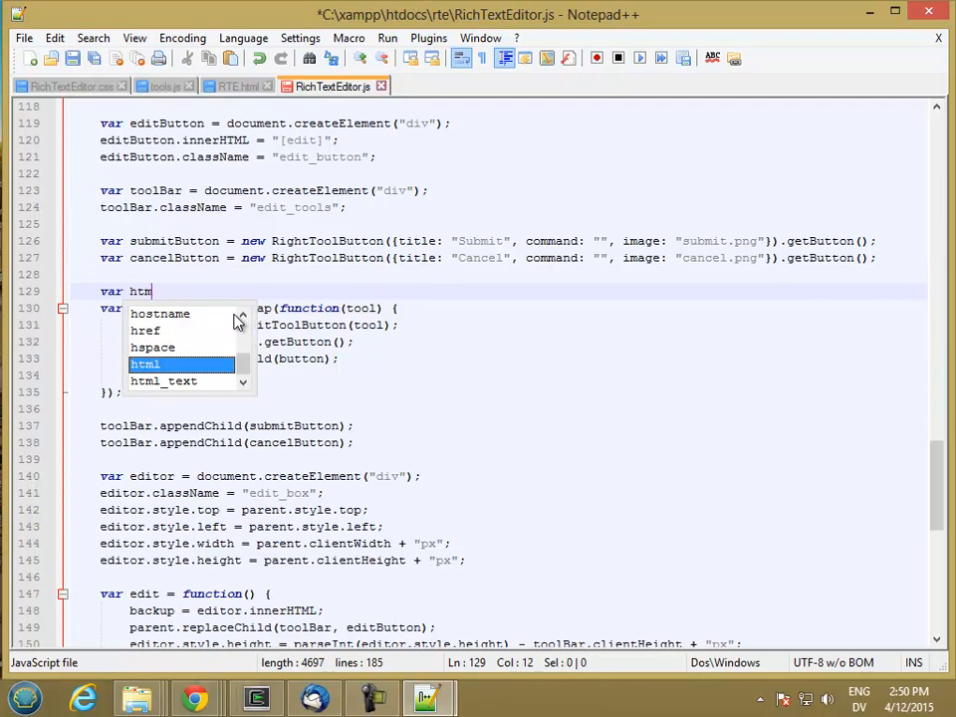
pyautogui.write('lButton')
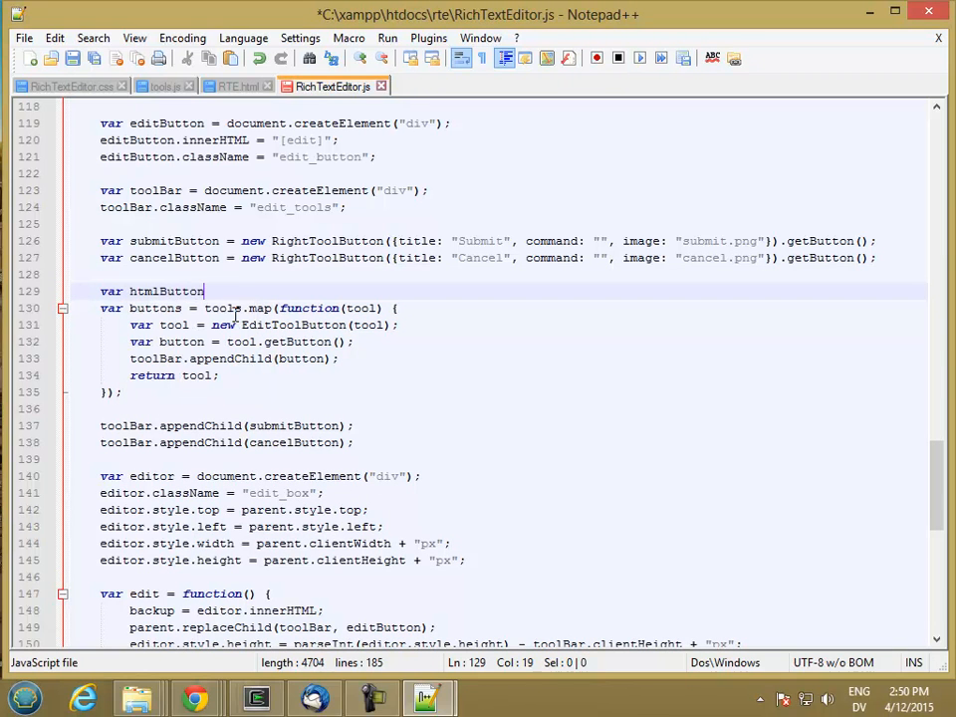
pyautogui.write('=')
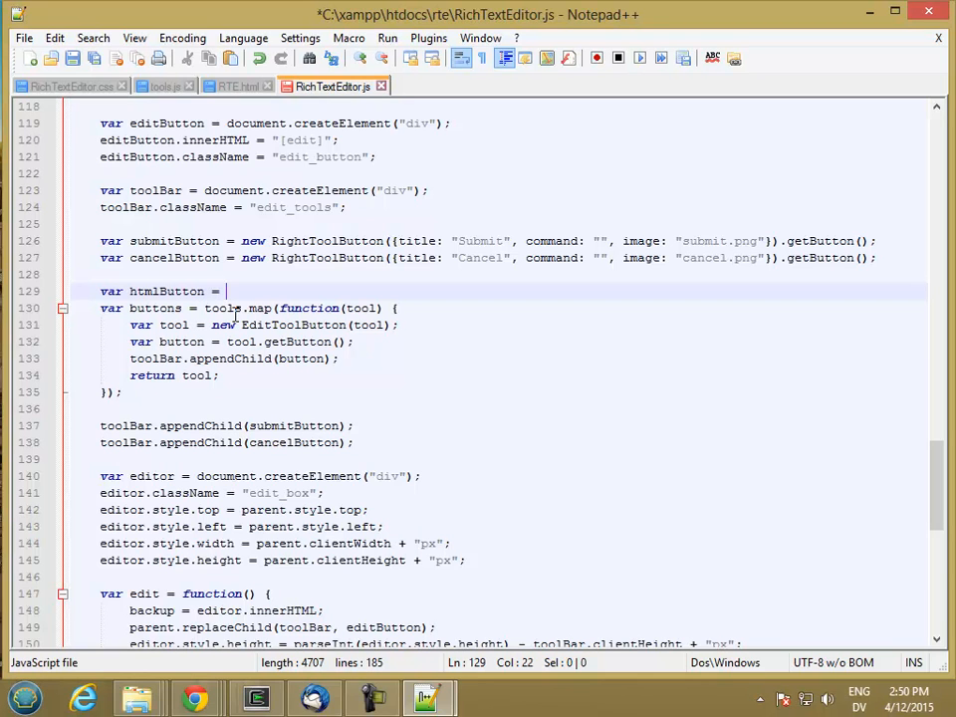
pyautogui.write('new HtmlToolButton(')
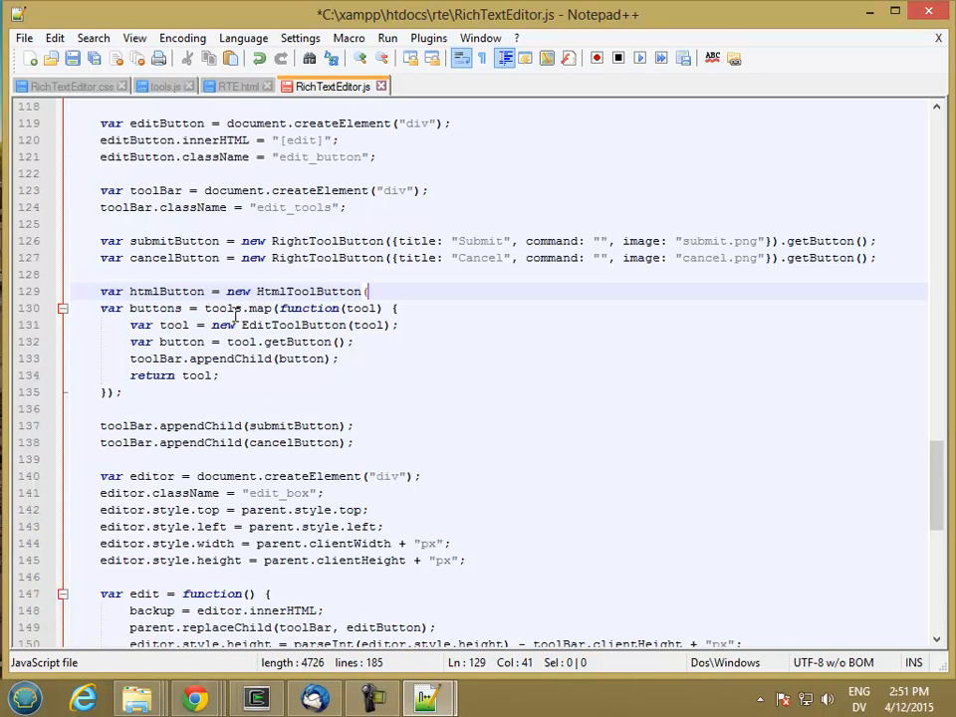
pyautogui.write('{')
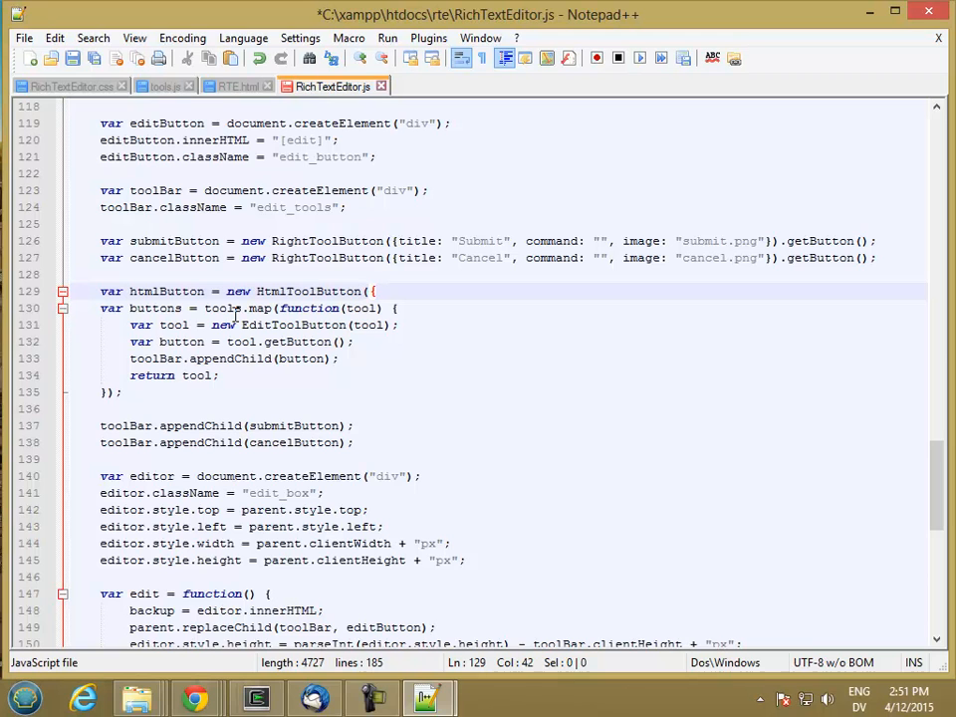
pyautogui.write('title:')
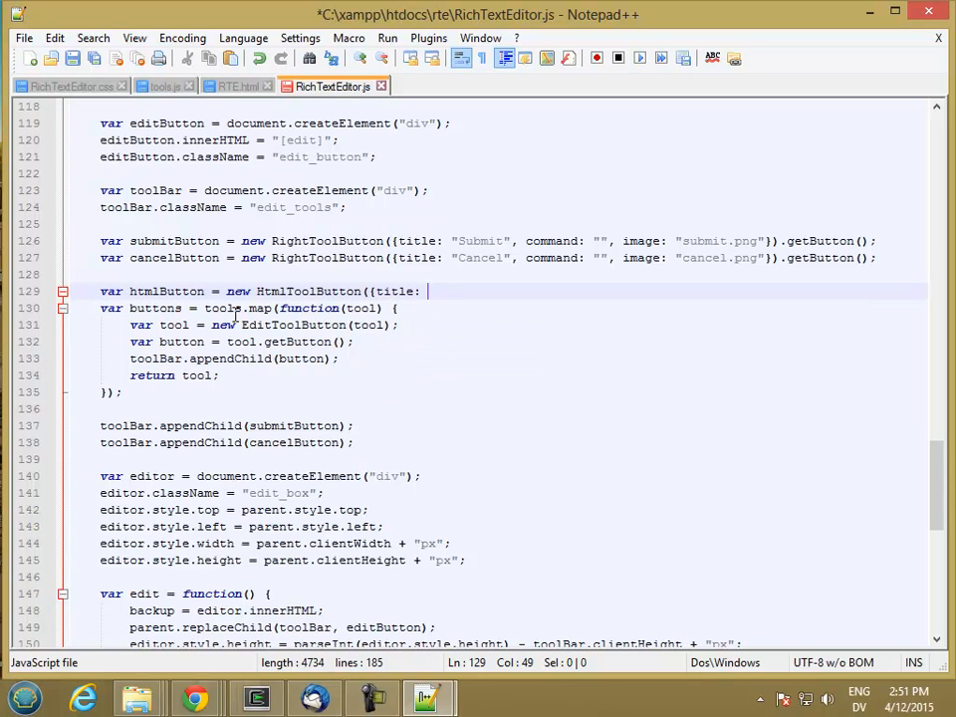
pyautogui.write('"HTML",')
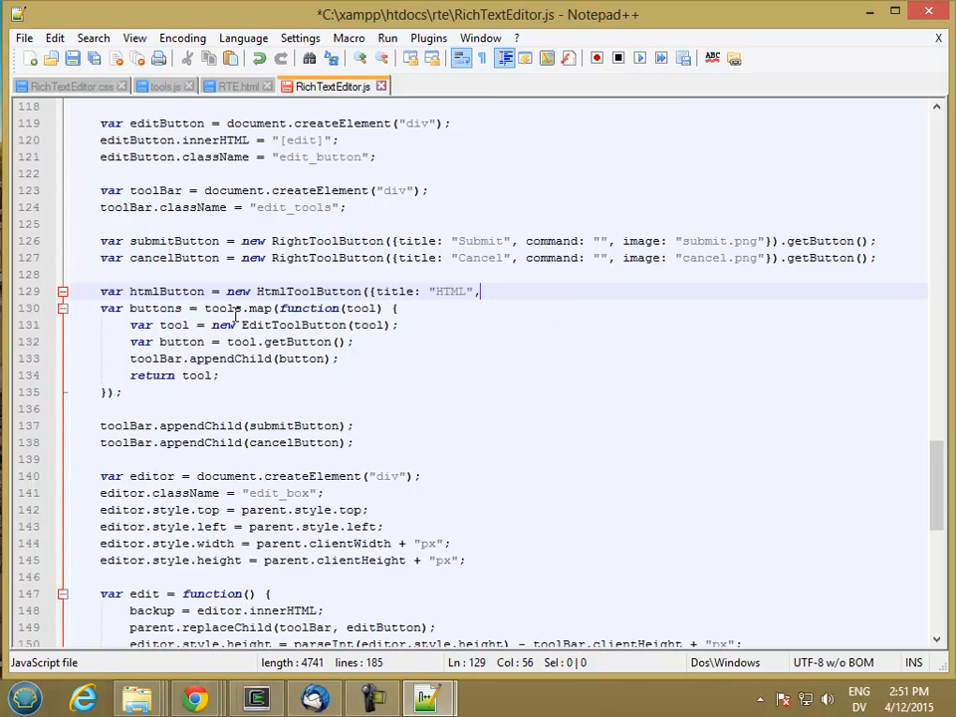
pyautogui.write('command: "",')
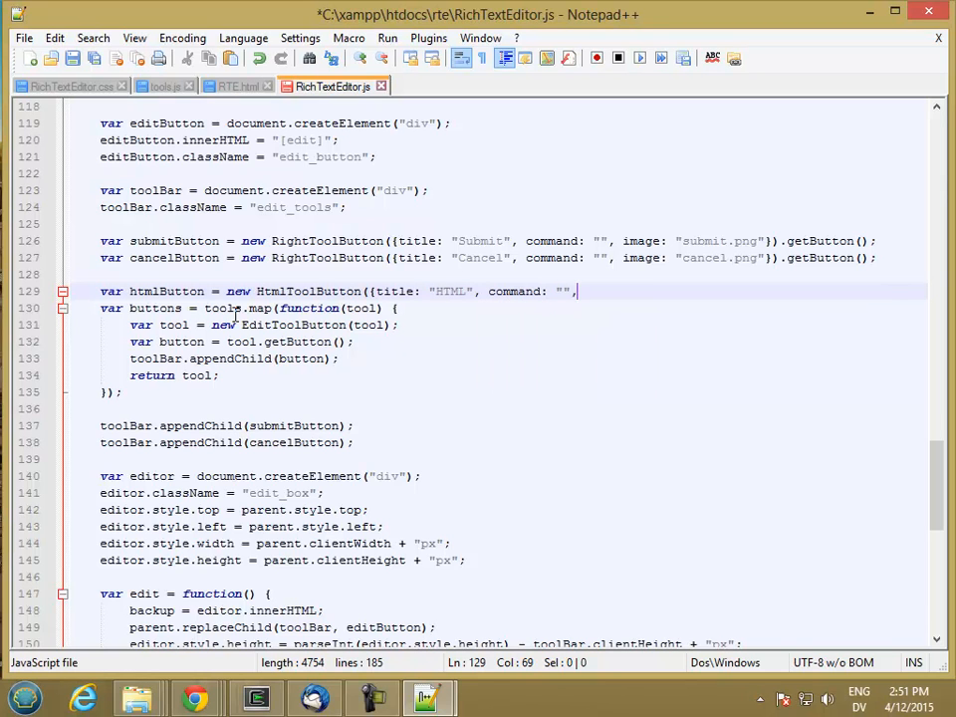
pyautogui.write('image: "html.png')
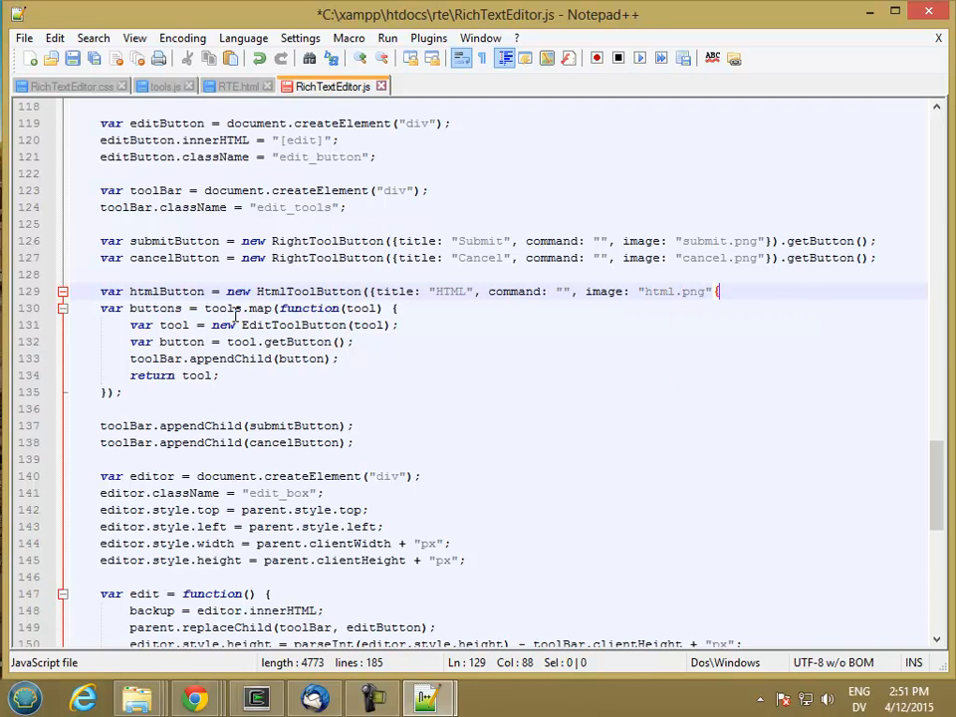
# - Finish with .getButton();, add toolBar.appendChild(htmlButton); and save the file
pyautogui.press('BackSpace')
pyautogui.write('});')
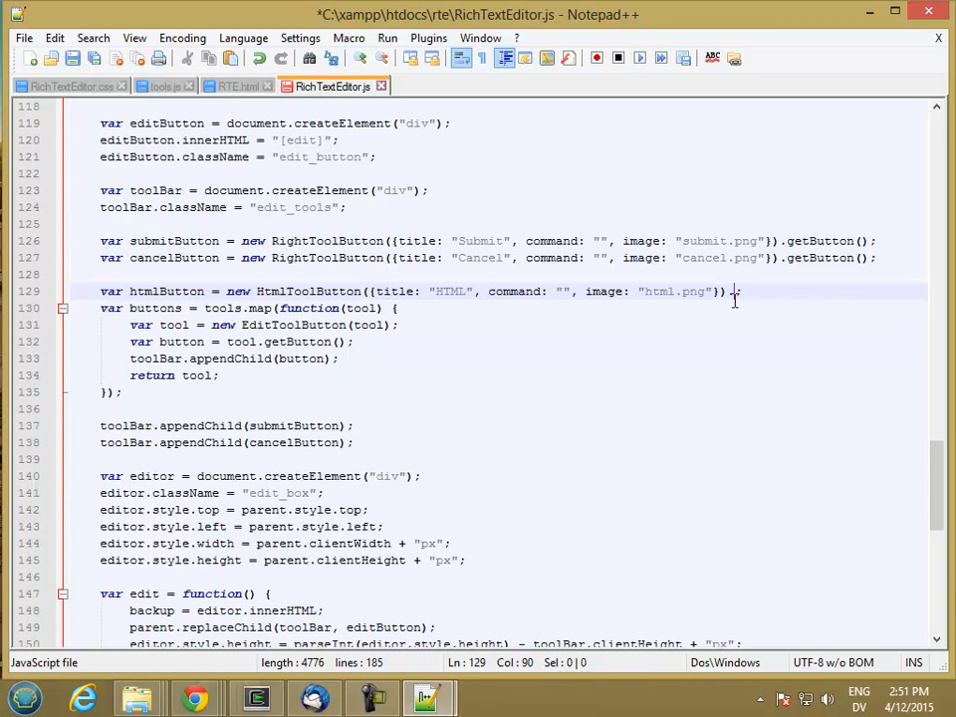
pyautogui.write('.getButton')
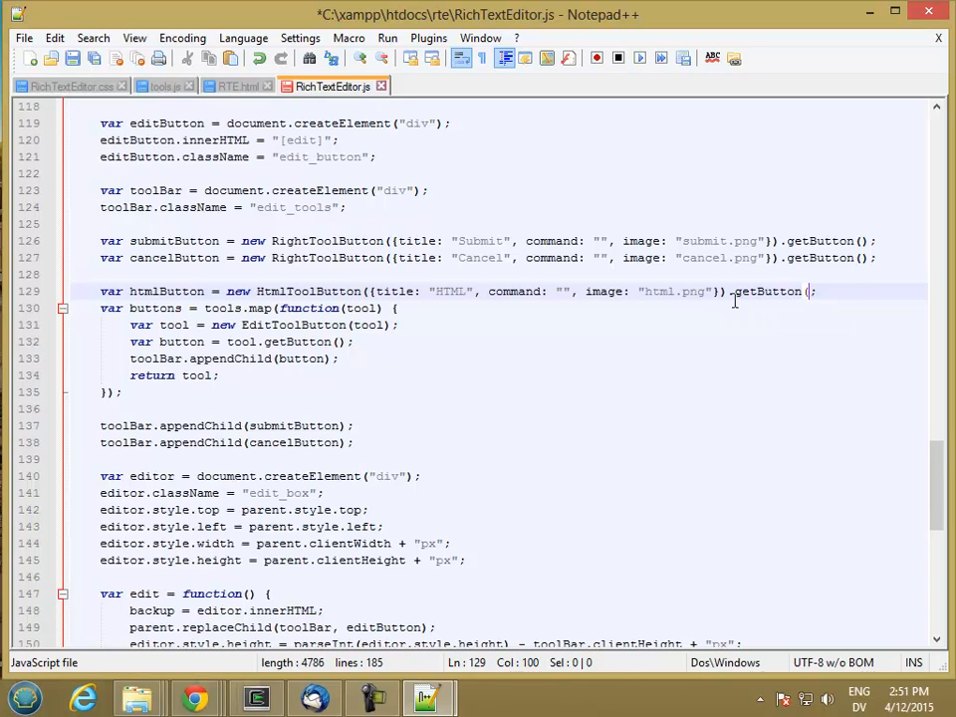
pyautogui.write(';')
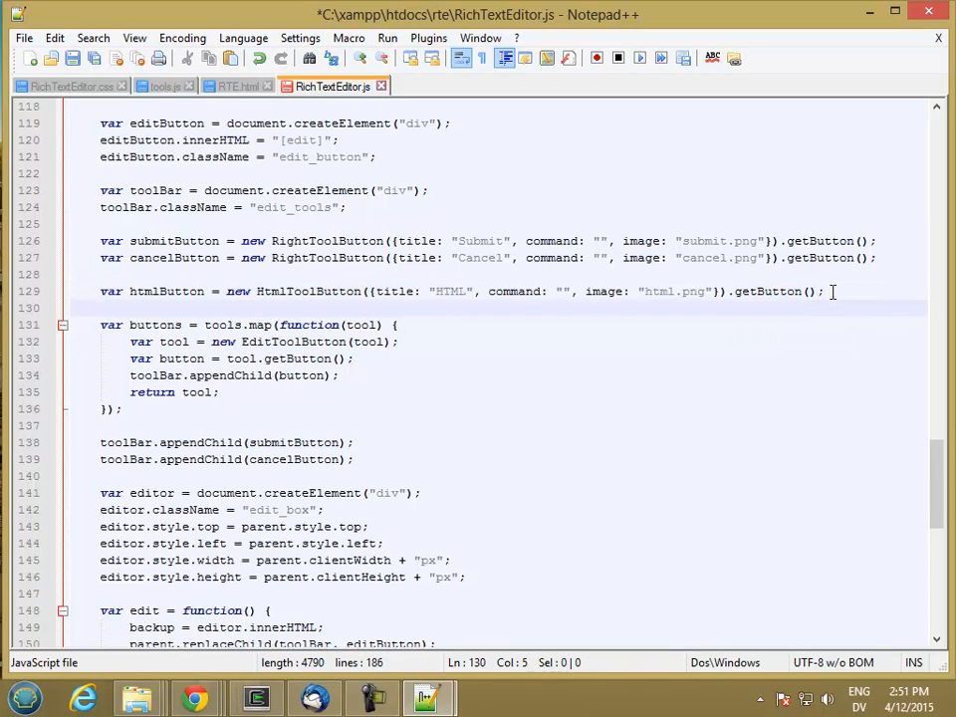
pyautogui.write('t')
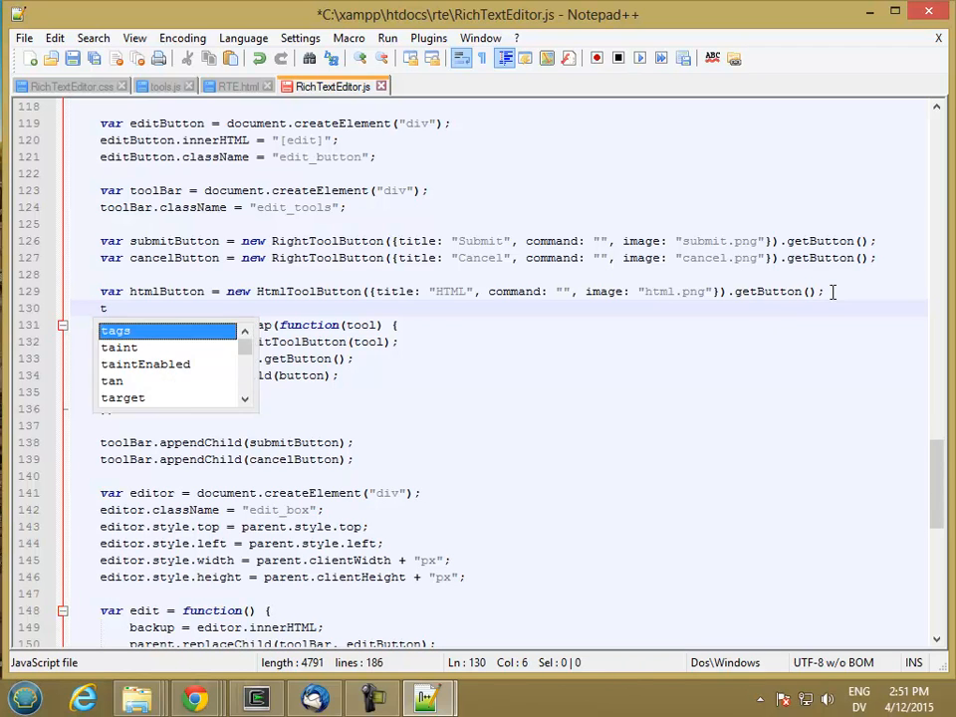
pyautogui.write('oolBar.appendChild(')
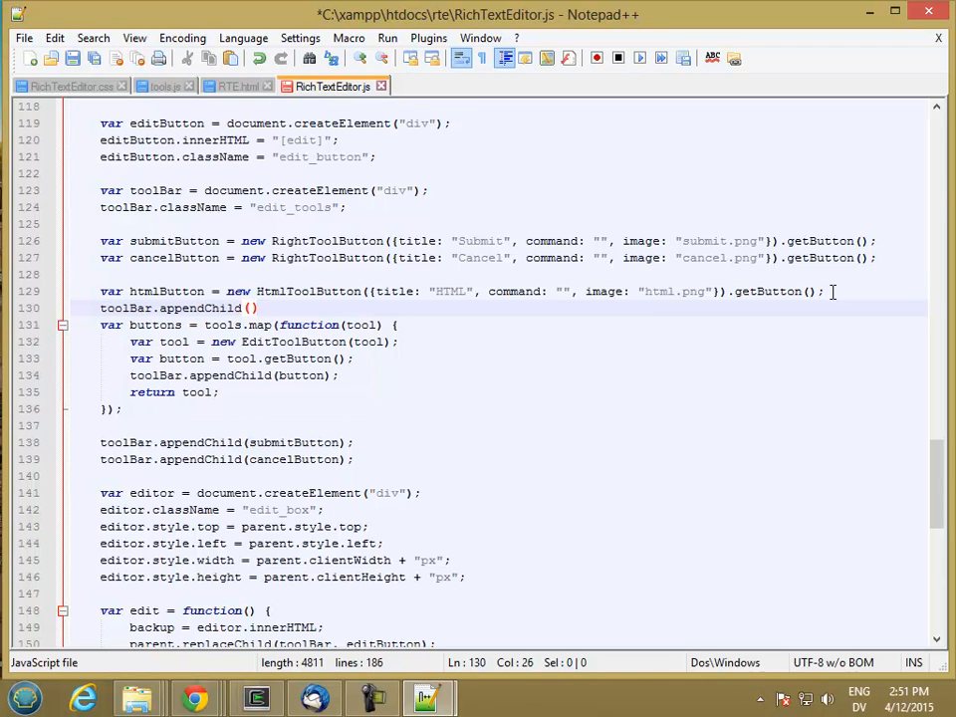
pyautogui.press('Backspace')
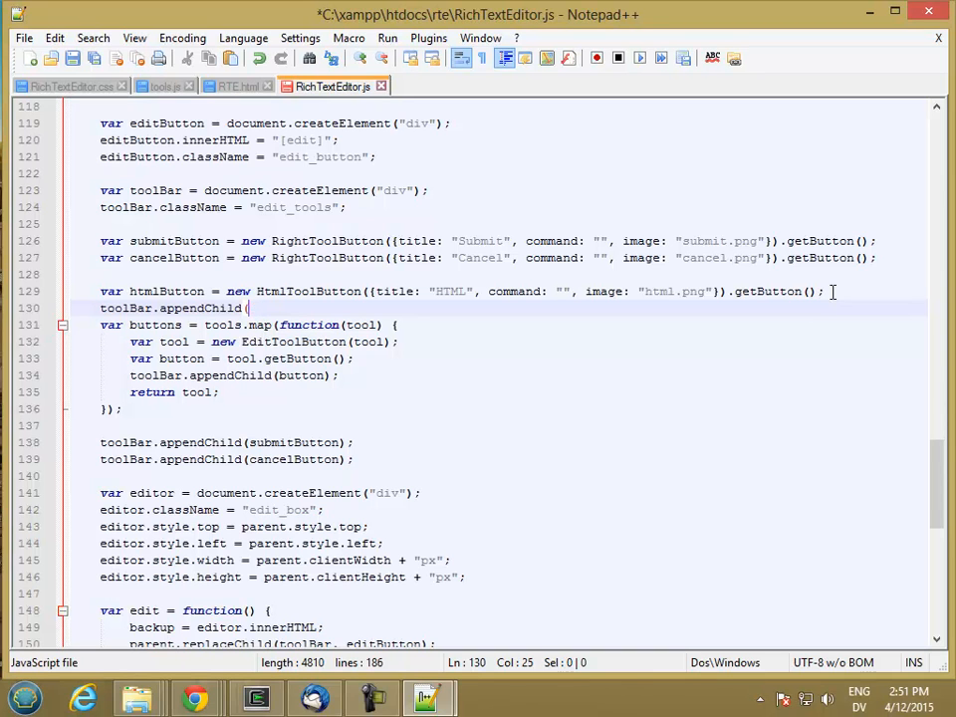
pyautogui.write('htmlButton);')
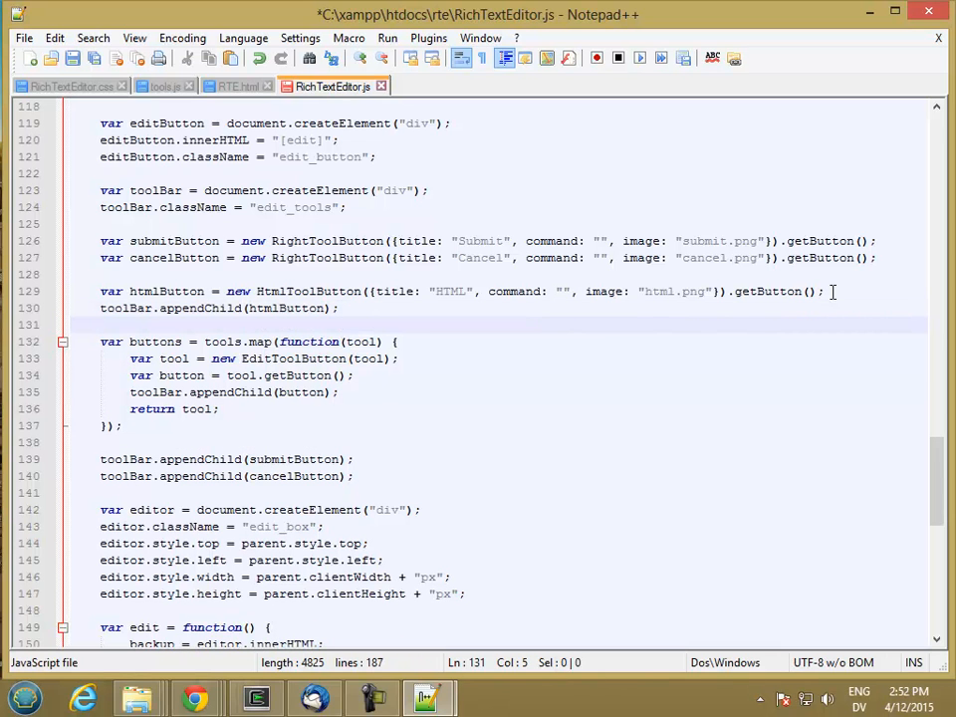
pyautogui.press('ctrl+s')
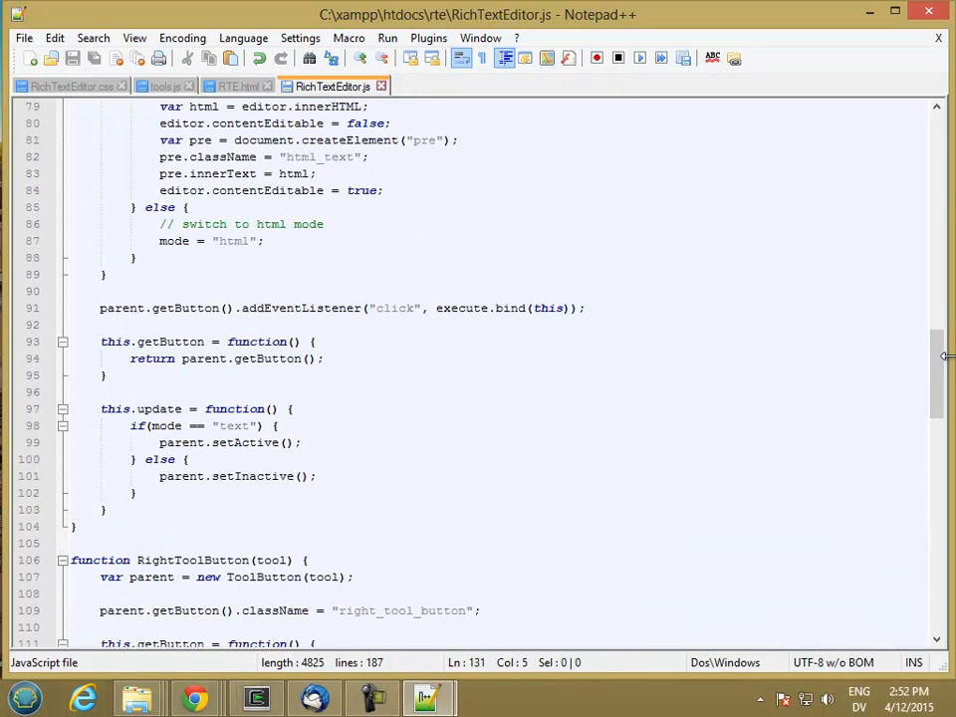
pyautogui.scroll(3)
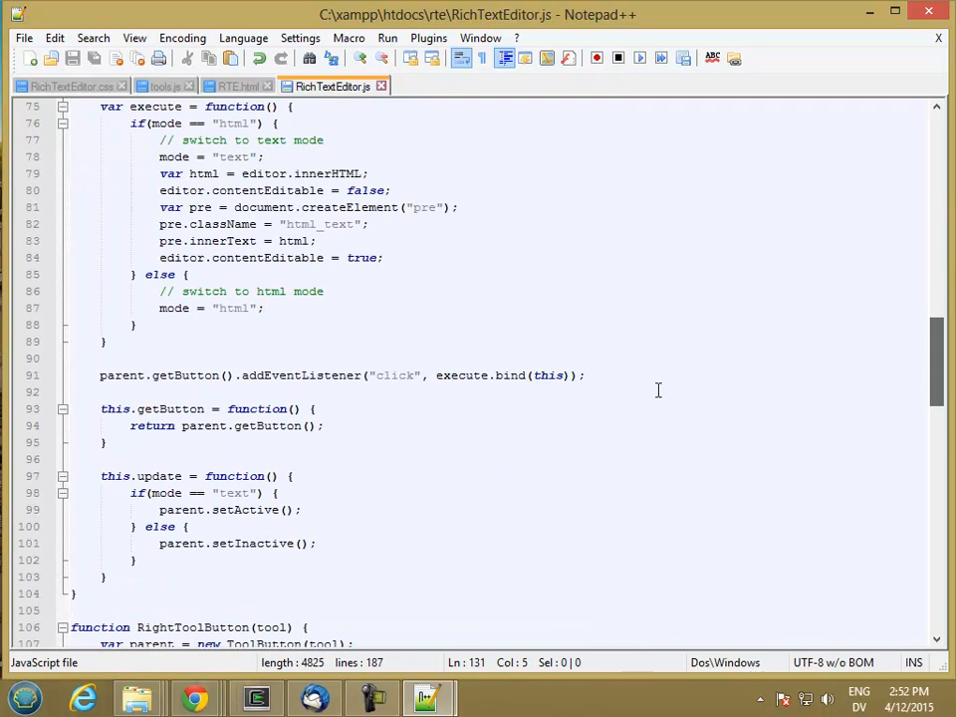
pyautogui.click(464, 427)
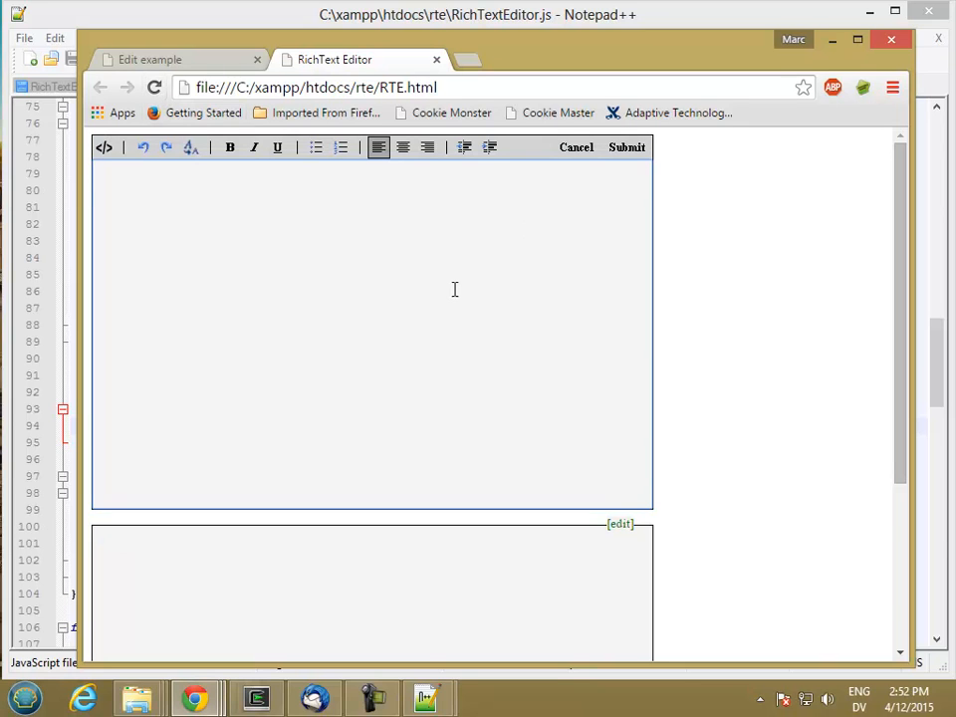
# - Enter "Many are called but few are chosen." in the test editor and make "called" bold
pyautogui.write('Many are cal')
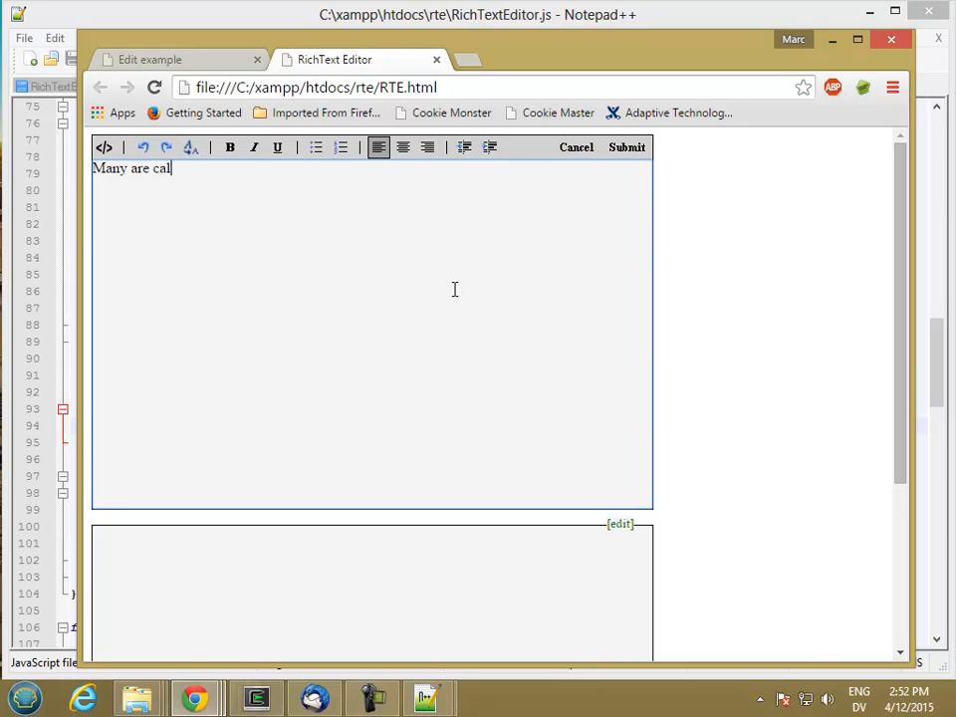
pyautogui.write('led but few a')
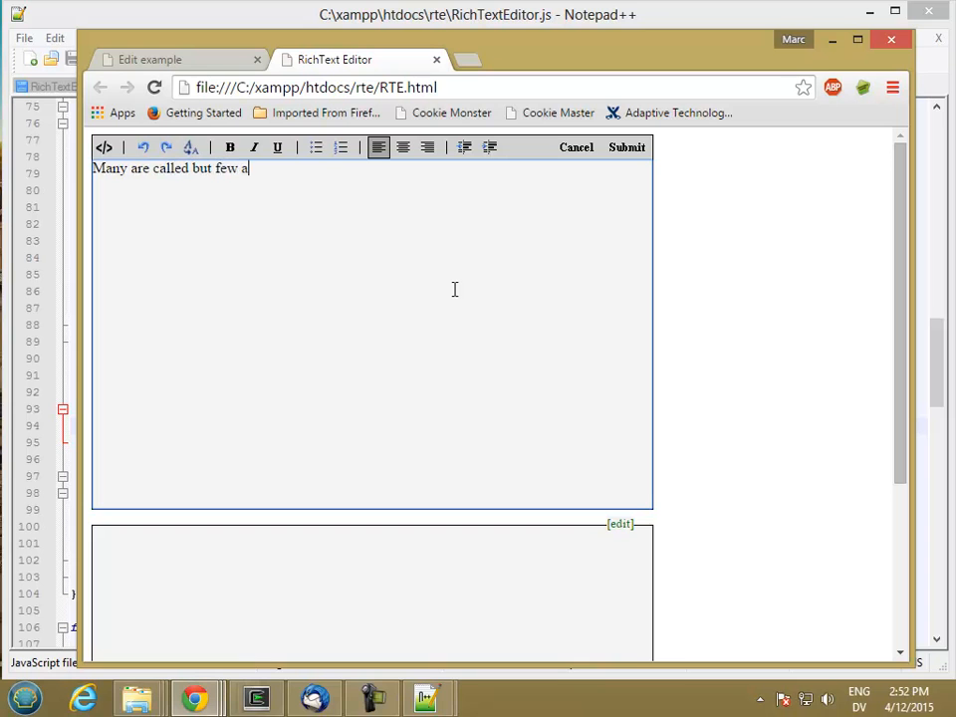
pyautogui.write('re chosen.')
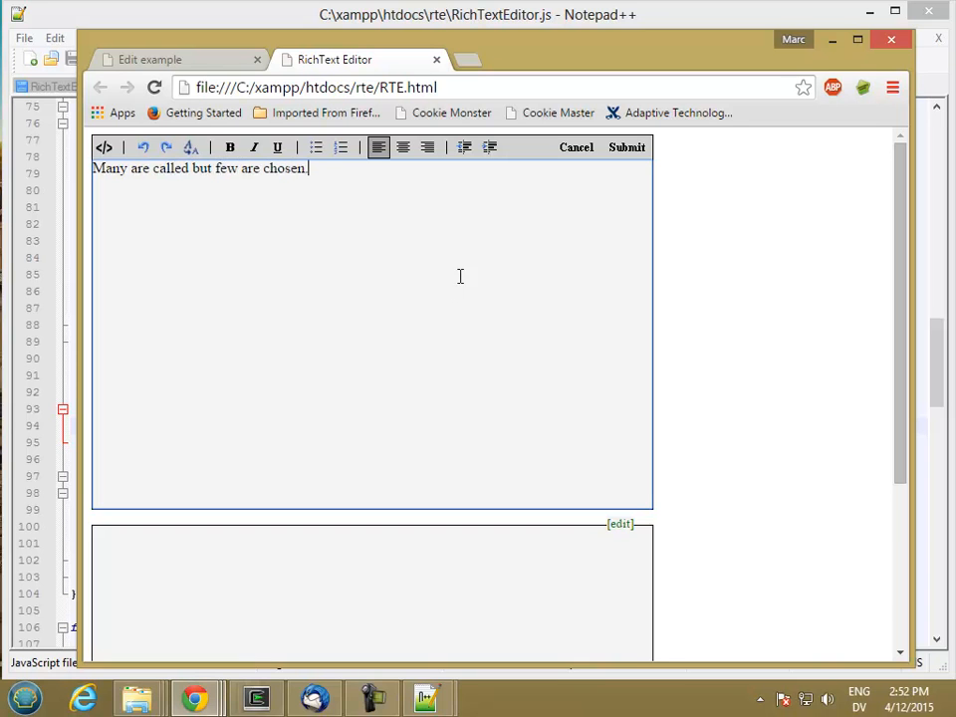
pyautogui.doubleClick(172, 167)
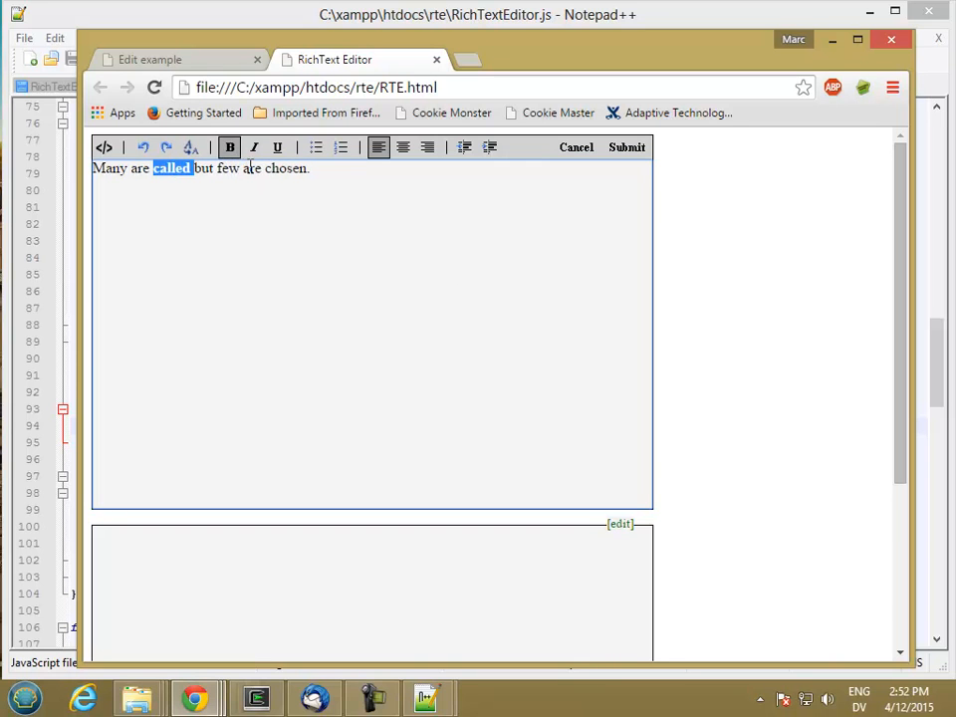
pyautogui.click(254, 147)
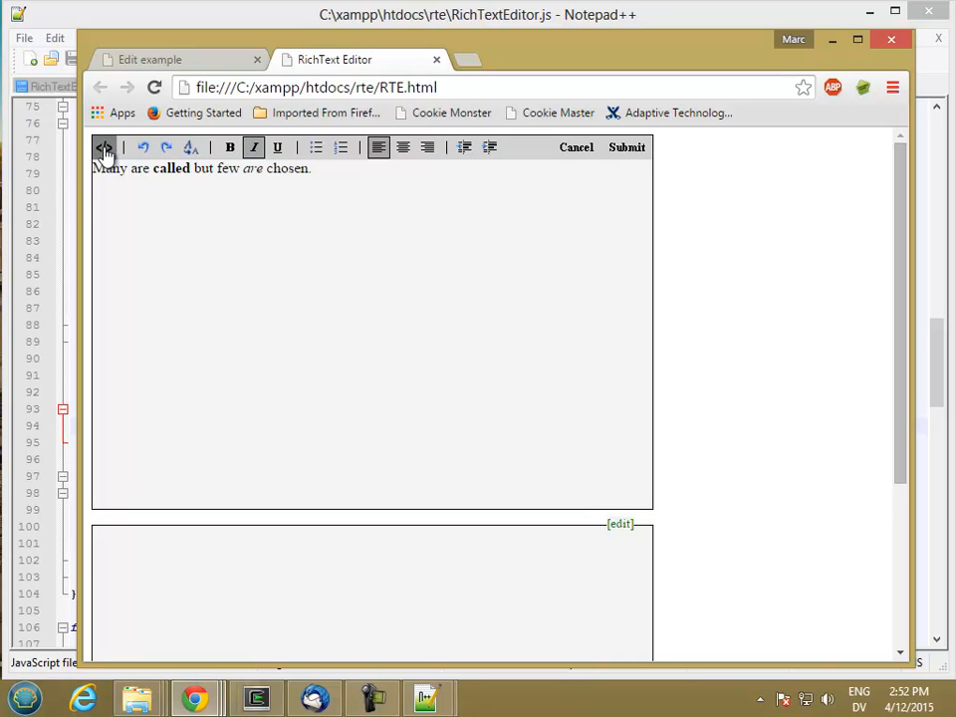
pyautogui.moveTo(103, 147)
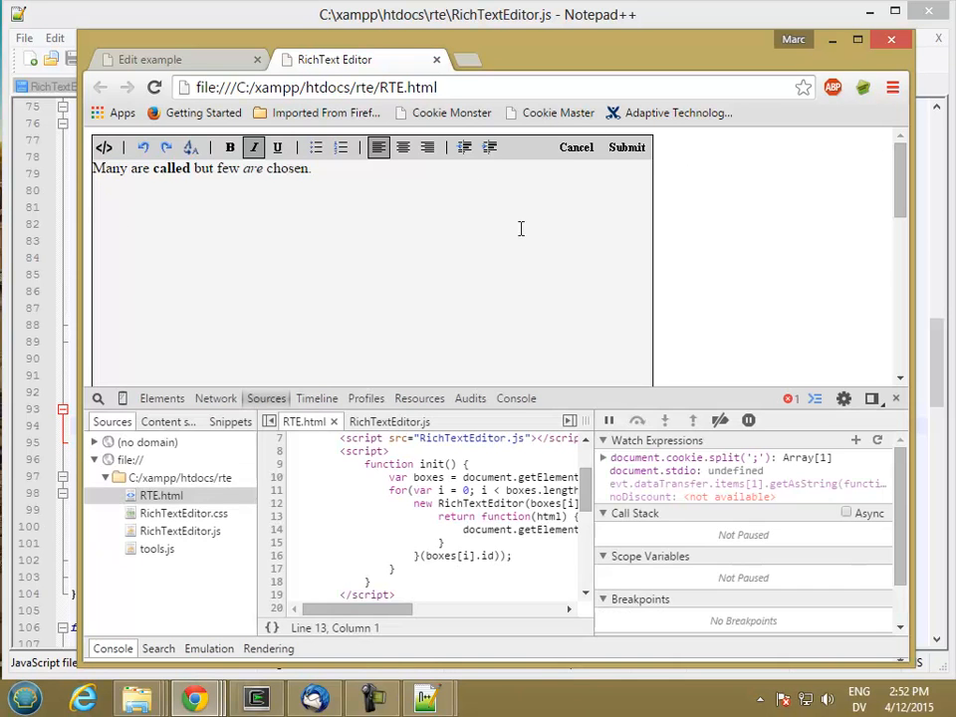
# - Show RichTextEditor.js in DevTools and inspect the error on the editor.innerHTML line 79
pyautogui.click(515, 398)
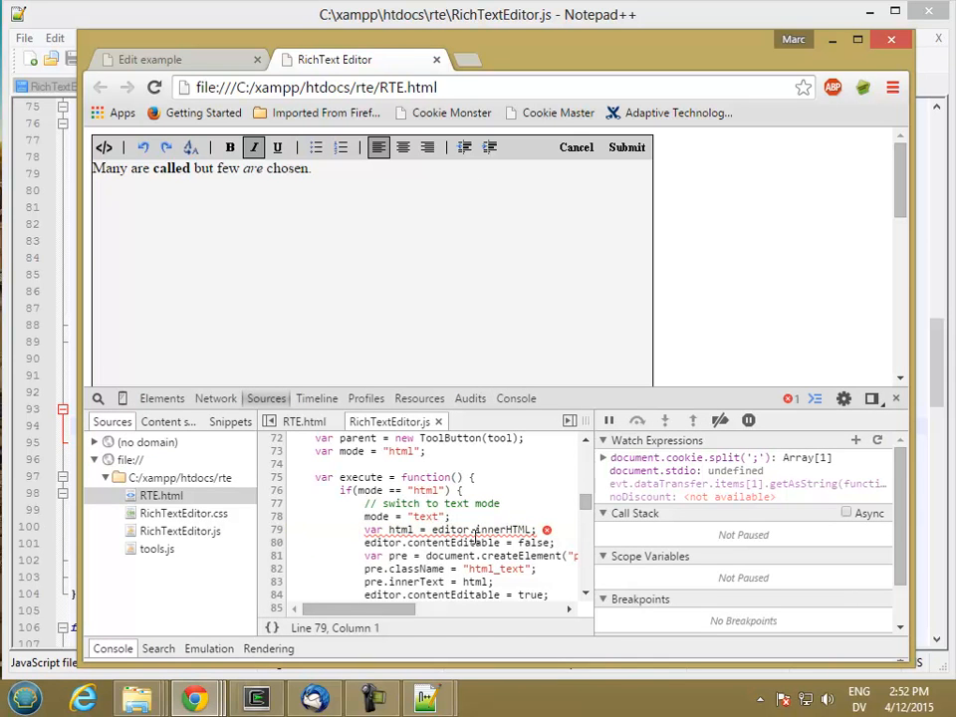
pyautogui.click(399, 530)
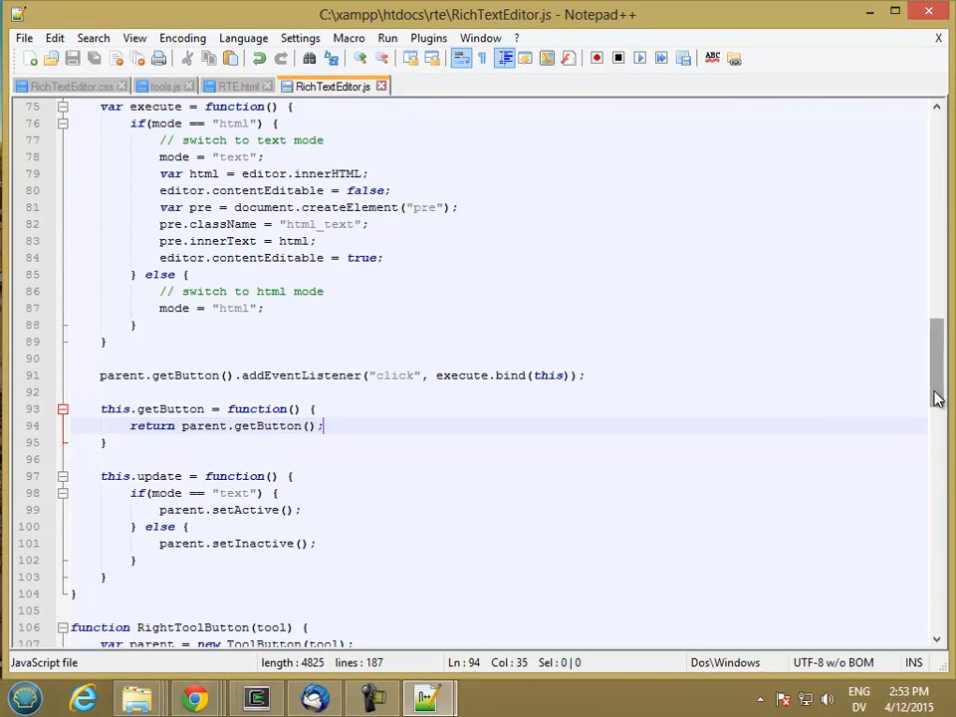
# - Add editor as second argument to new HtmlToolButton and move the editor creation above var toolBar
pyautogui.scroll(-3)
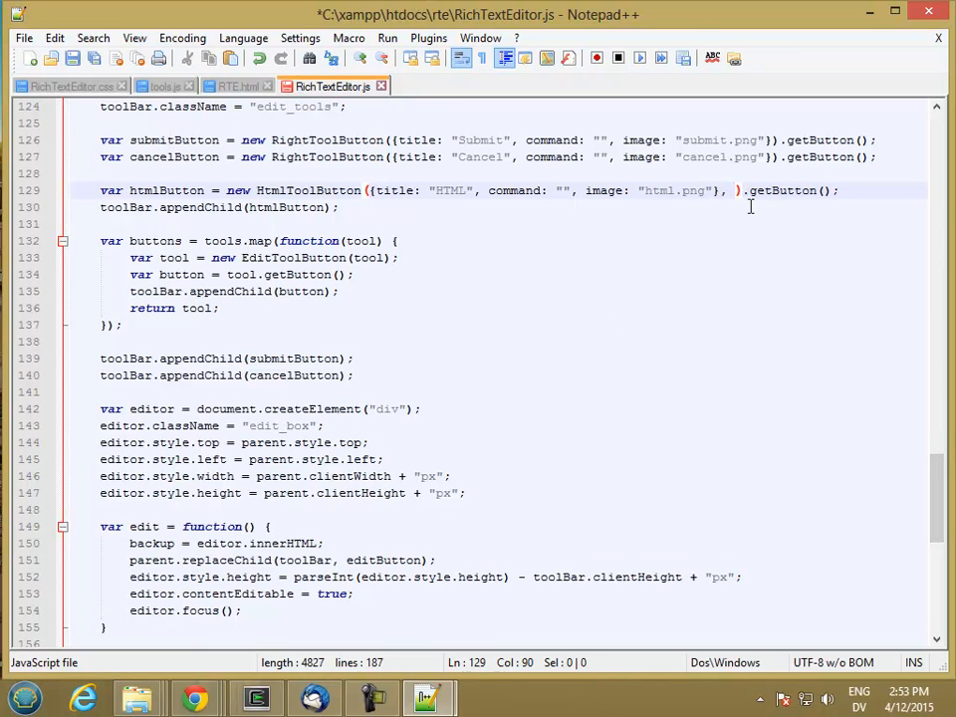
pyautogui.write('editor')
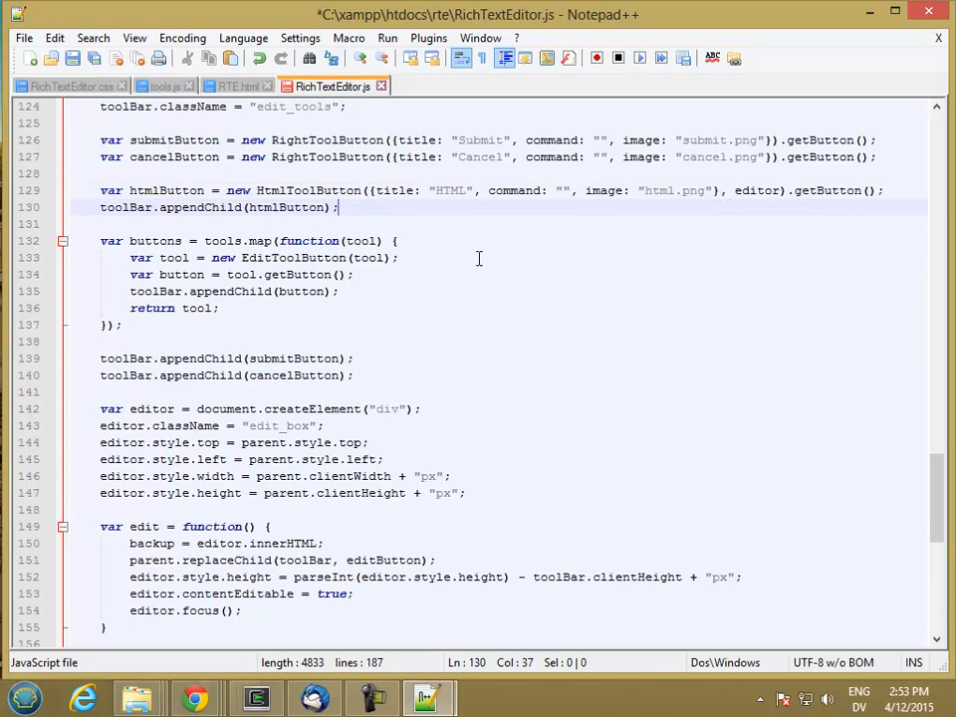
pyautogui.moveTo(95, 410)
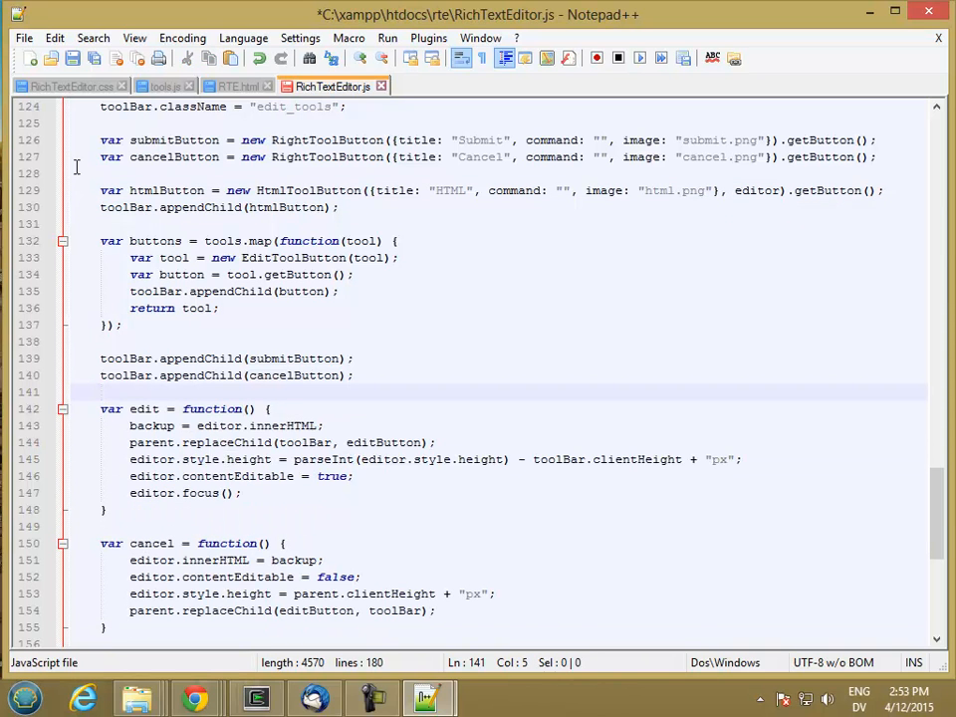
pyautogui.click(96, 124)
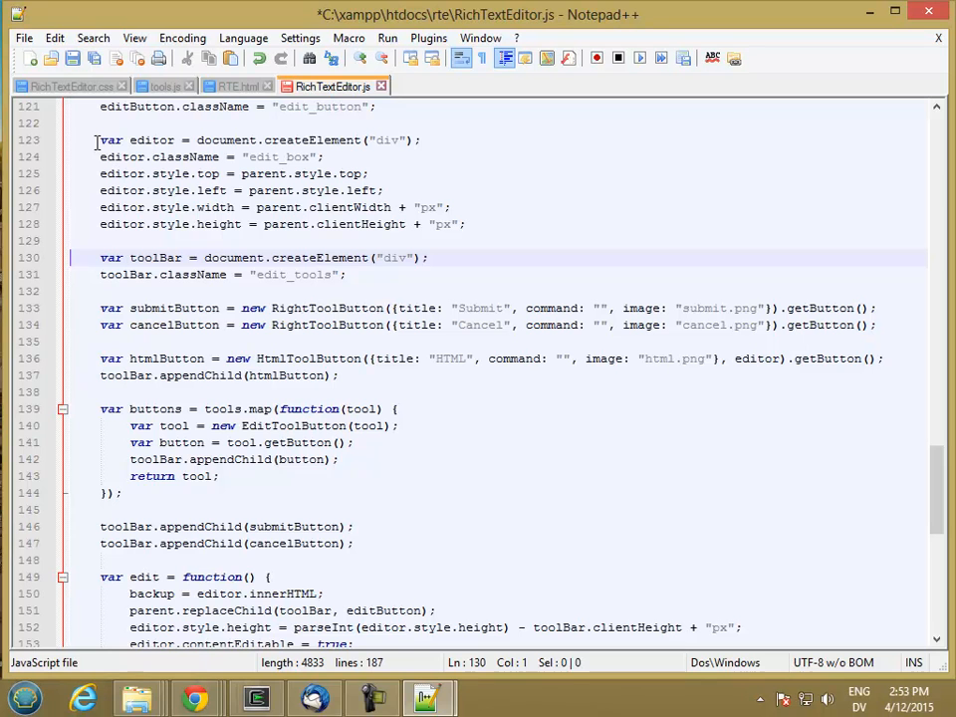
pyautogui.click(71, 58)
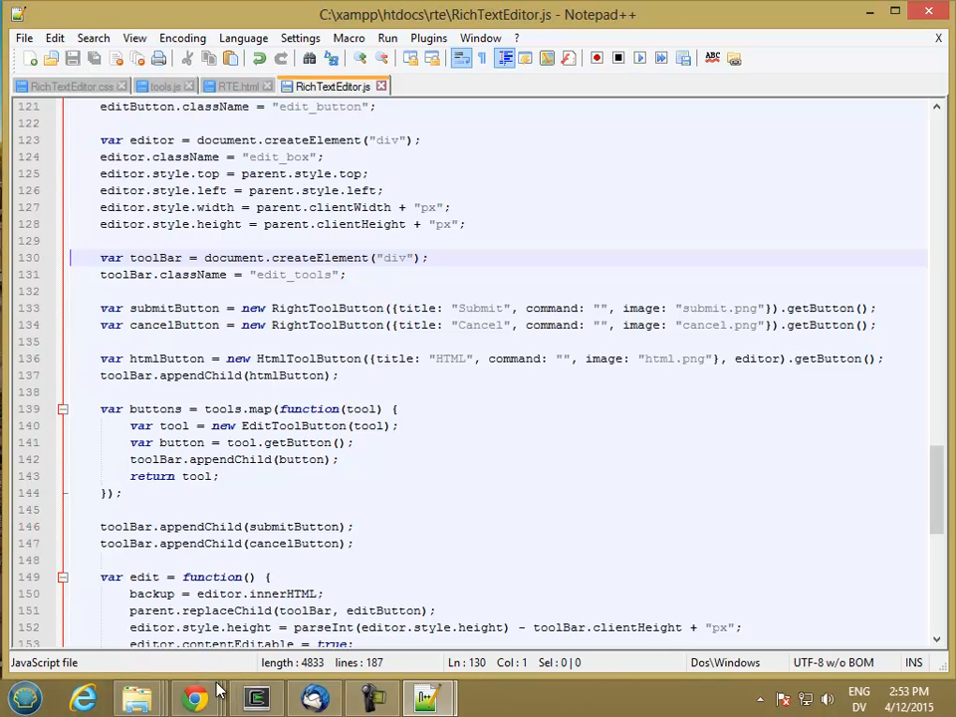
# - Back in Chrome, reload RTE.html and write 'Many are called, but few are chosen.' in the editor
pyautogui.click(196, 697)
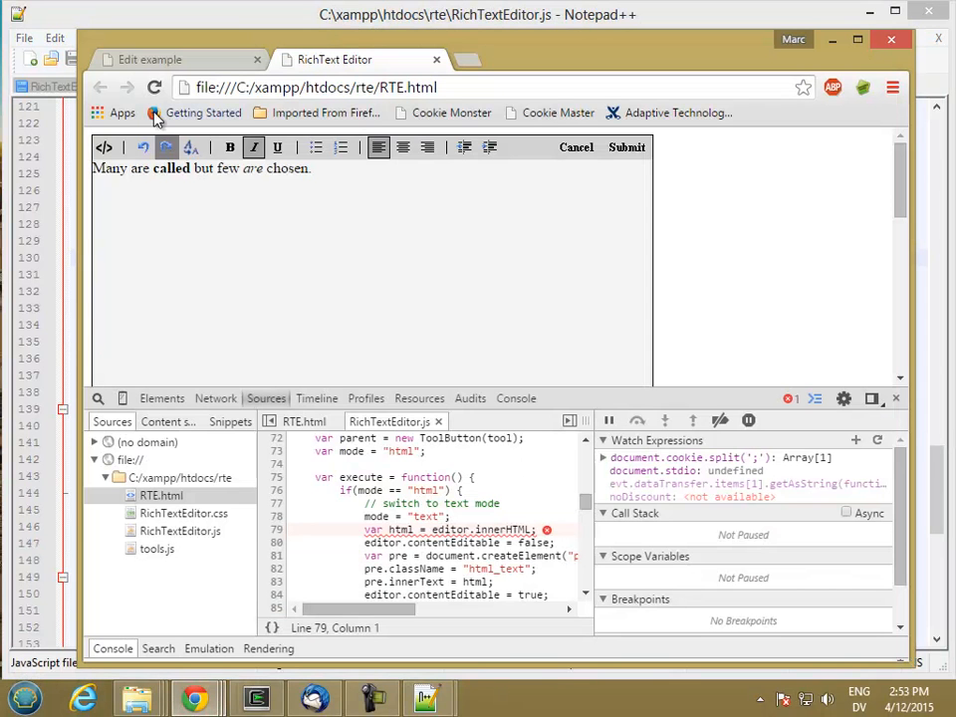
pyautogui.click(626, 148)
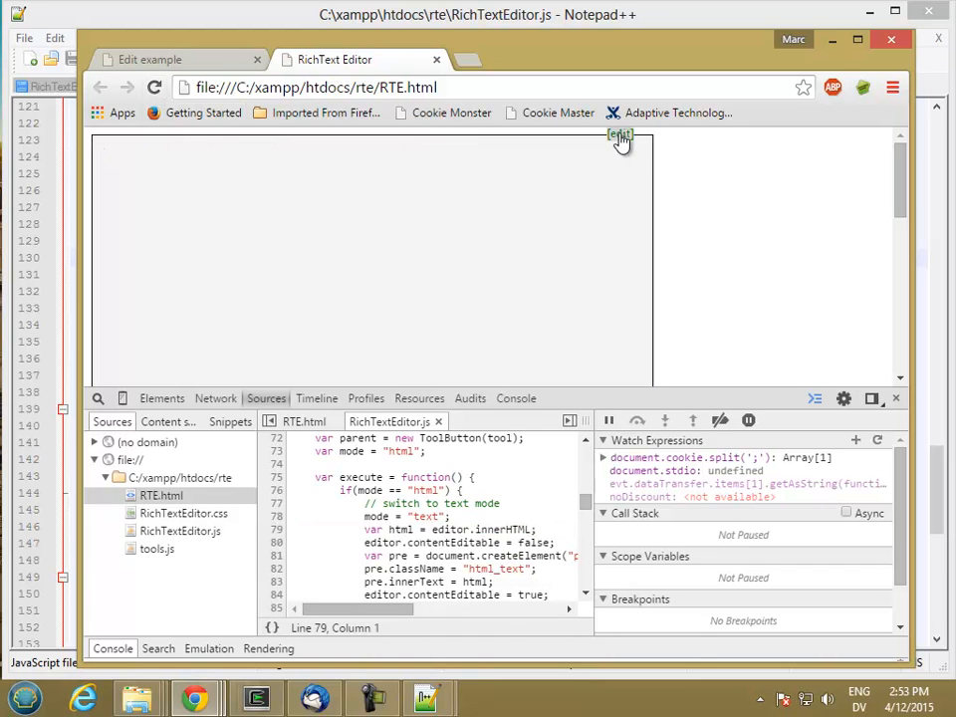
pyautogui.write('Many are called,')
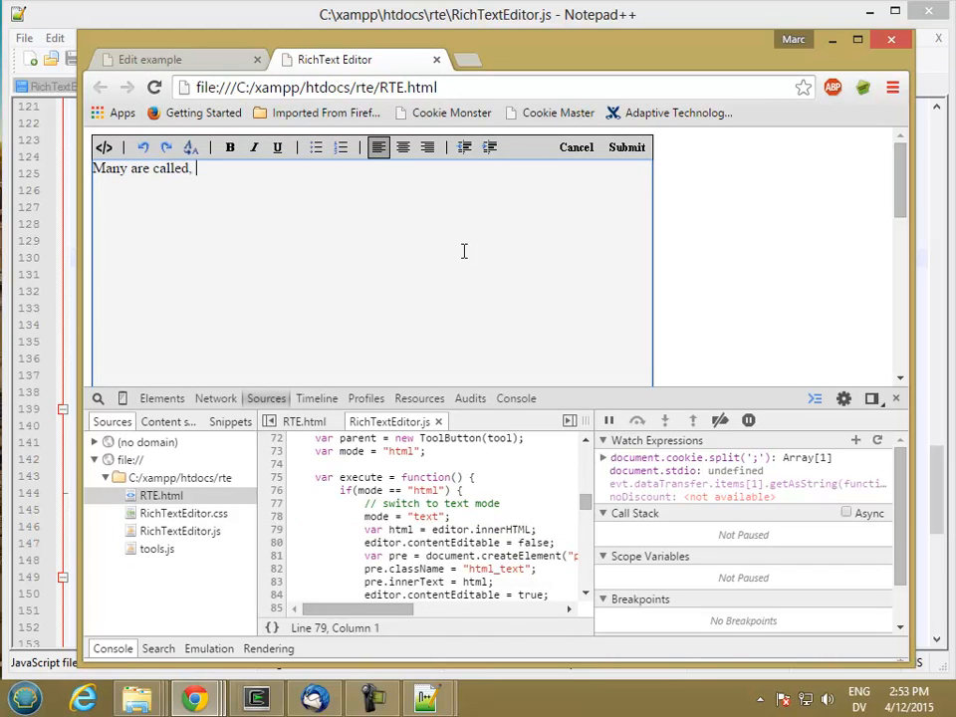
pyautogui.write('but few are chosen.')
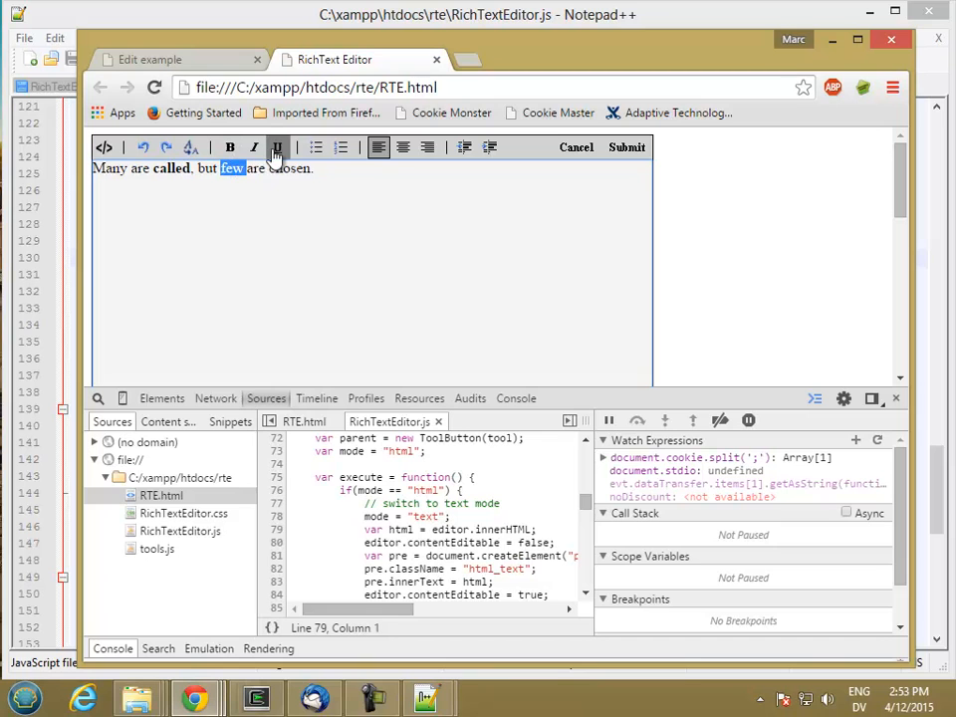
pyautogui.moveTo(104, 148)
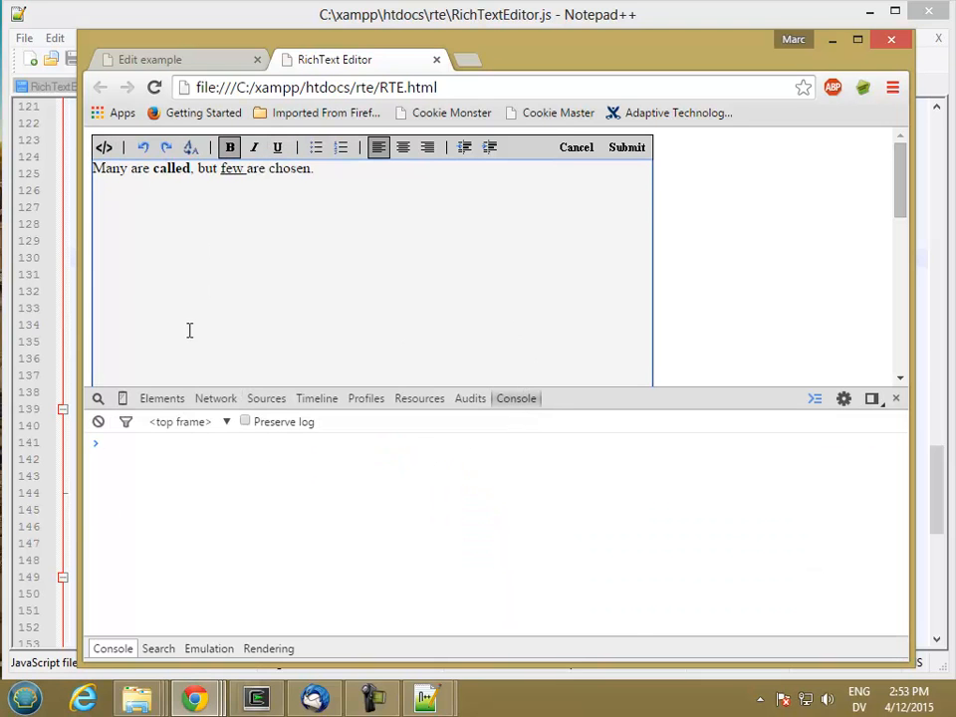
# - In DevTools Sources set a breakpoint on line 76 of execute and hit it via the HTML button
pyautogui.click(162, 398)
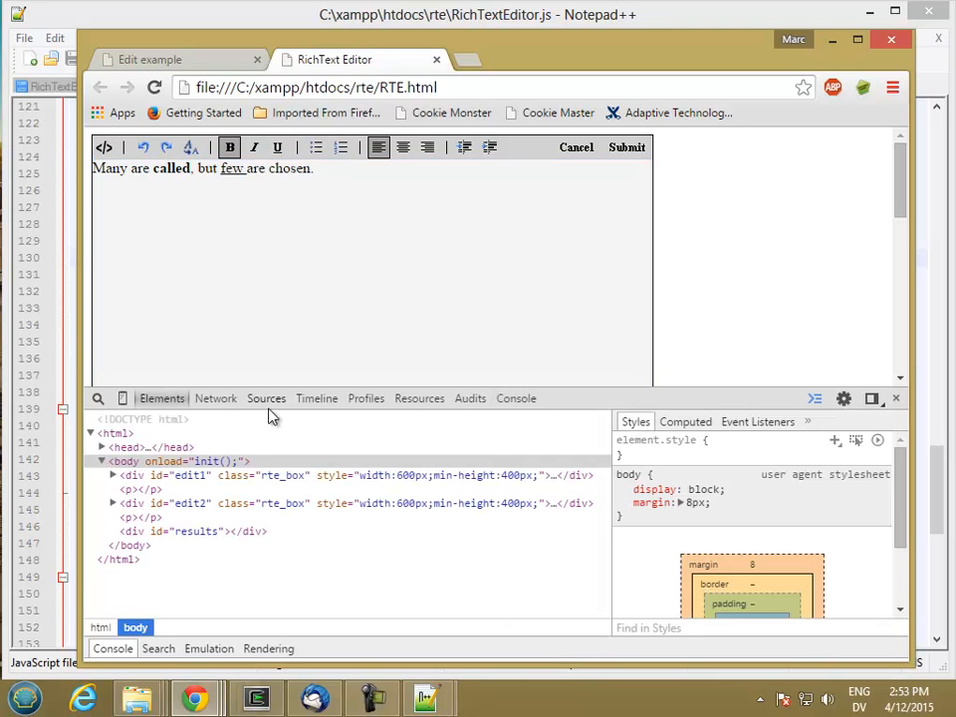
pyautogui.click(267, 398)
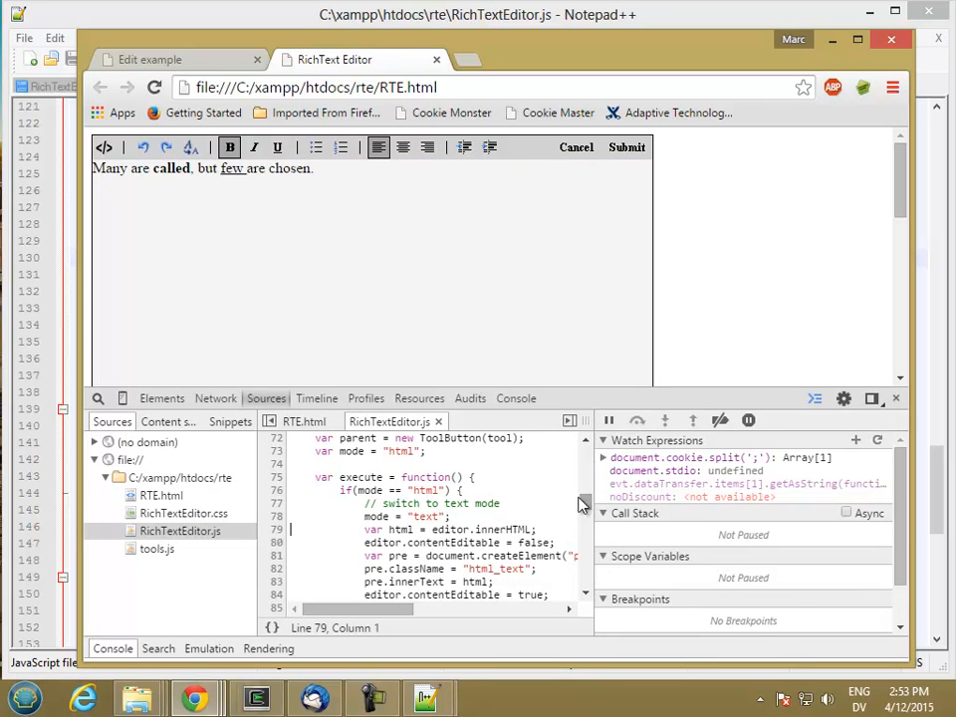
pyautogui.scroll(-3)
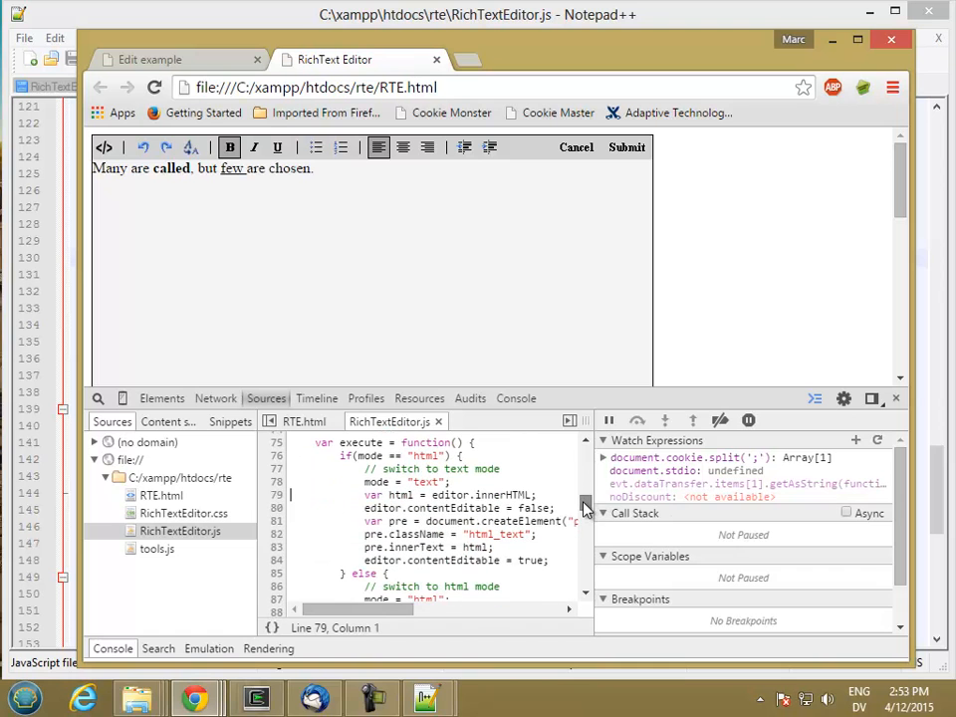
pyautogui.click(277, 456)
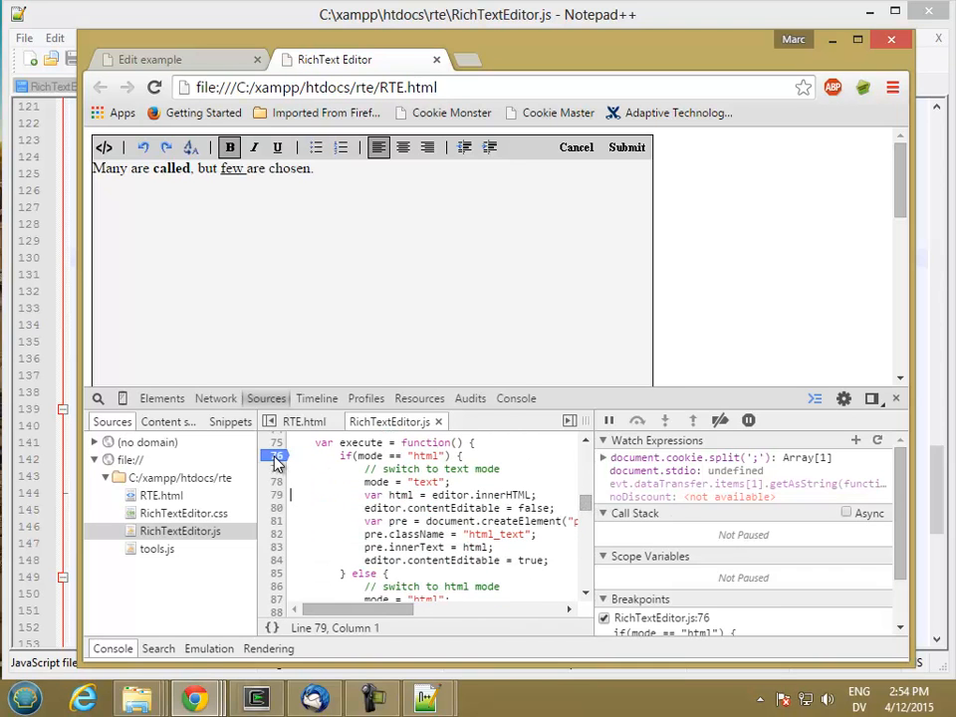
pyautogui.click(104, 147)
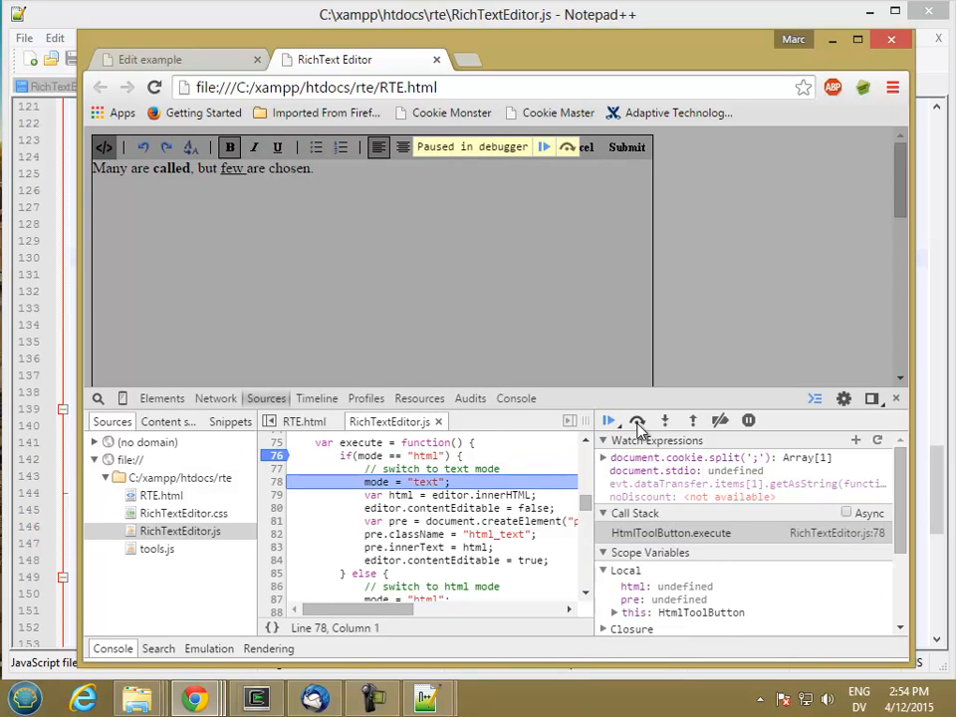
# - Step over the innerHTML capture and contentEditable lines, confirming html holds the formatted markup
pyautogui.click(665, 420)
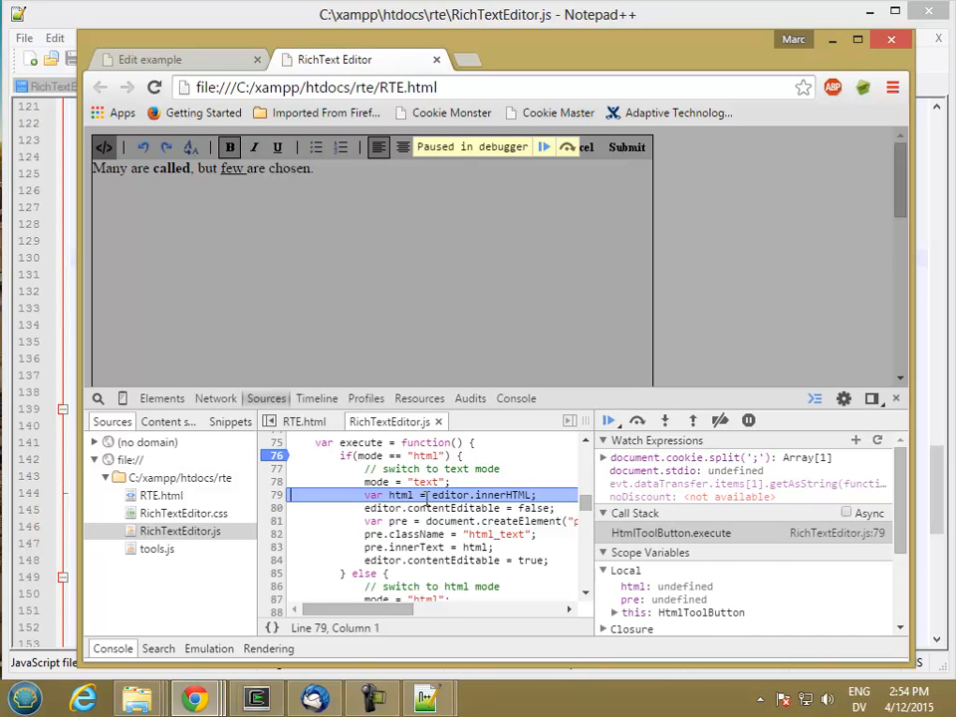
pyautogui.click(637, 420)
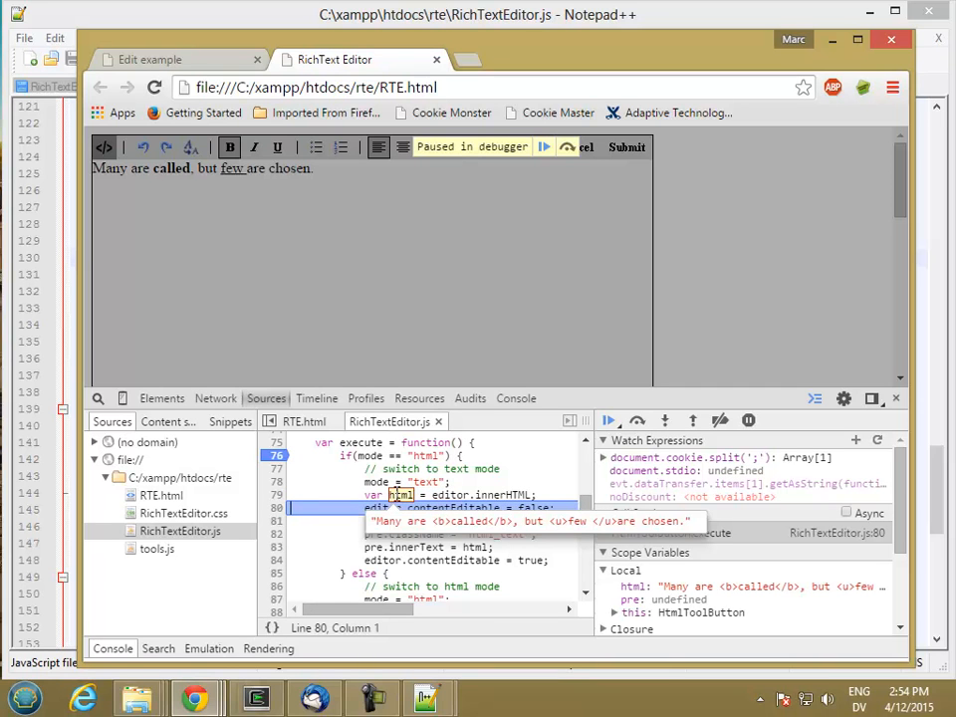
pyautogui.click(638, 420)
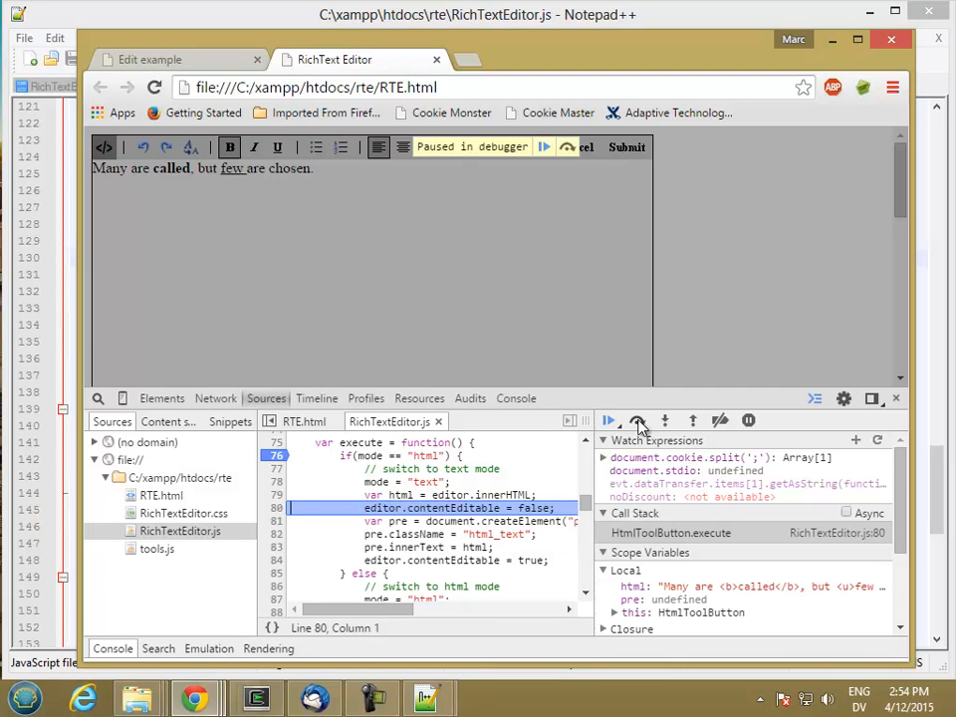
pyautogui.click(637, 420)
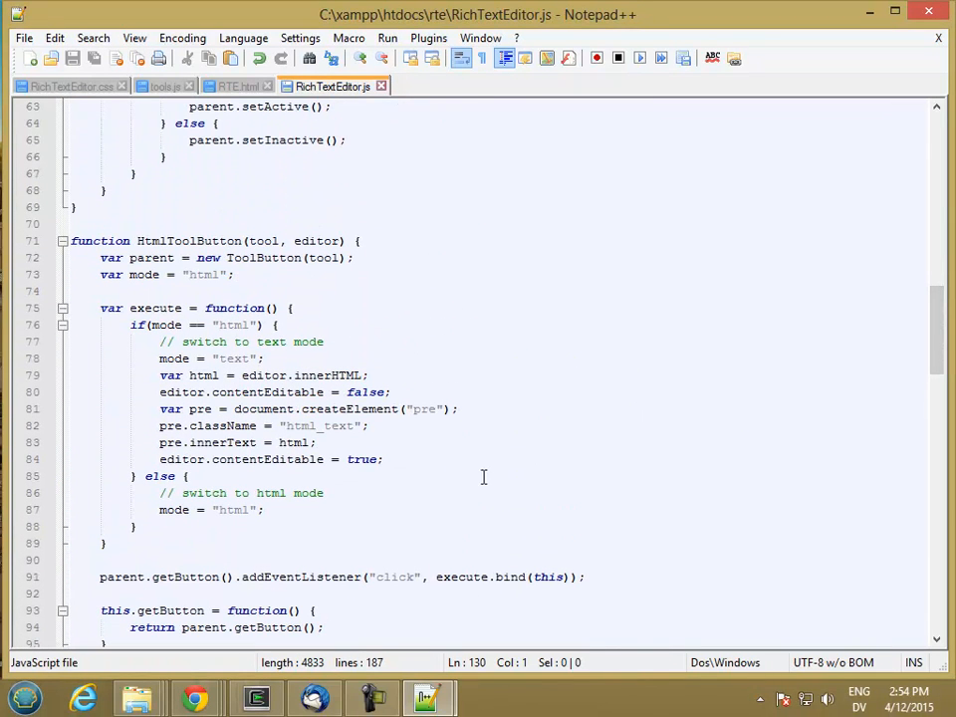
# - After pre.innerText = html add editor.innerHTML = ""; and editor.appendChild(pre);
pyautogui.click(396, 458)
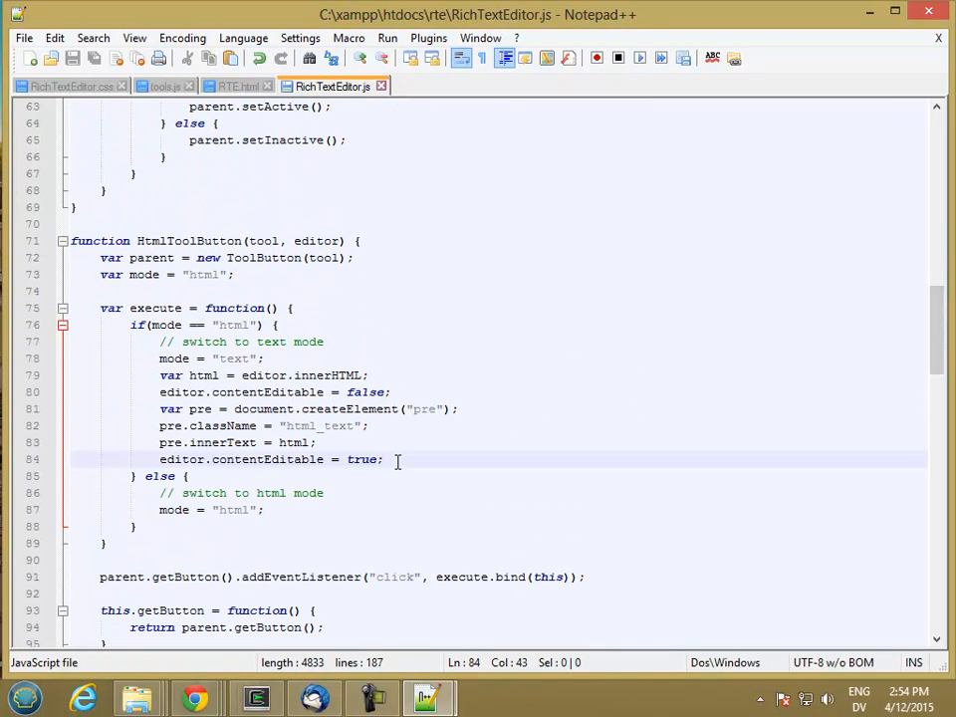
pyautogui.press('Enter')
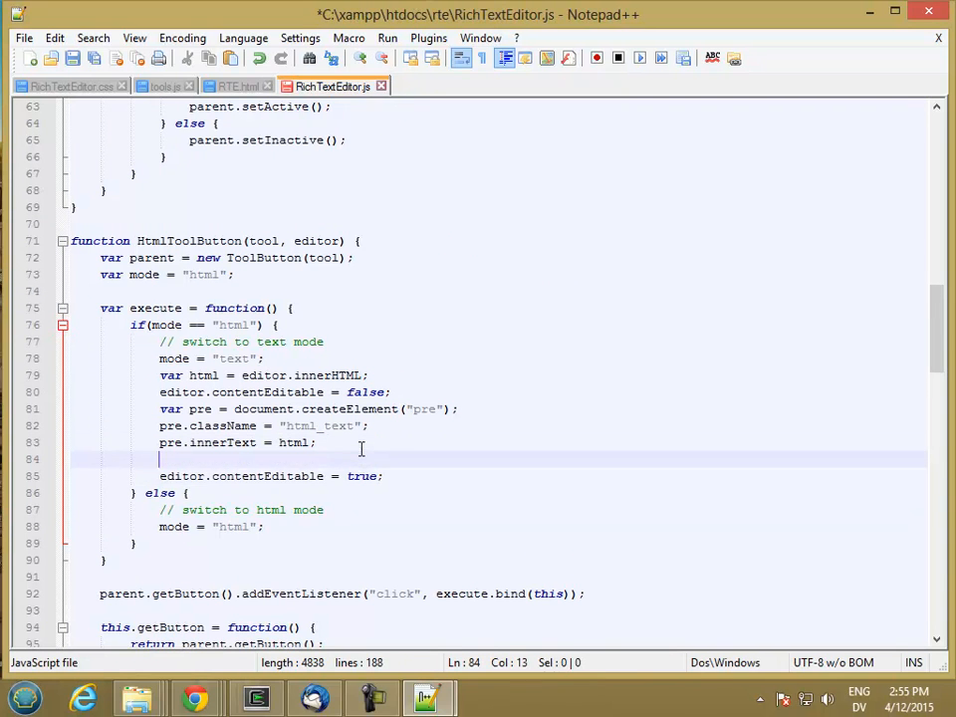
pyautogui.write('editor.')
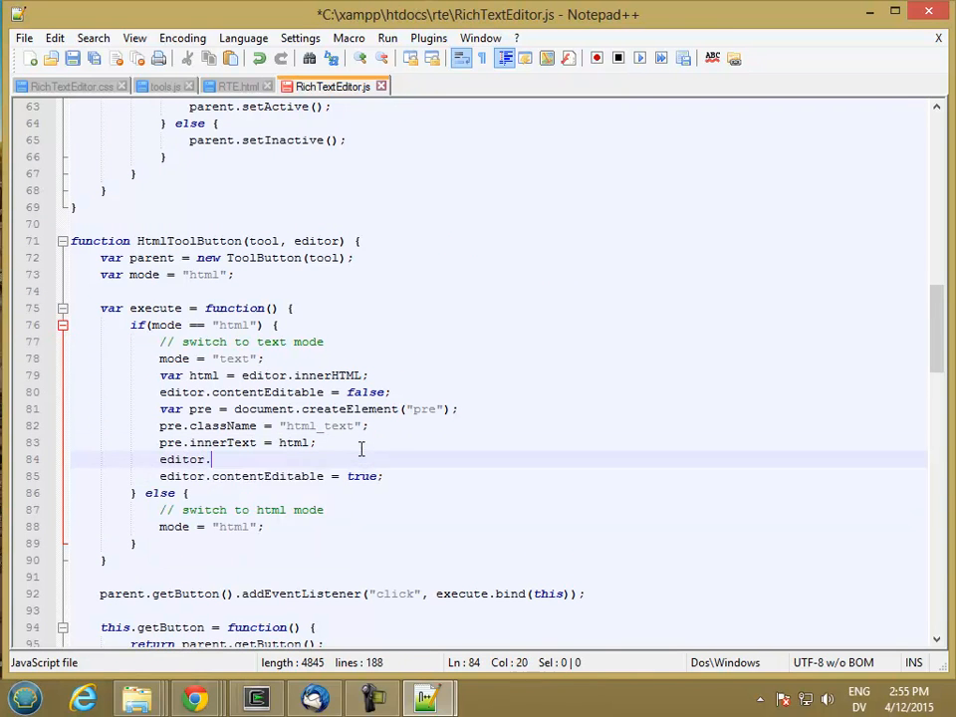
pyautogui.write('innerHTML = "";')
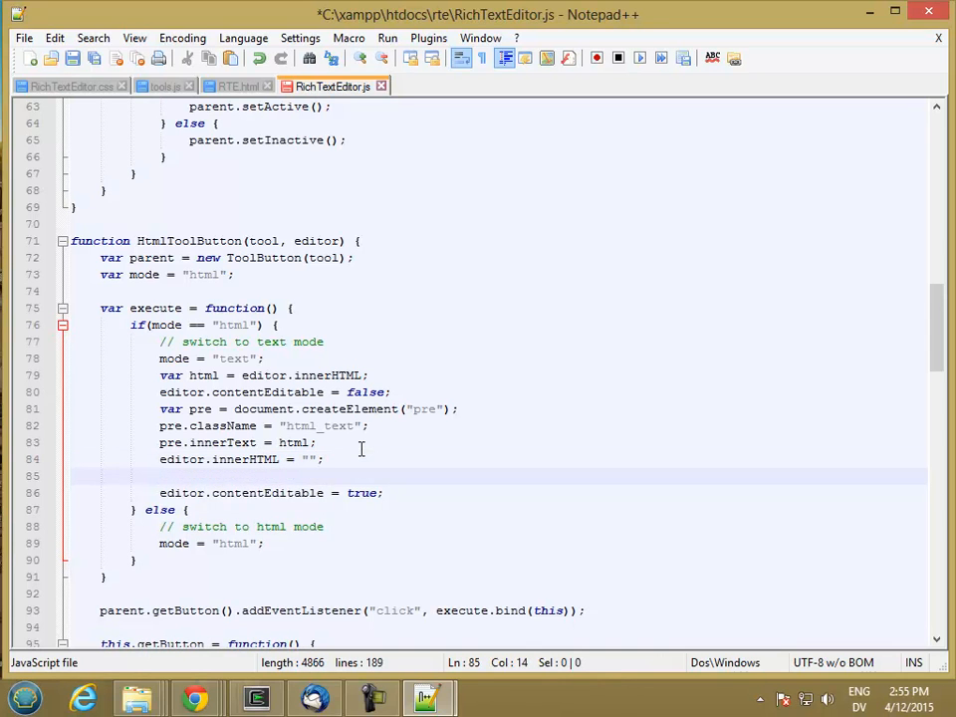
pyautogui.write('editop')
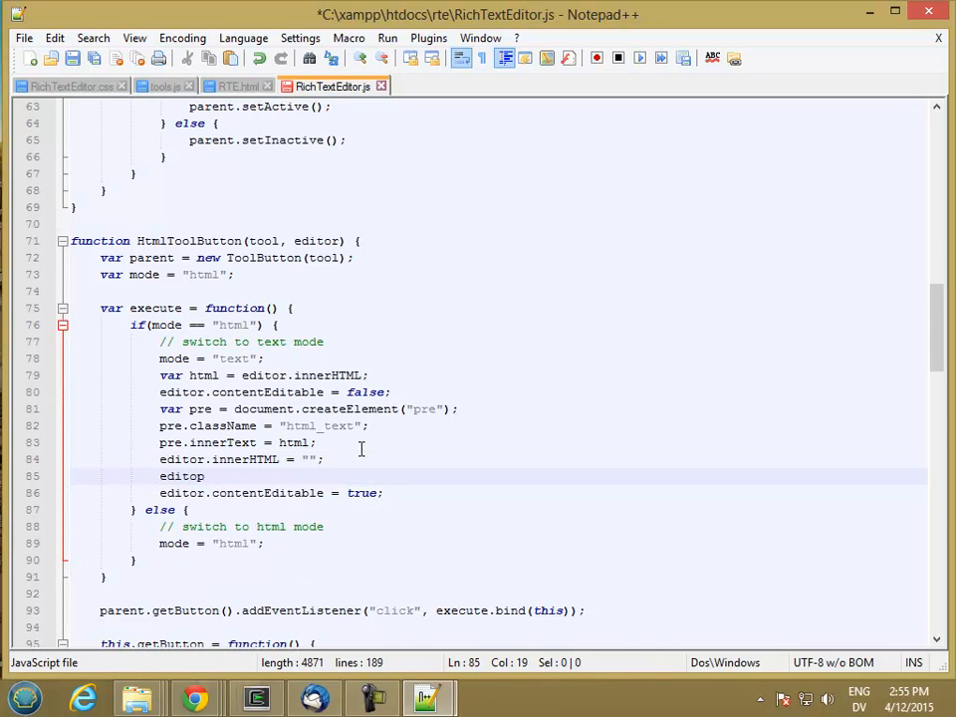
pyautogui.write('appendChild')
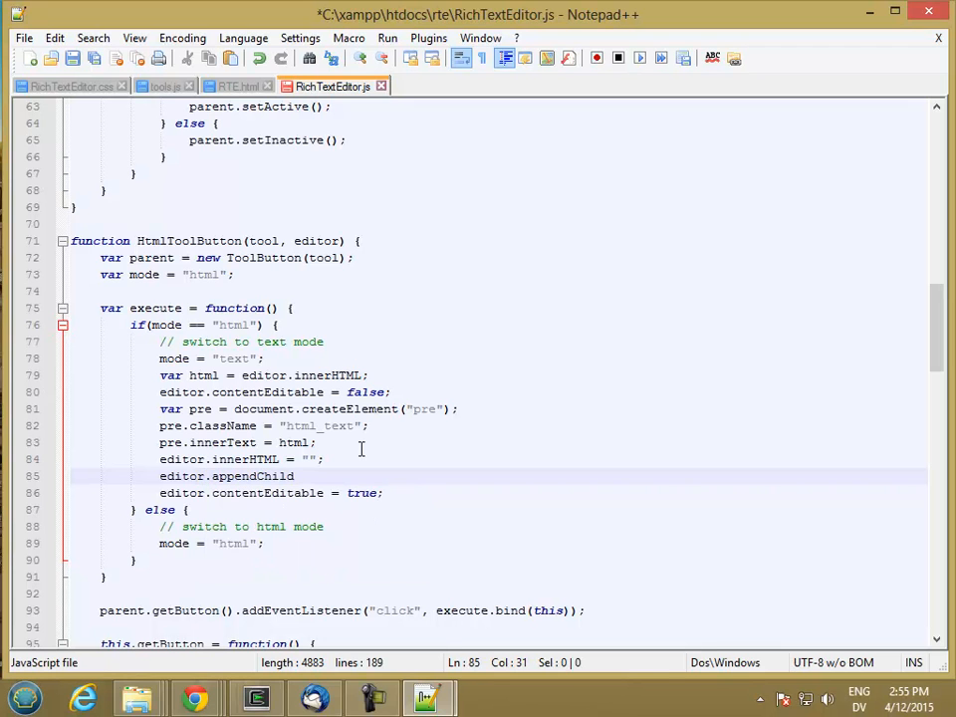
pyautogui.write('(pre)')
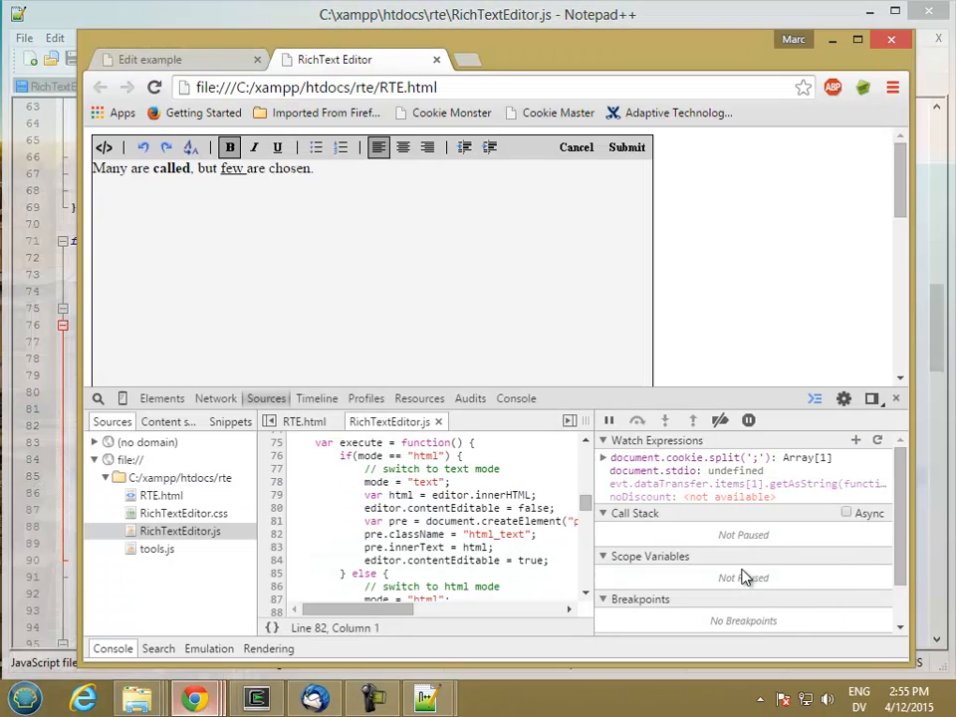
# - Reload the page and enter 'Many are called, but few are chosen.' with called bold and chosen underlined
pyautogui.click(626, 147)
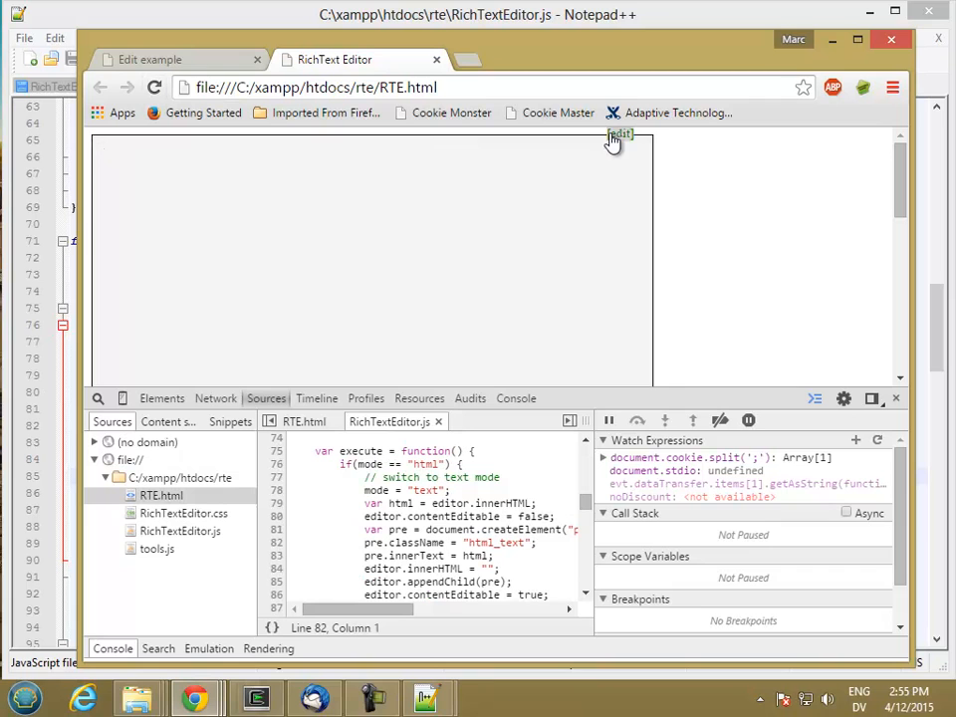
pyautogui.click(622, 133)
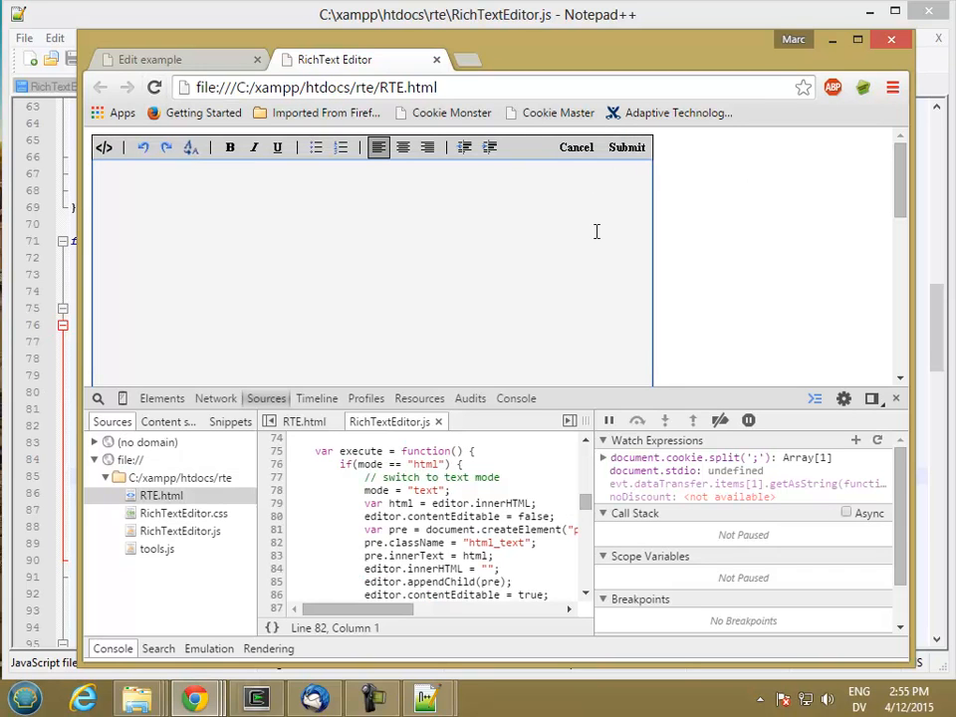
pyautogui.write('Many are called but few are')
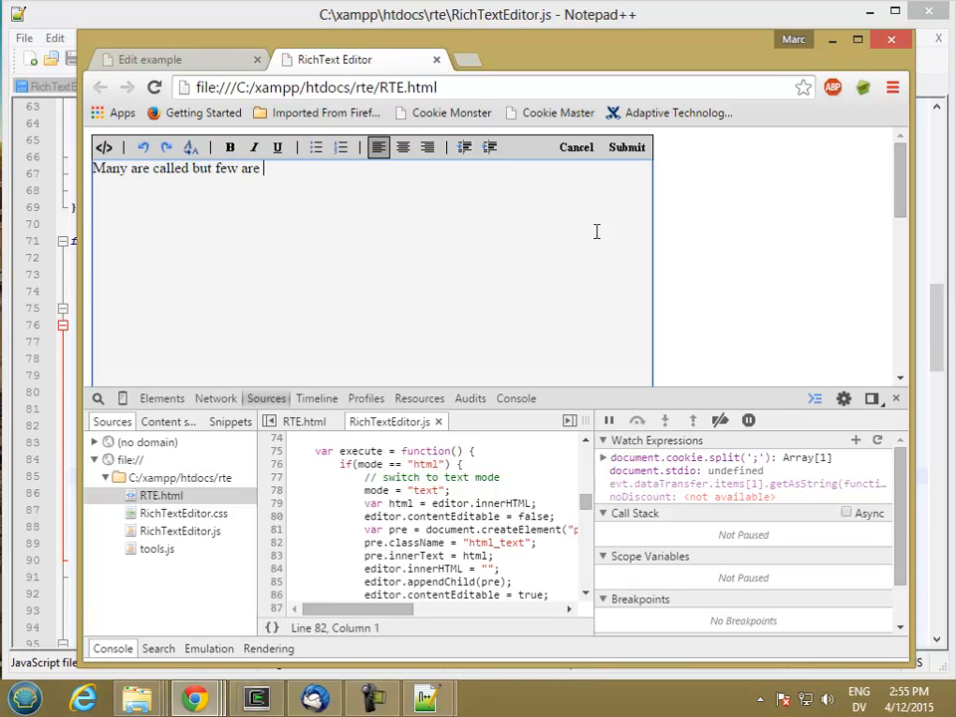
pyautogui.write('chosen.')
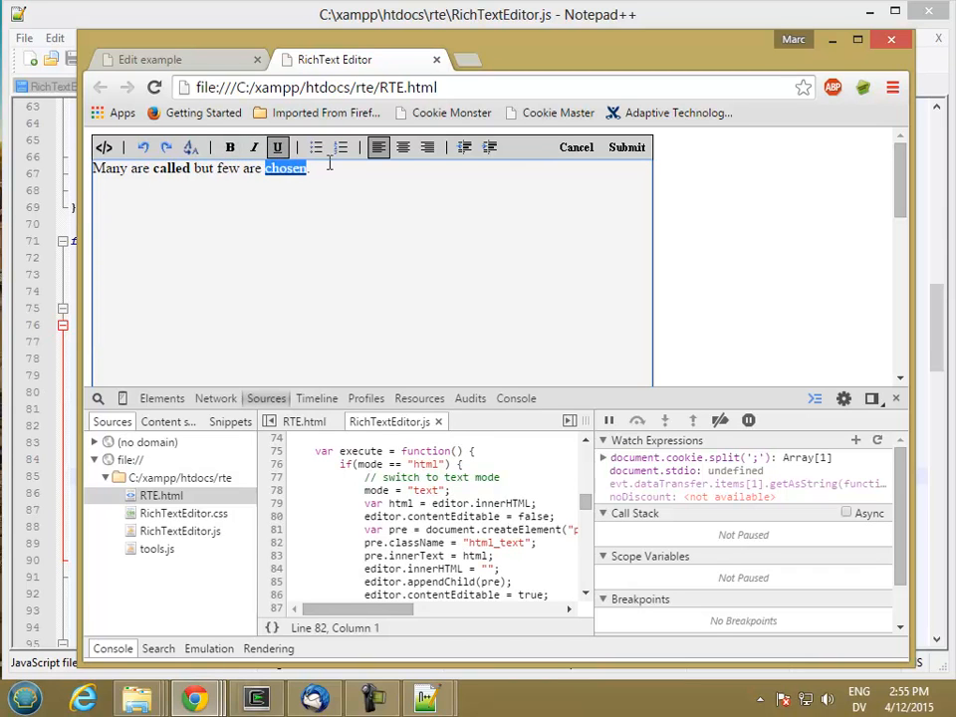
pyautogui.click(104, 148)
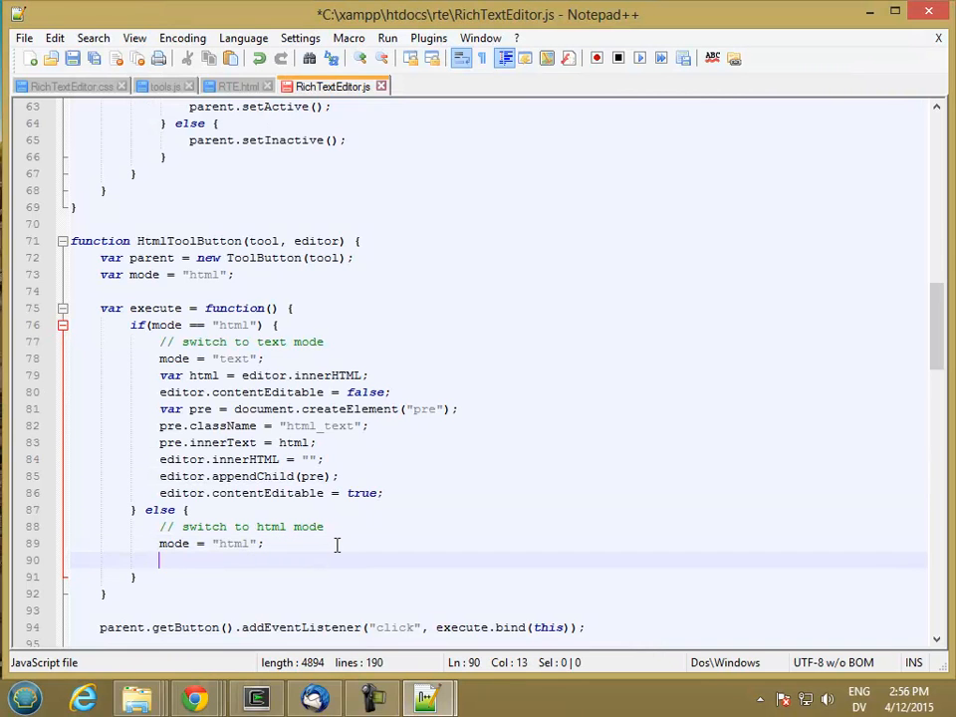
# - In the else branch declare var pre from the editor's first child, discarding a first attempt
pyautogui.write('var')
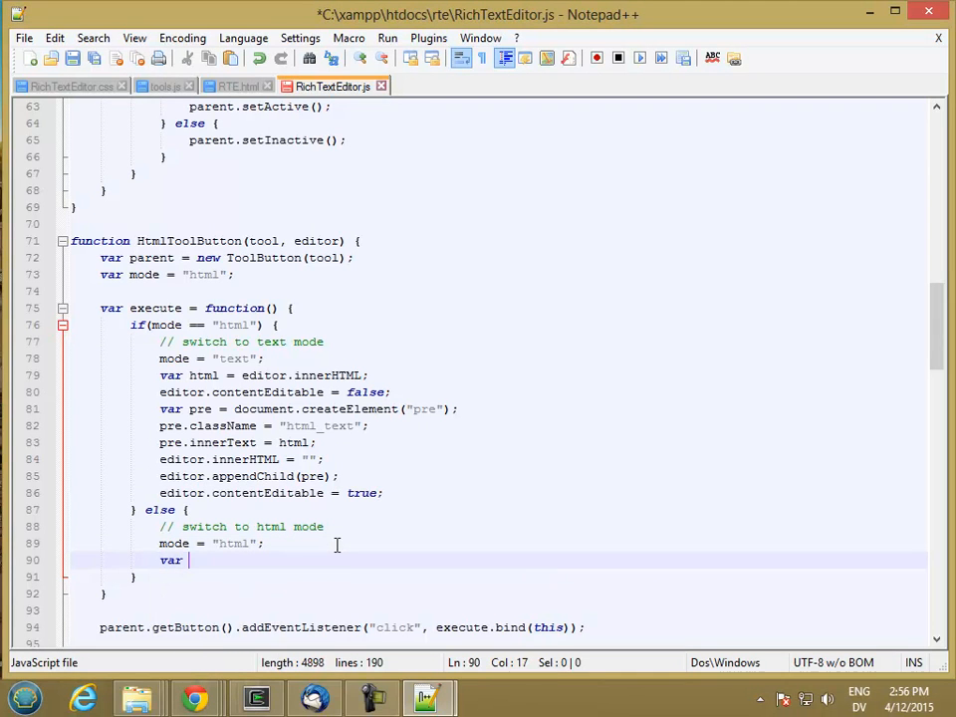
pyautogui.write('text =')
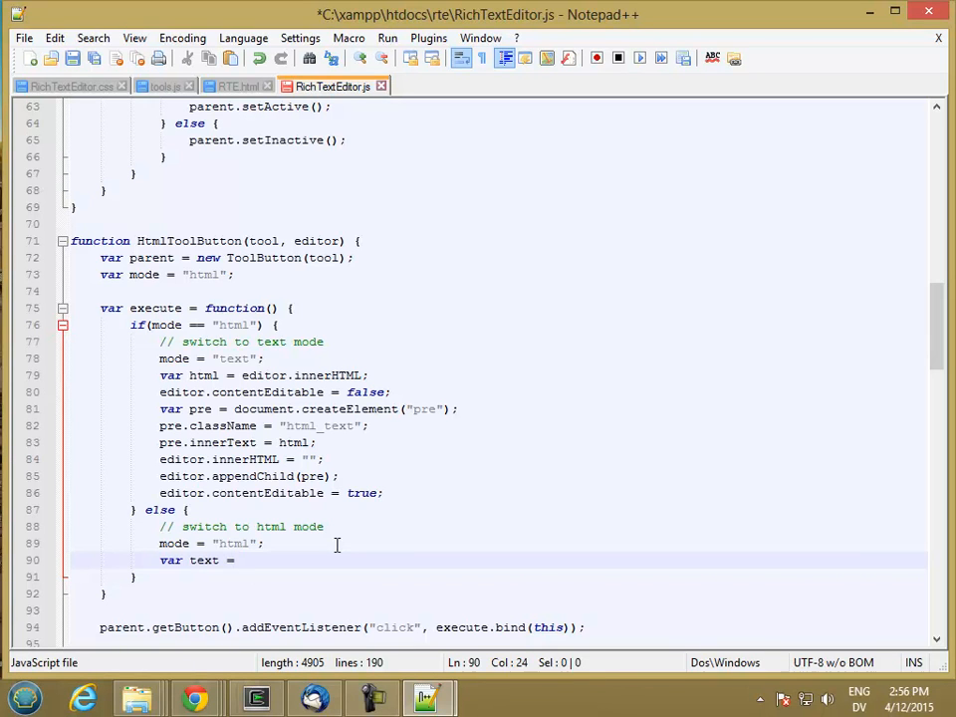
pyautogui.press('BackSpace')
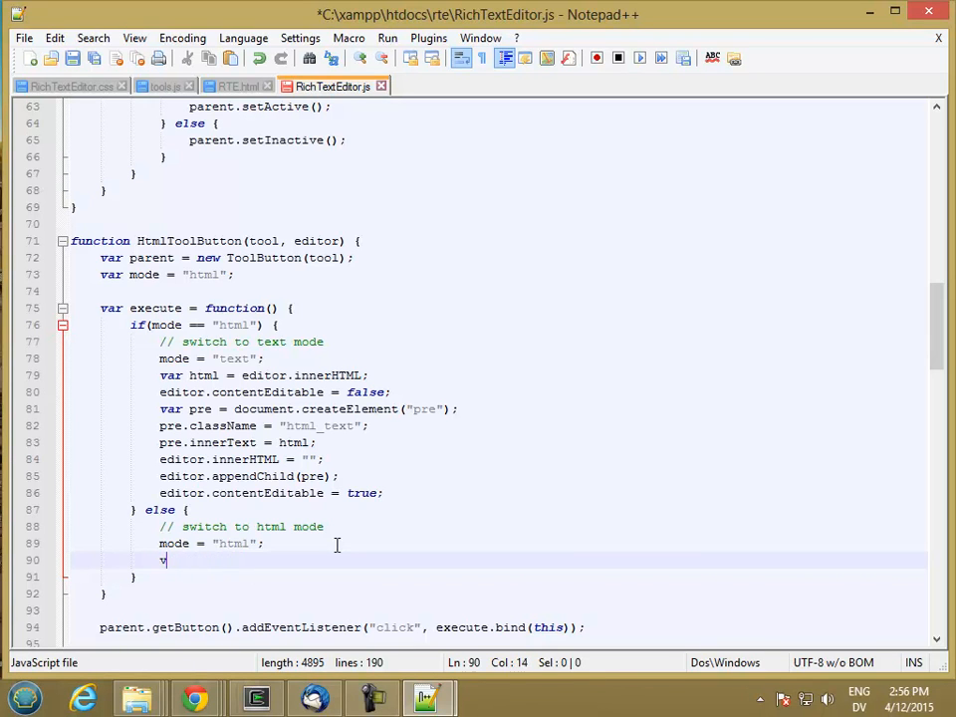
pyautogui.press('Backspace')
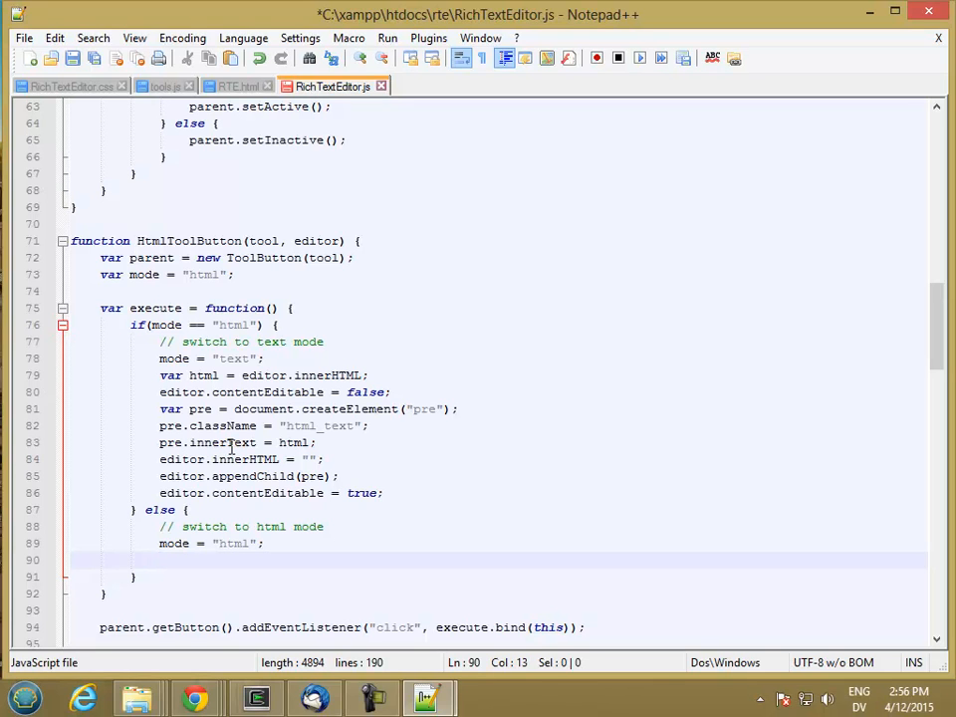
pyautogui.write('var pre')
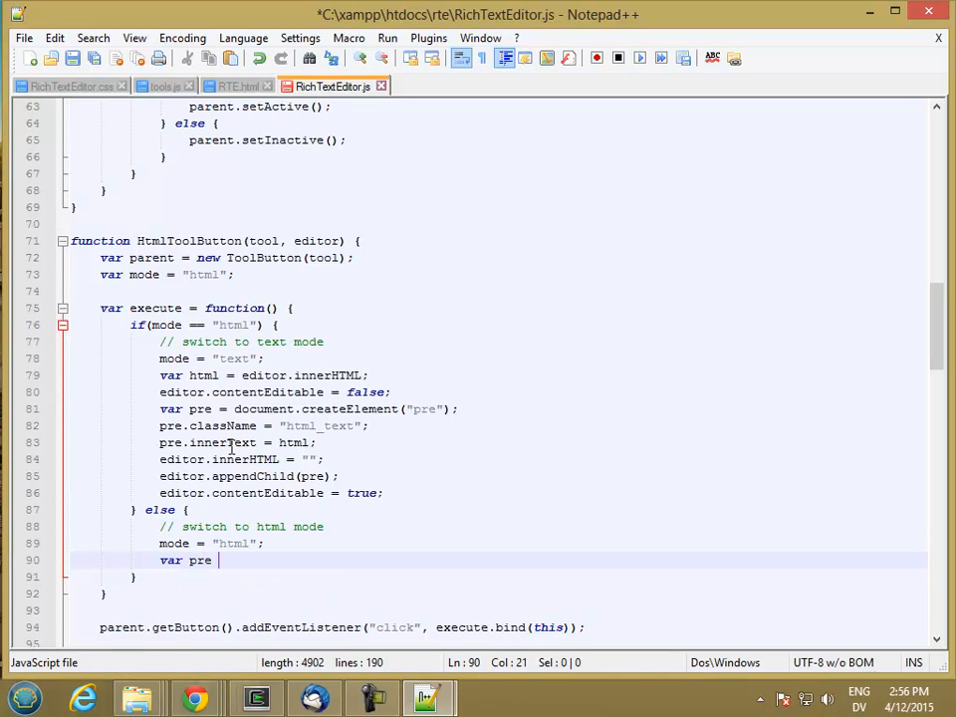
pyautogui.write('=')
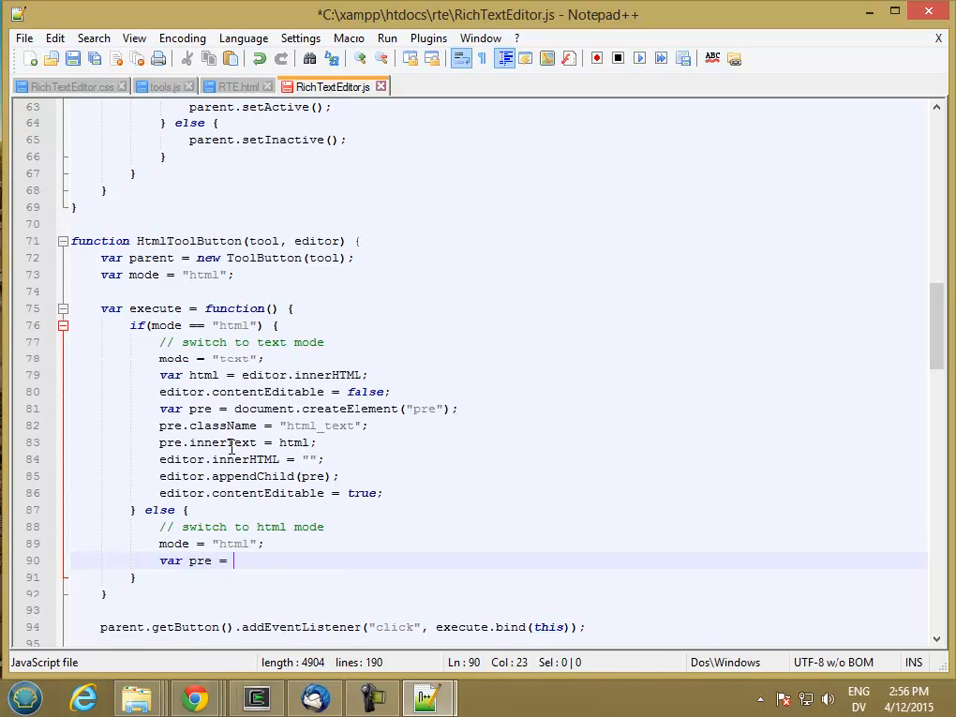
pyautogui.write('editor')
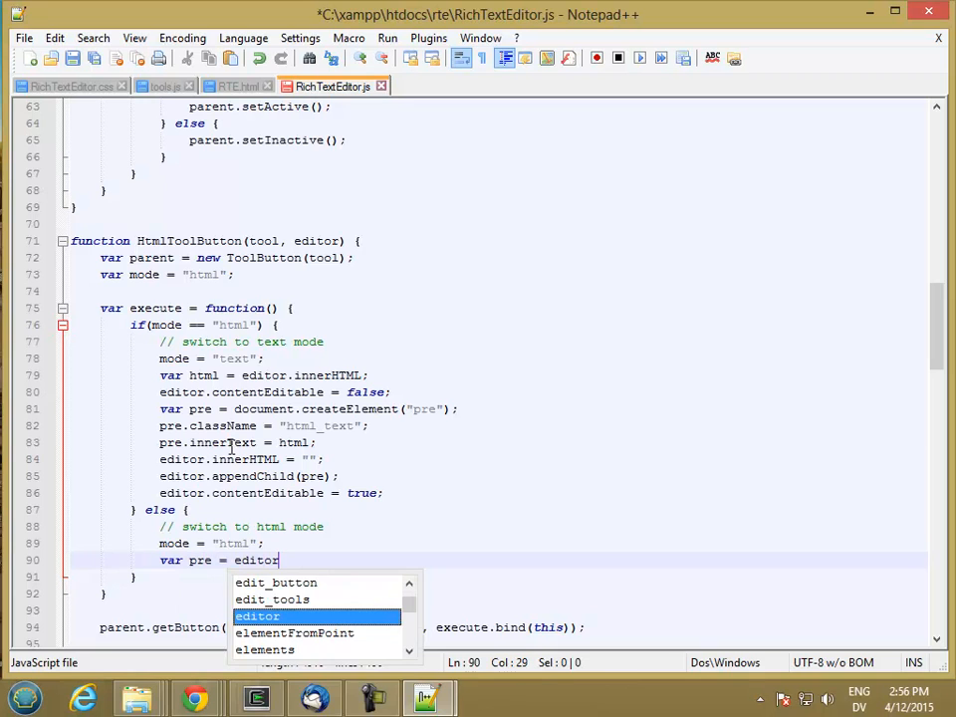
pyautogui.write('firstChild;')
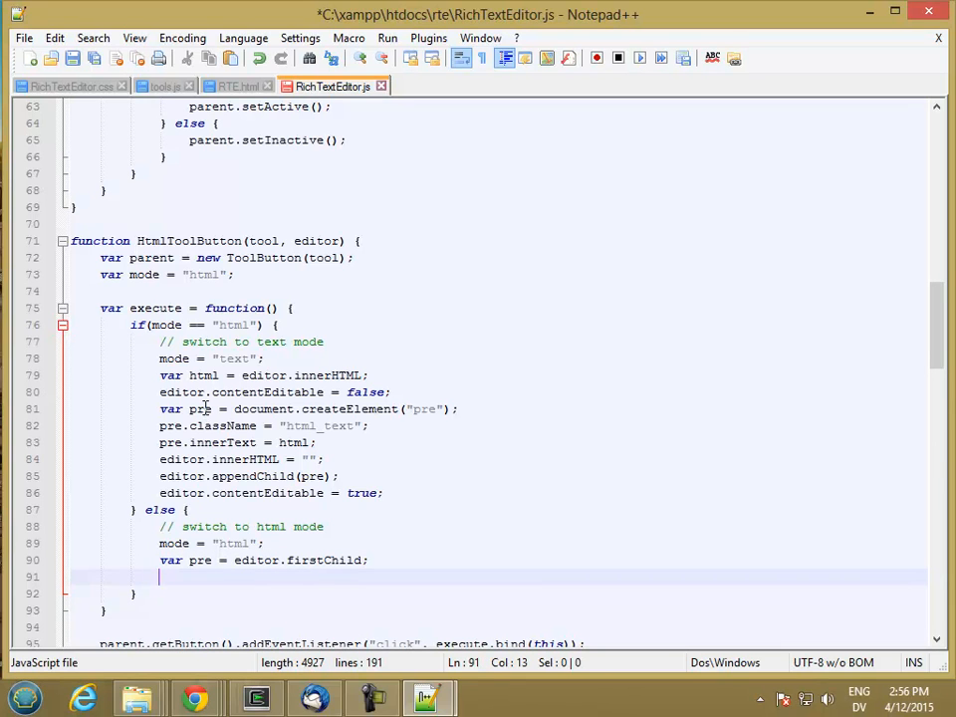
# - Read var text from pre's inner text, set editor.innerHTML = text; and begin editor.contentEditable
pyautogui.write('var text = pre')
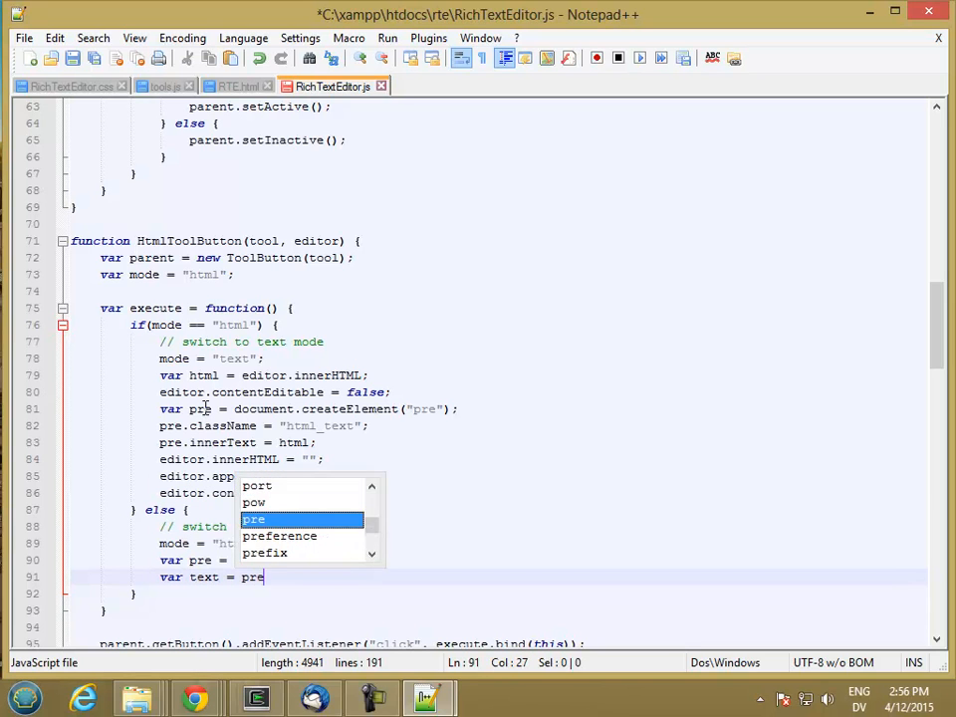
pyautogui.write('.innerText;')
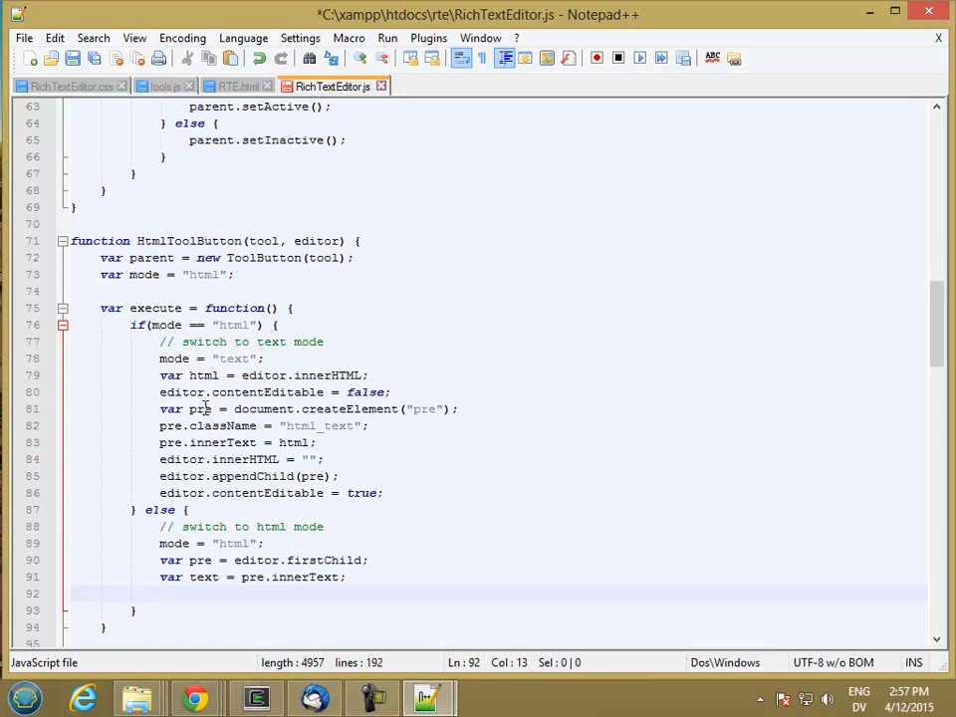
pyautogui.write('editor.contentEditable = false;')
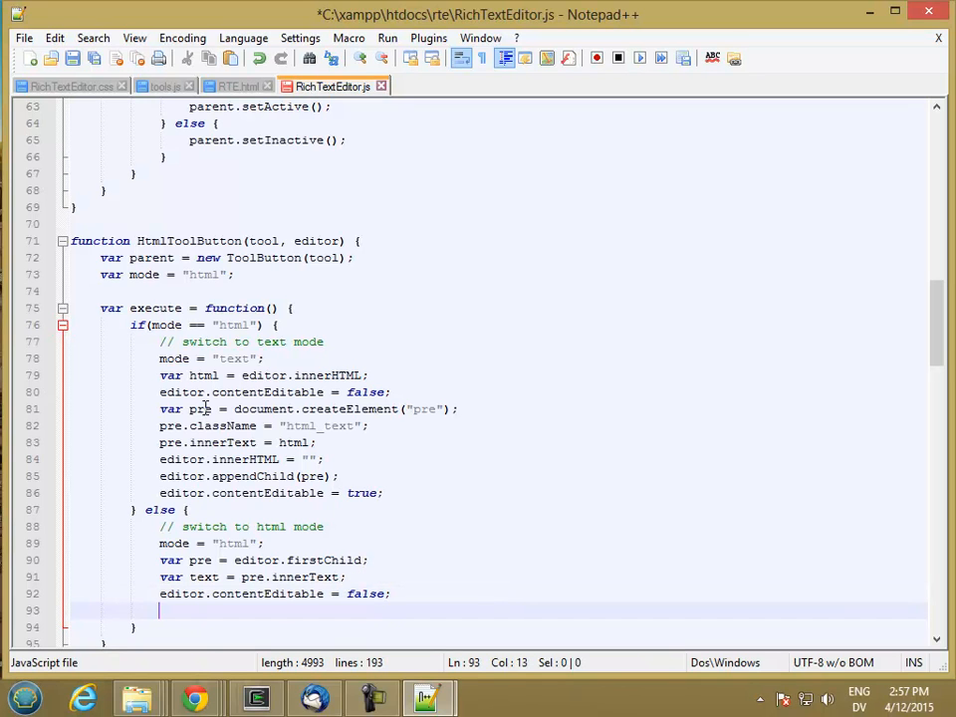
pyautogui.write('editor.')
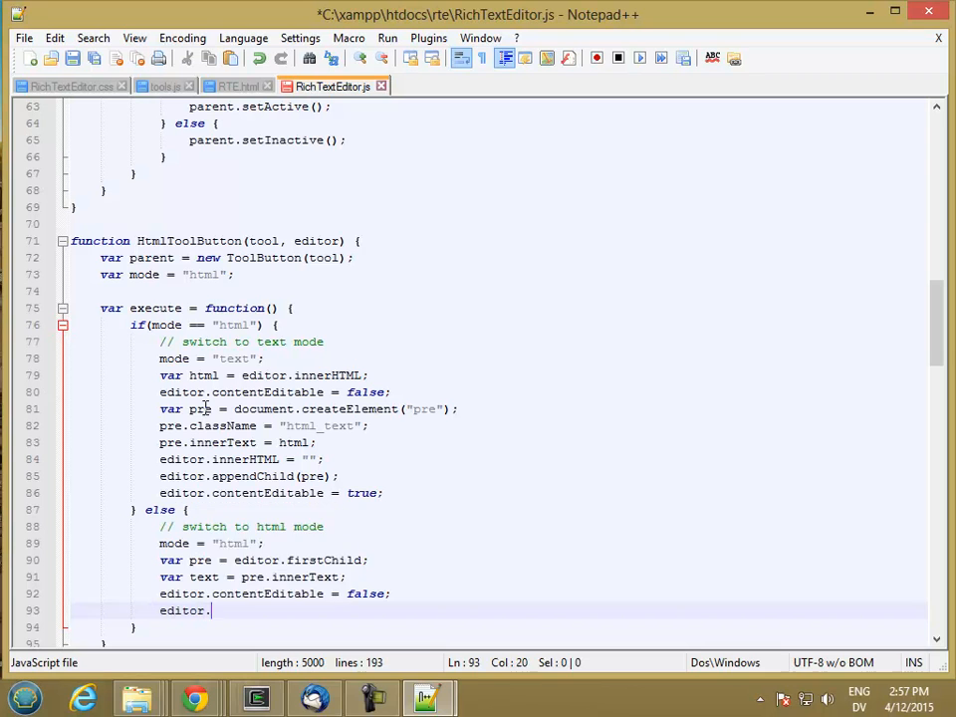
pyautogui.write('innerHTML')
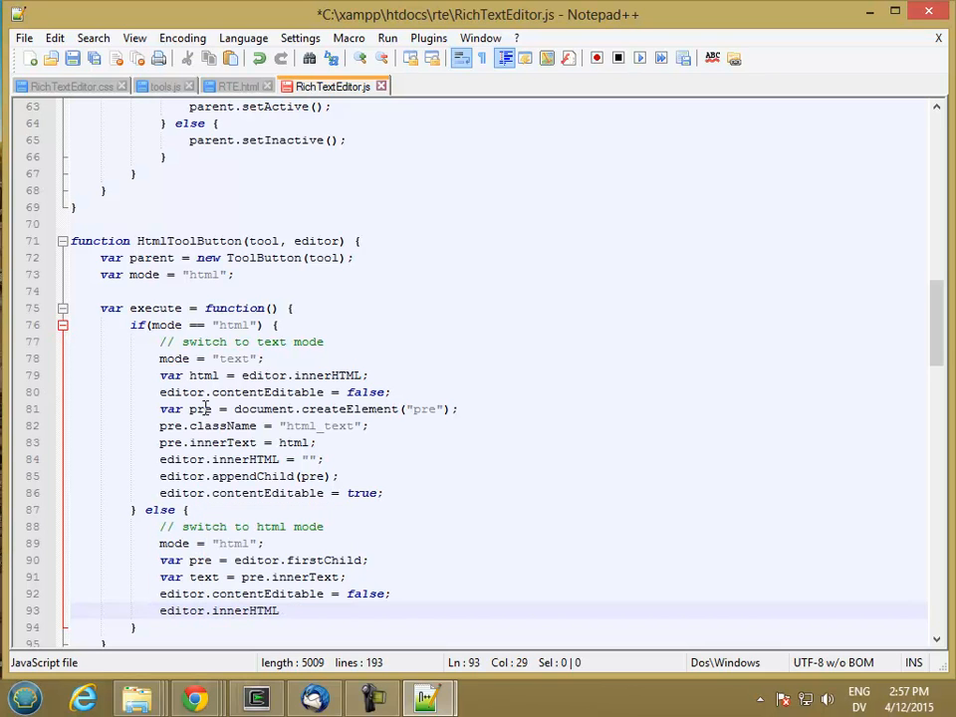
pyautogui.write('text;')
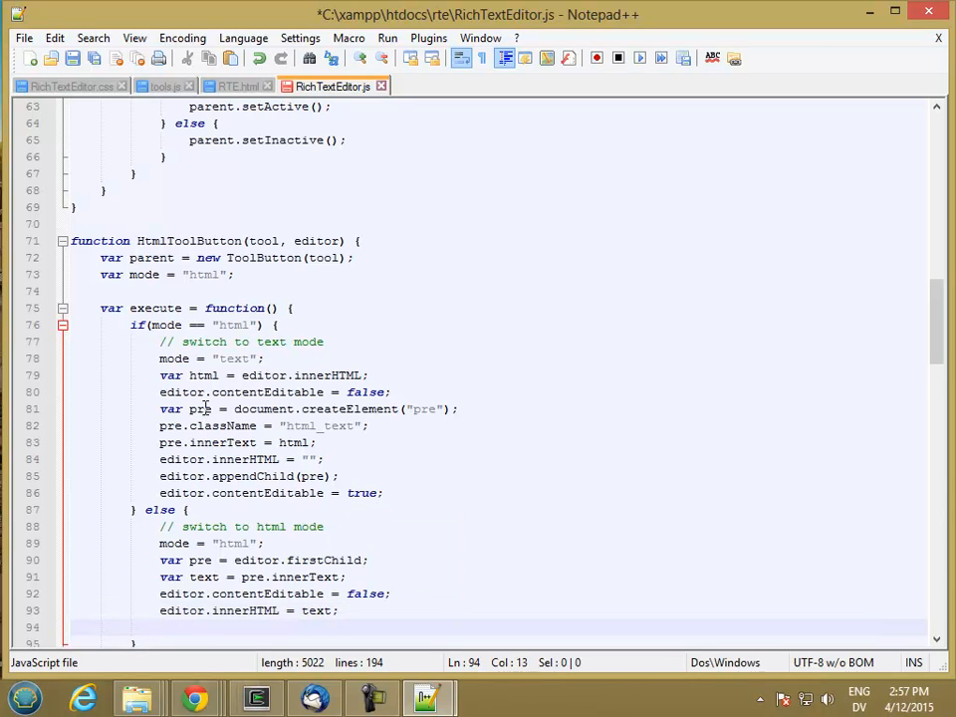
pyautogui.write('end')
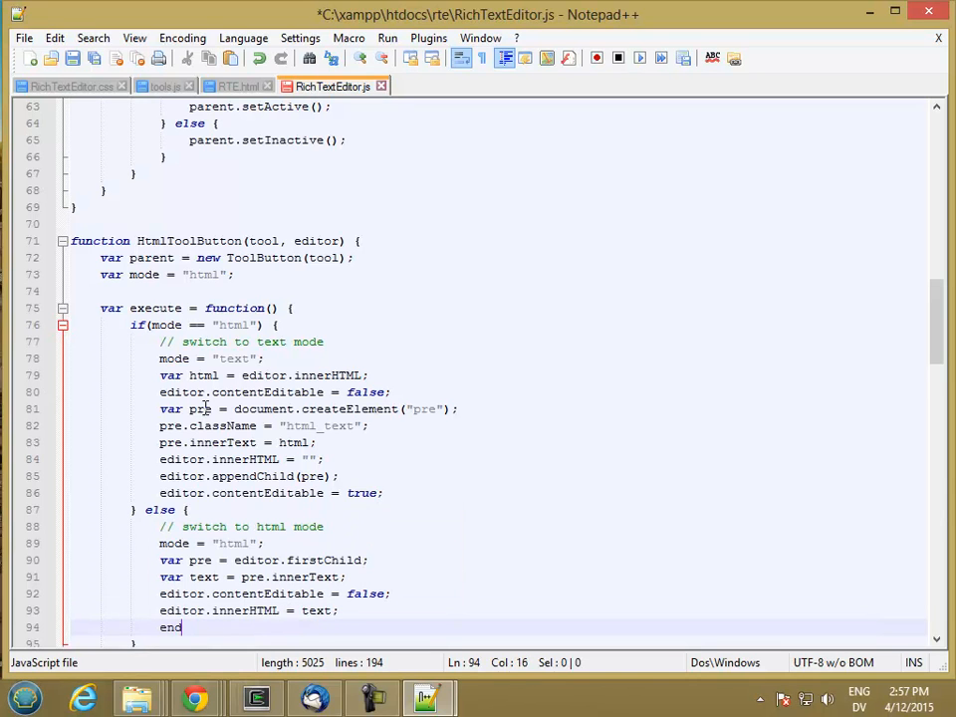
pyautogui.write('editor.co')
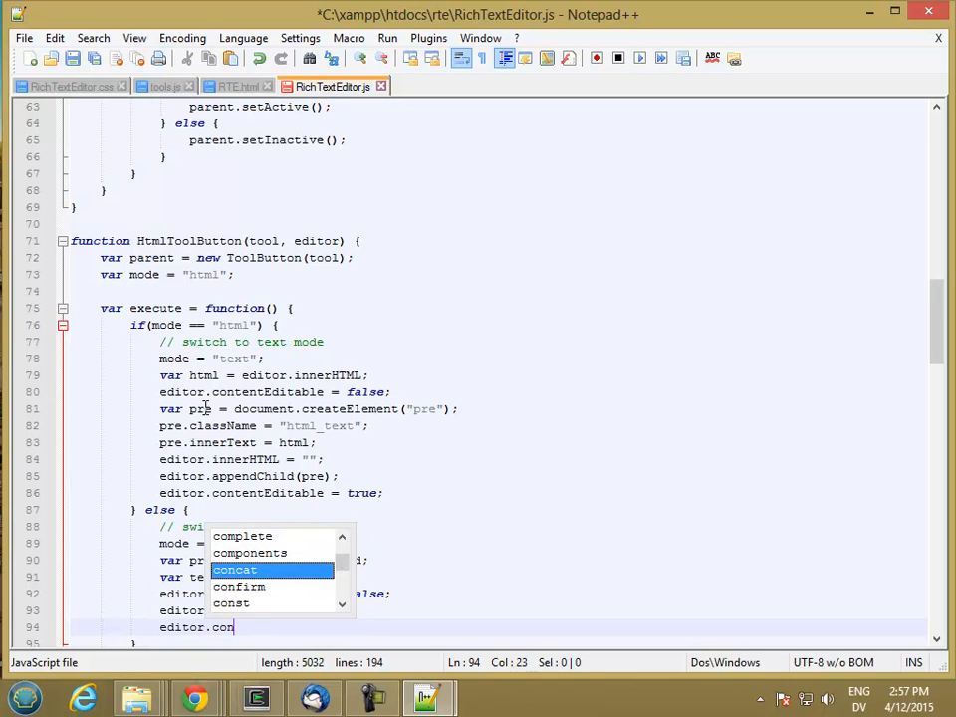
pyautogui.write('tentEditable = true;')
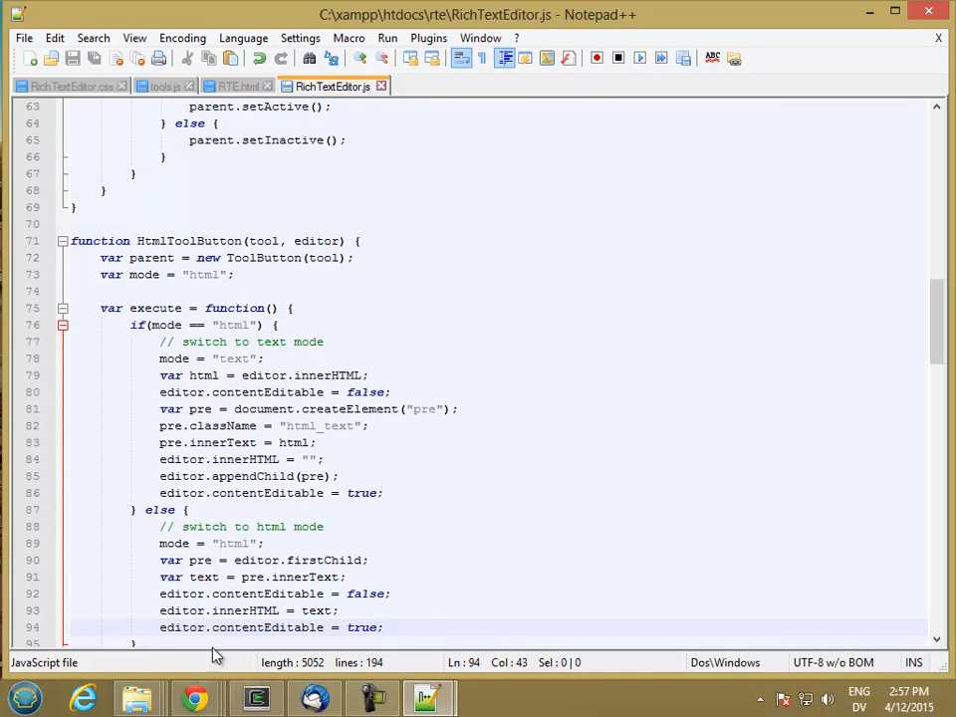
# - Switch to Chrome showing the RTE test page to try the changes
pyautogui.click(196, 697)
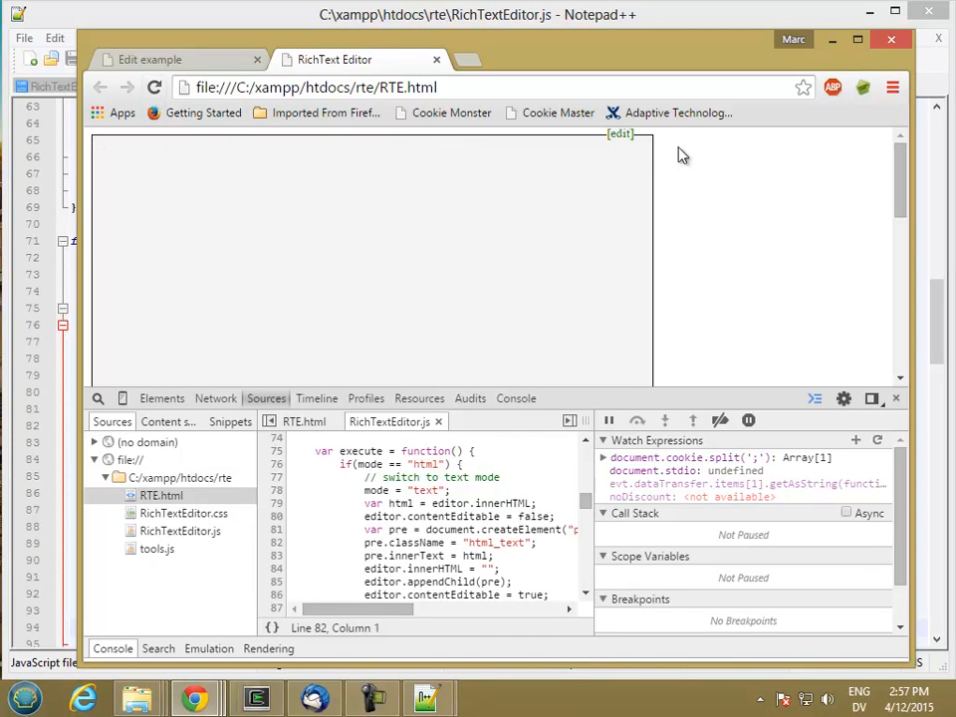
# - Write 'Hello World!', center it, and select its raw markup in the HTML view
pyautogui.click(619, 132)
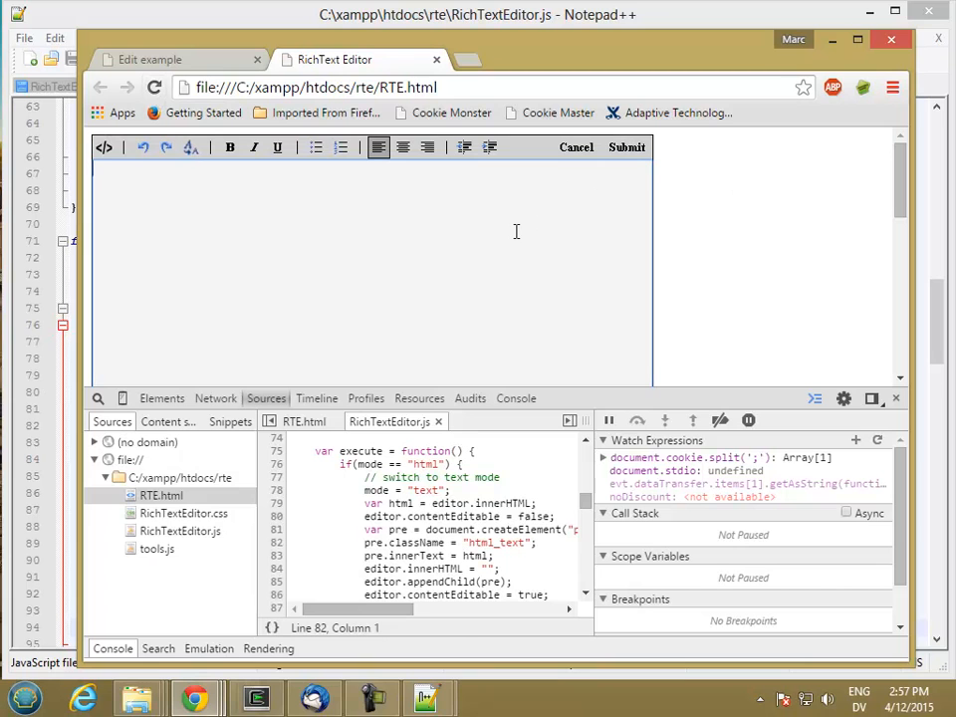
pyautogui.write('Hello Worl')
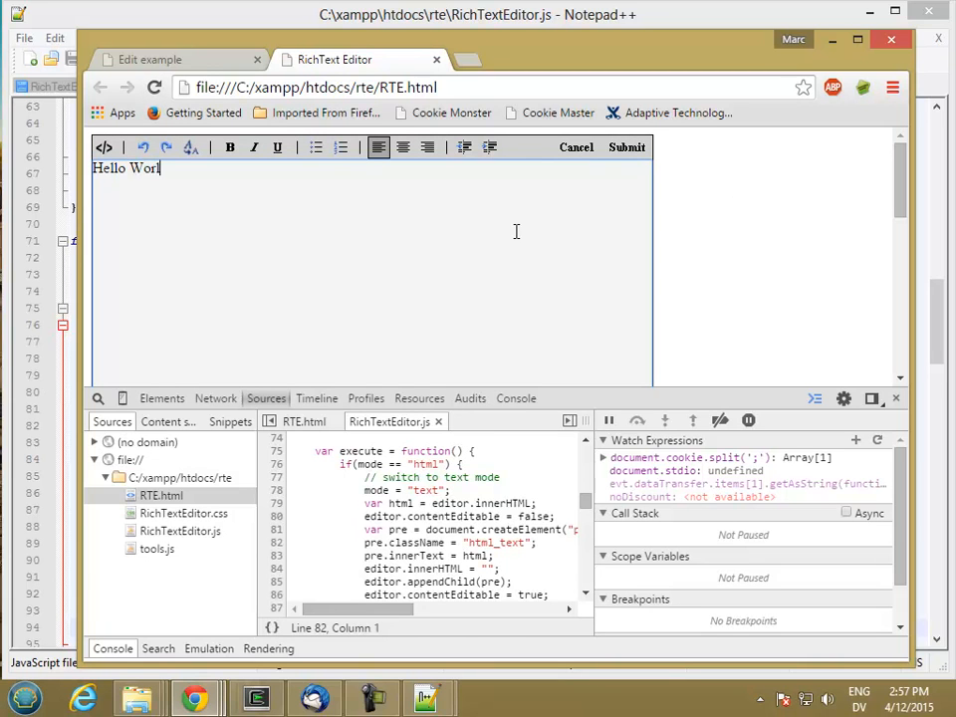
pyautogui.write('d!')
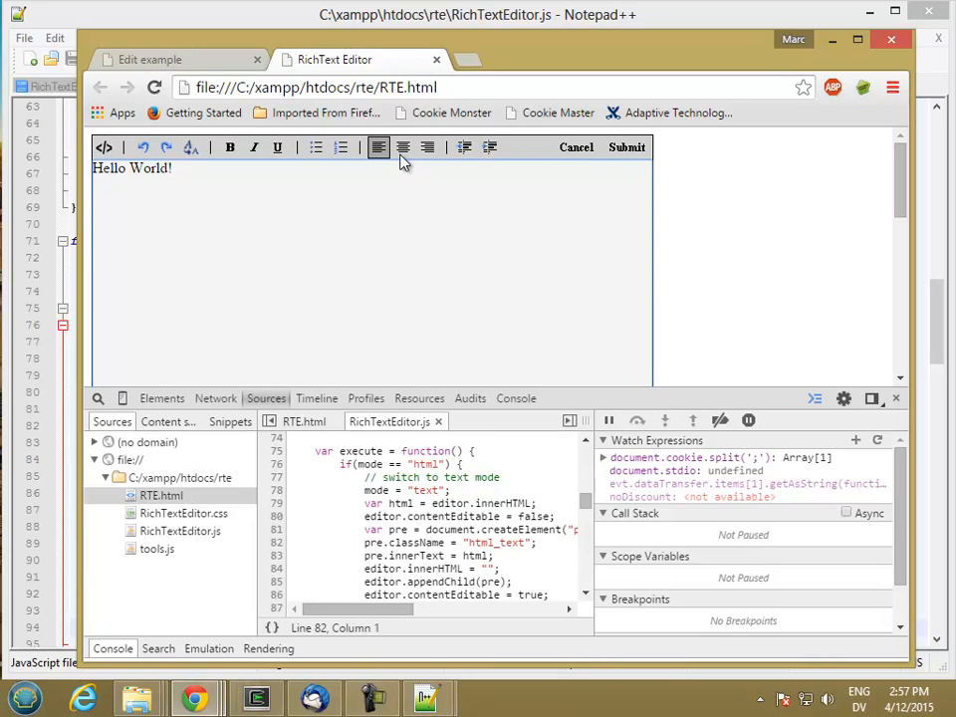
pyautogui.click(403, 148)
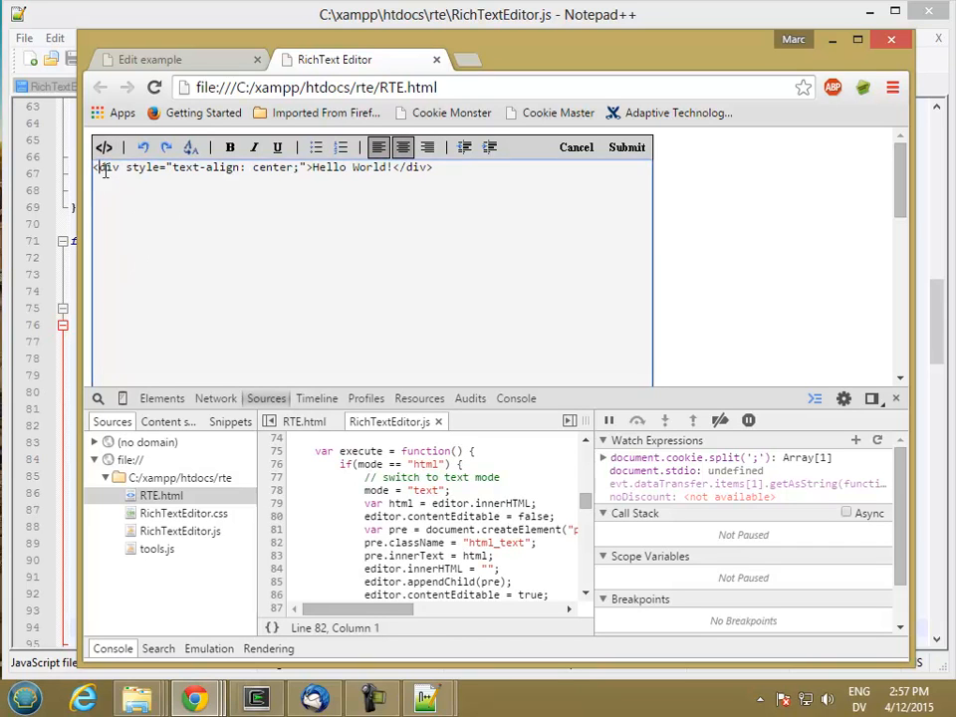
pyautogui.moveTo(99, 168); pyautogui.dragTo(303, 168)
pyautogui.write('<h1>Hello World!</h1>')
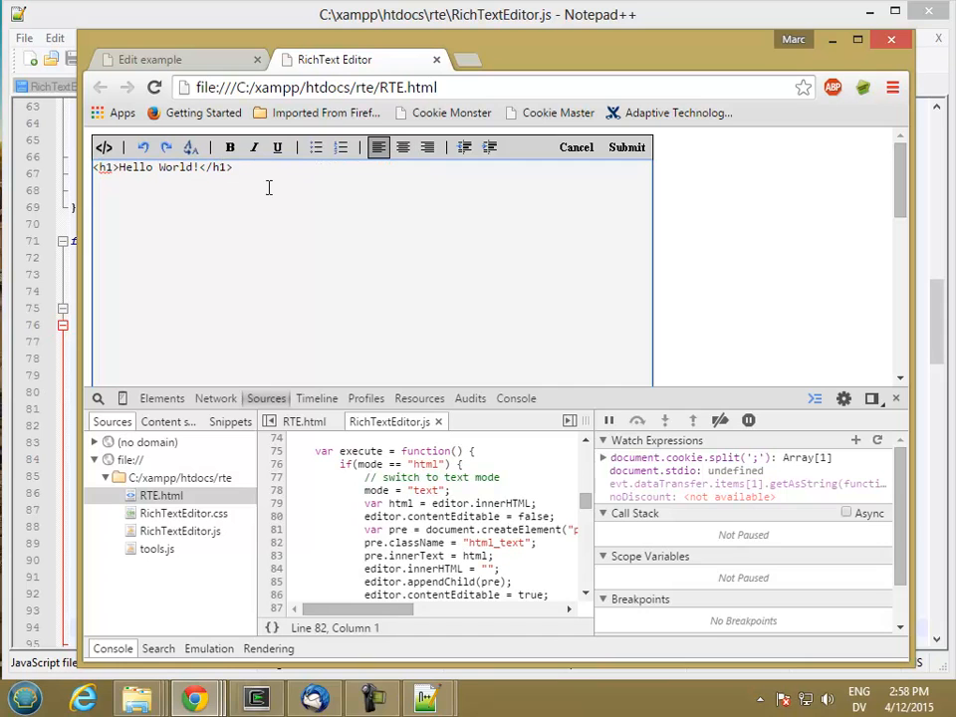
# - Toggle between formatted and raw views and rewrite the markup as <p>Hello World!</p> heading text
pyautogui.click(103, 147)
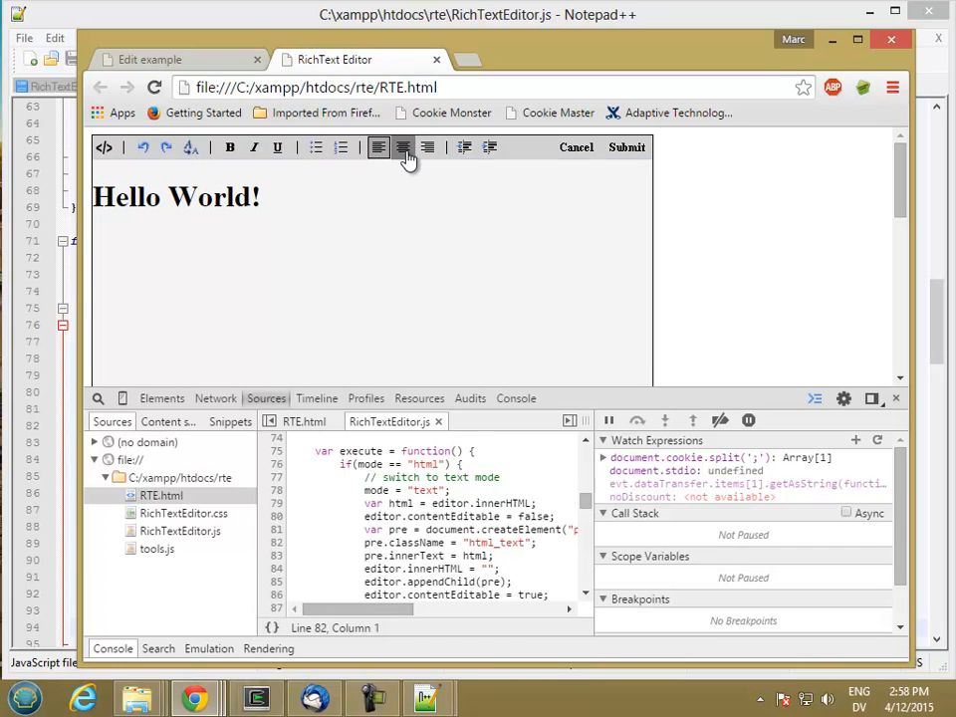
pyautogui.click(104, 148)
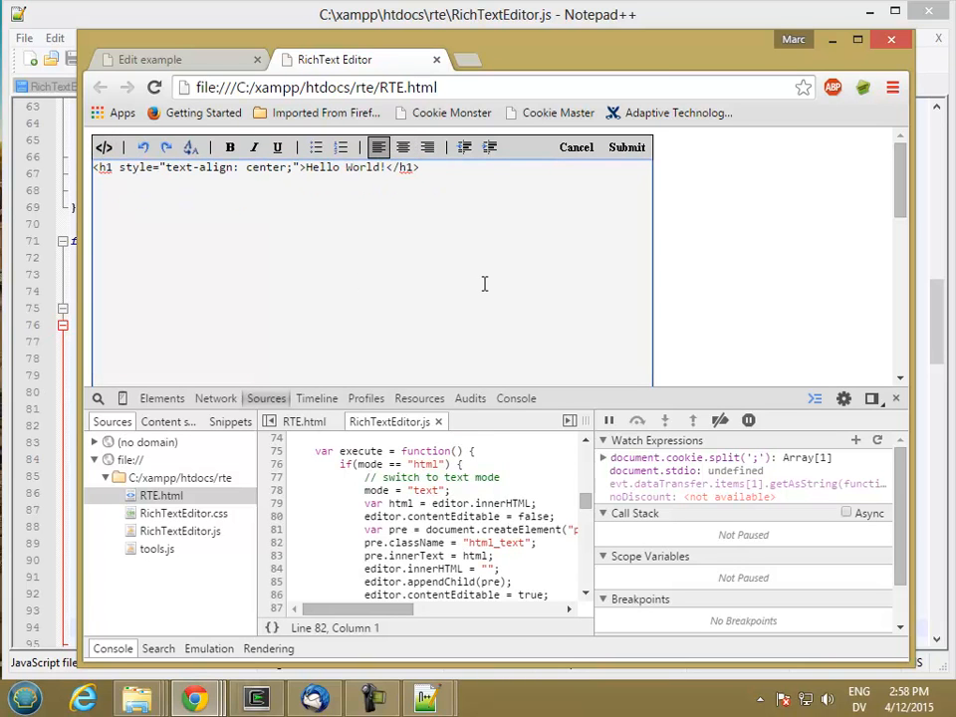
pyautogui.write('<p>He')
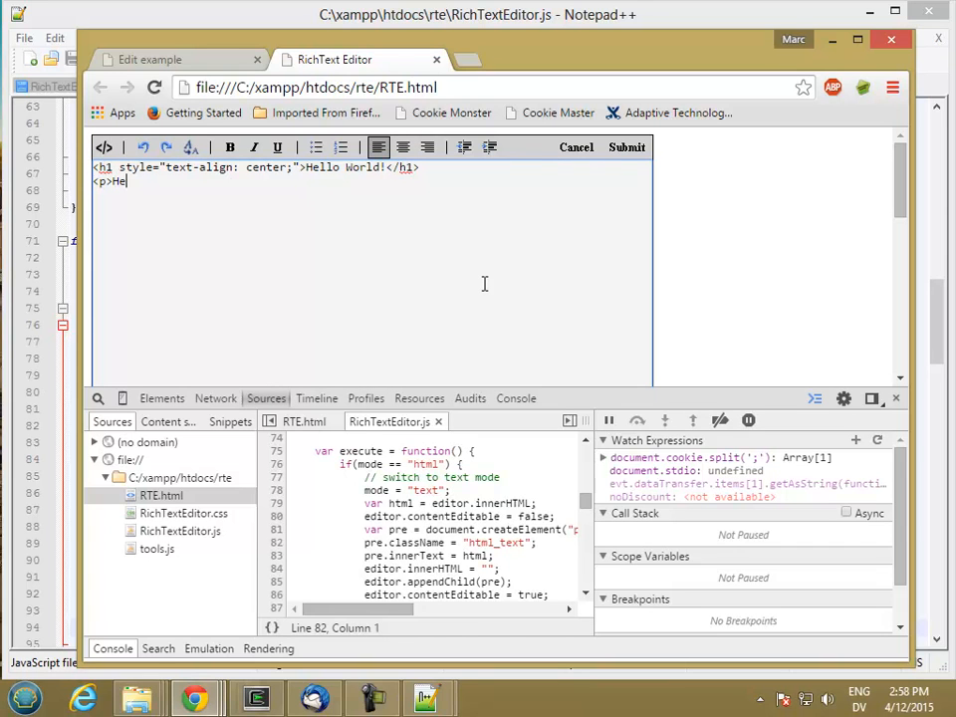
pyautogui.write('llo World!<')
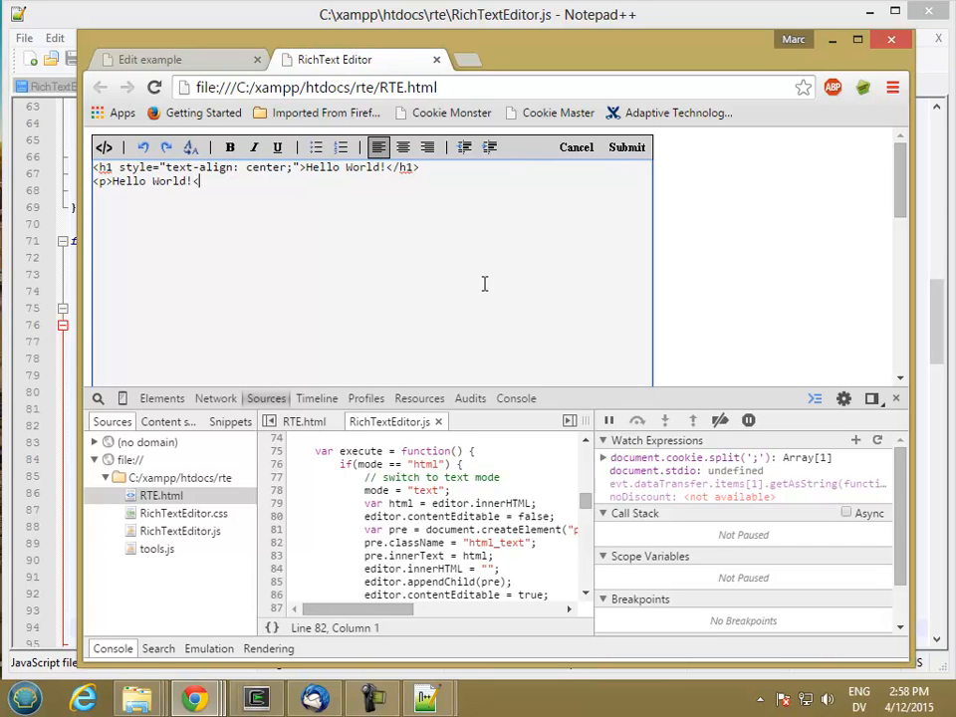
pyautogui.write('</p>')
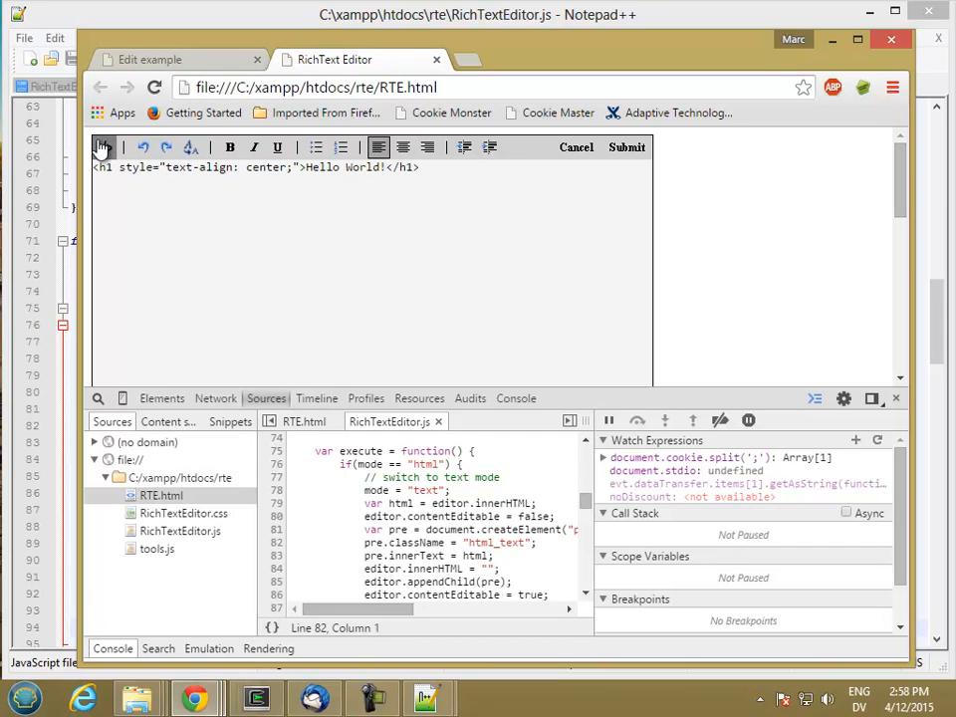
# - Add a new <p> tag in the raw HTML view and scroll to line 90 in DevTools Sources
pyautogui.click(103, 147)
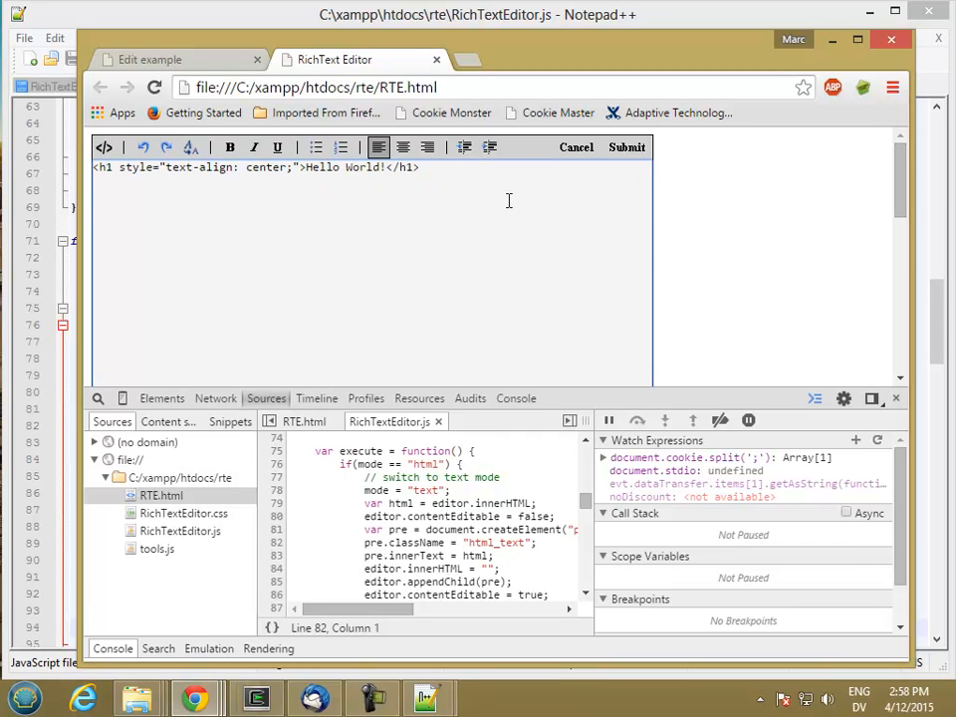
pyautogui.write('<p')
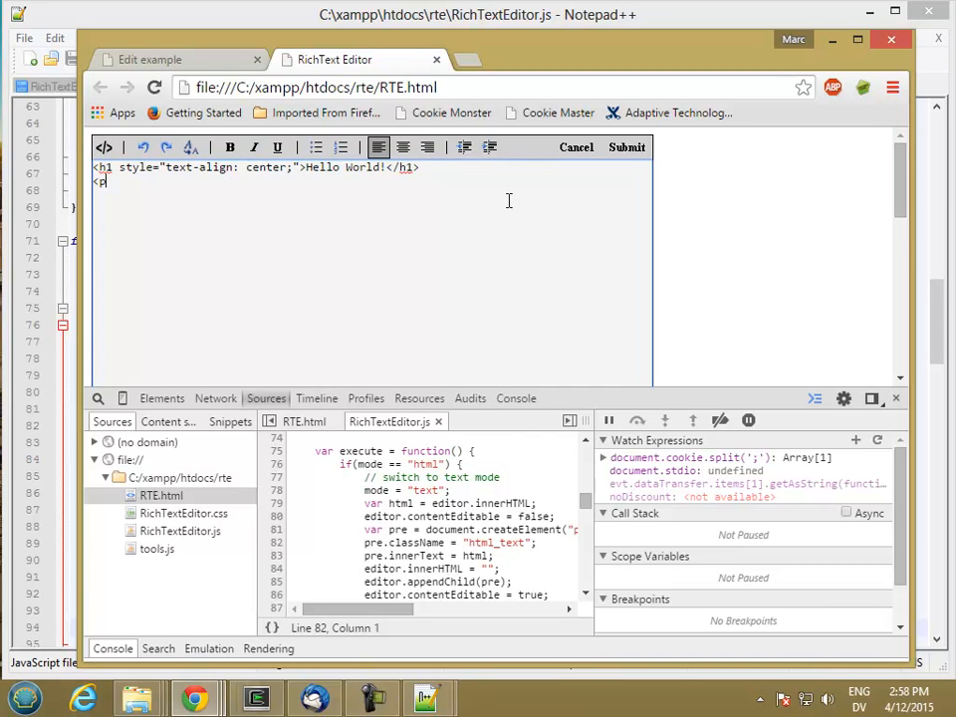
pyautogui.write('>')
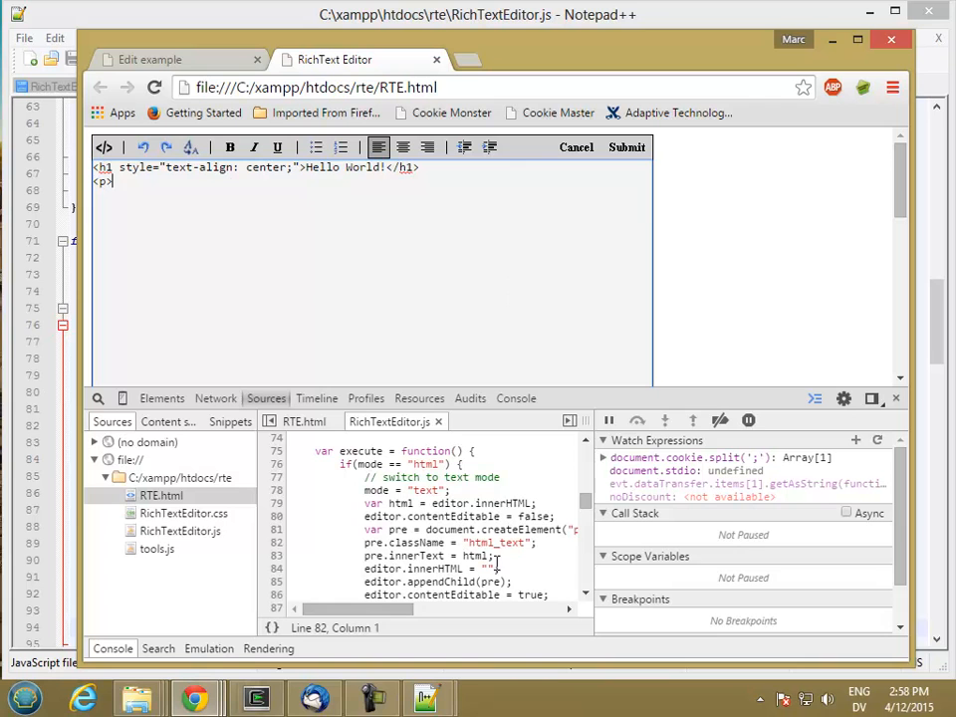
pyautogui.scroll(-3)
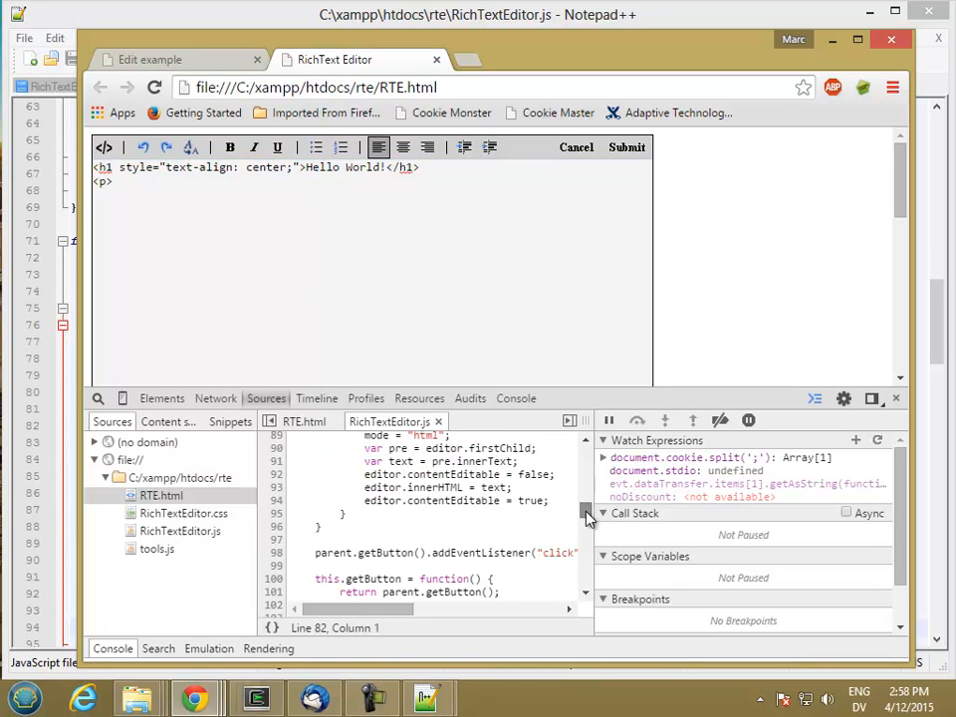
pyautogui.moveTo(291, 450)
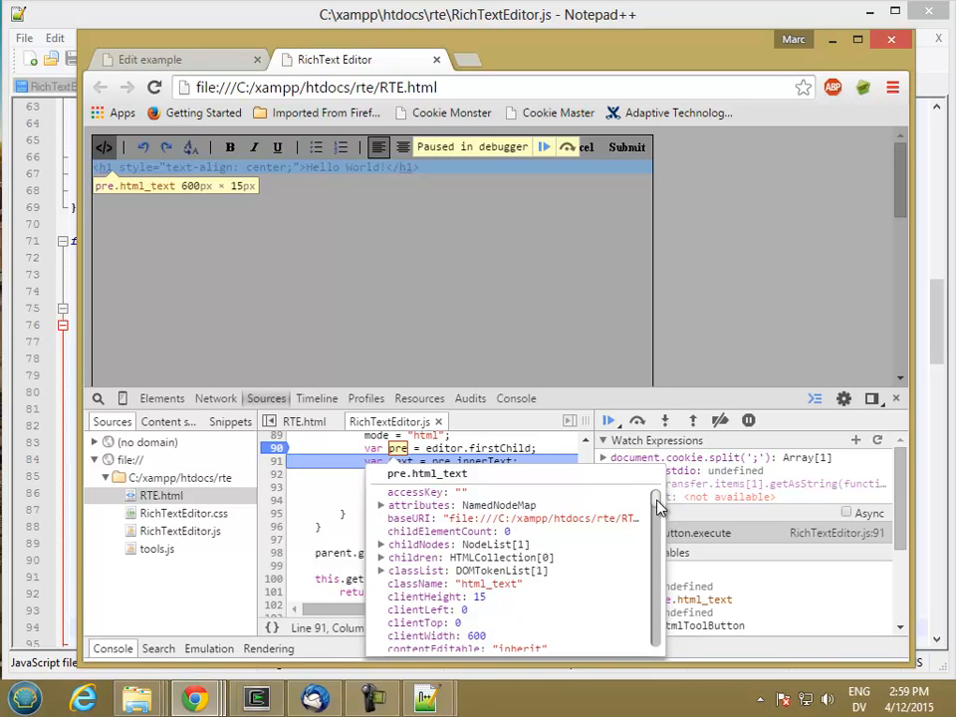
# - Step over one line, then in Elements expand div#edit1 and div.edit_box to reveal two html_text pre blocks
pyautogui.scroll(-3)
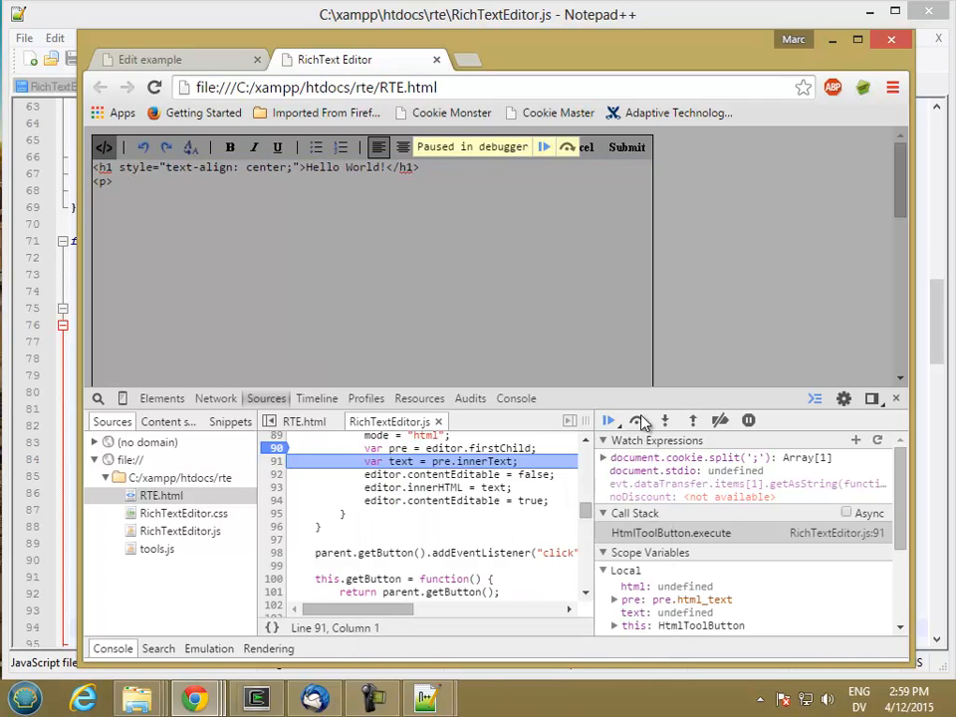
pyautogui.click(637, 418)
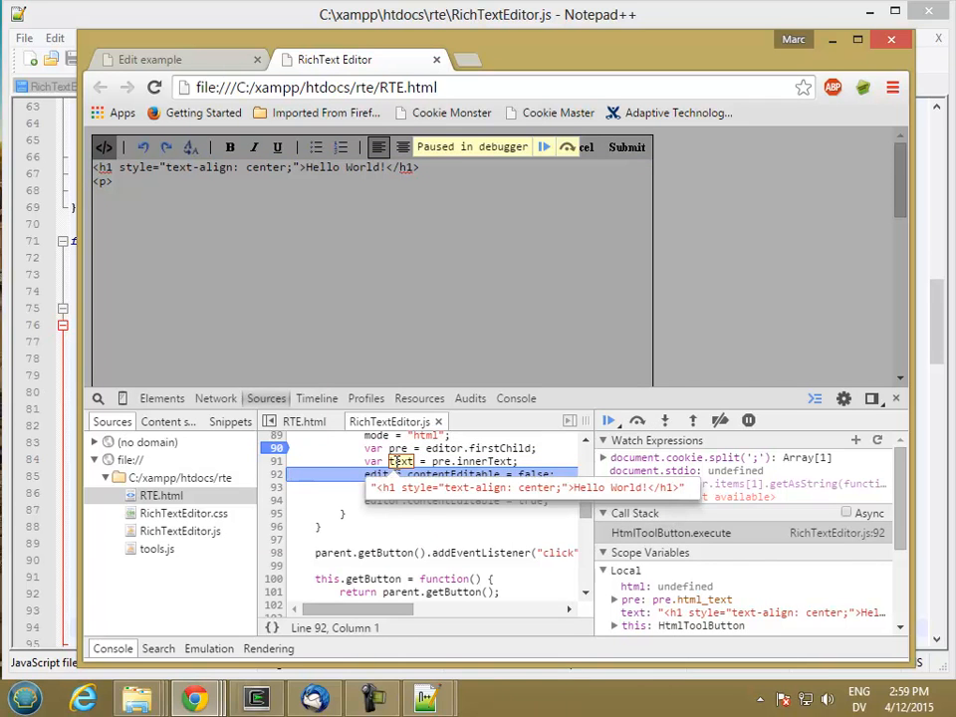
pyautogui.click(162, 398)
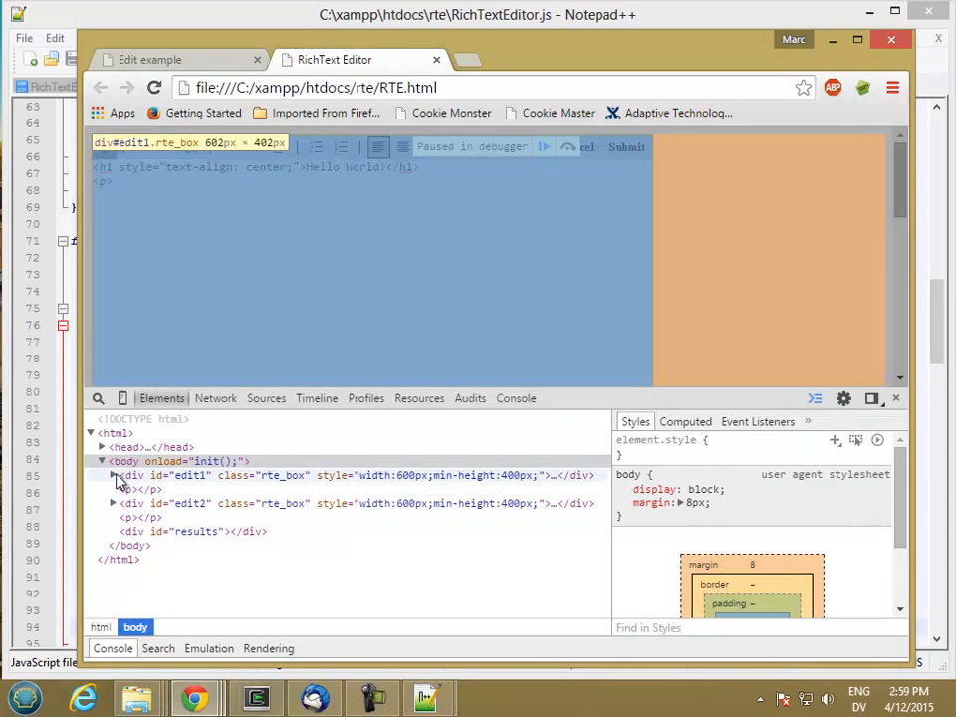
pyautogui.click(112, 474)
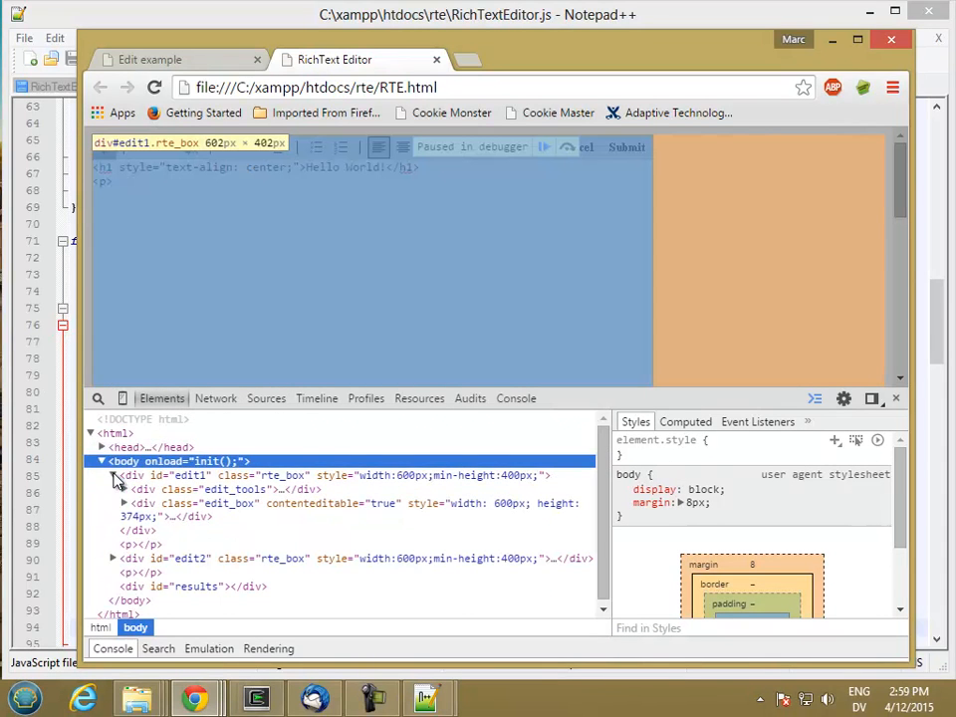
pyautogui.click(123, 502)
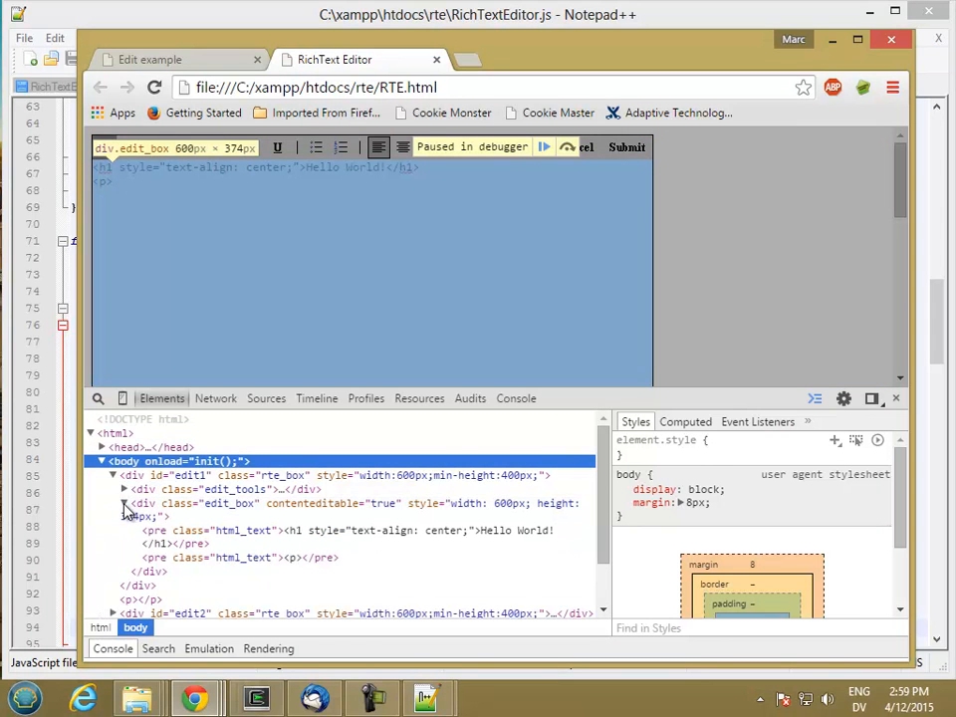
pyautogui.moveTo(138, 516)
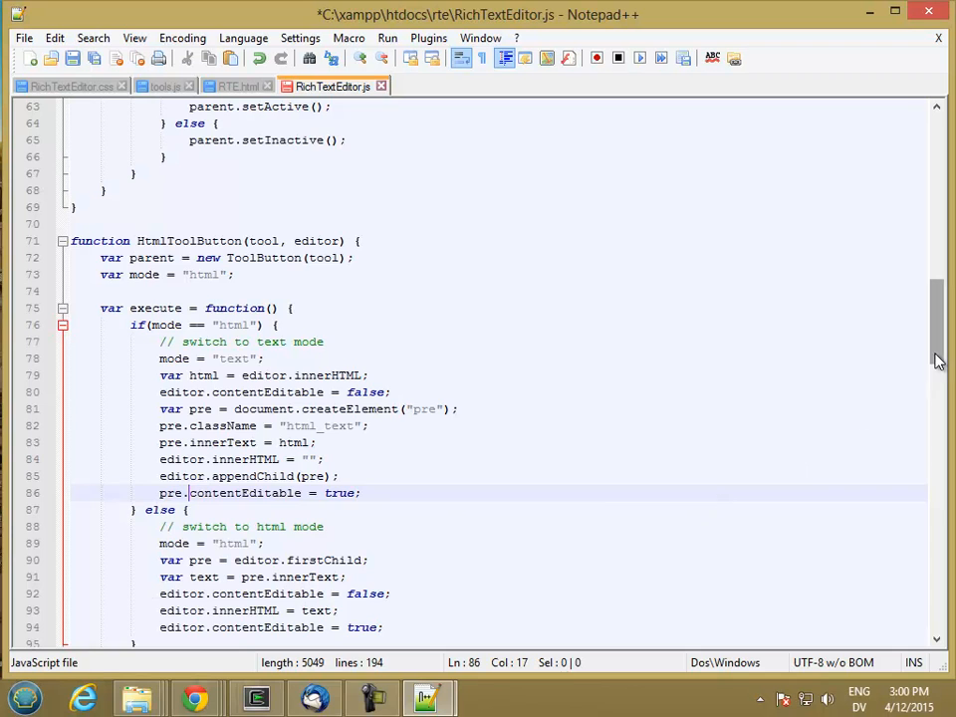
# - Scroll through RichTextEditor.js around the text-mode branch on line 86
pyautogui.scroll(-3)
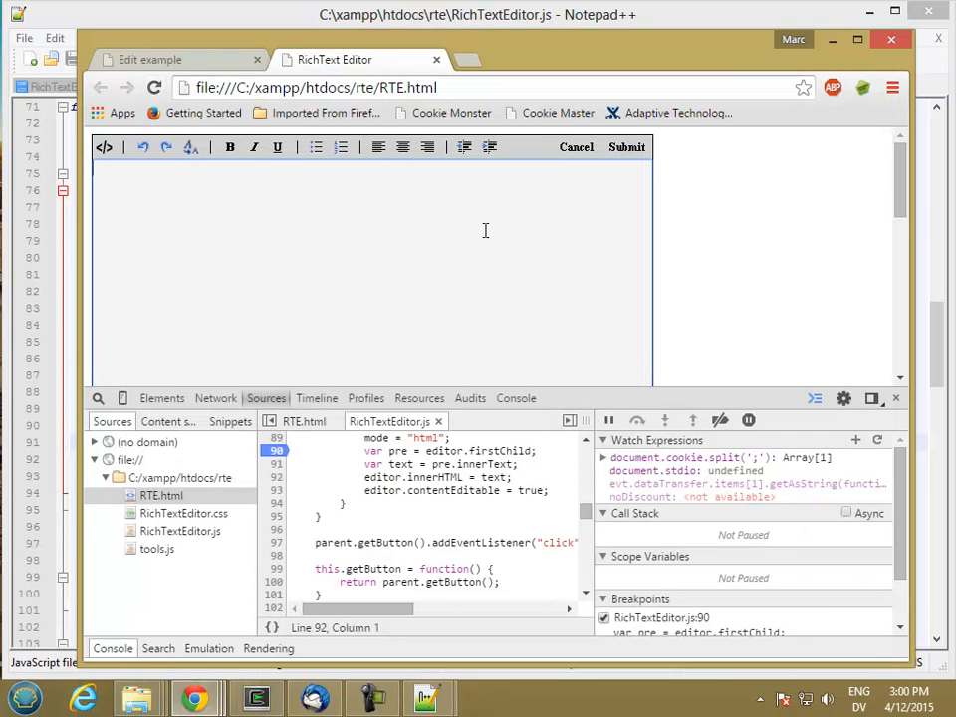
# - Enter Hello World!, center it, and view the content as raw HTML
pyautogui.write('Hello W')
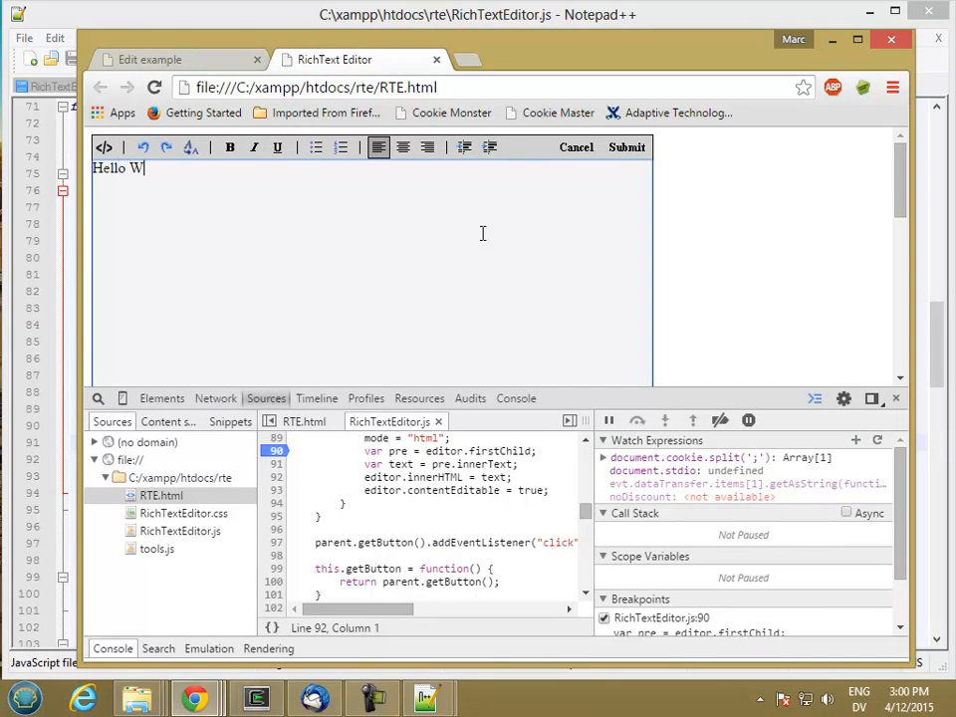
pyautogui.write('orld!')
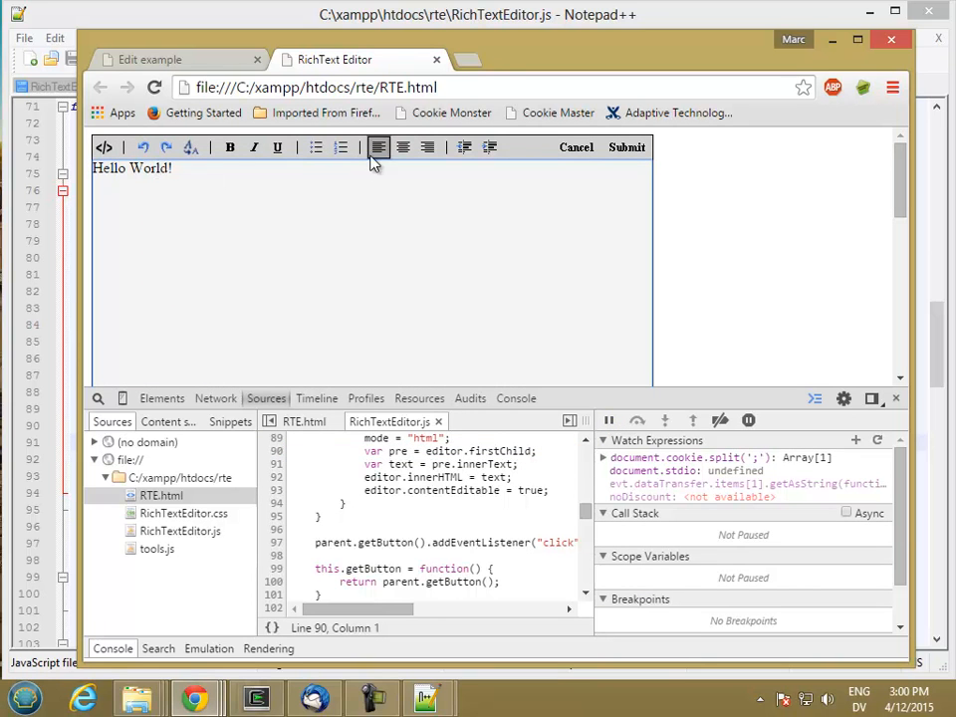
pyautogui.click(402, 147)
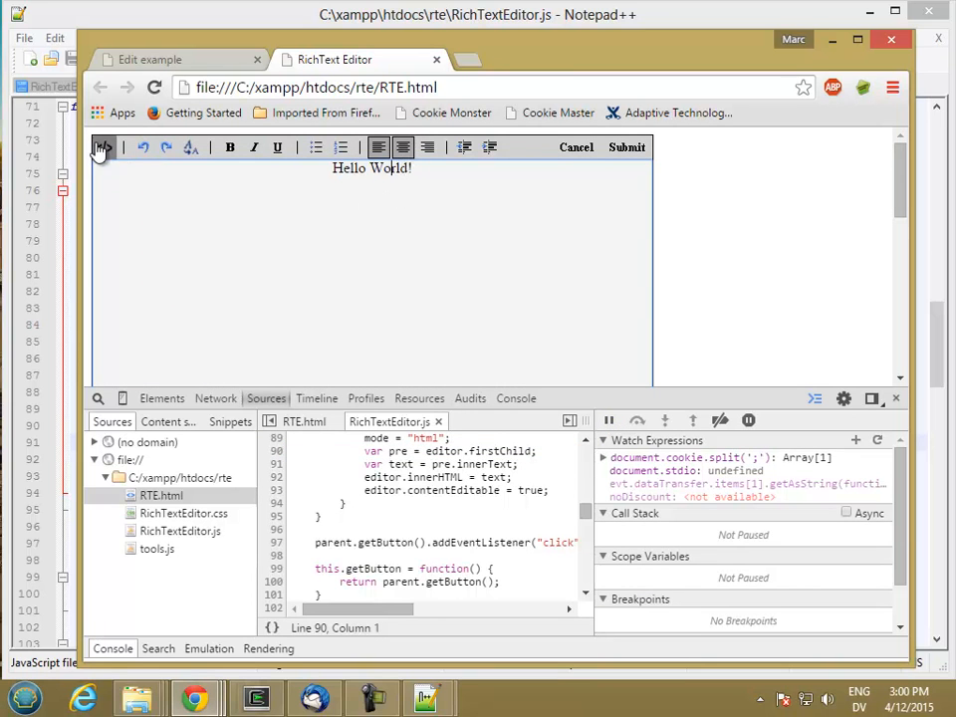
pyautogui.click(103, 148)
pyautogui.write('<p')
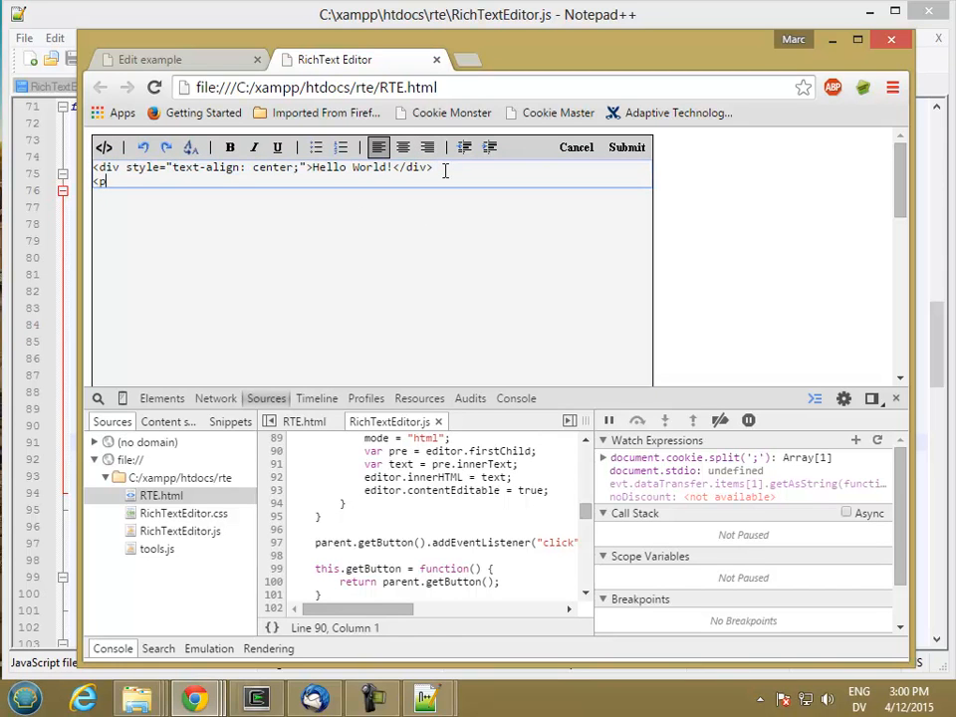
# - Add a <p>Hallo World!</p> line in the markup and check it in the formatted view
pyautogui.write('Ha')
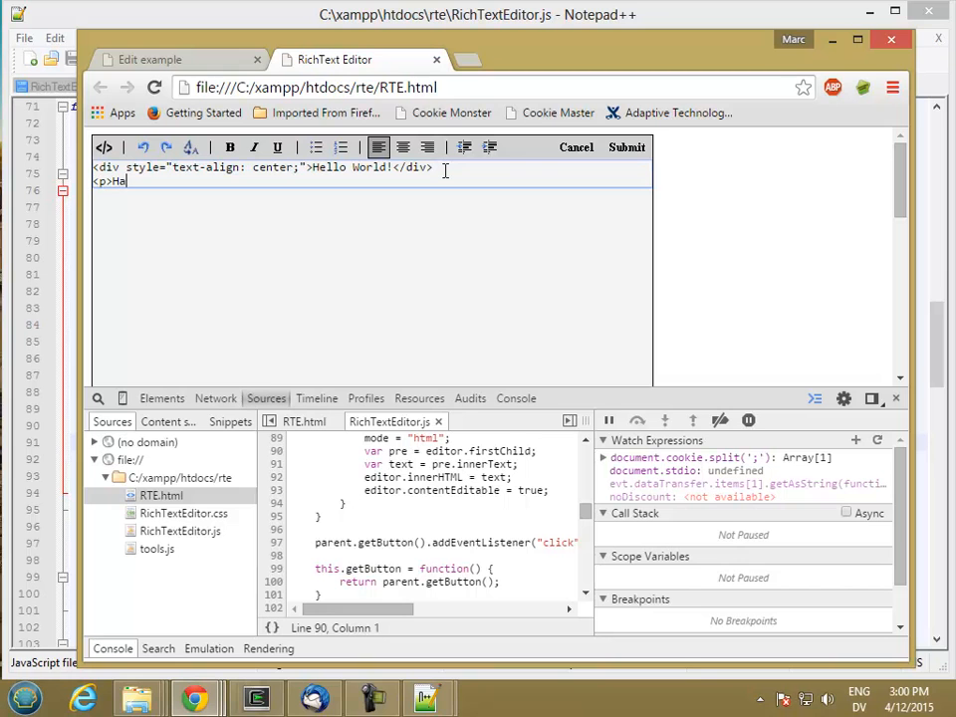
pyautogui.write('llo World')
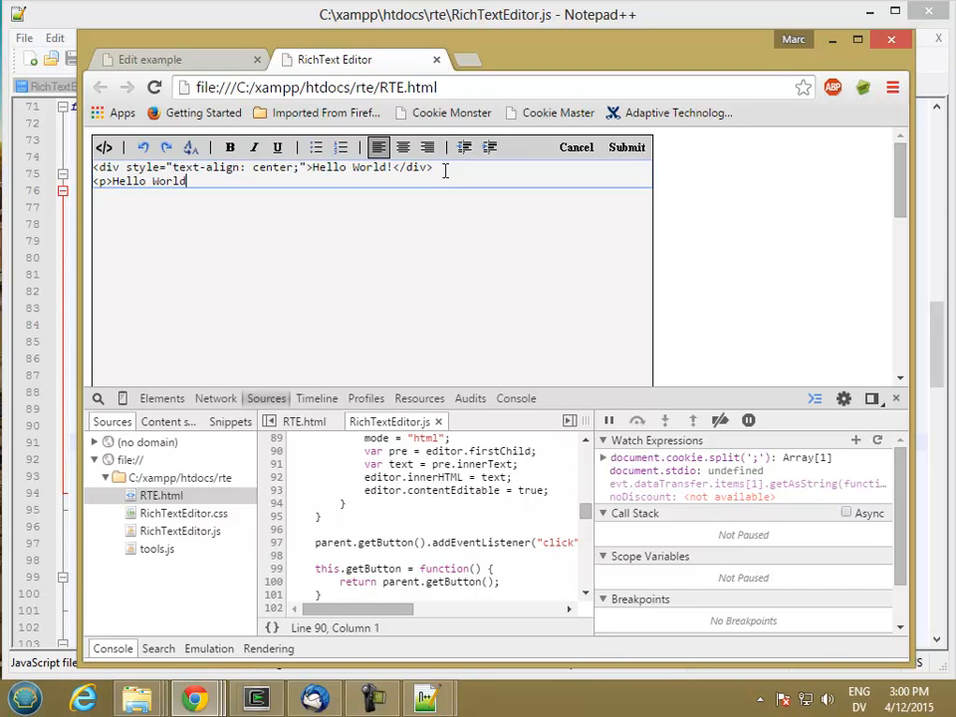
pyautogui.write('!</p>')
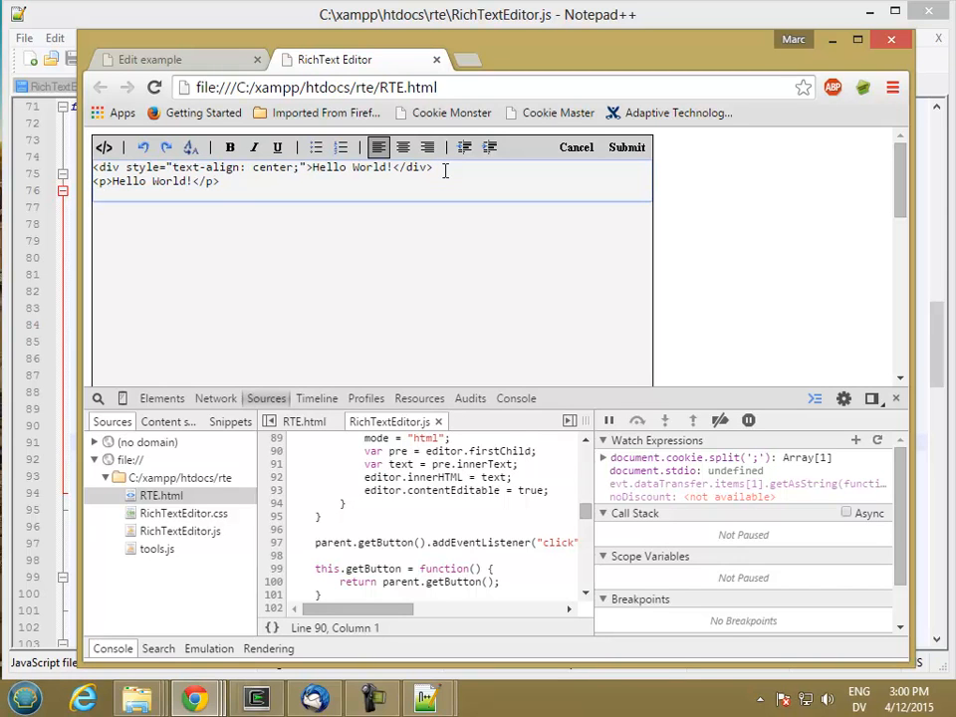
pyautogui.click(103, 147)
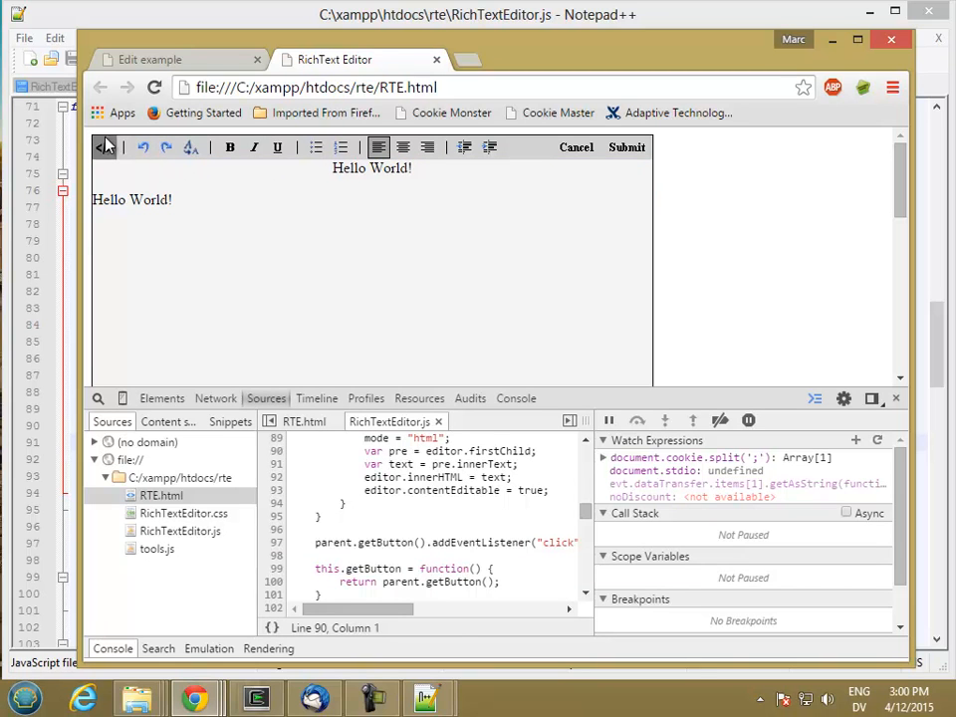
pyautogui.click(104, 147)
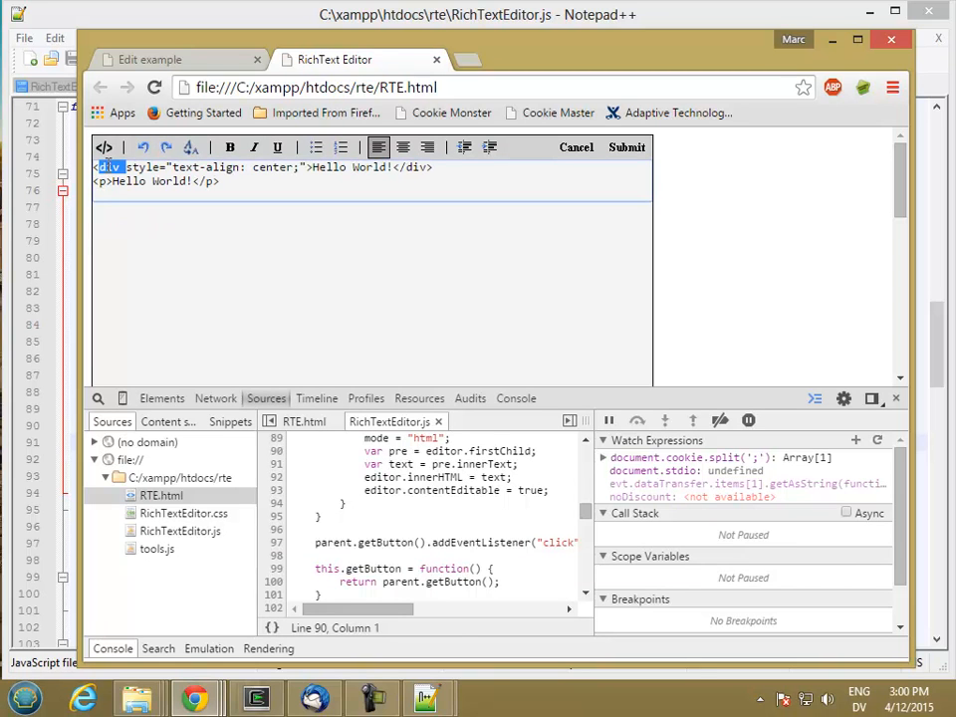
# - Change the div to h1, add an <h3>Hello World!</h3> line, and save the content
pyautogui.write('h1>Hello World!</div>')
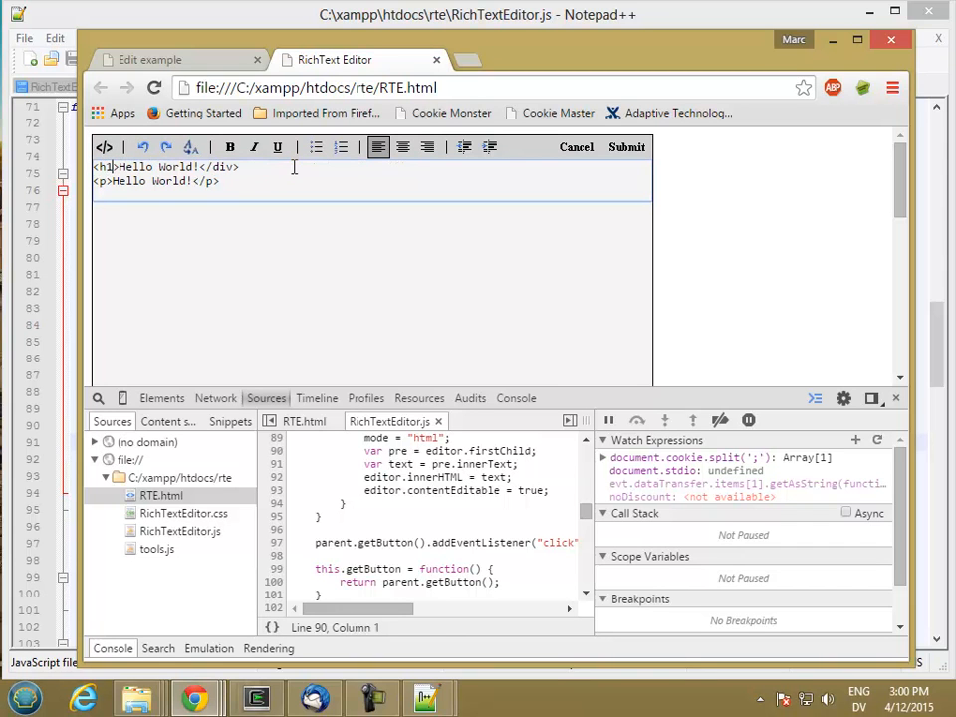
pyautogui.doubleClick(221, 168)
pyautogui.write('h1')
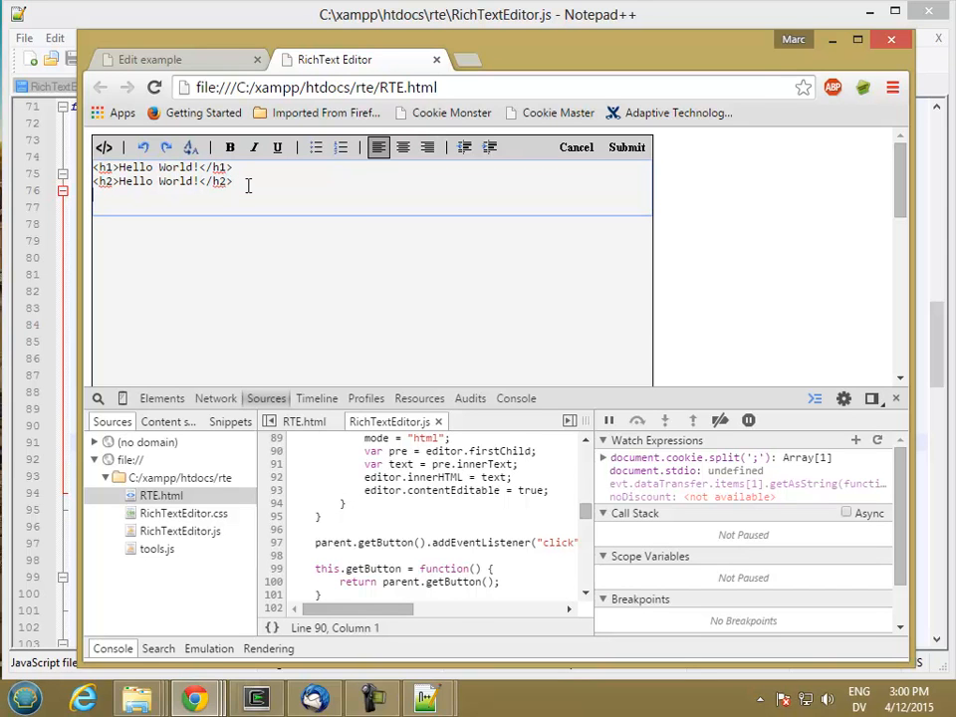
pyautogui.write('<h3>H')
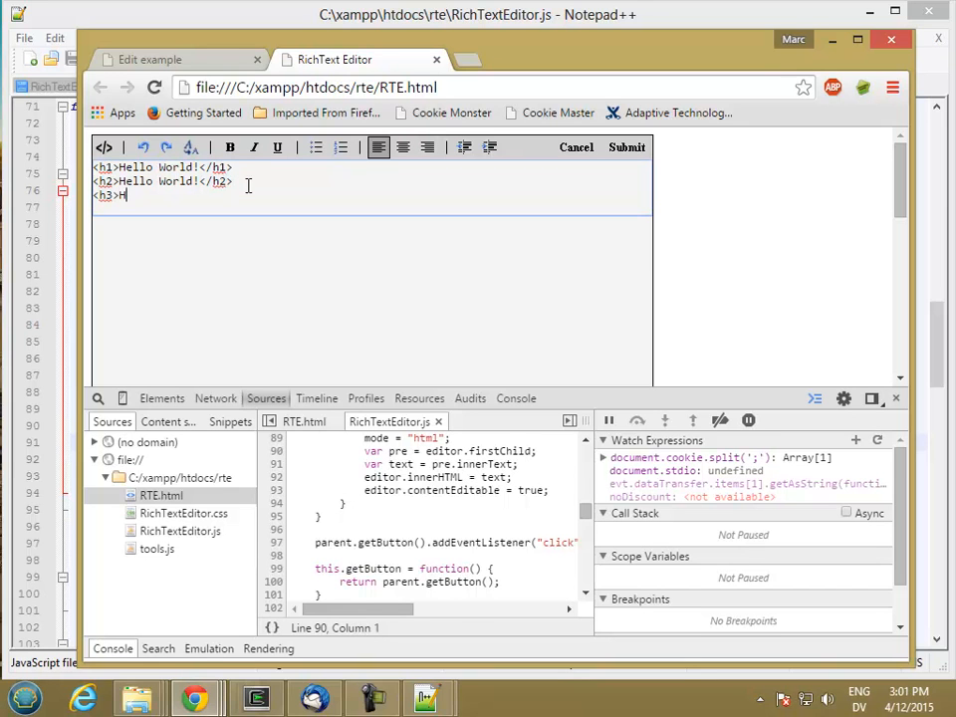
pyautogui.write('ello World')
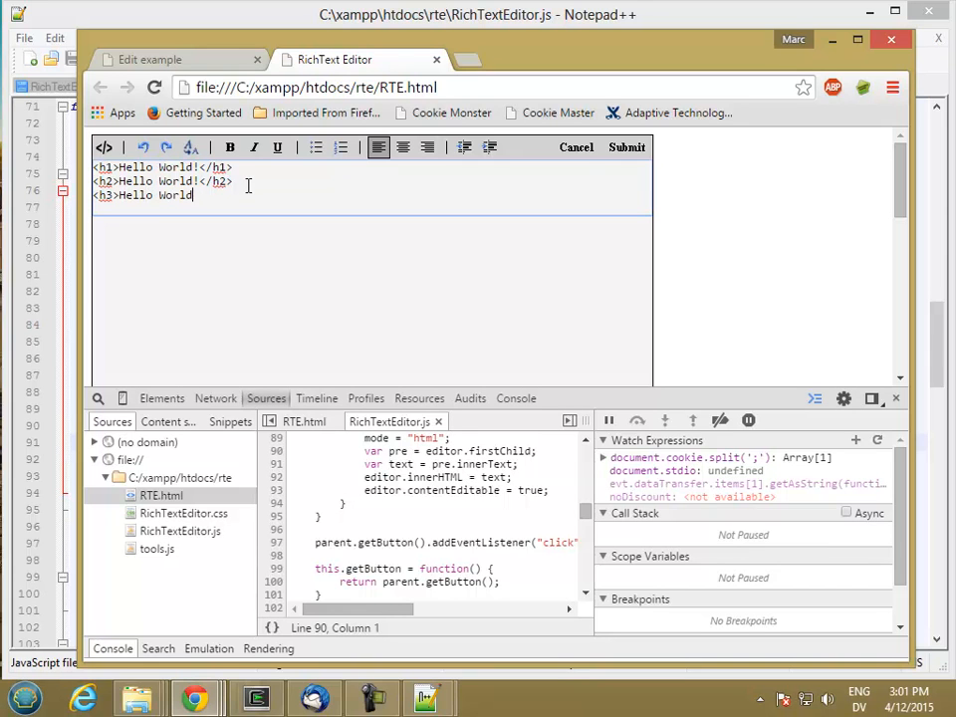
pyautogui.write('!</h3>')
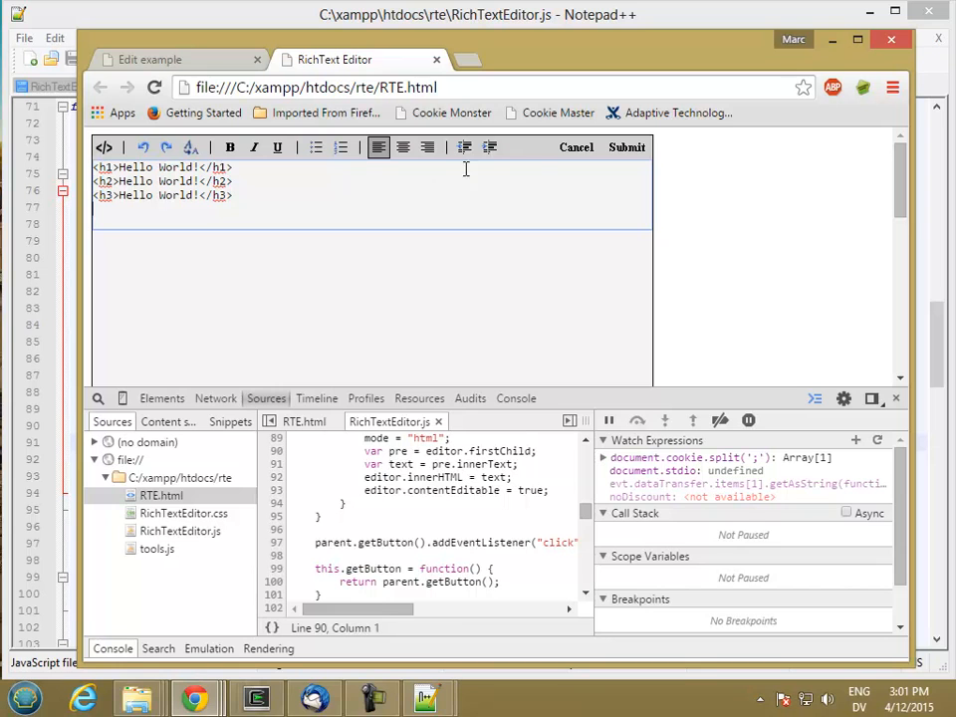
pyautogui.click(104, 147)
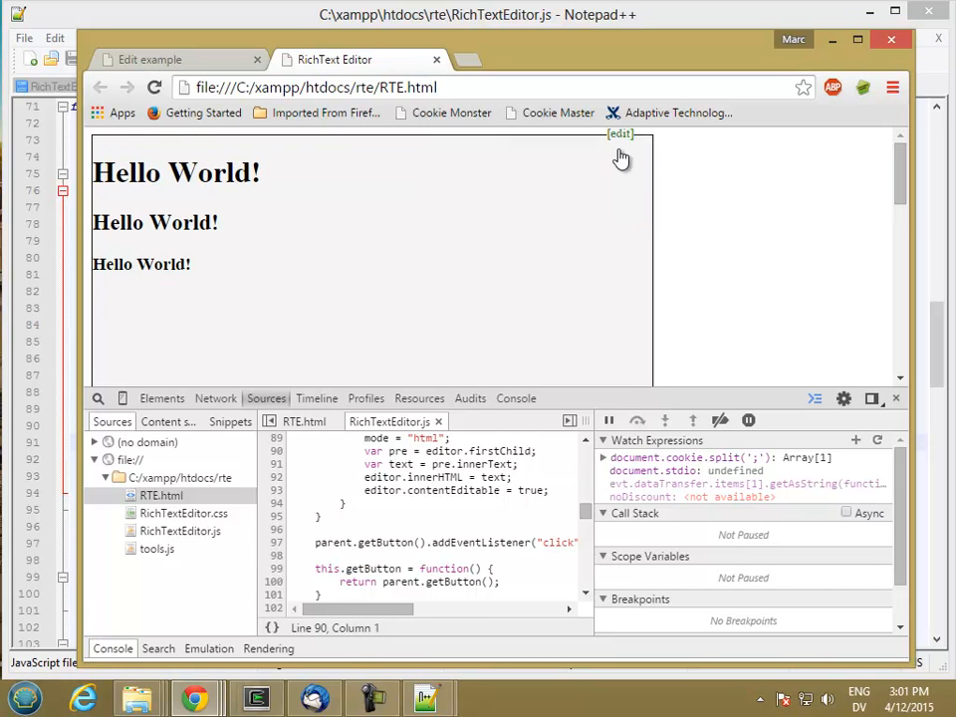
# - Close the DevTools panel and show the three headings as raw HTML in the editor
pyautogui.scroll(-3)
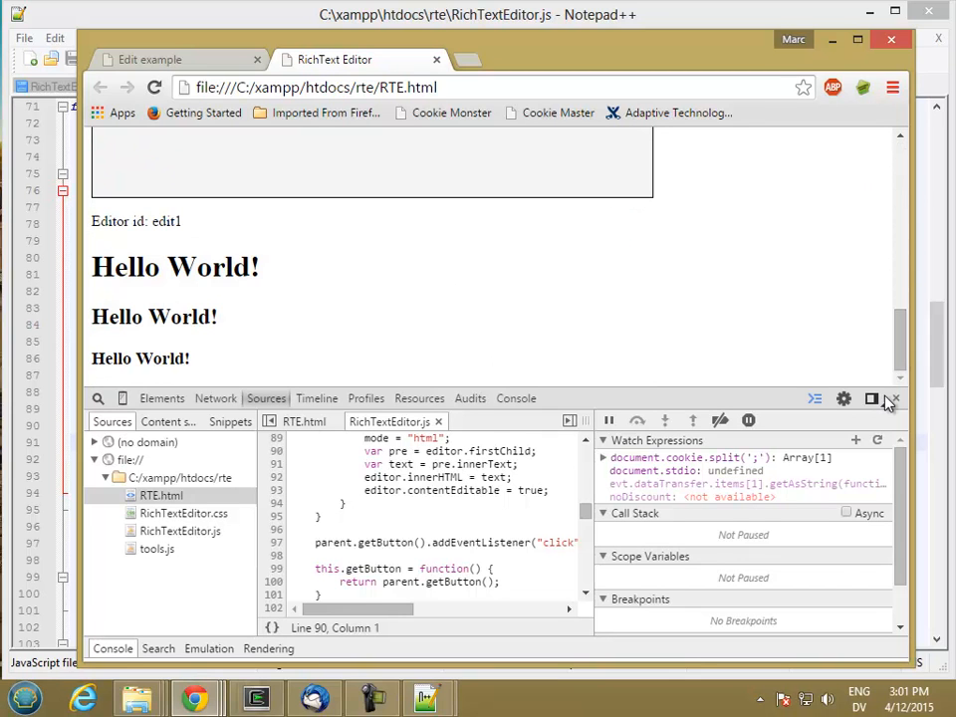
pyautogui.click(892, 398)
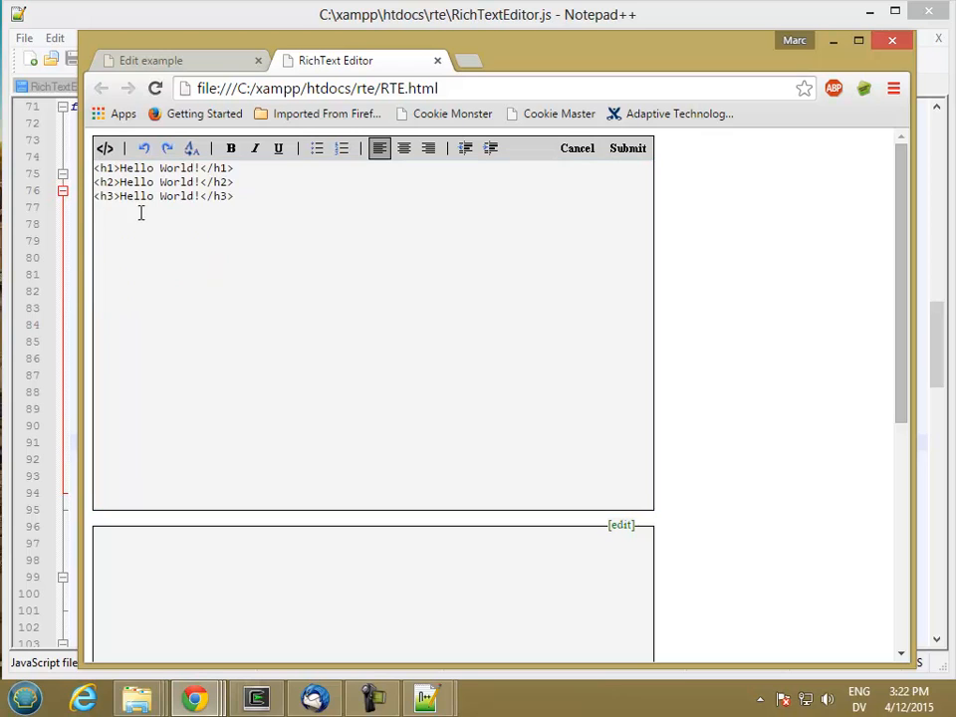
pyautogui.click(103, 147)
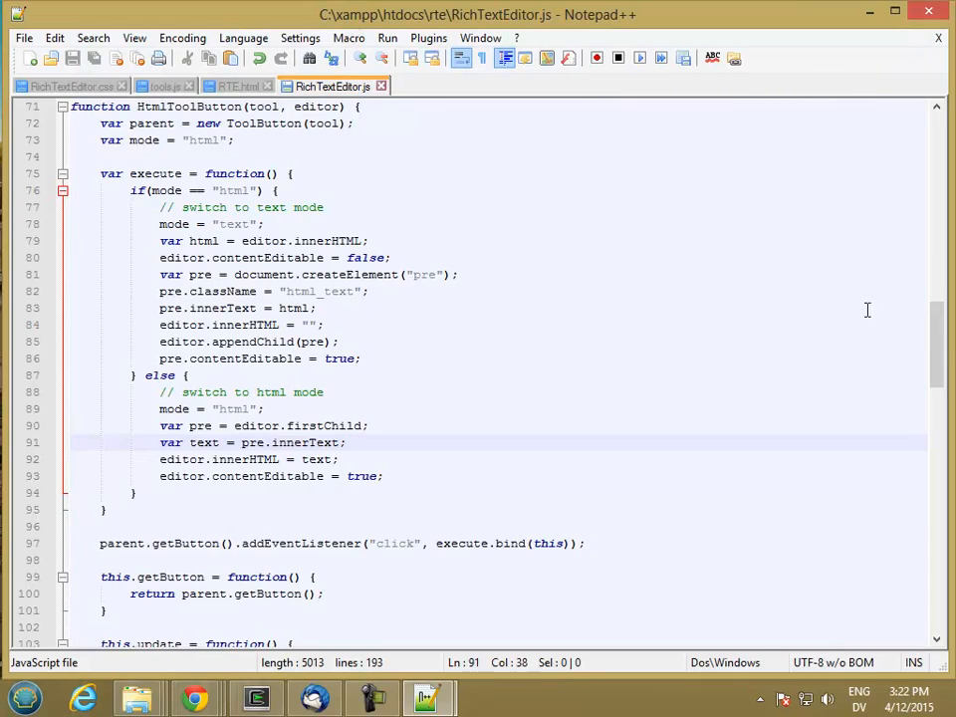
pyautogui.scroll(-3)
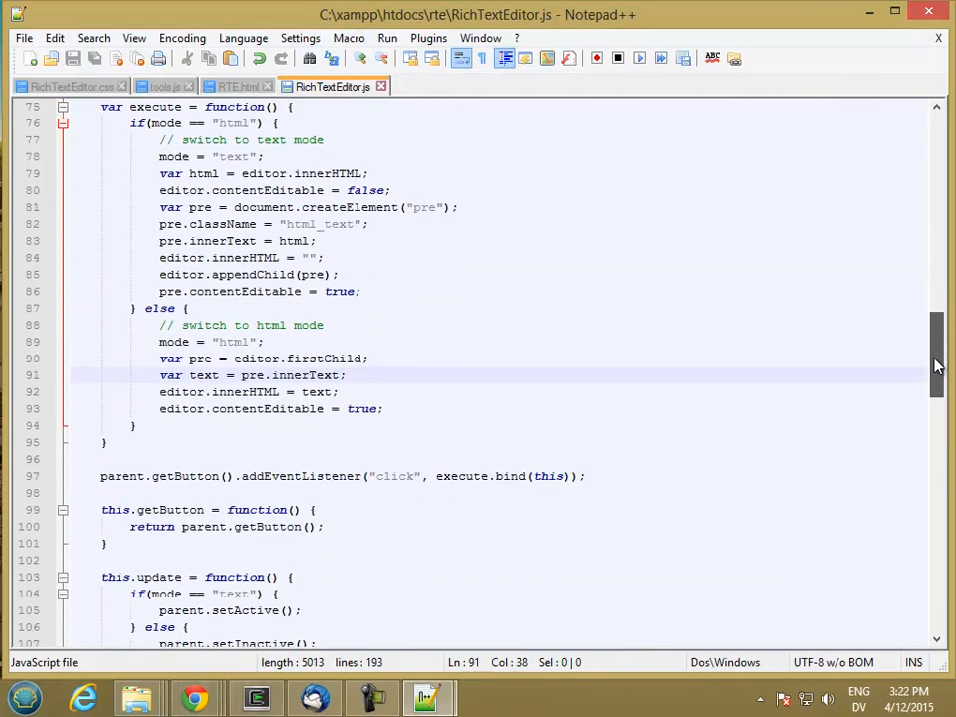
pyautogui.scroll(-3)
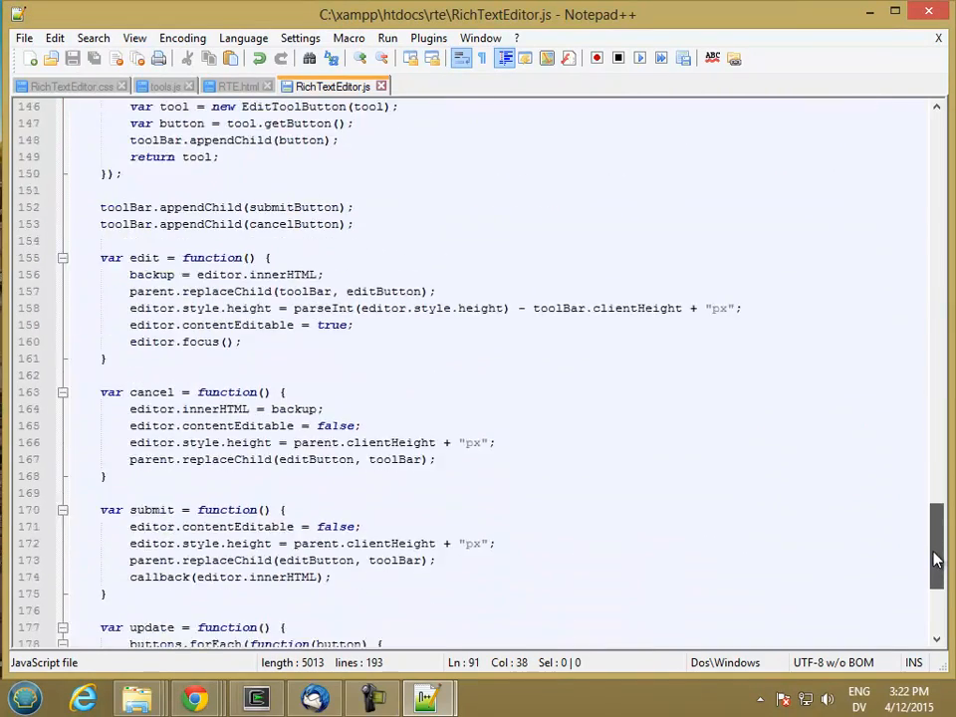
pyautogui.scroll(-3)
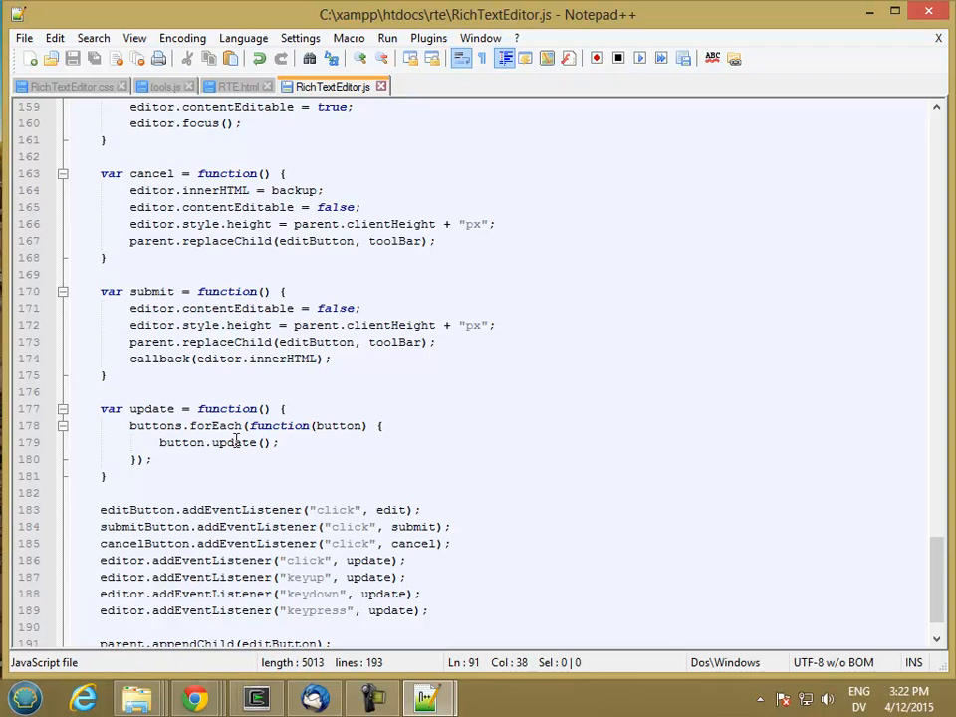
pyautogui.moveTo(944, 546)
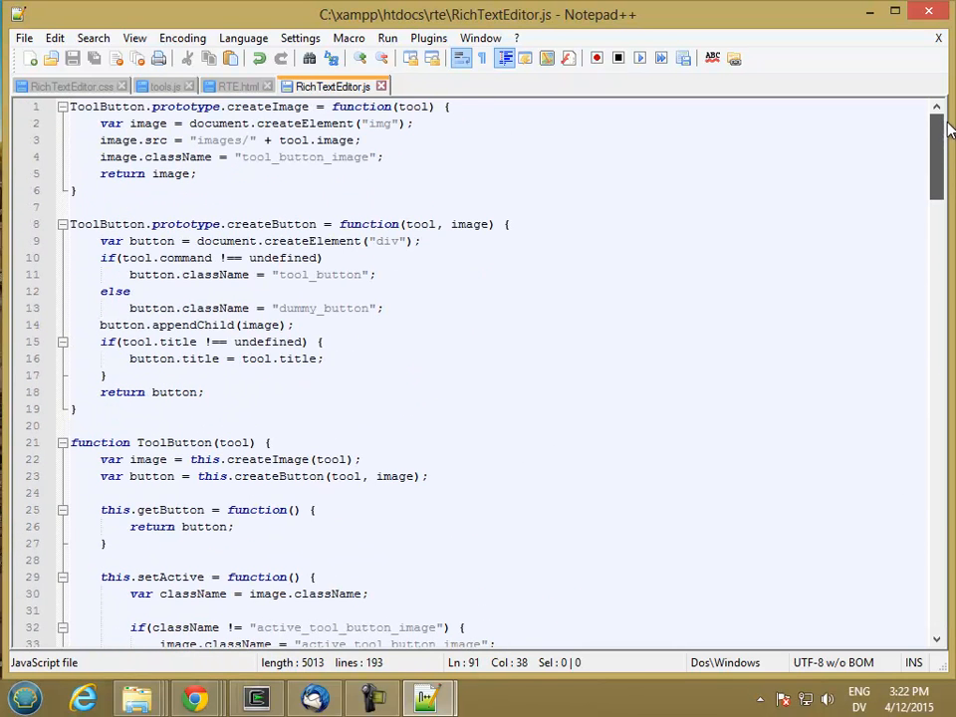
pyautogui.scroll(-3)
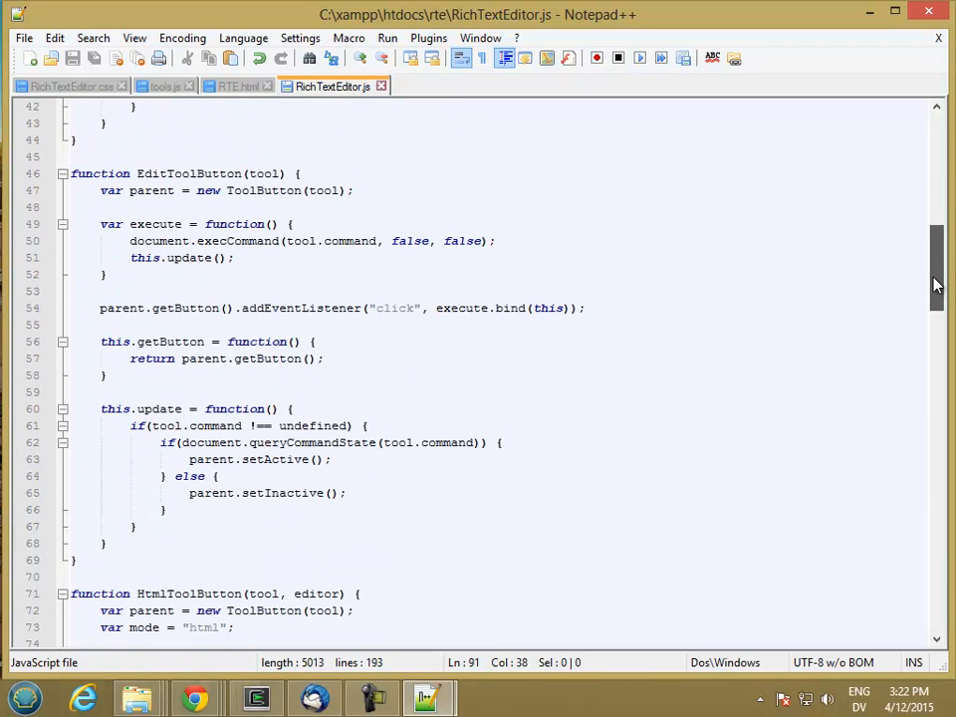
pyautogui.scroll(-3)
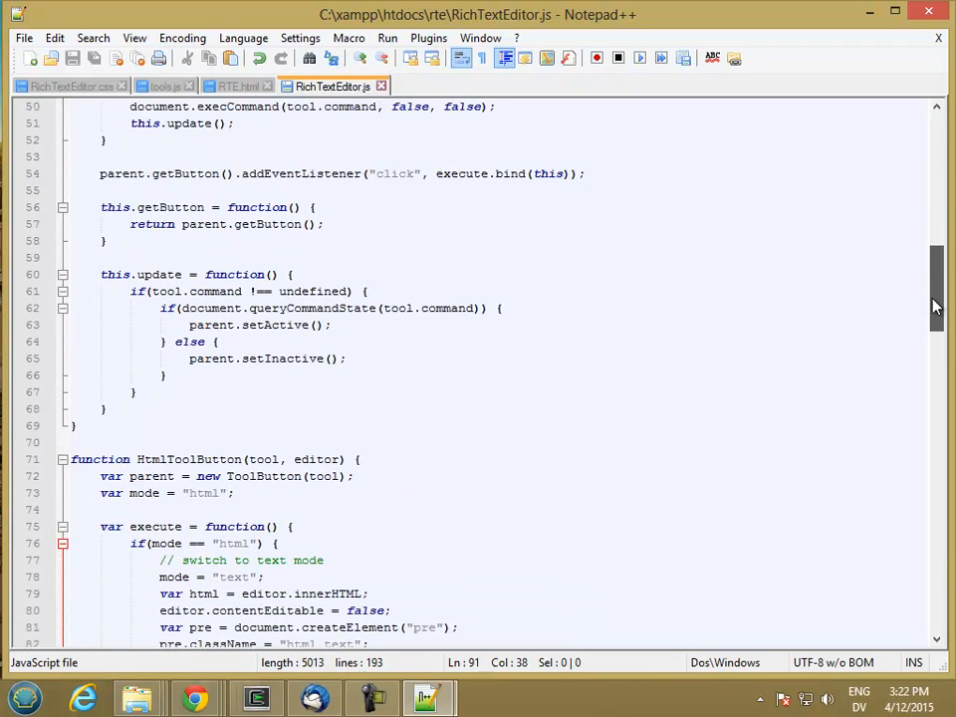
pyautogui.scroll(-3)
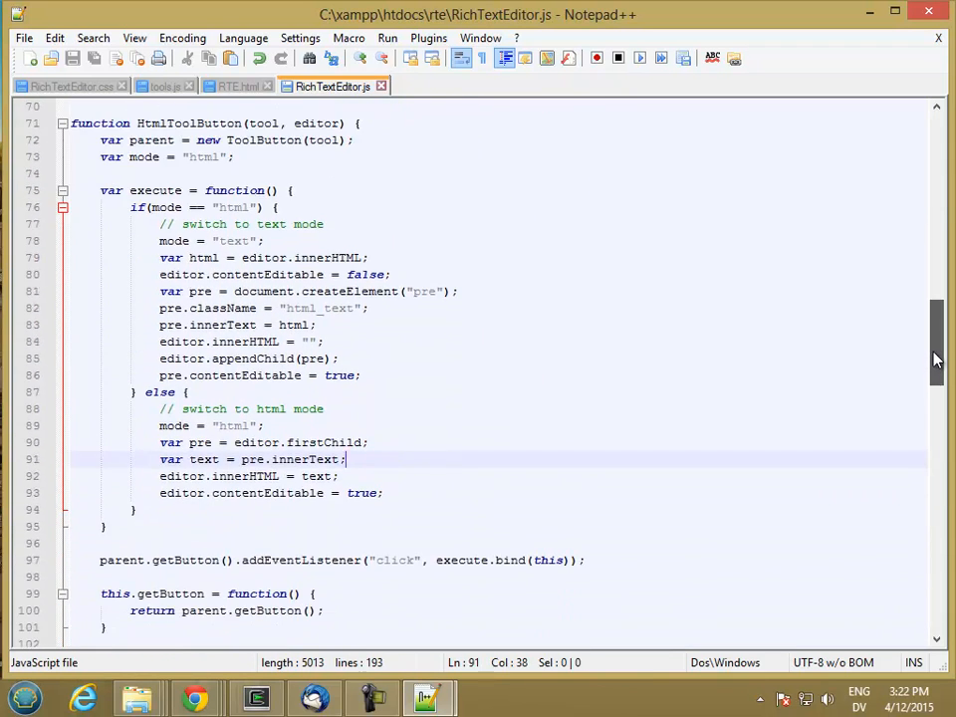
pyautogui.scroll(-3)
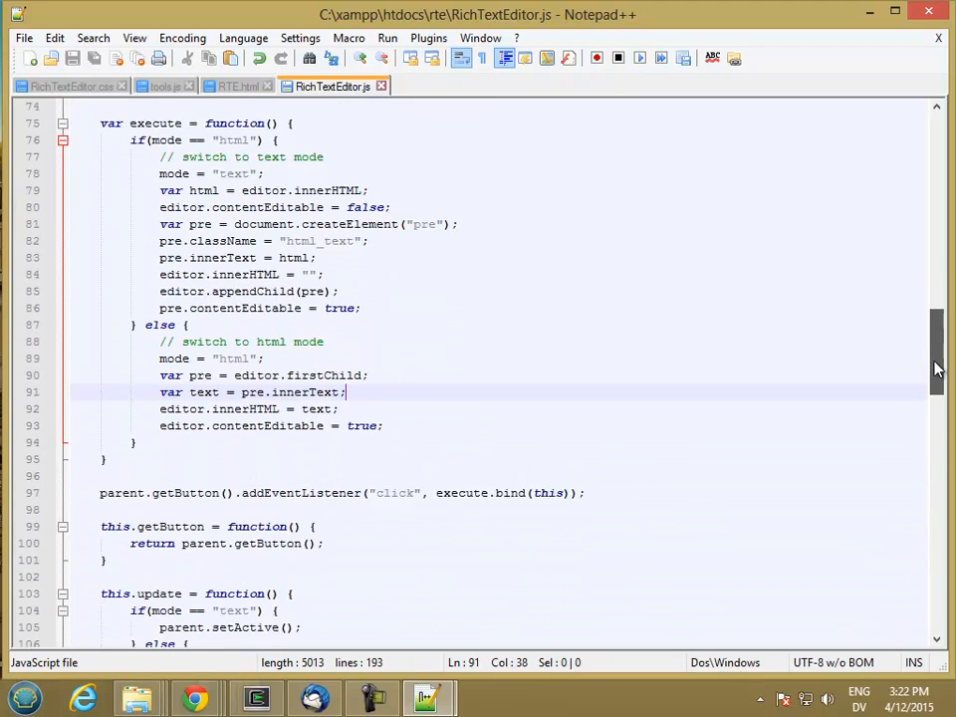
pyautogui.scroll(-3)
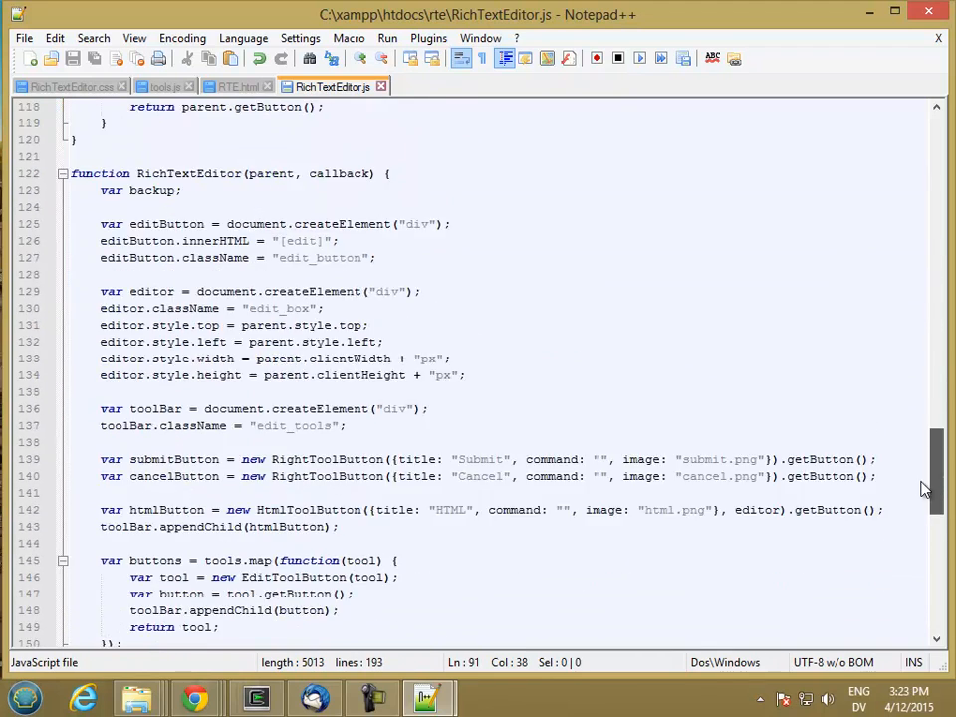
pyautogui.scroll(-3)
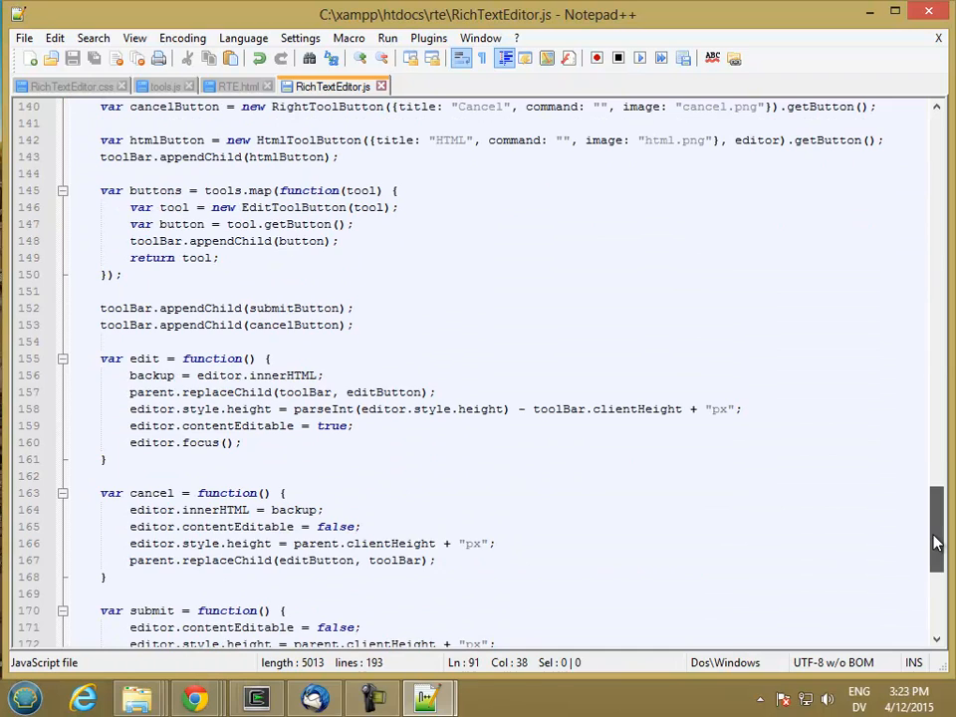
pyautogui.scroll(3)
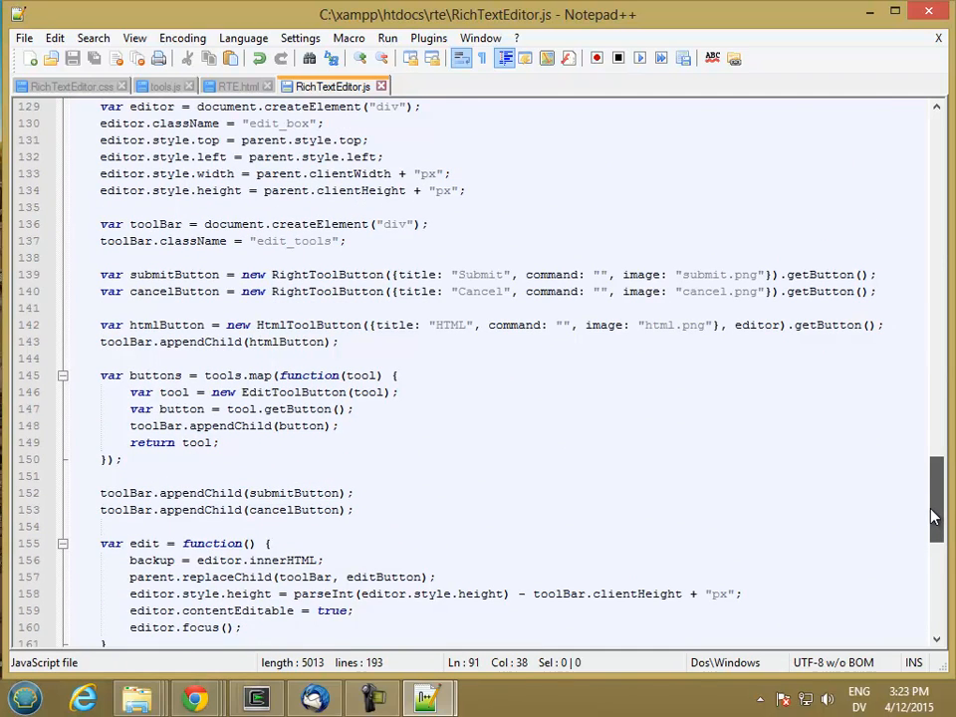
pyautogui.scroll(-3)
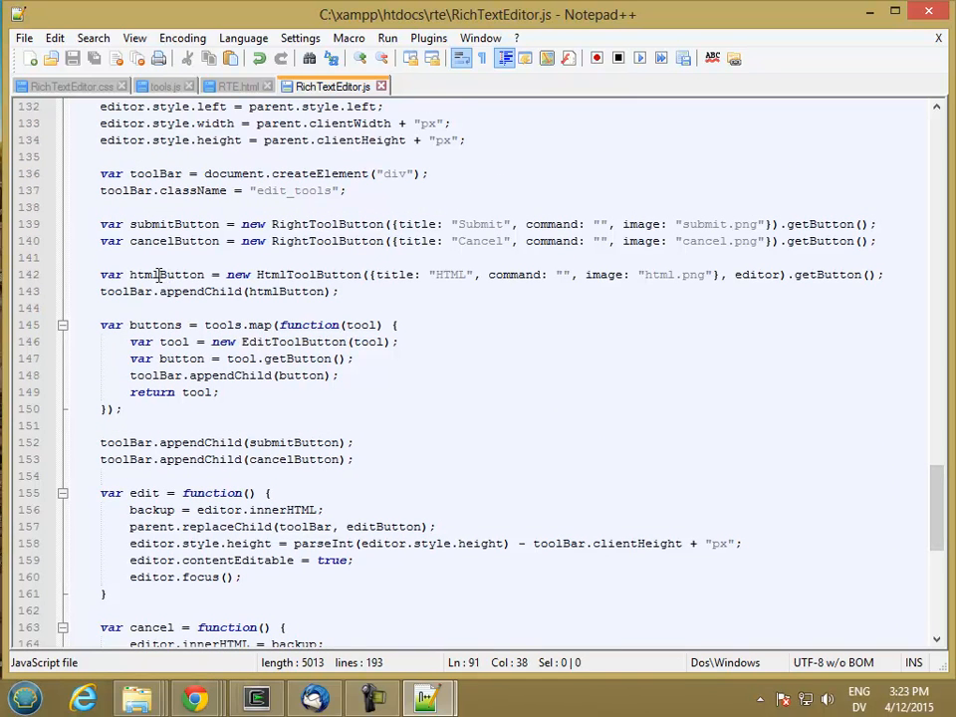
# - Rename the htmlButton variable to htmlTool for the HtmlToolButton instance
pyautogui.doubleClick(183, 275)
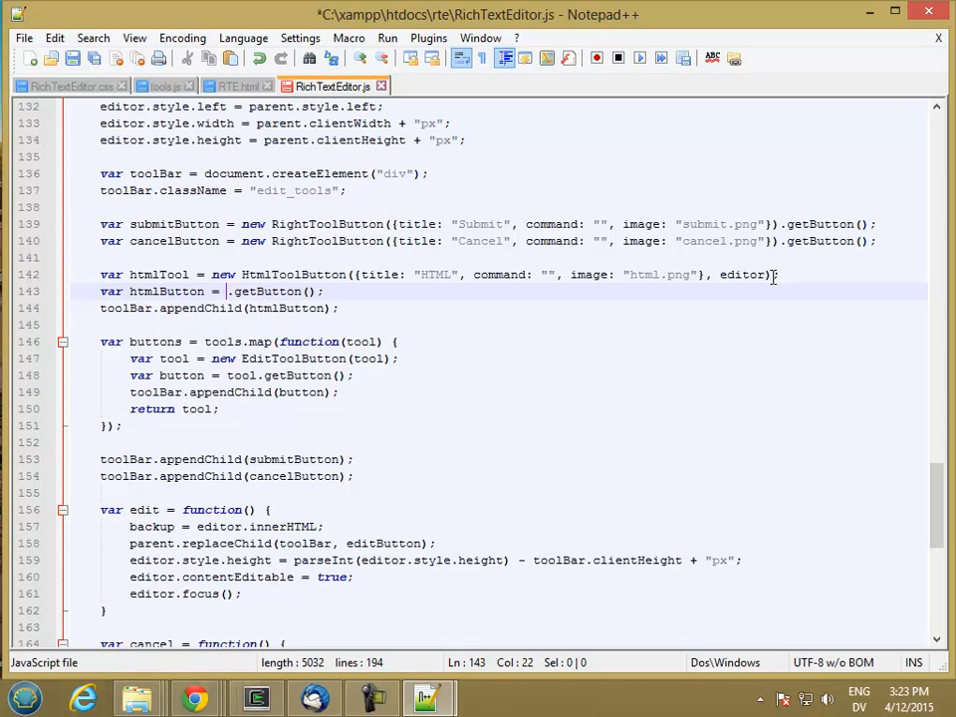
pyautogui.write('htmlTool')
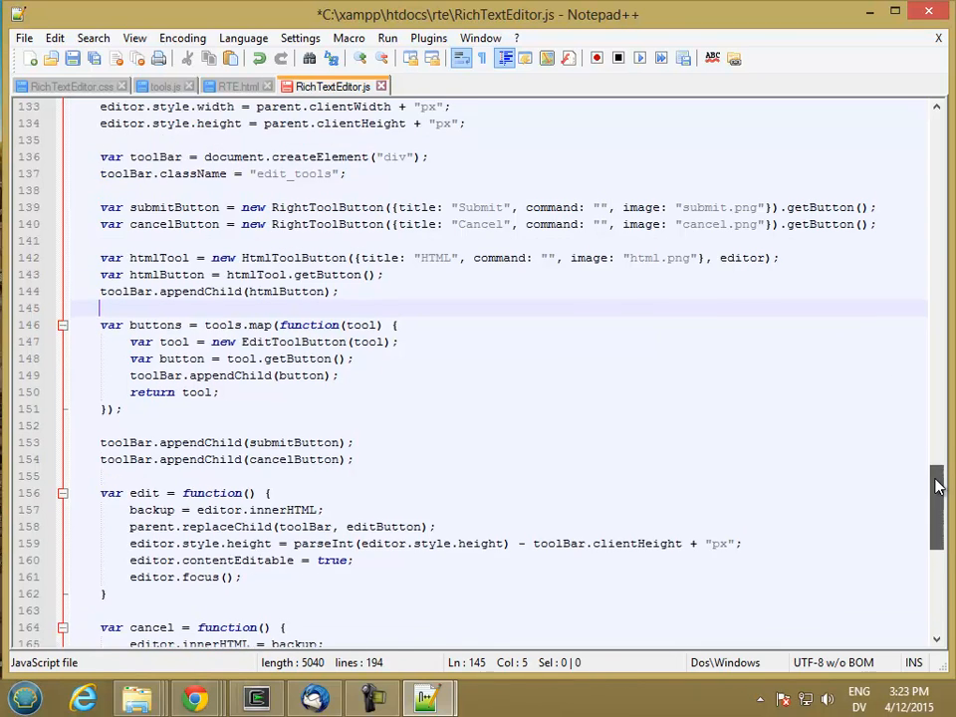
pyautogui.scroll(-3)
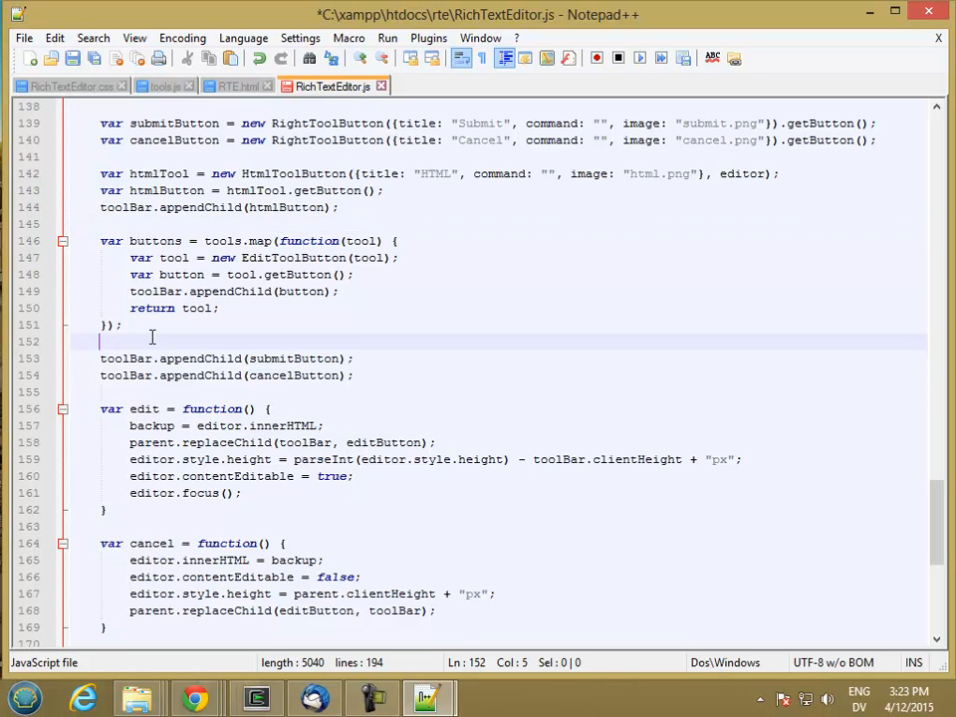
# - Add a buttons.prepend(htmlTool) line after the tools map
pyautogui.write('buttons.pr')
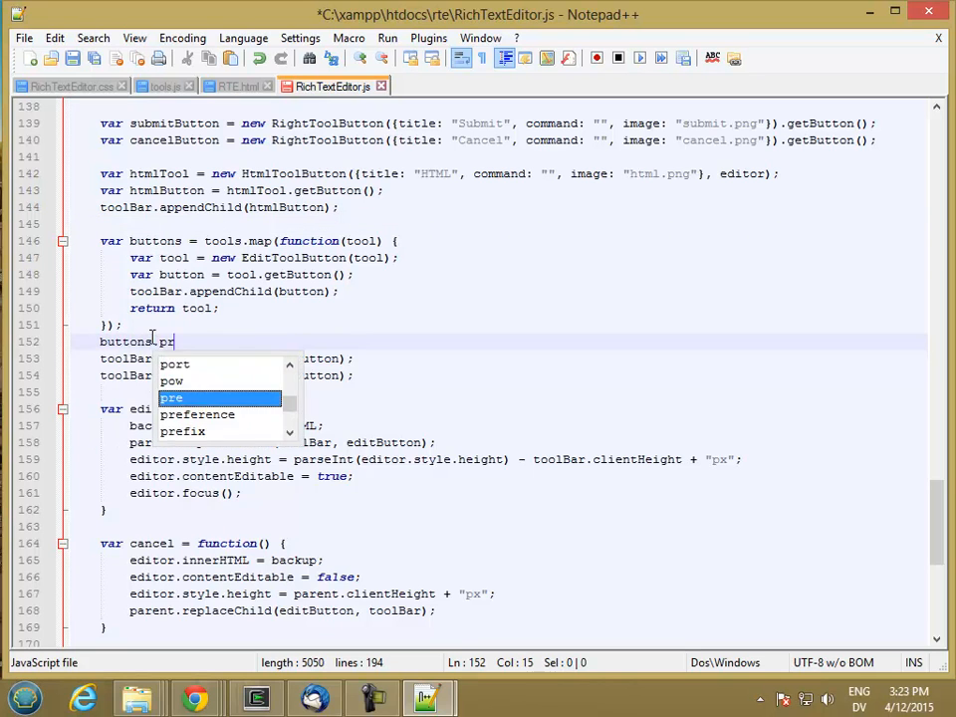
pyautogui.write('epend')
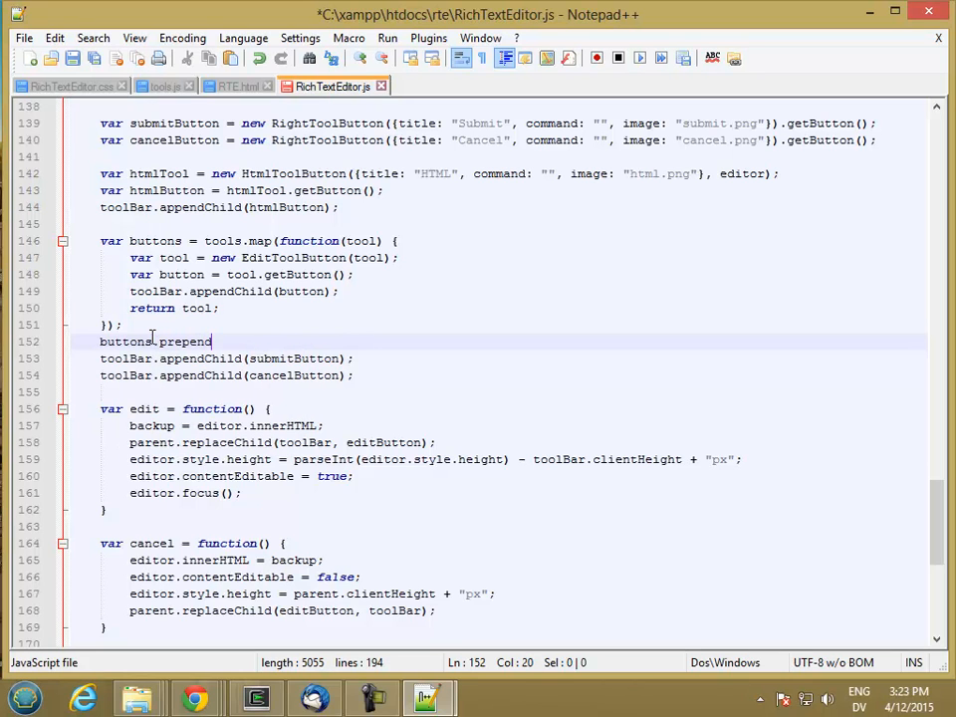
pyautogui.write('(html')
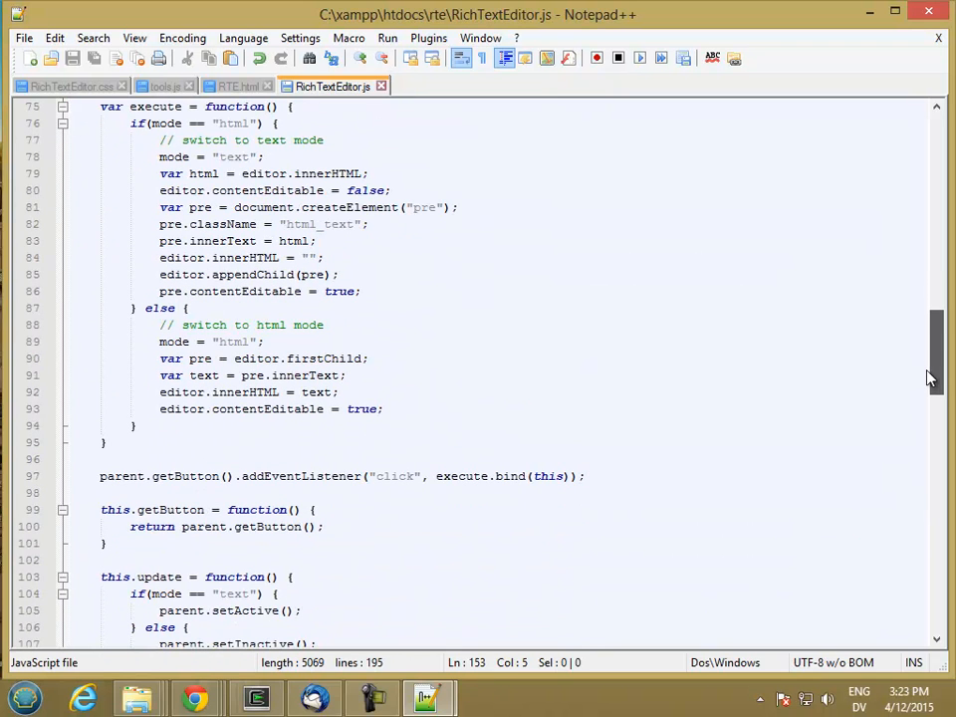
# - End execute with a this.update() call after the mode-switch branches
pyautogui.click(231, 426)
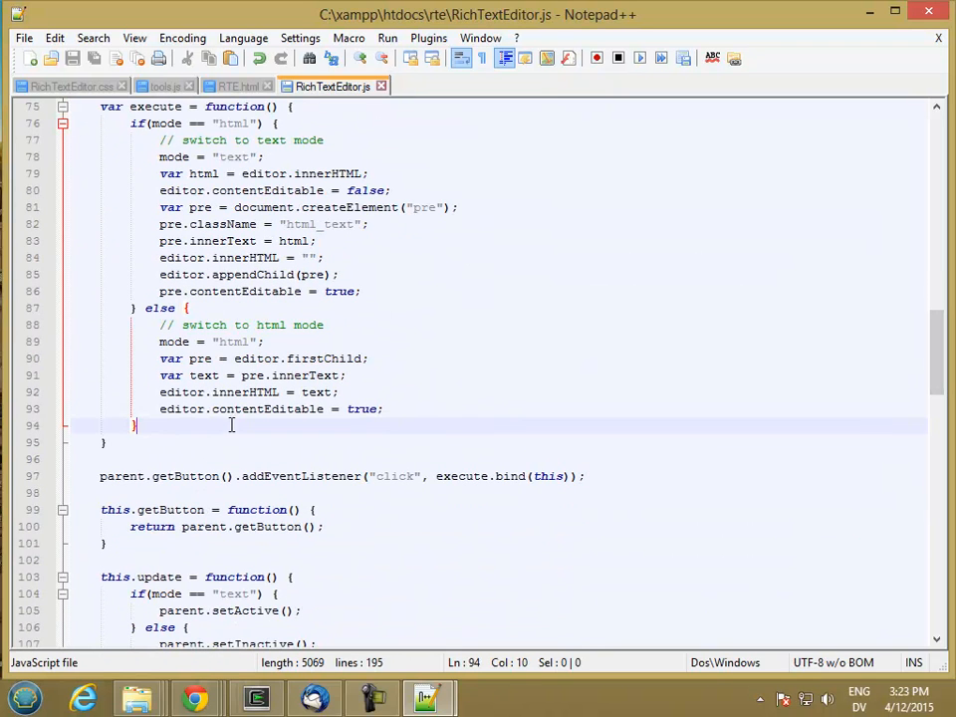
pyautogui.write('this.u')
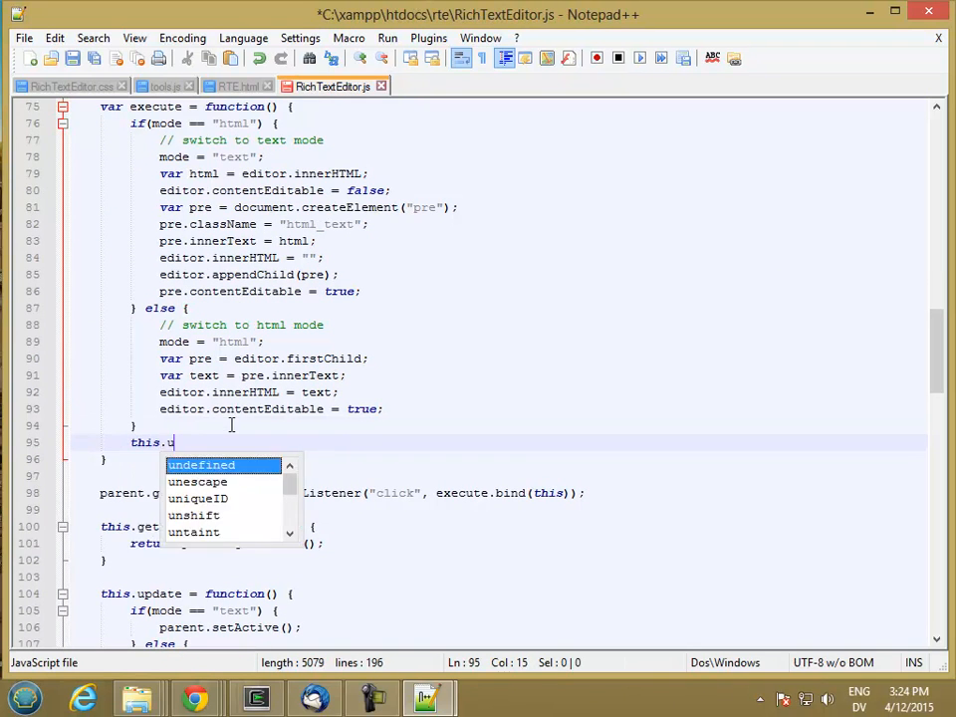
pyautogui.write('pdate();')
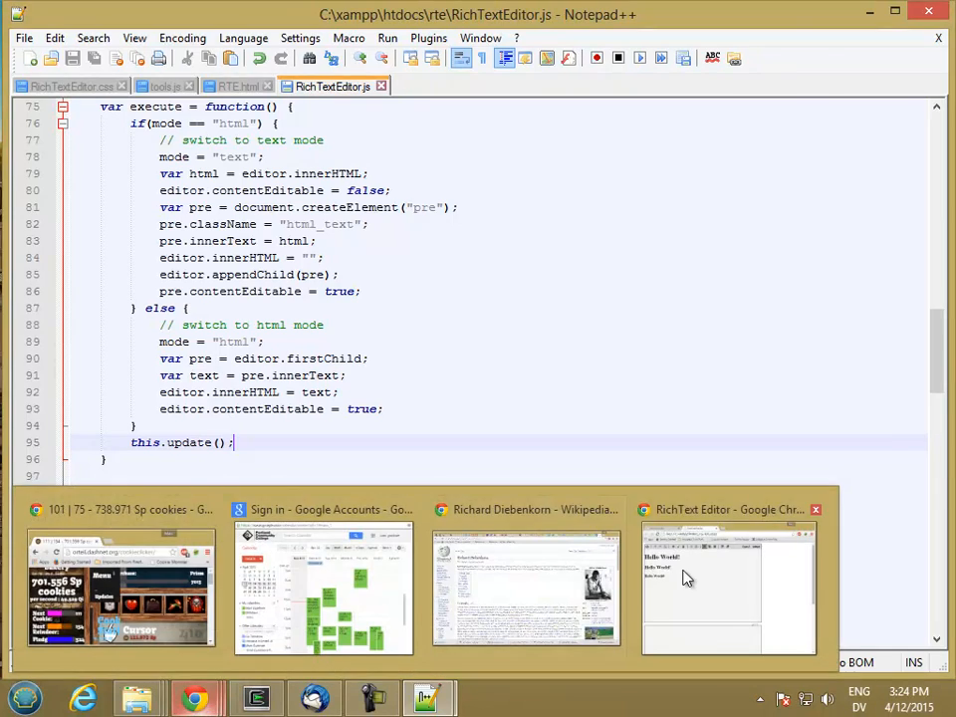
# - Reload the editor page and jump to the TypeError at RichTextEditor.js line 153
pyautogui.click(729, 588)
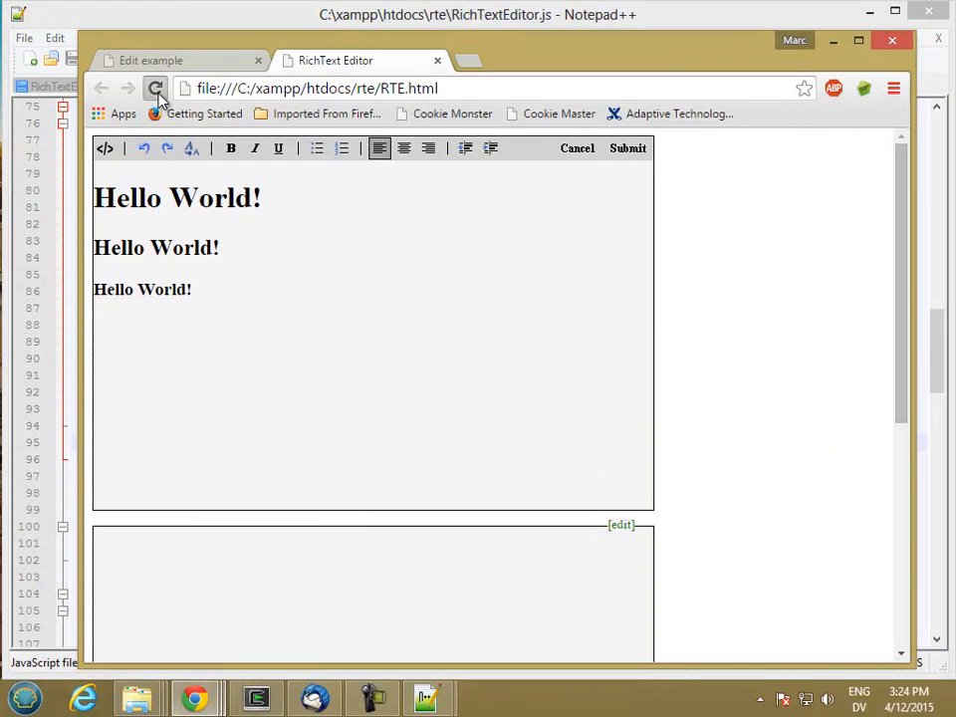
pyautogui.click(156, 88)
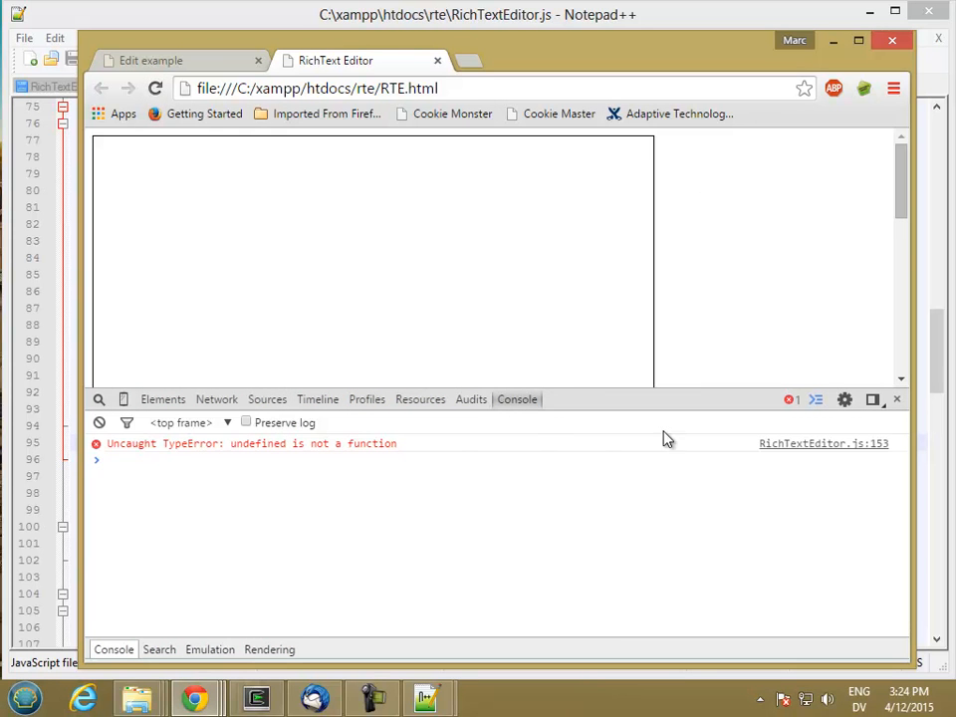
pyautogui.click(267, 398)
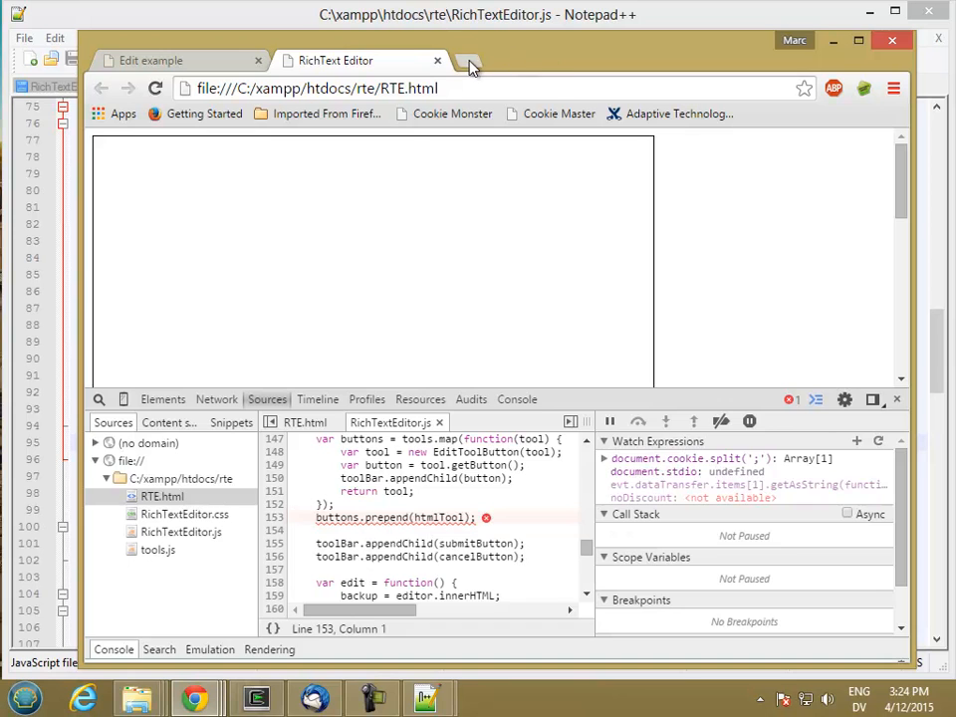
# - Search Google for 'html prepend', skim the jQuery results, then search 'array push'
pyautogui.click(468, 60)
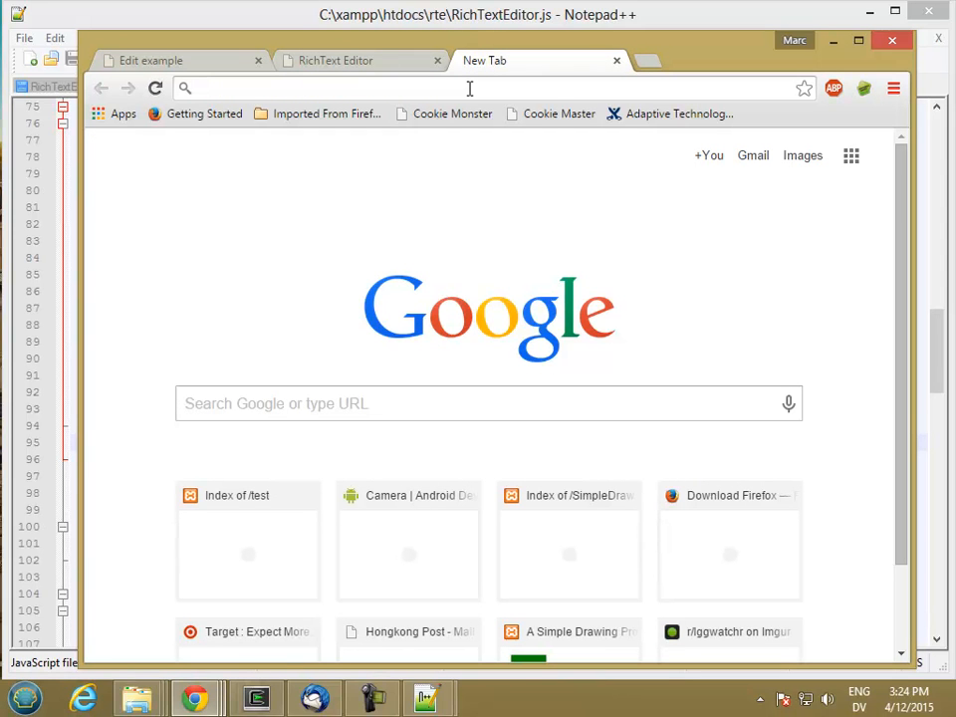
pyautogui.write('html prettyprint')
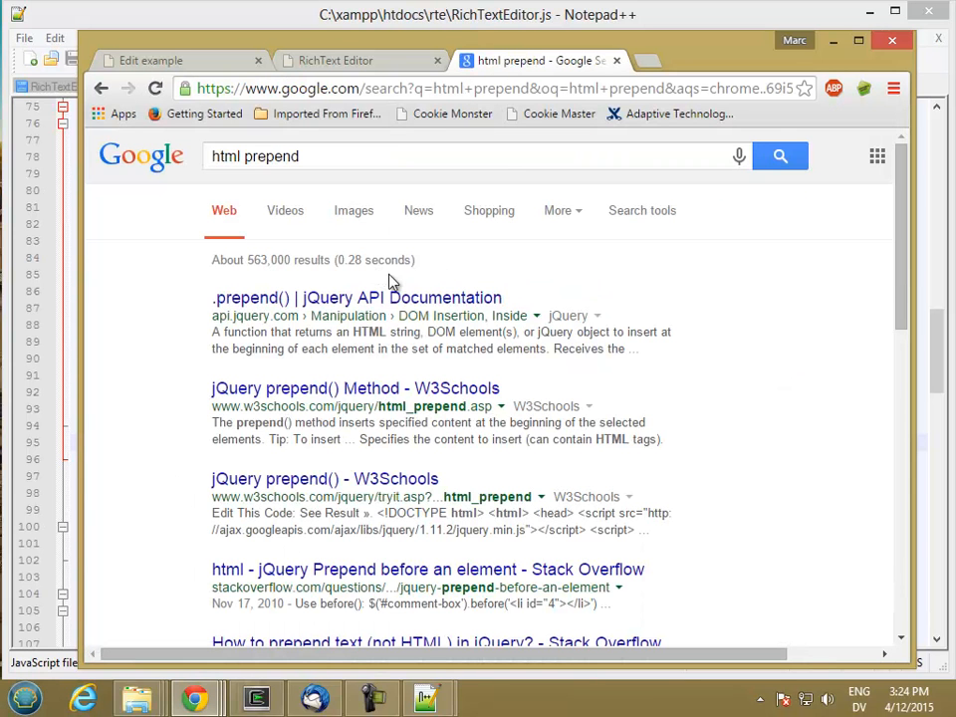
pyautogui.scroll(-3)
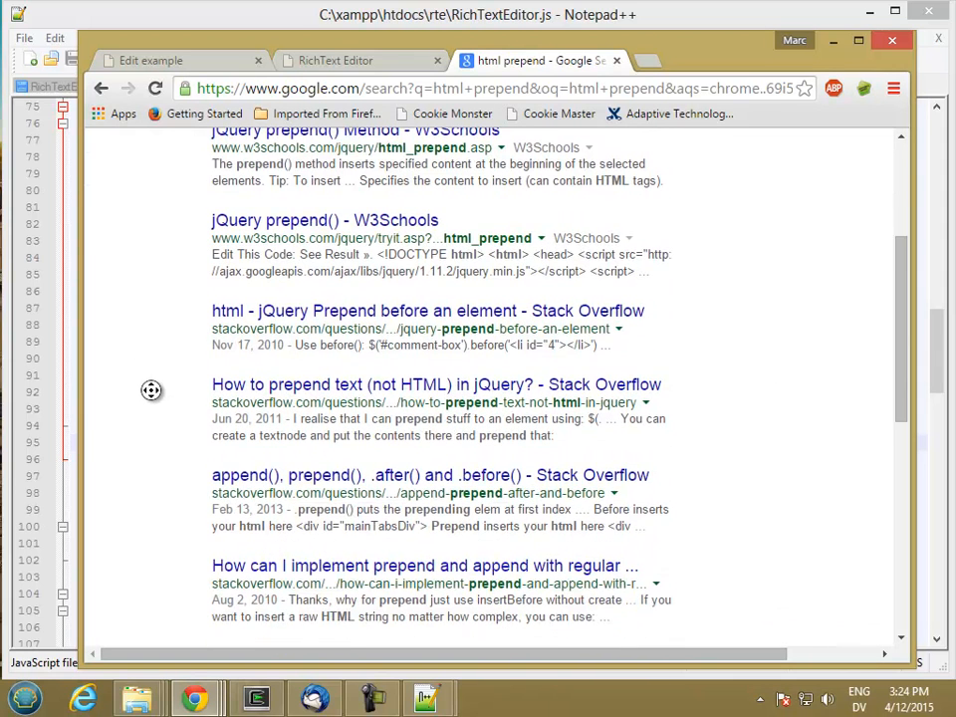
pyautogui.scroll(-3)
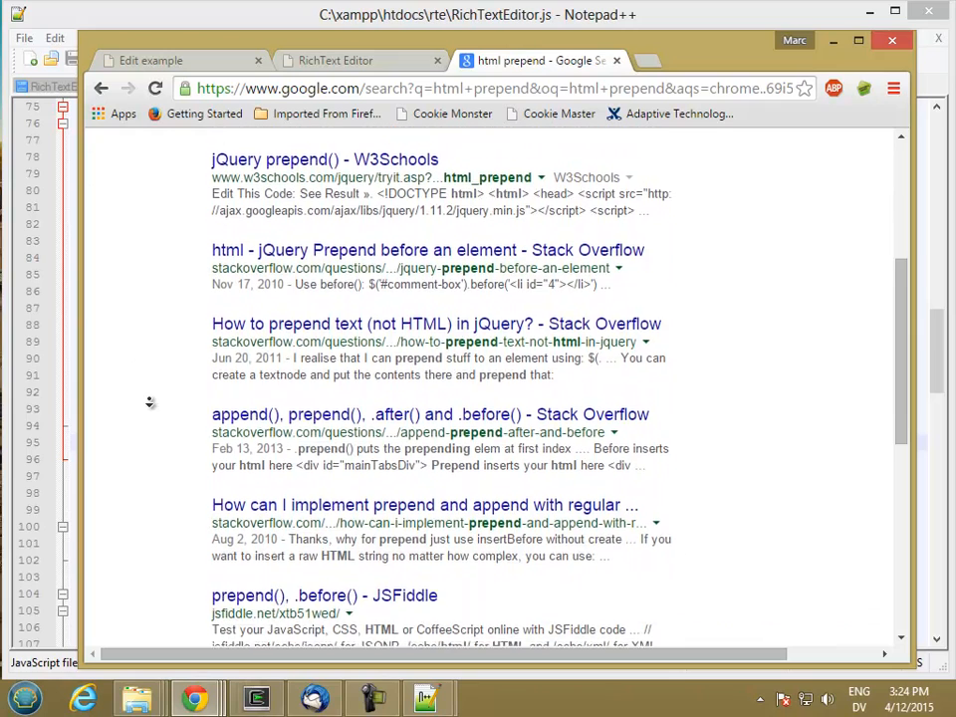
pyautogui.scroll(-3)
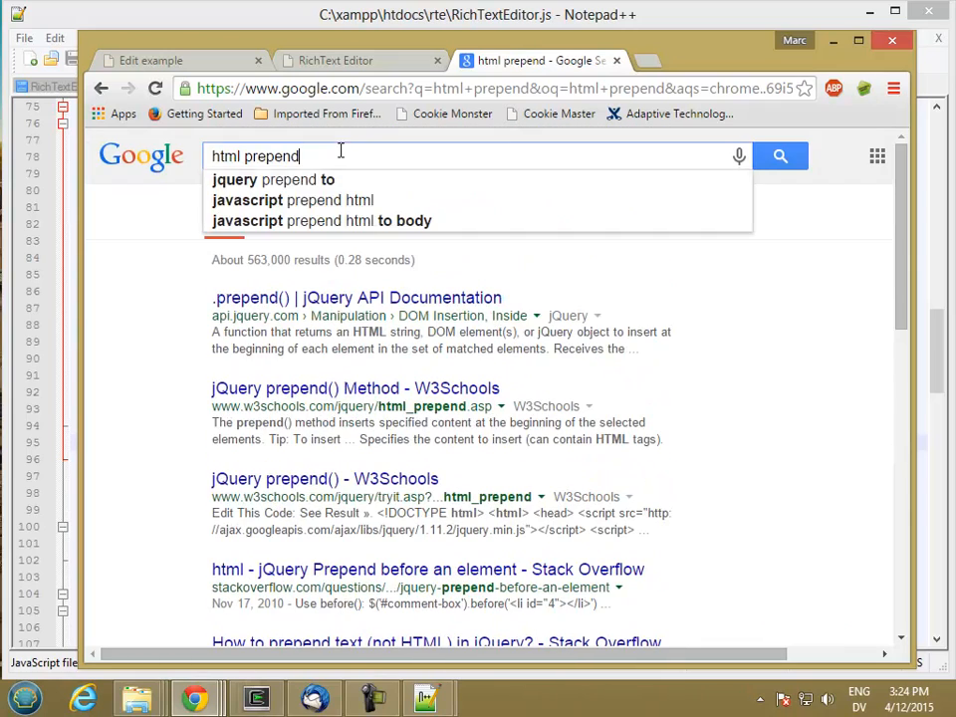
pyautogui.write('array push')
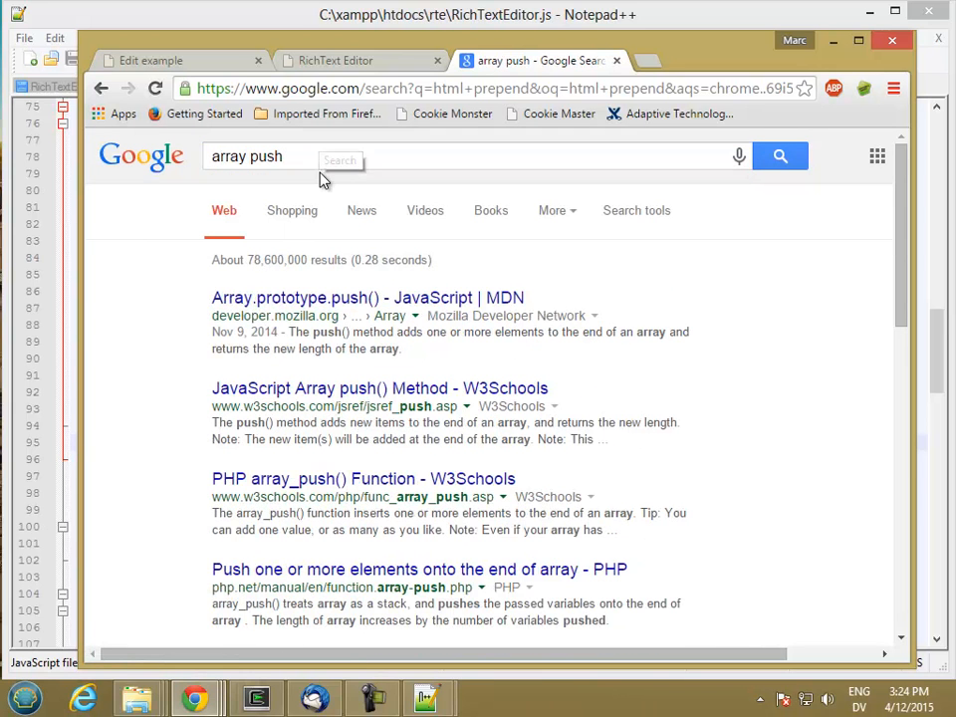
pyautogui.moveTo(314, 299)
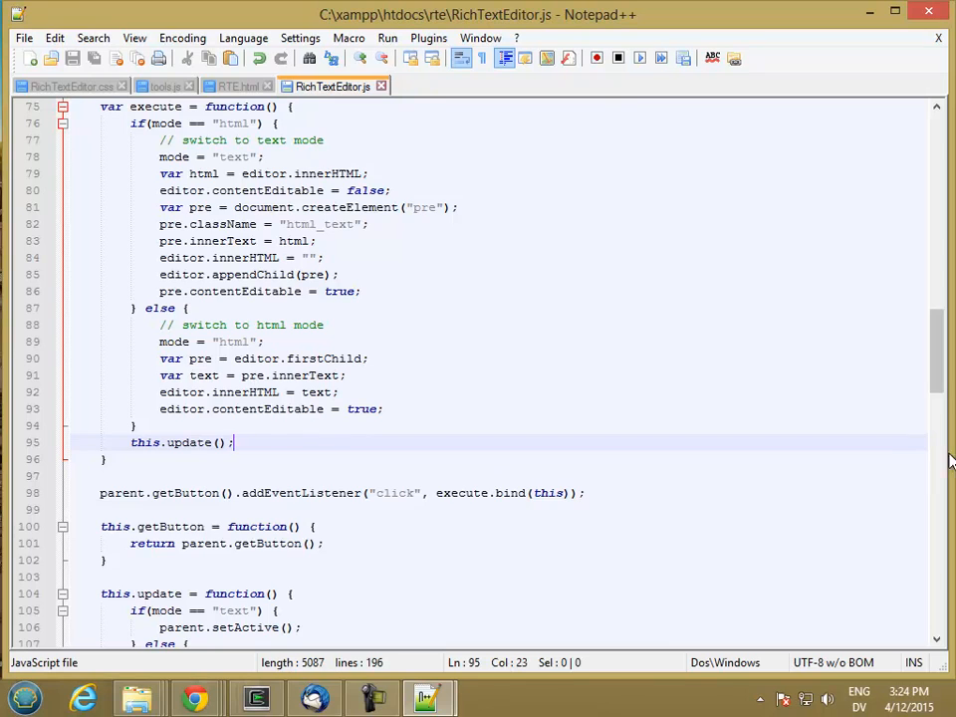
# - Replace prepend with push so line 153 reads buttons.push(htmlTool)
pyautogui.scroll(-3)
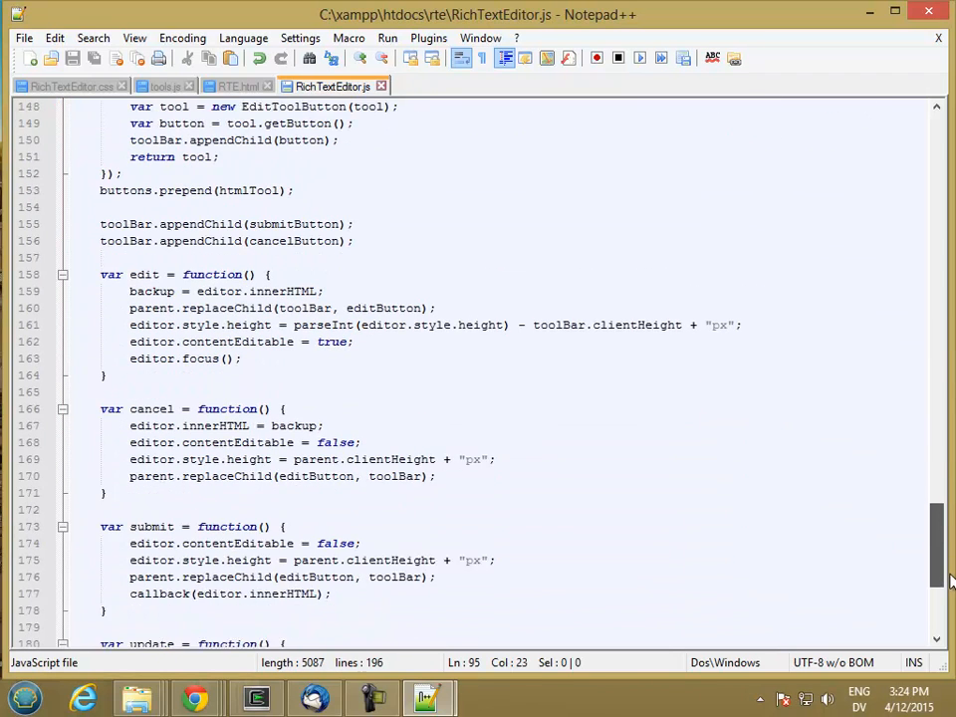
pyautogui.doubleClick(183, 155)
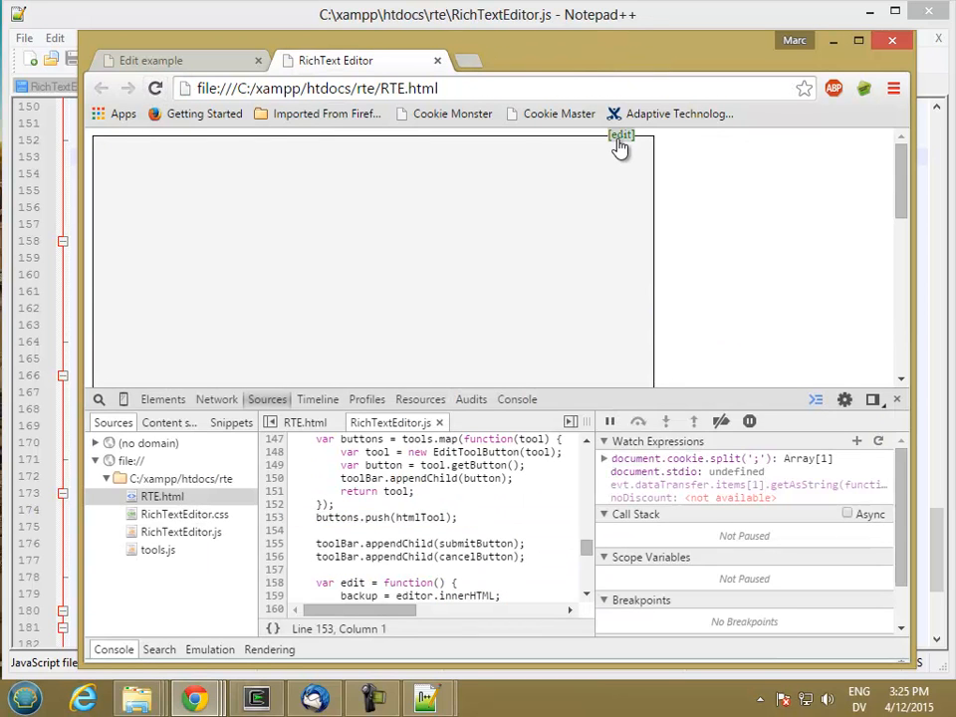
# - Reload the page, enter Hello World!, and wrap it in <h1></h1> tags in HTML view
pyautogui.click(622, 136)
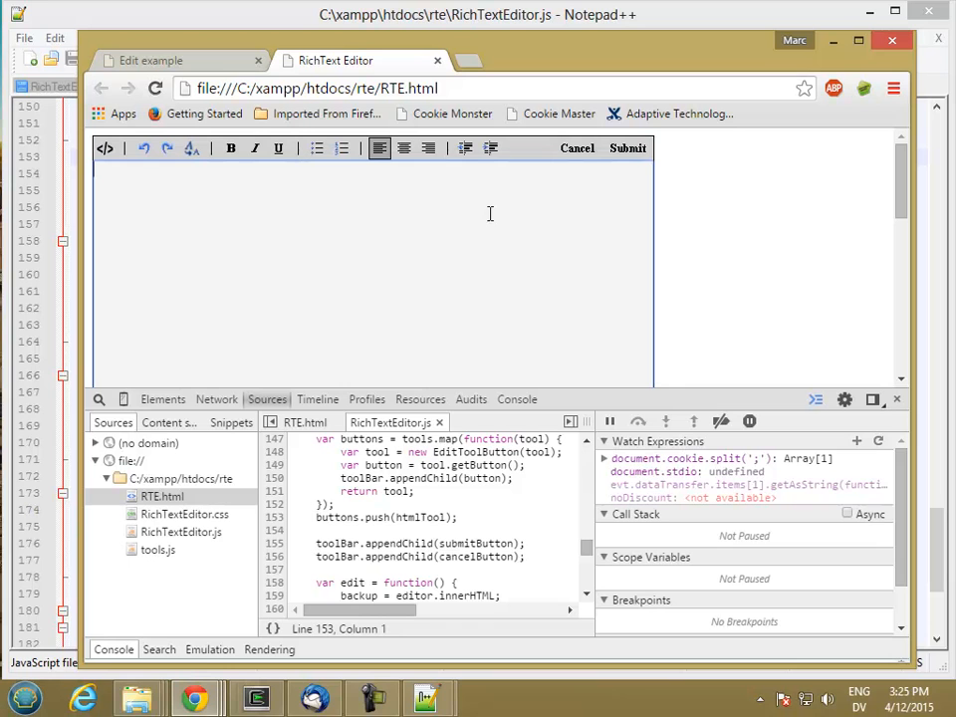
pyautogui.write('Hello World!')
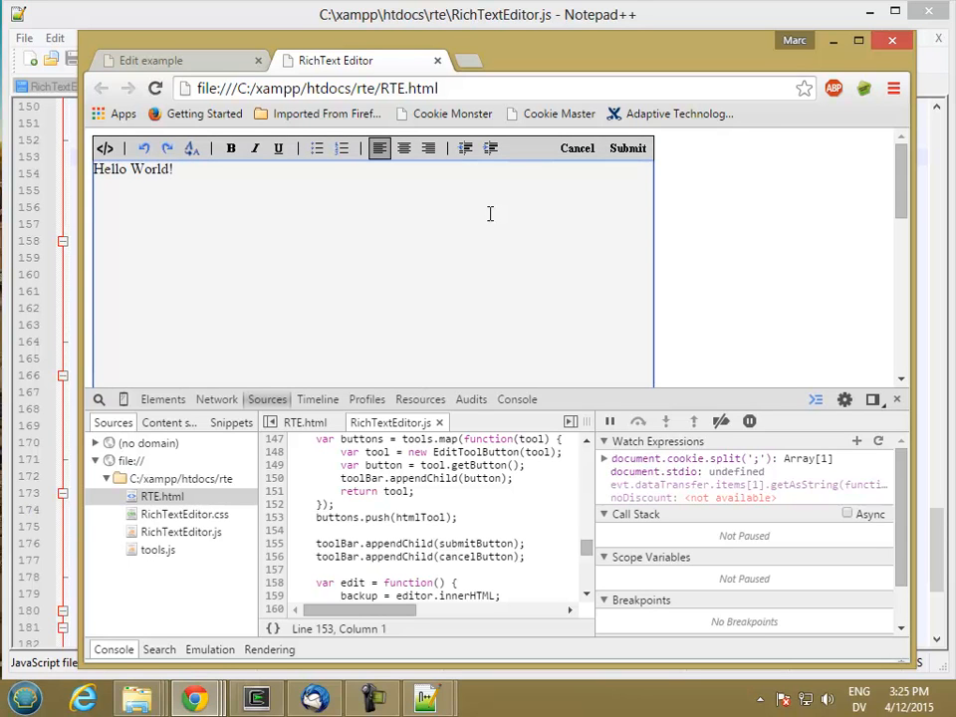
pyautogui.click(103, 148)
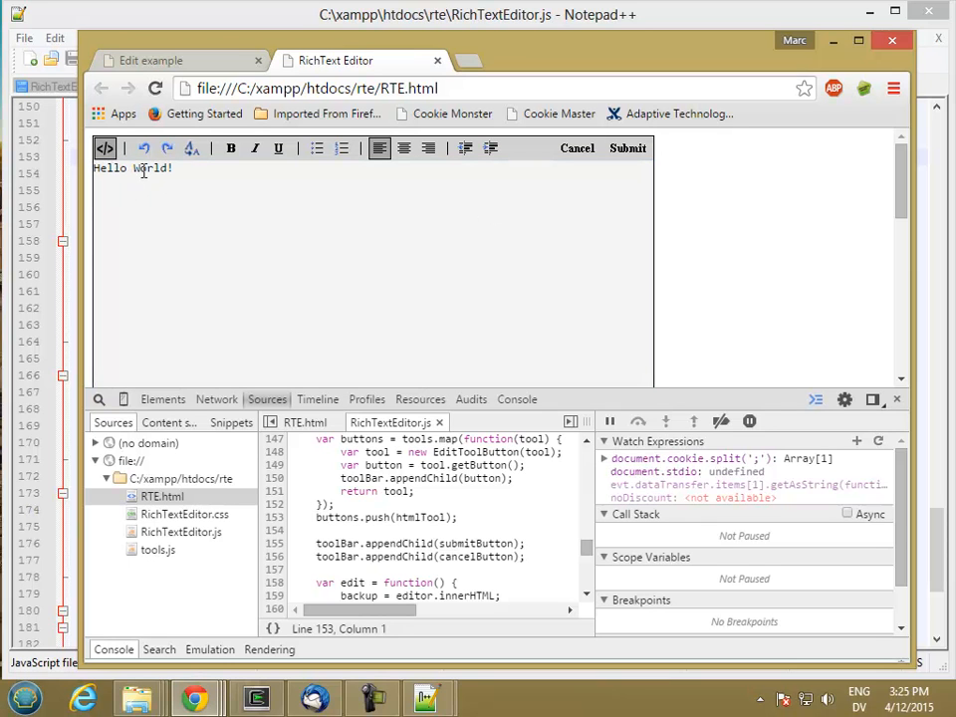
pyautogui.click(231, 147)
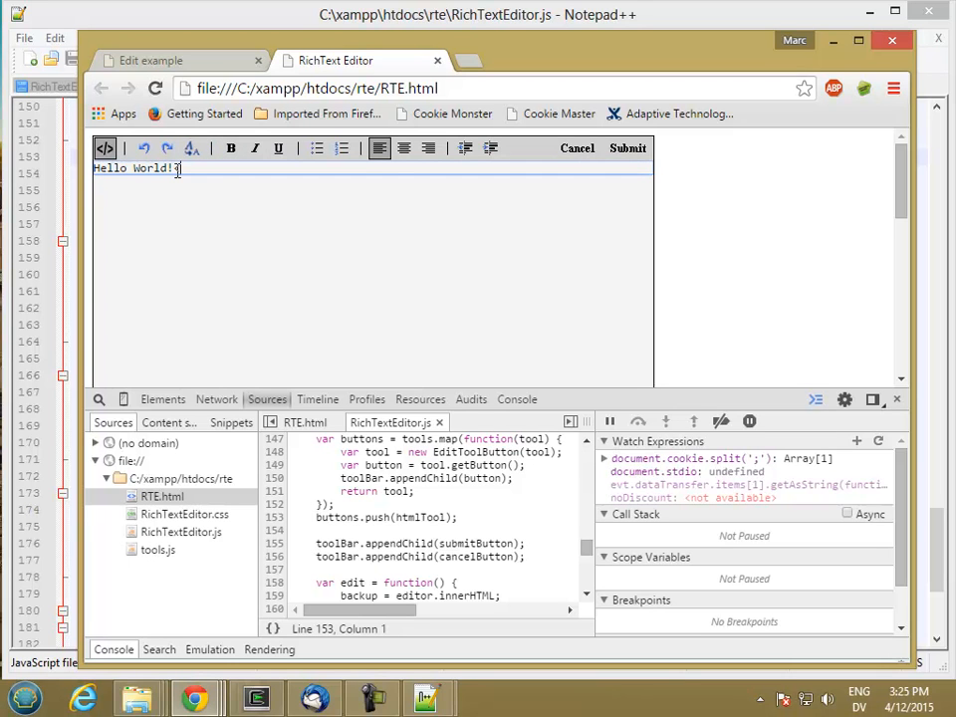
pyautogui.write('</h1>')
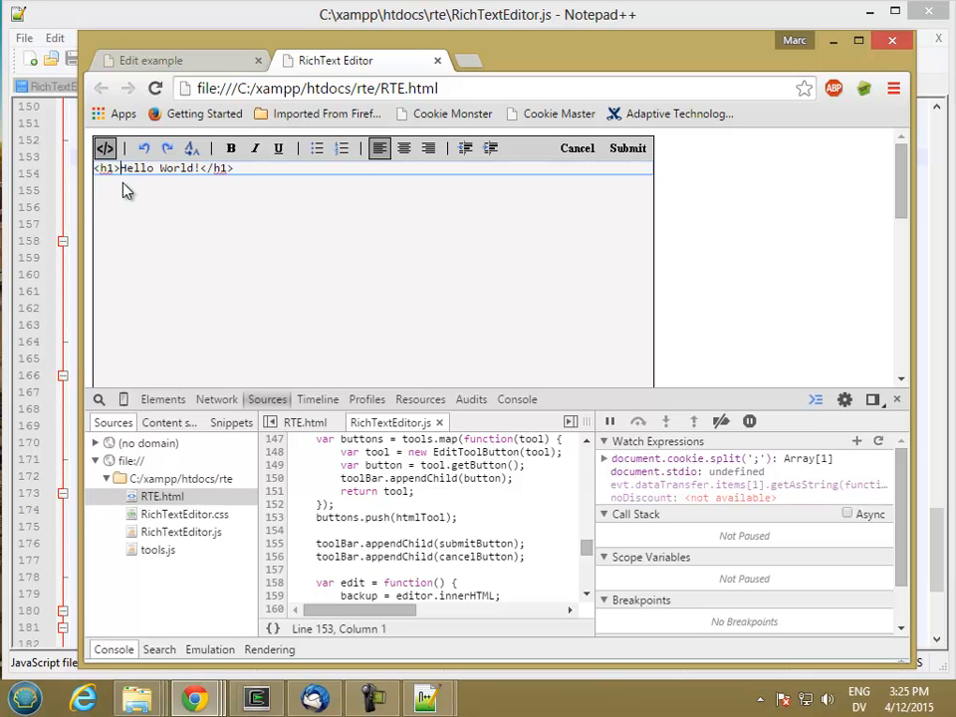
# - Toggle between raw <h1> markup and the rendered bold heading to confirm it works
pyautogui.click(104, 147)
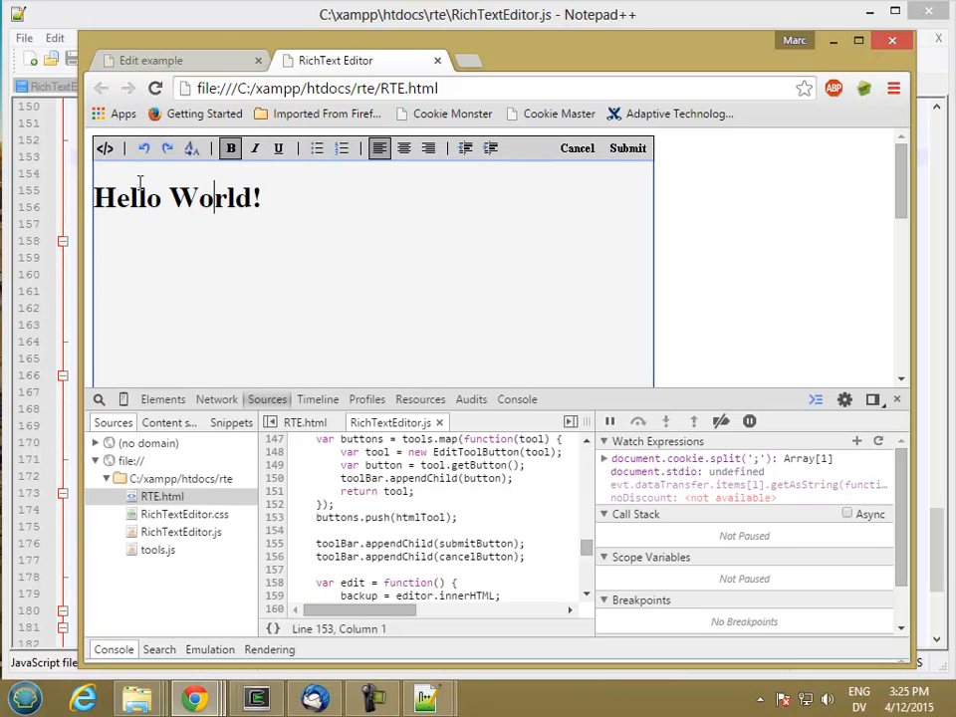
pyautogui.click(103, 147)
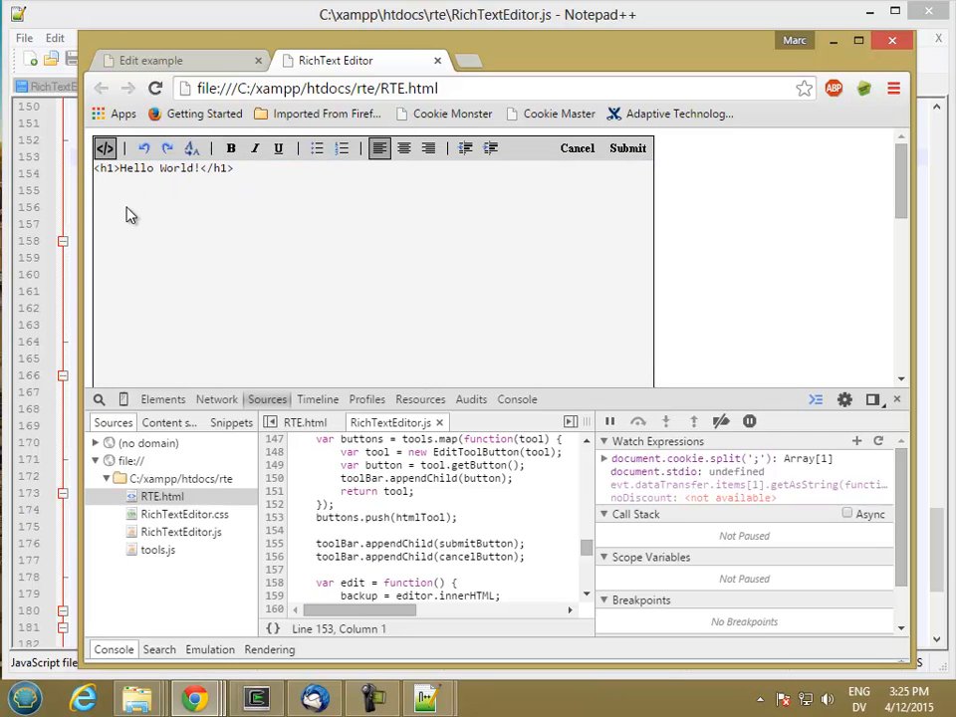
pyautogui.click(103, 147)
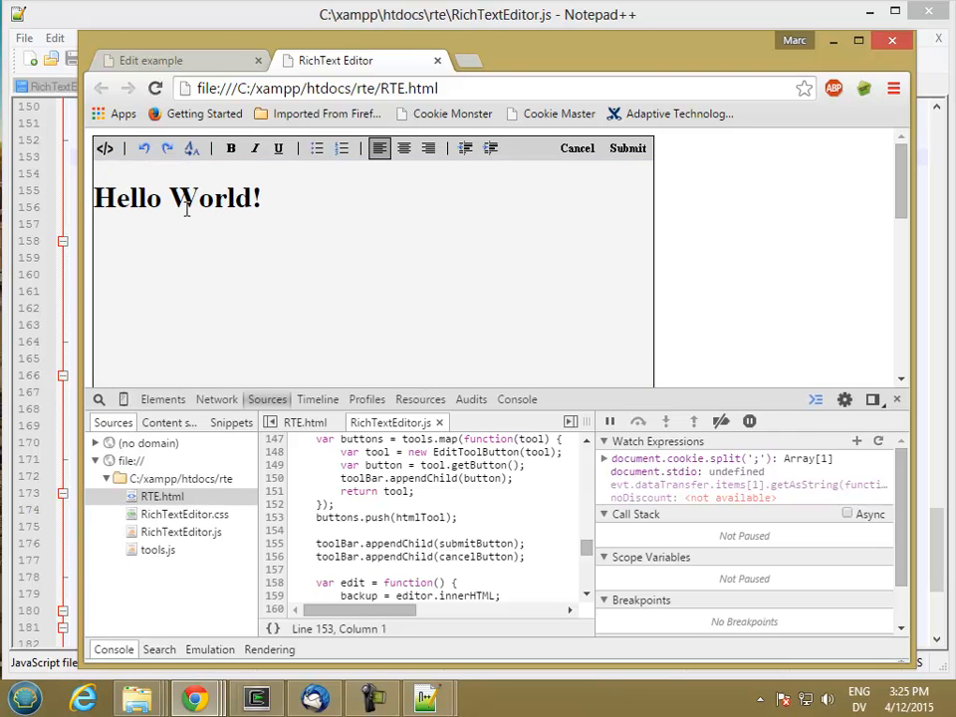